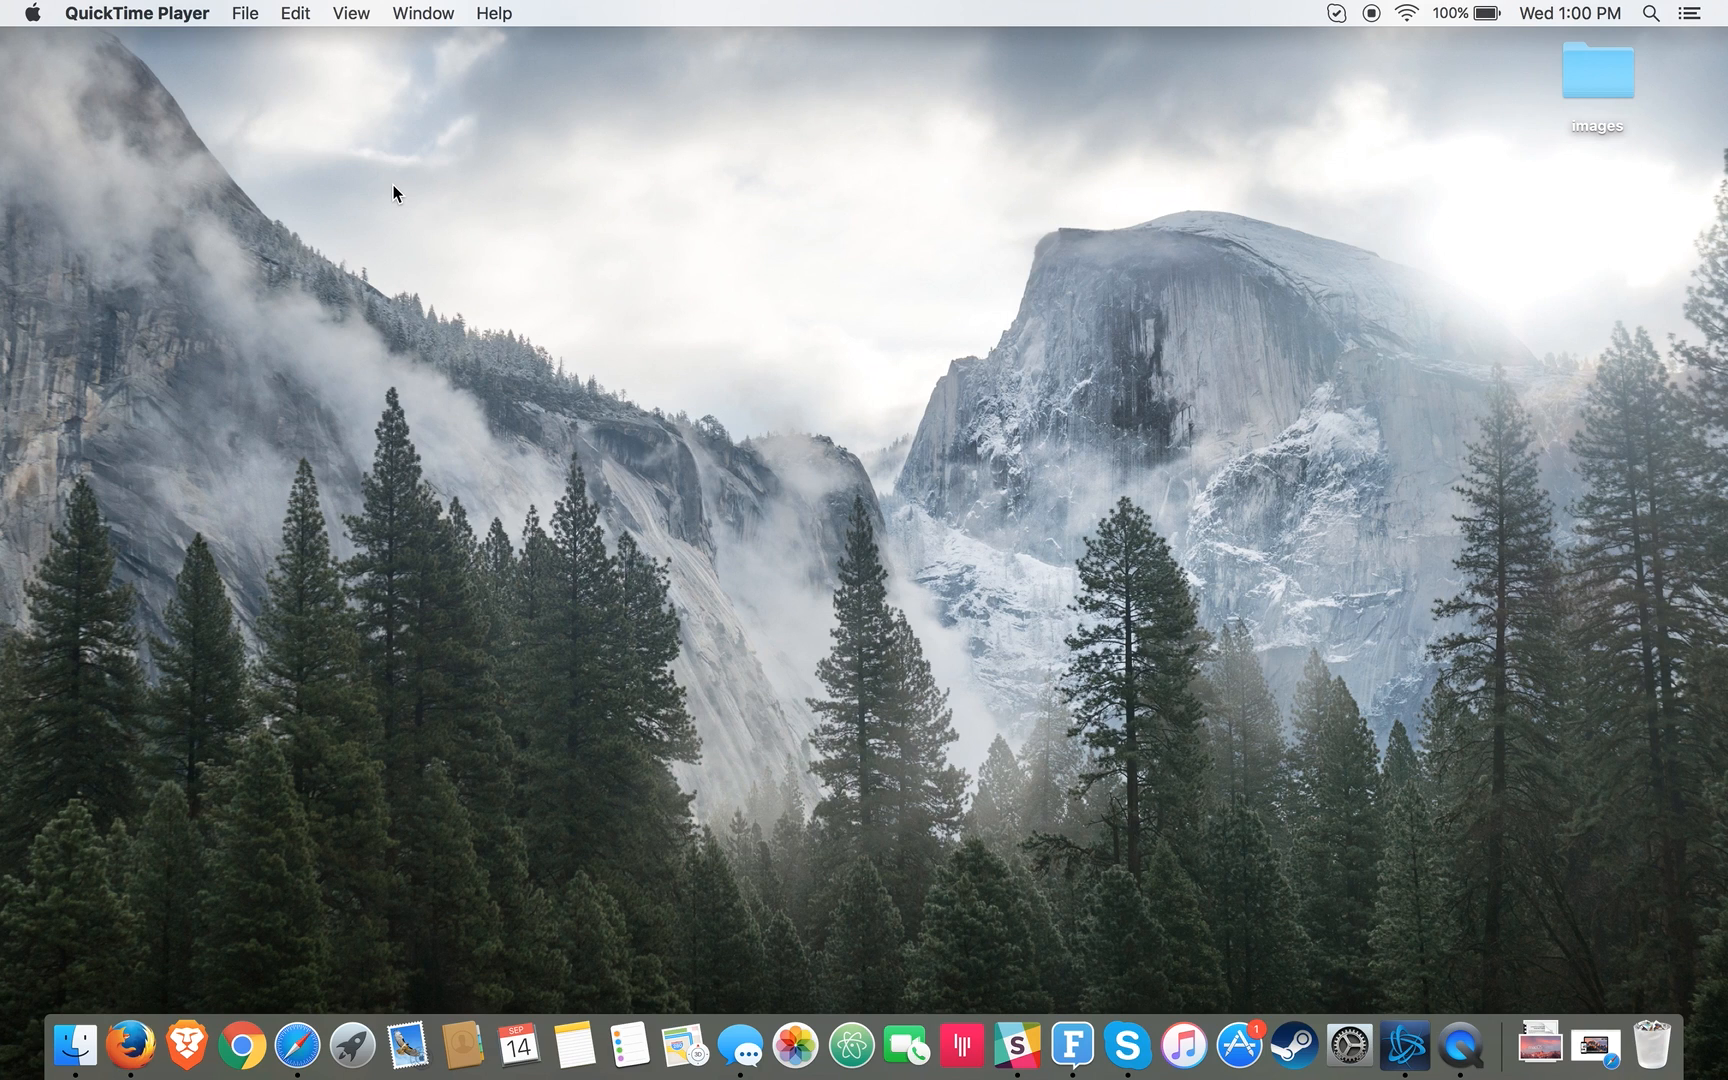
{"action": "mouse_move", "coordinate": [904, 380]}
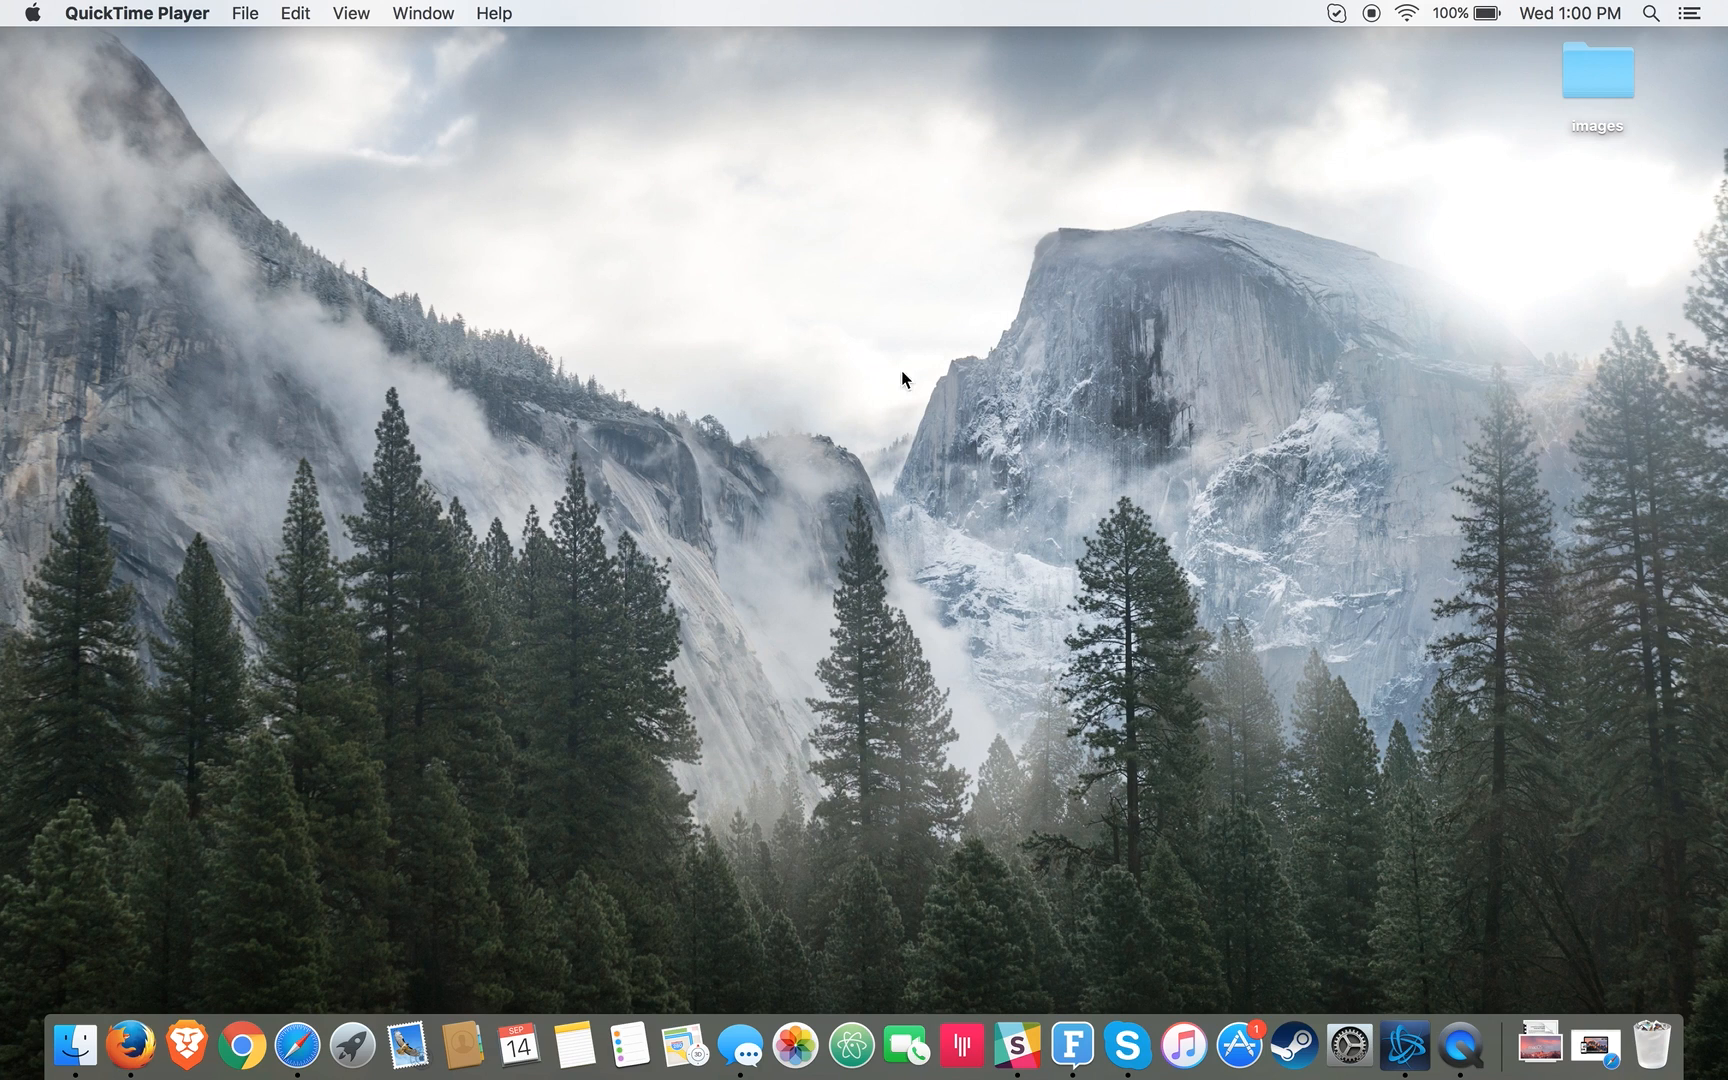
{"action": "mouse_move", "coordinate": [1142, 470]}
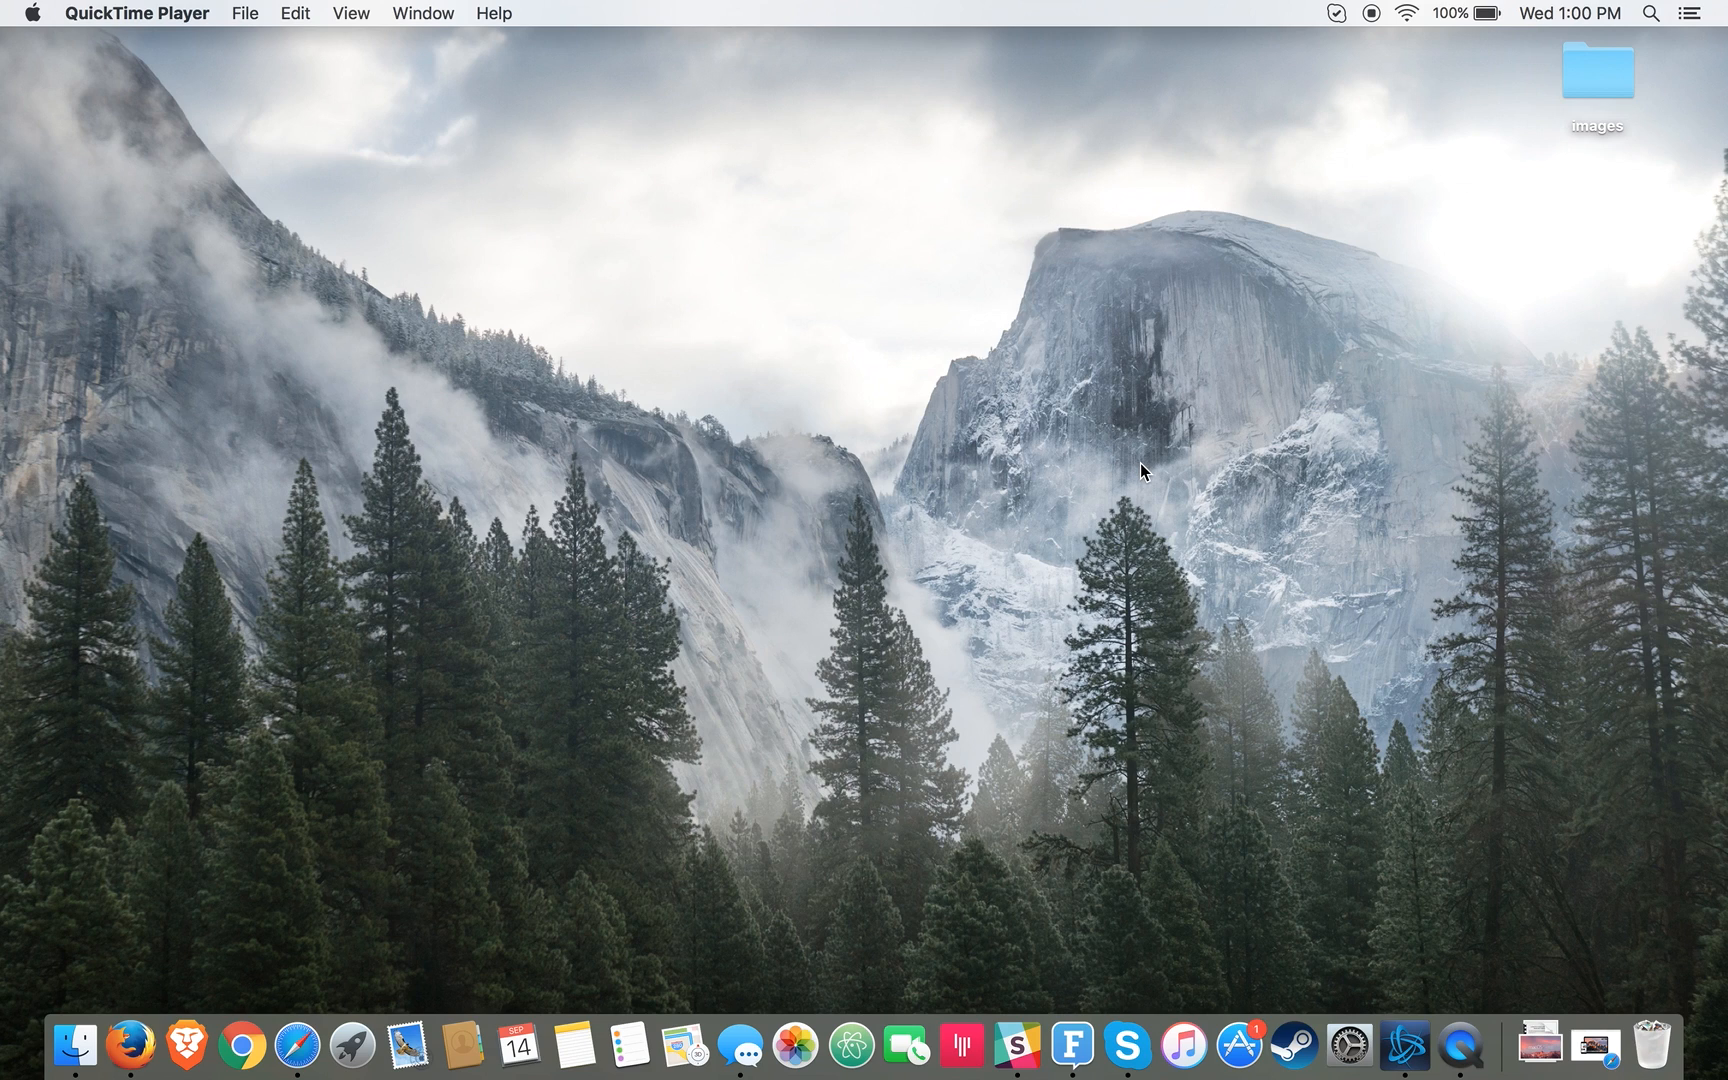
{"action": "mouse_move", "coordinate": [1144, 354]}
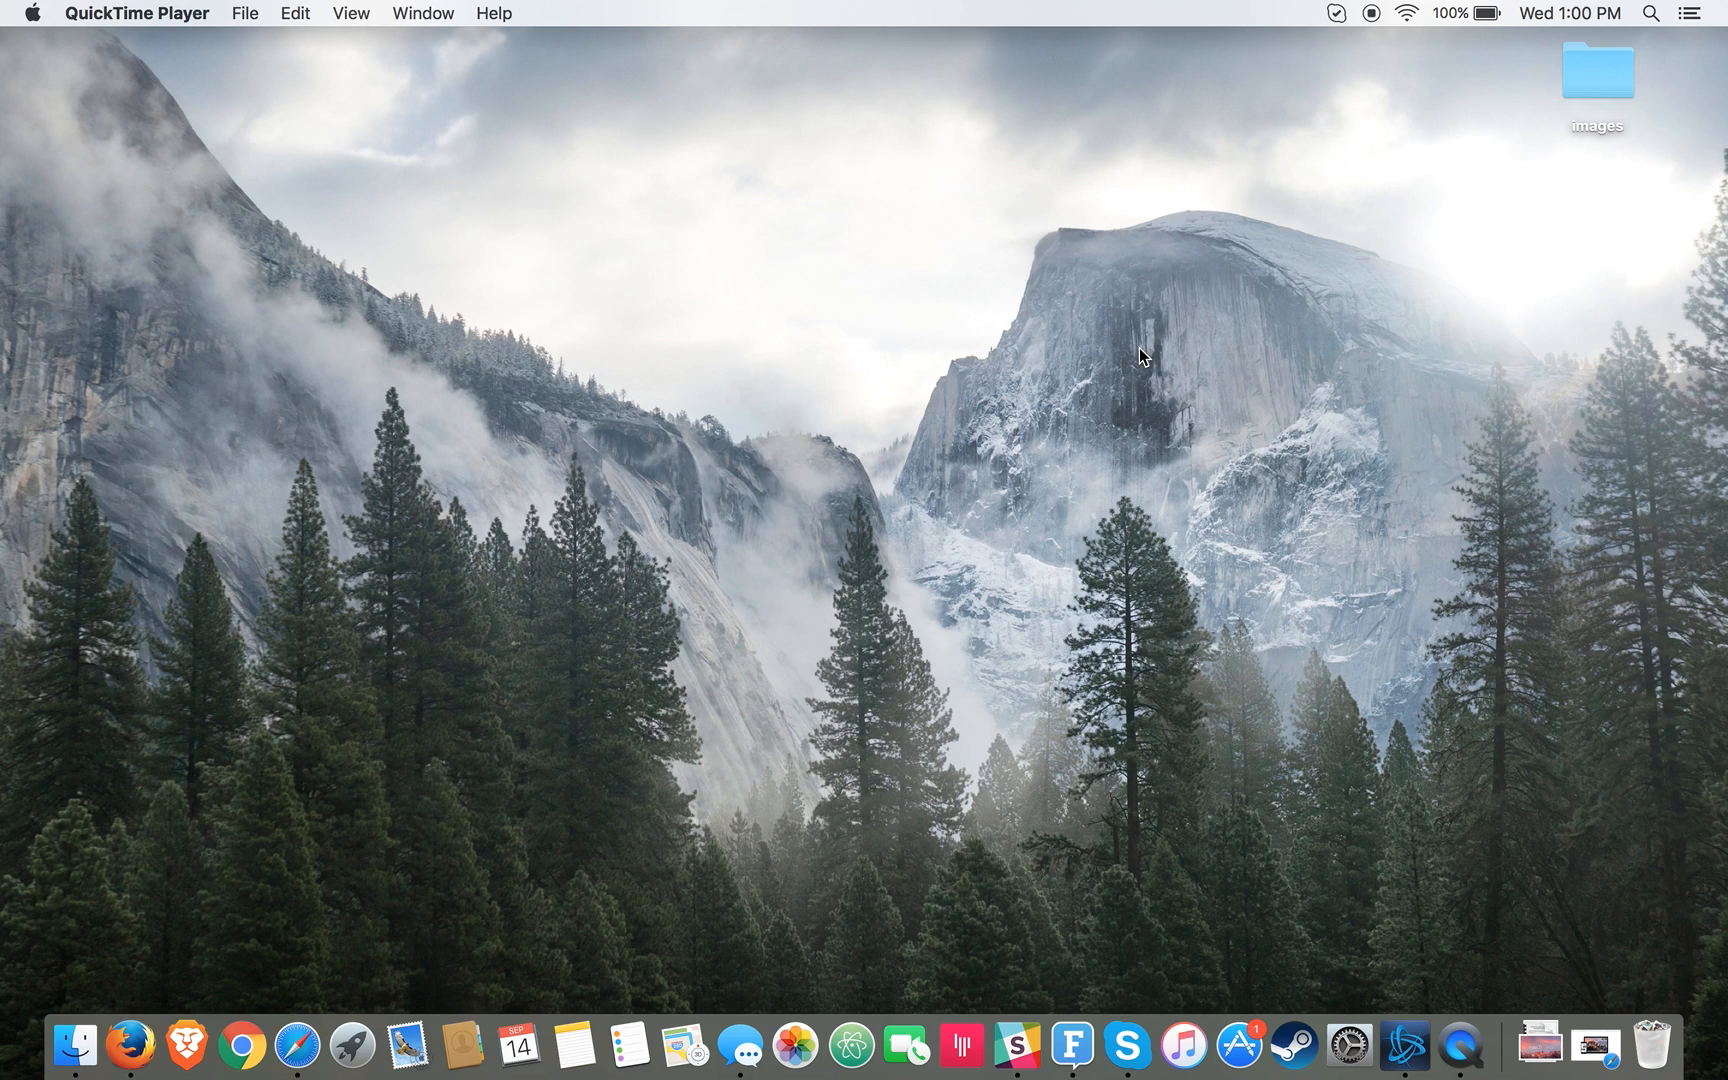
{"action": "mouse_move", "coordinate": [1374, 194]}
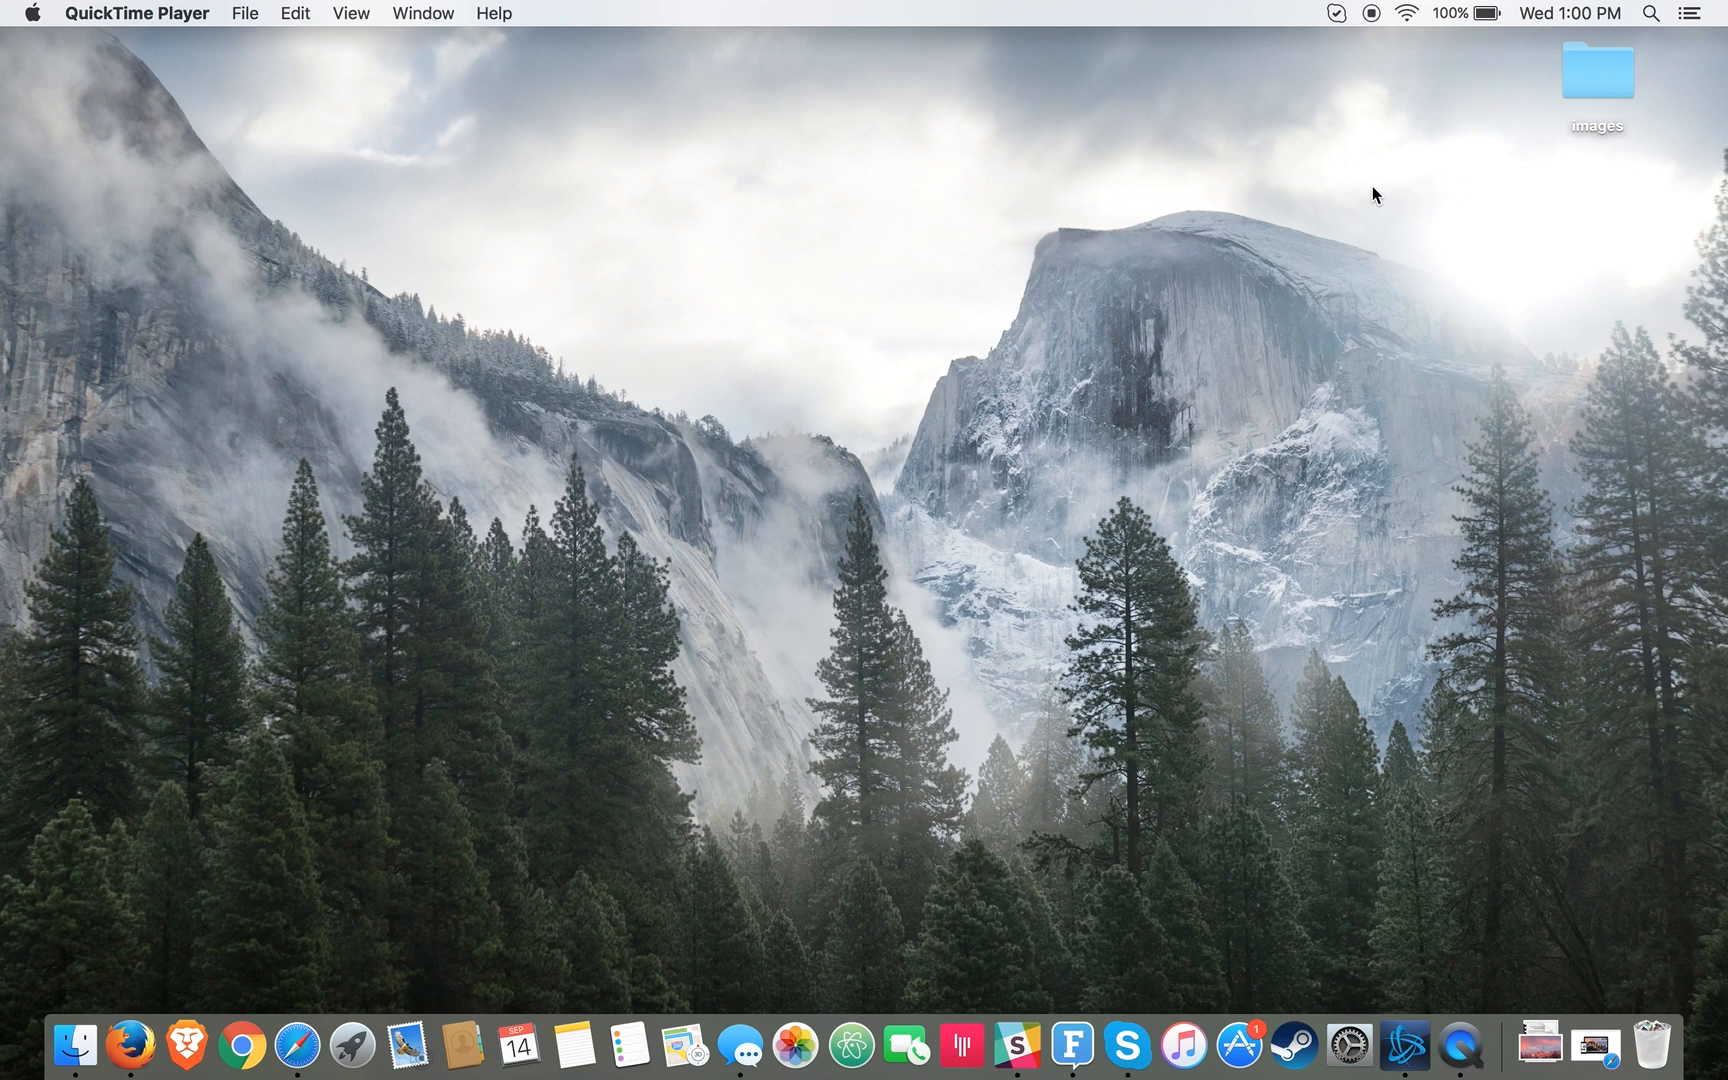
{"action": "mouse_move", "coordinate": [1266, 444]}
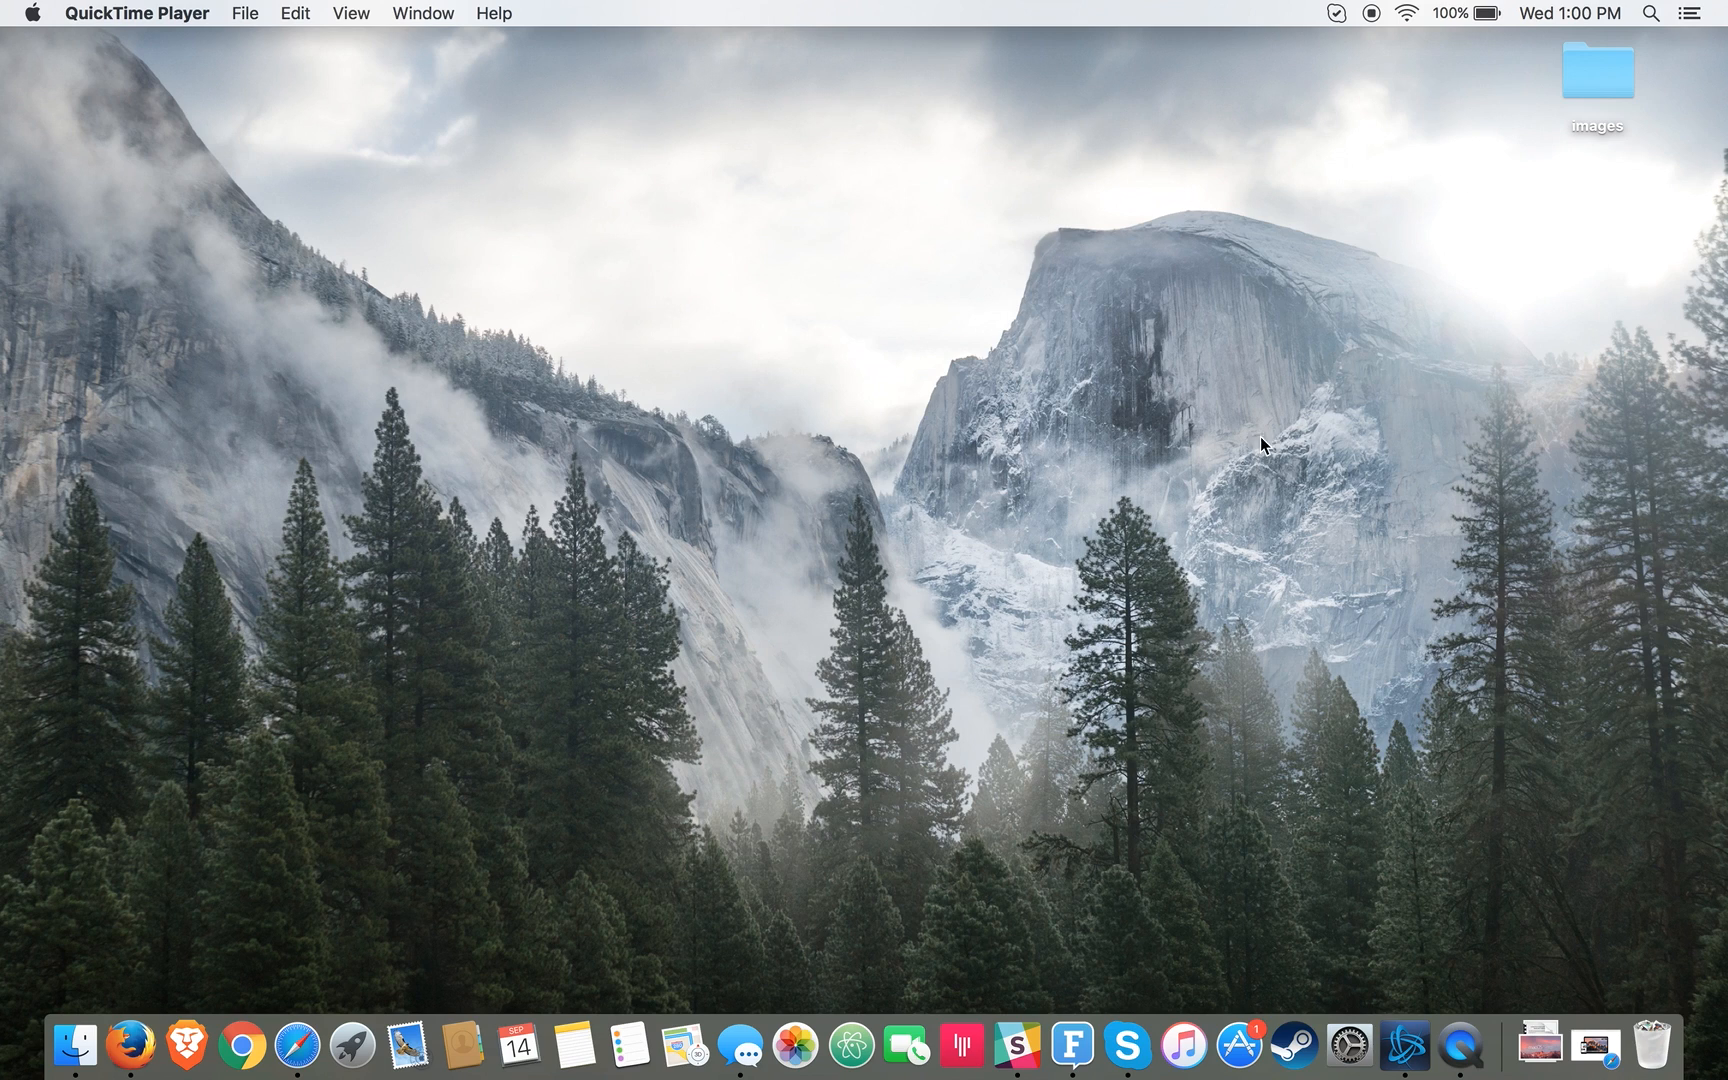
{"action": "mouse_move", "coordinate": [1338, 894]}
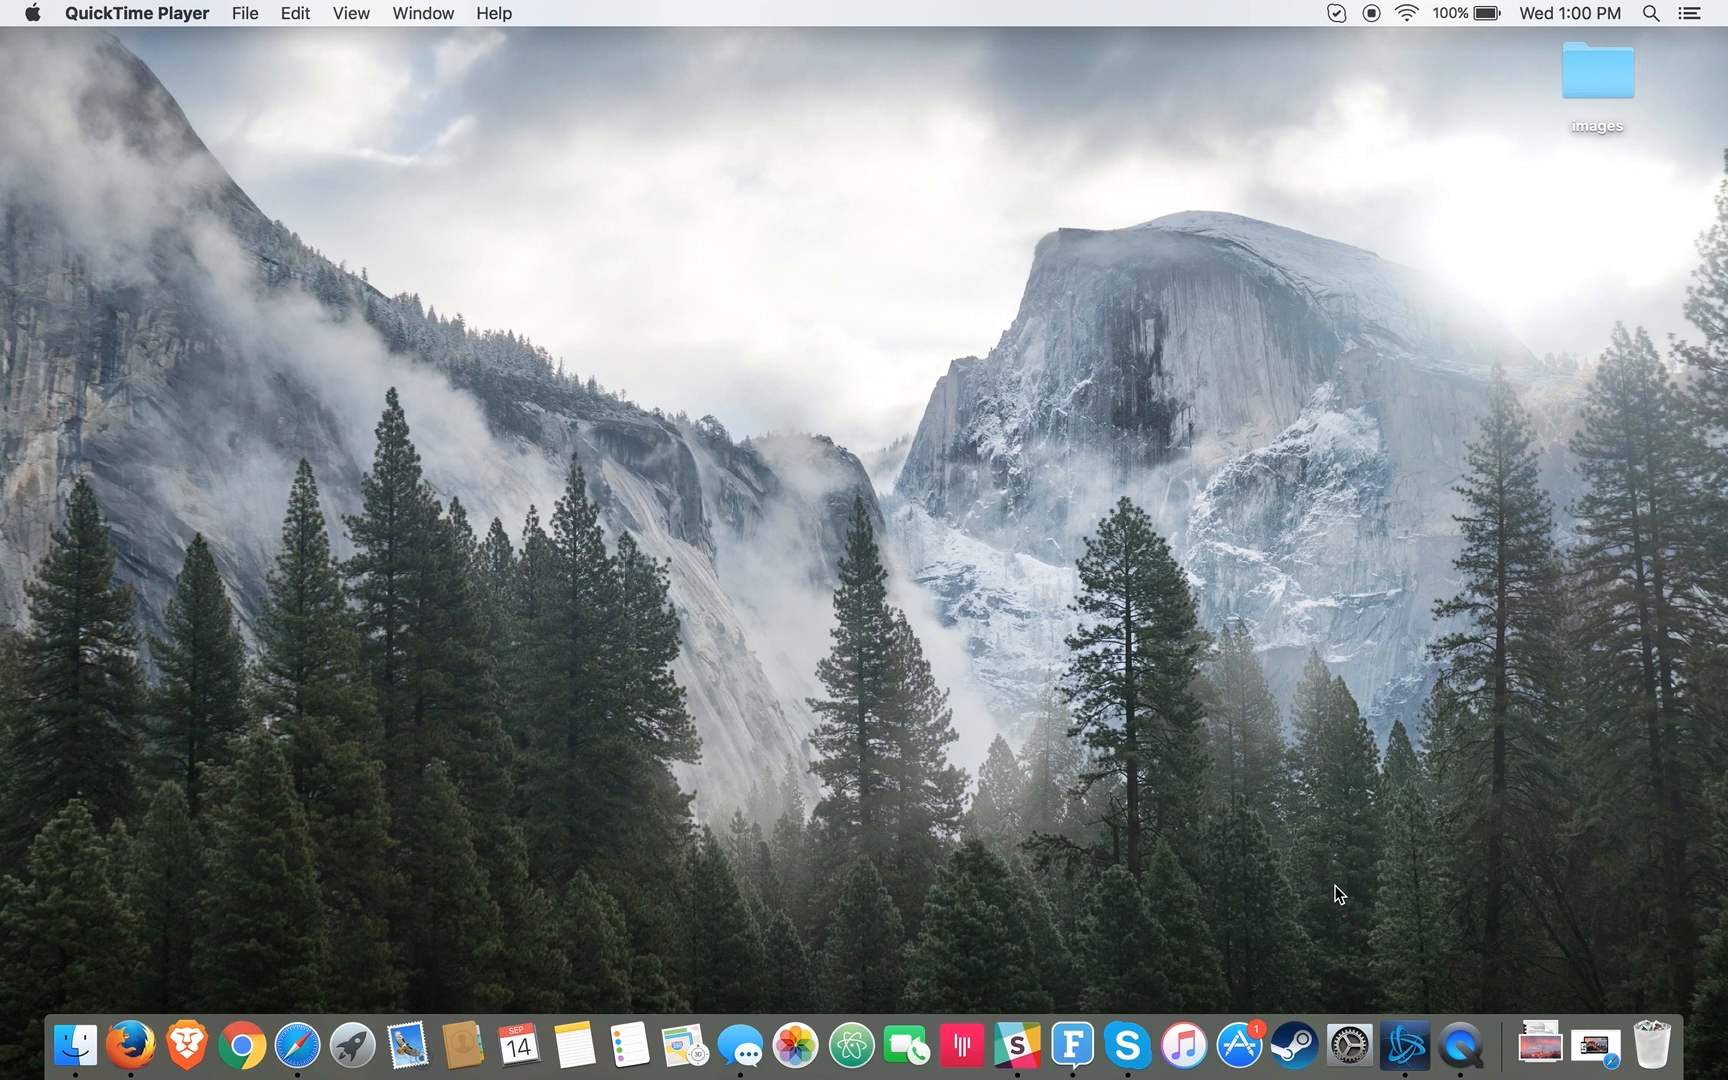
{"action": "mouse_move", "coordinate": [1352, 698]}
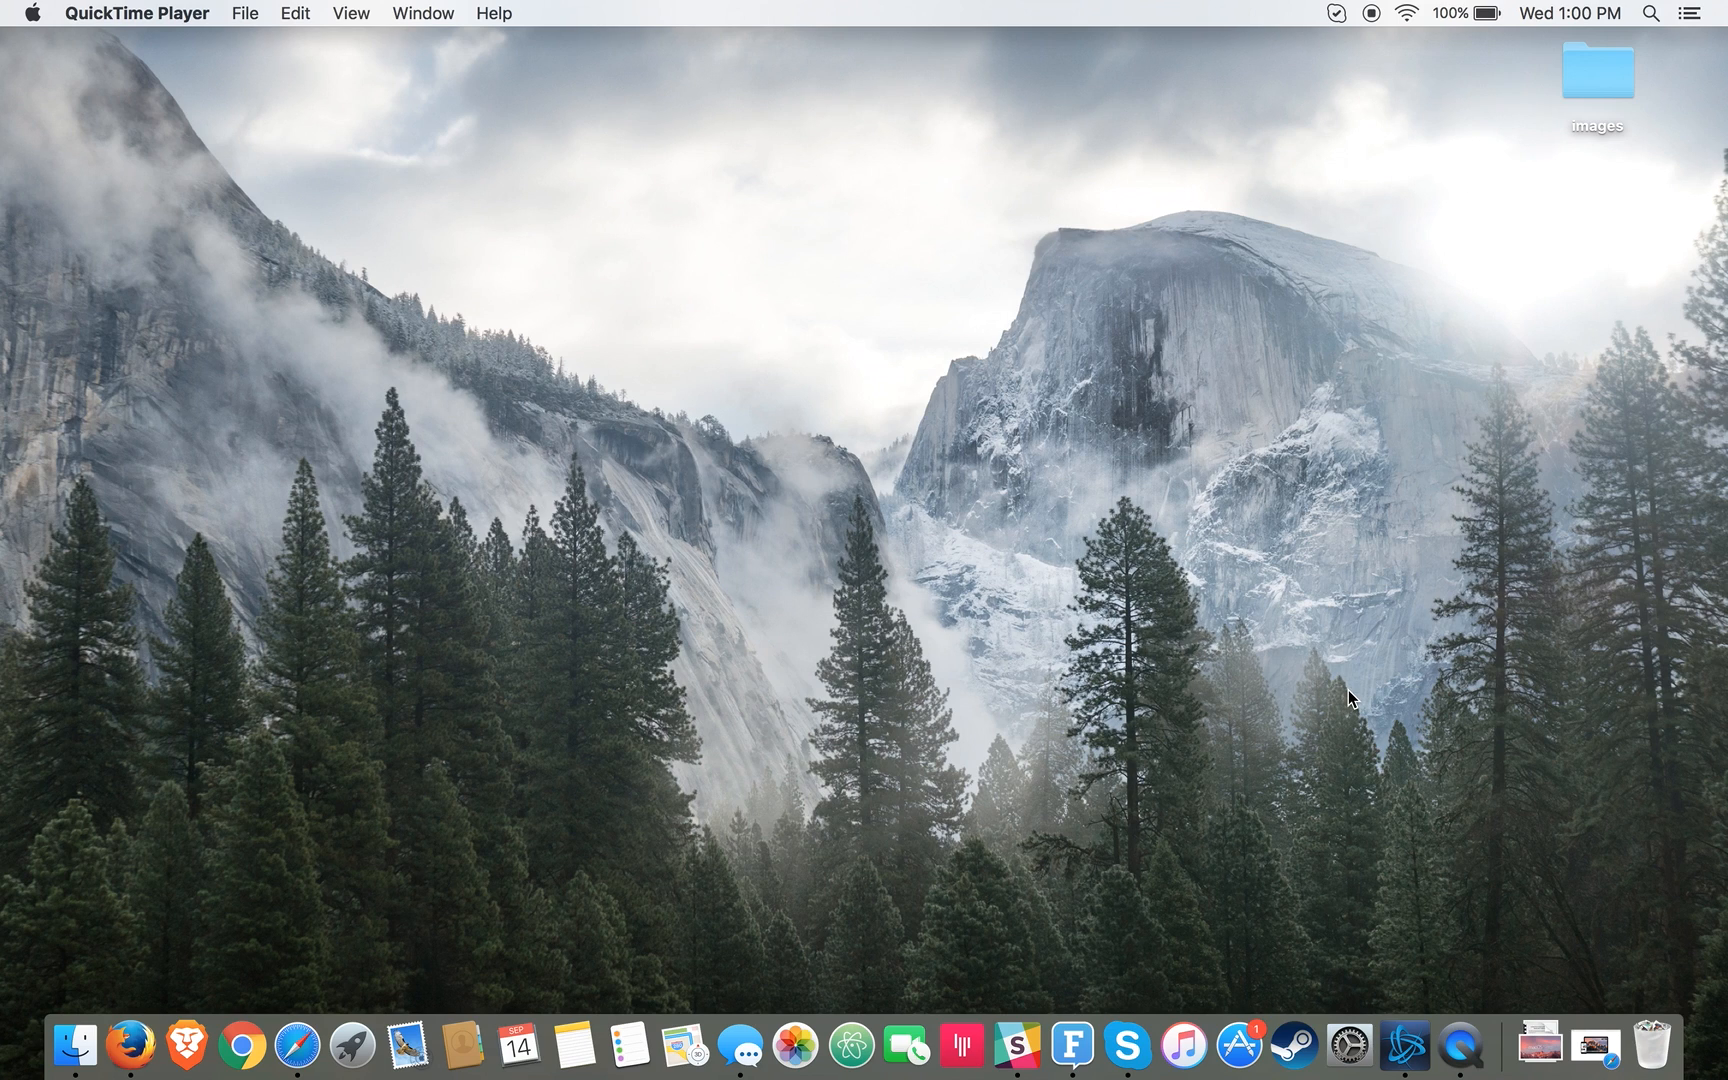
Step: Launch System Preferences from the Dock and go to the Time Machine pane
{"action": "left_click", "coordinate": [1346, 1042]}
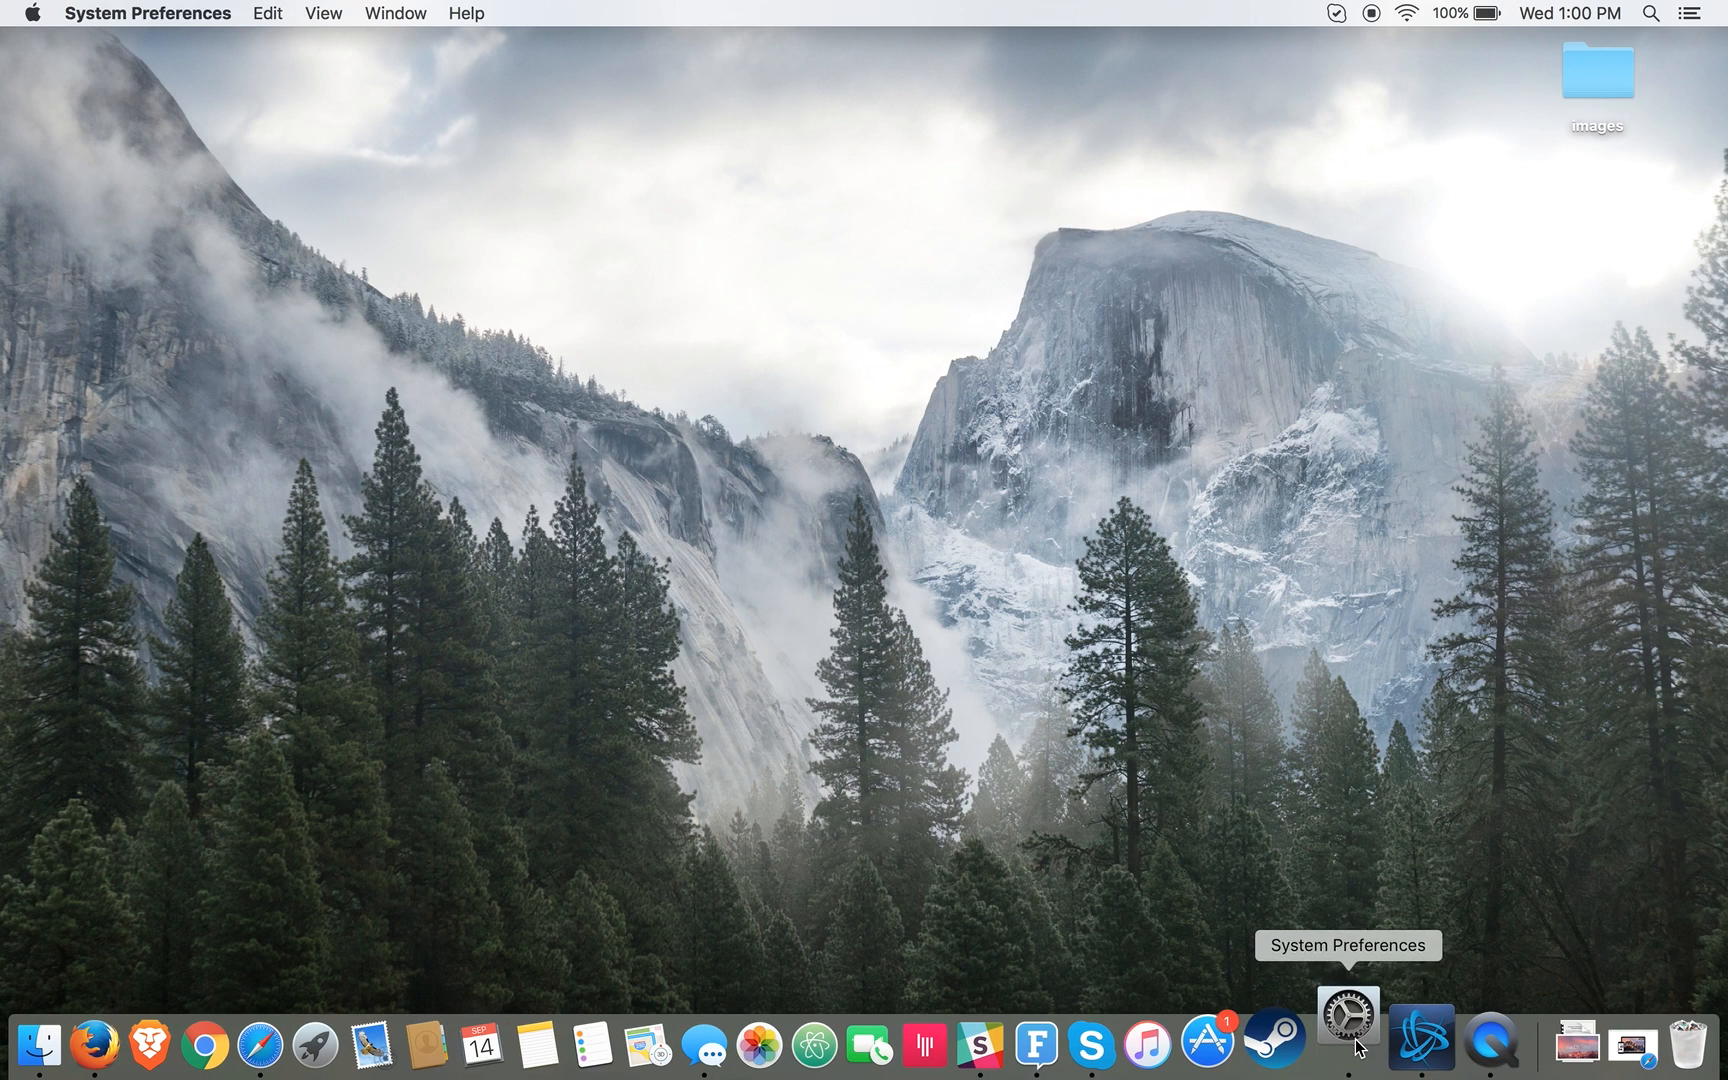
{"action": "left_click", "coordinate": [1346, 1014]}
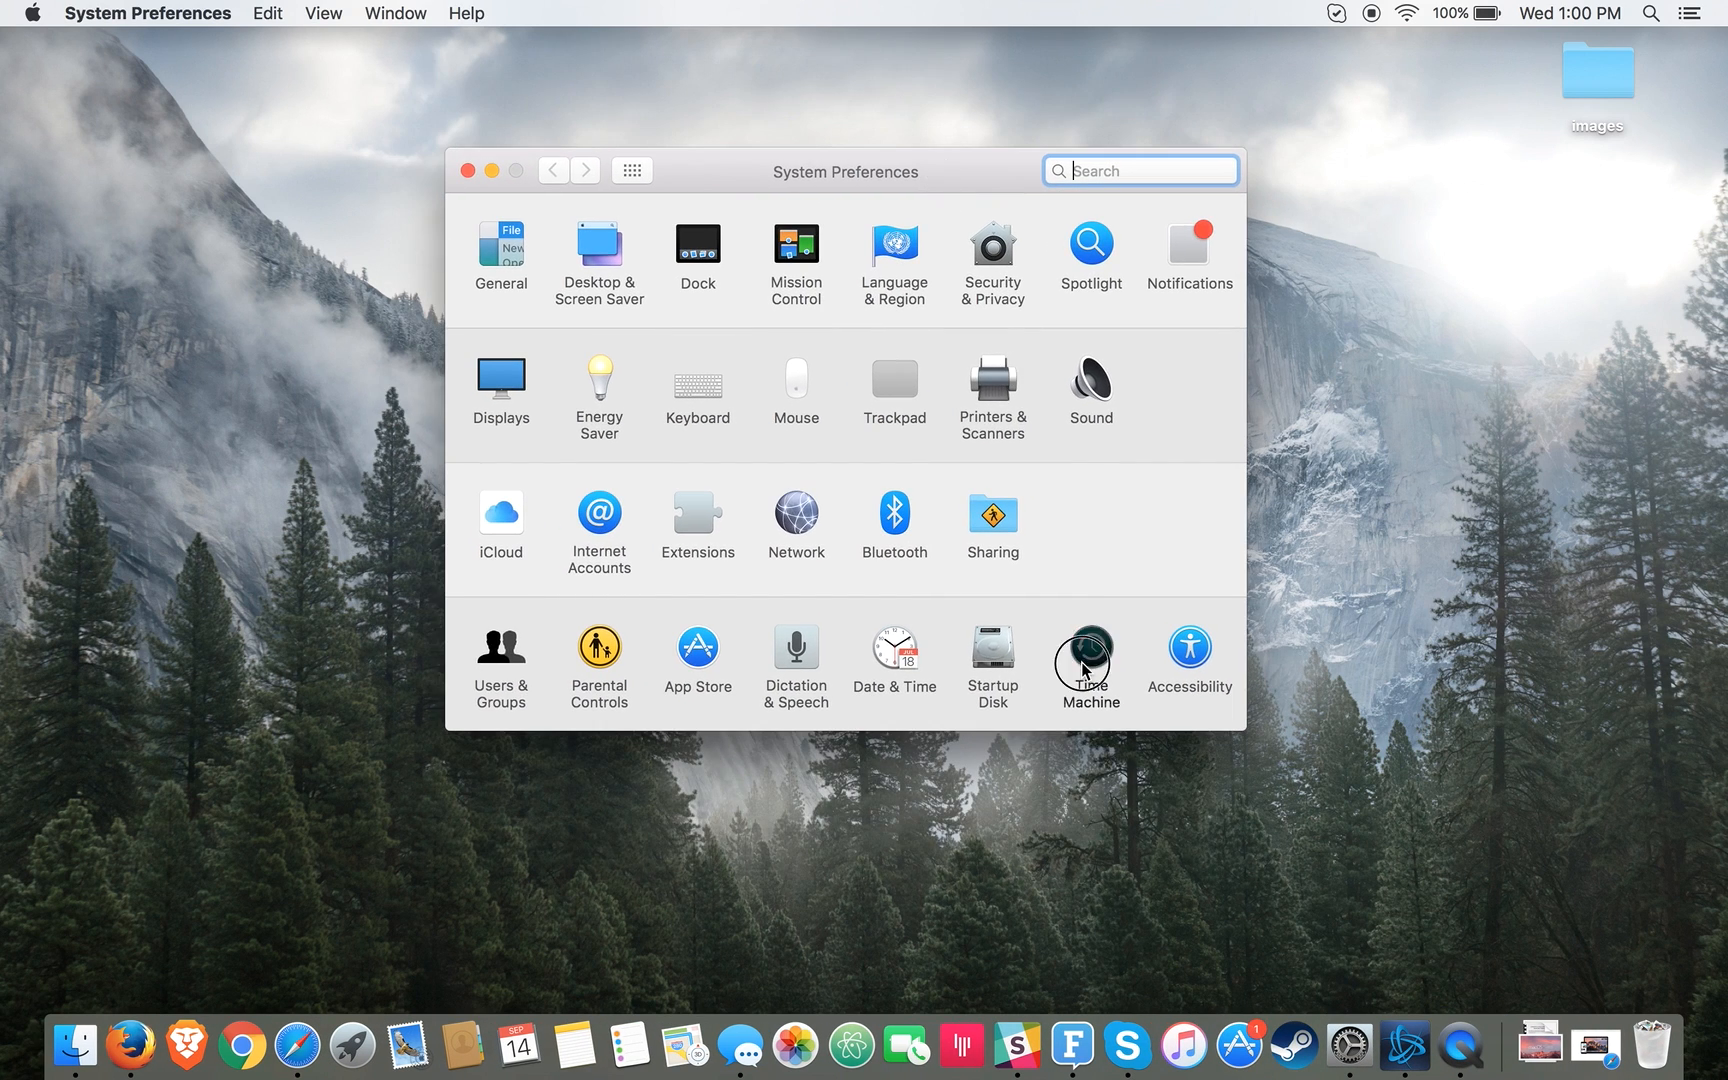
{"action": "left_click", "coordinate": [1086, 650]}
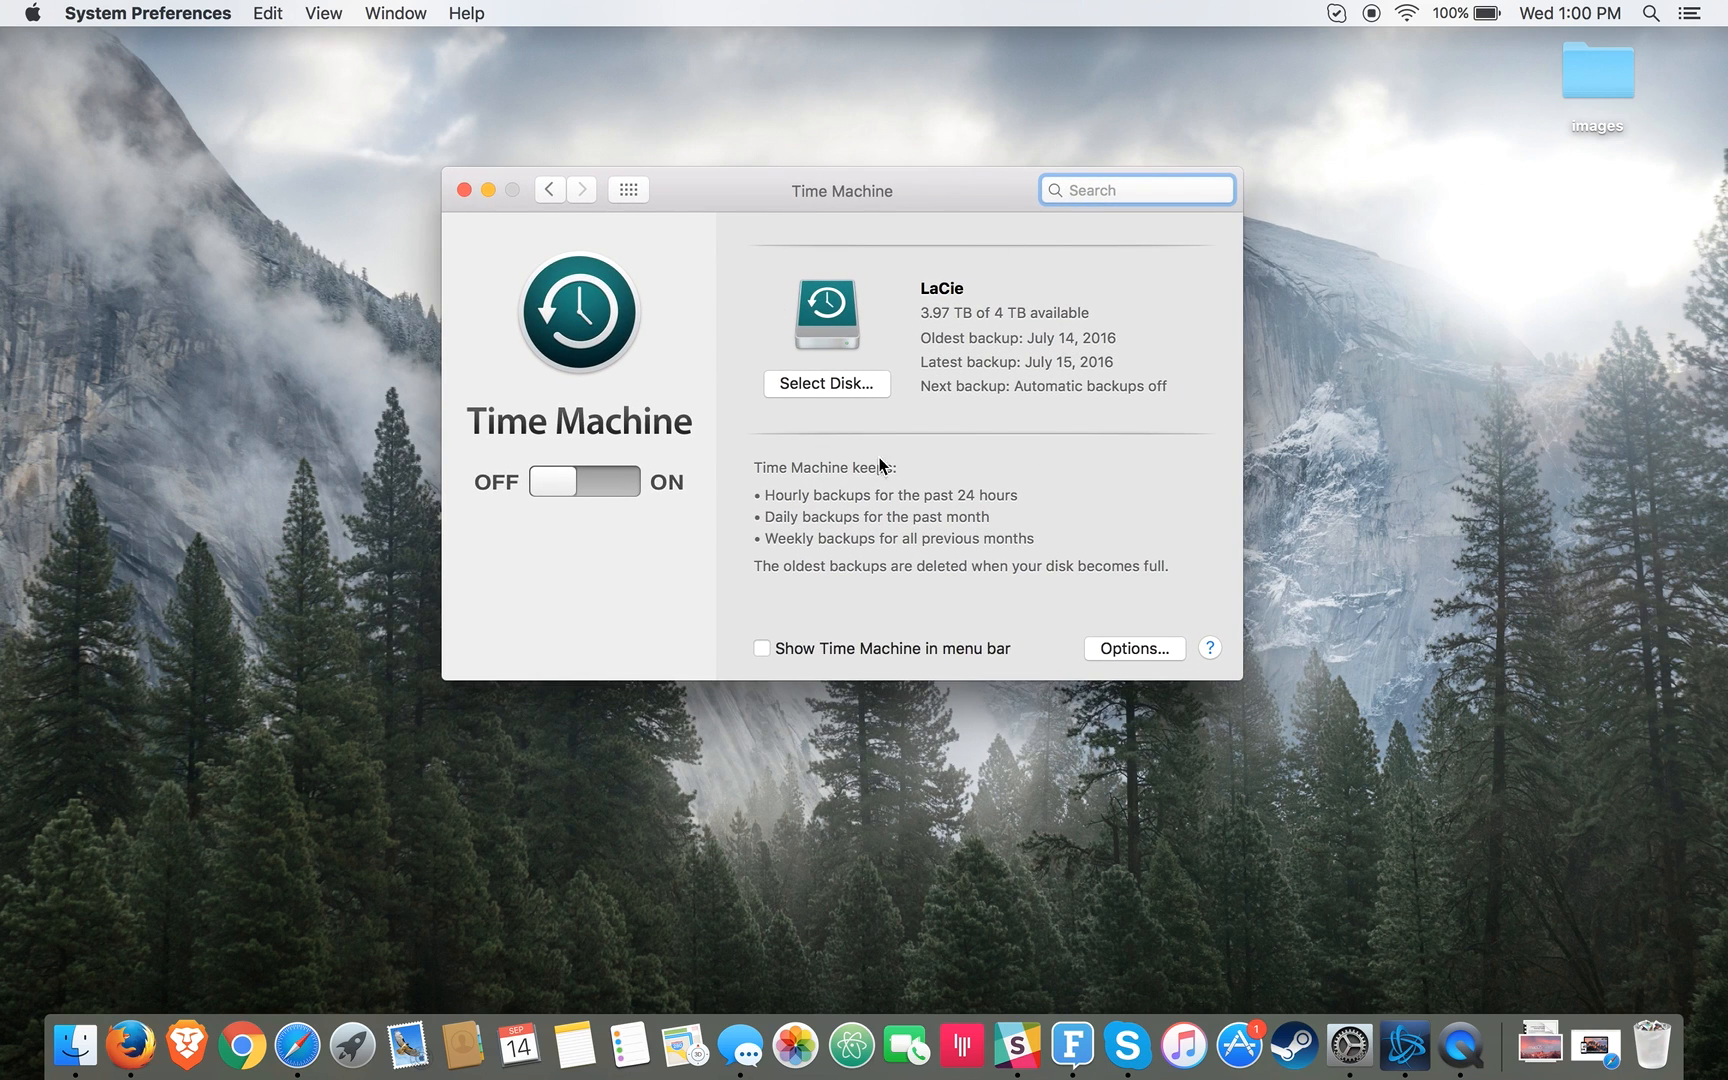
{"action": "mouse_move", "coordinate": [1008, 458]}
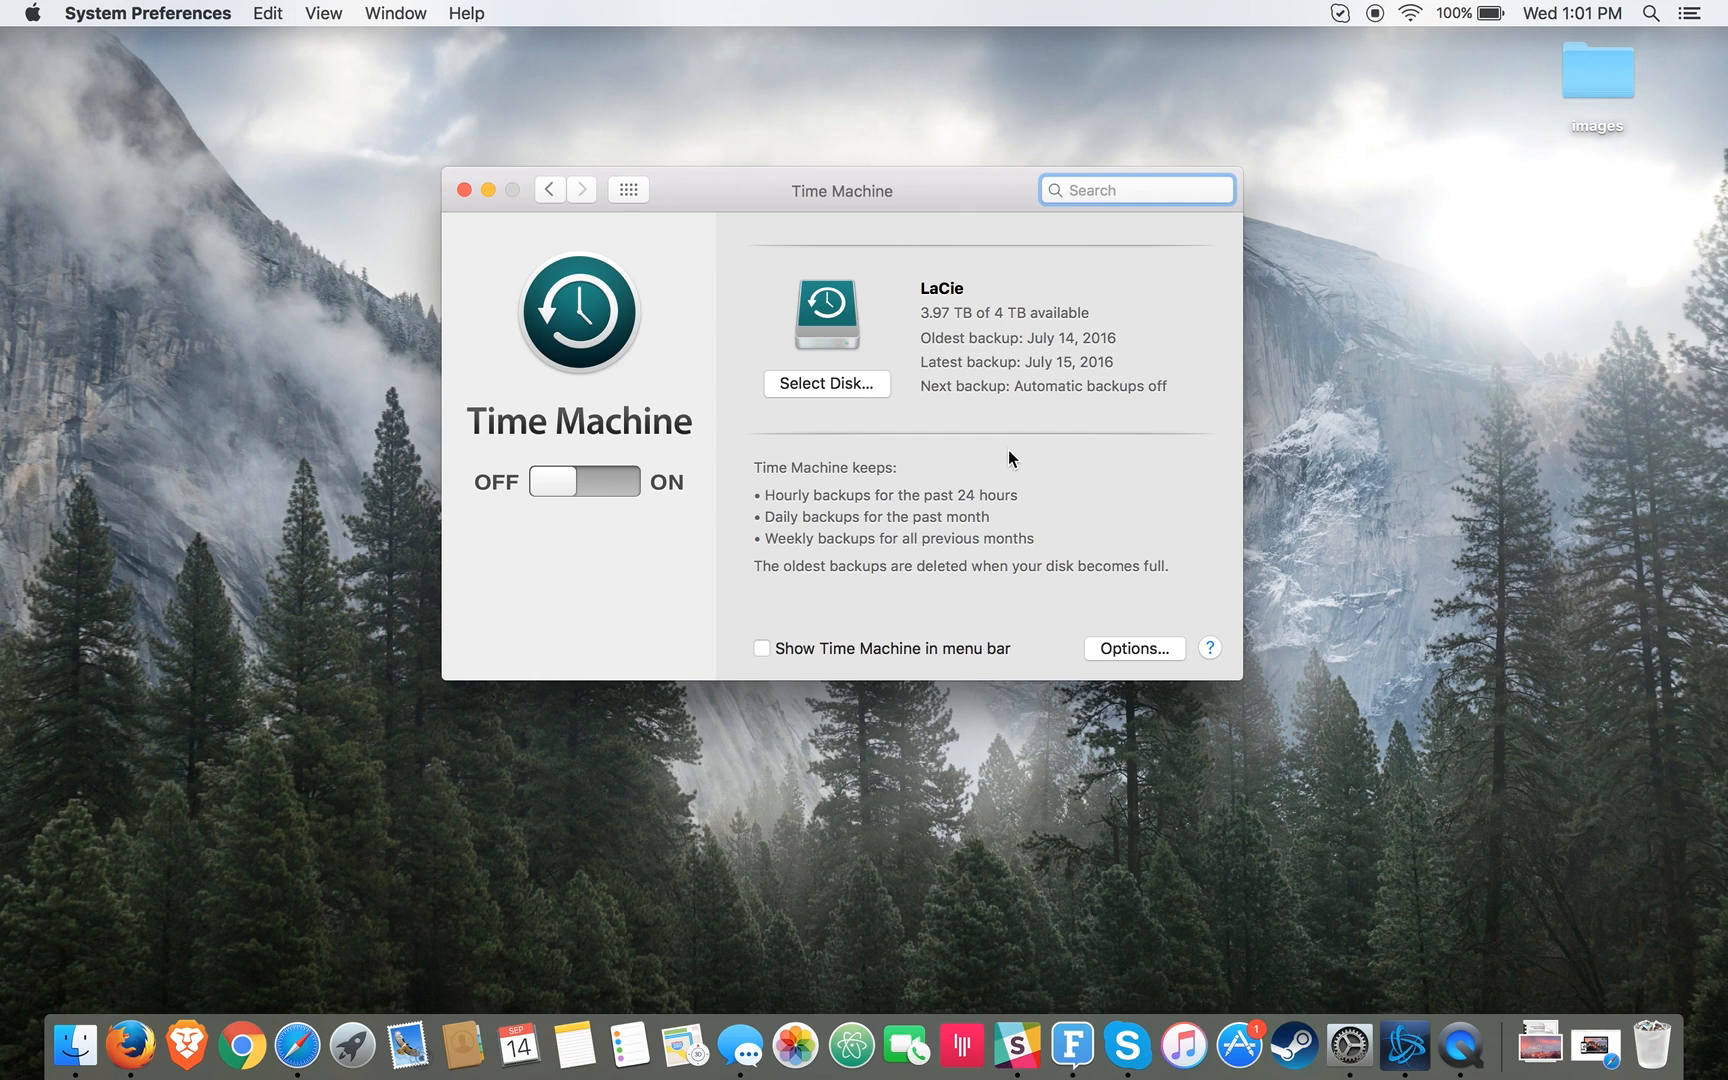
{"action": "mouse_move", "coordinate": [844, 490]}
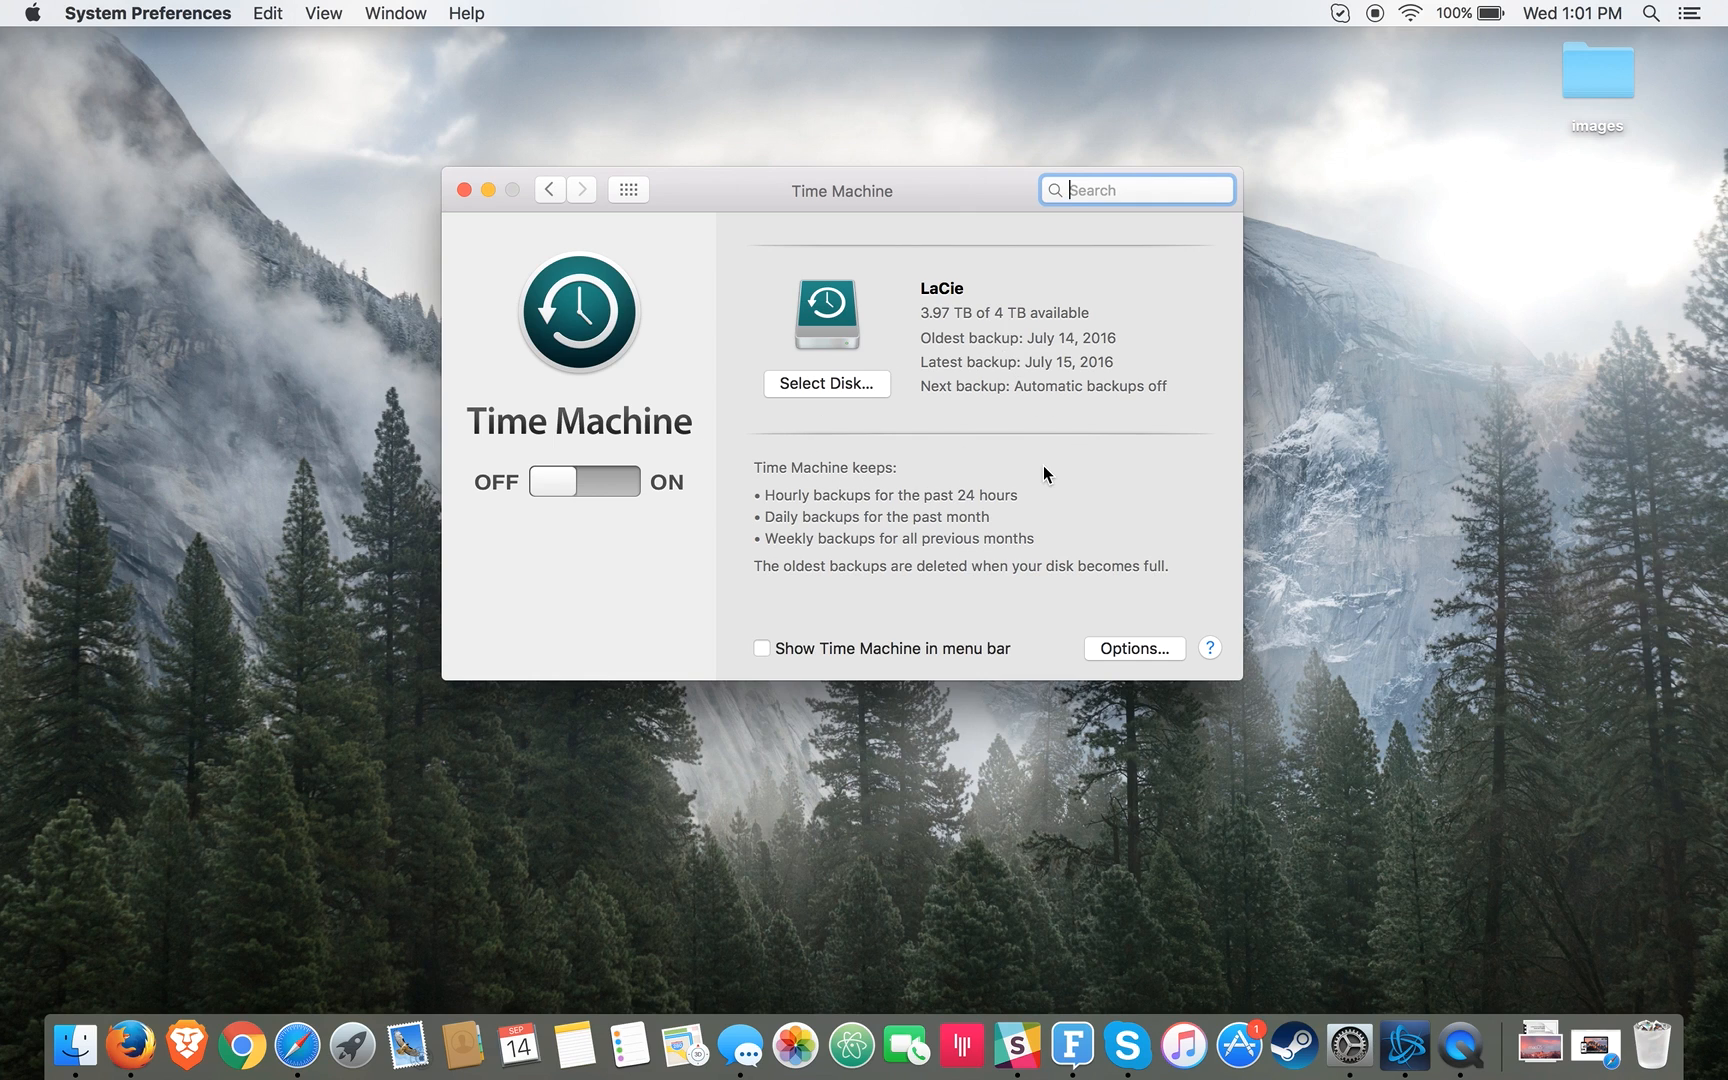
{"action": "mouse_move", "coordinate": [1020, 432]}
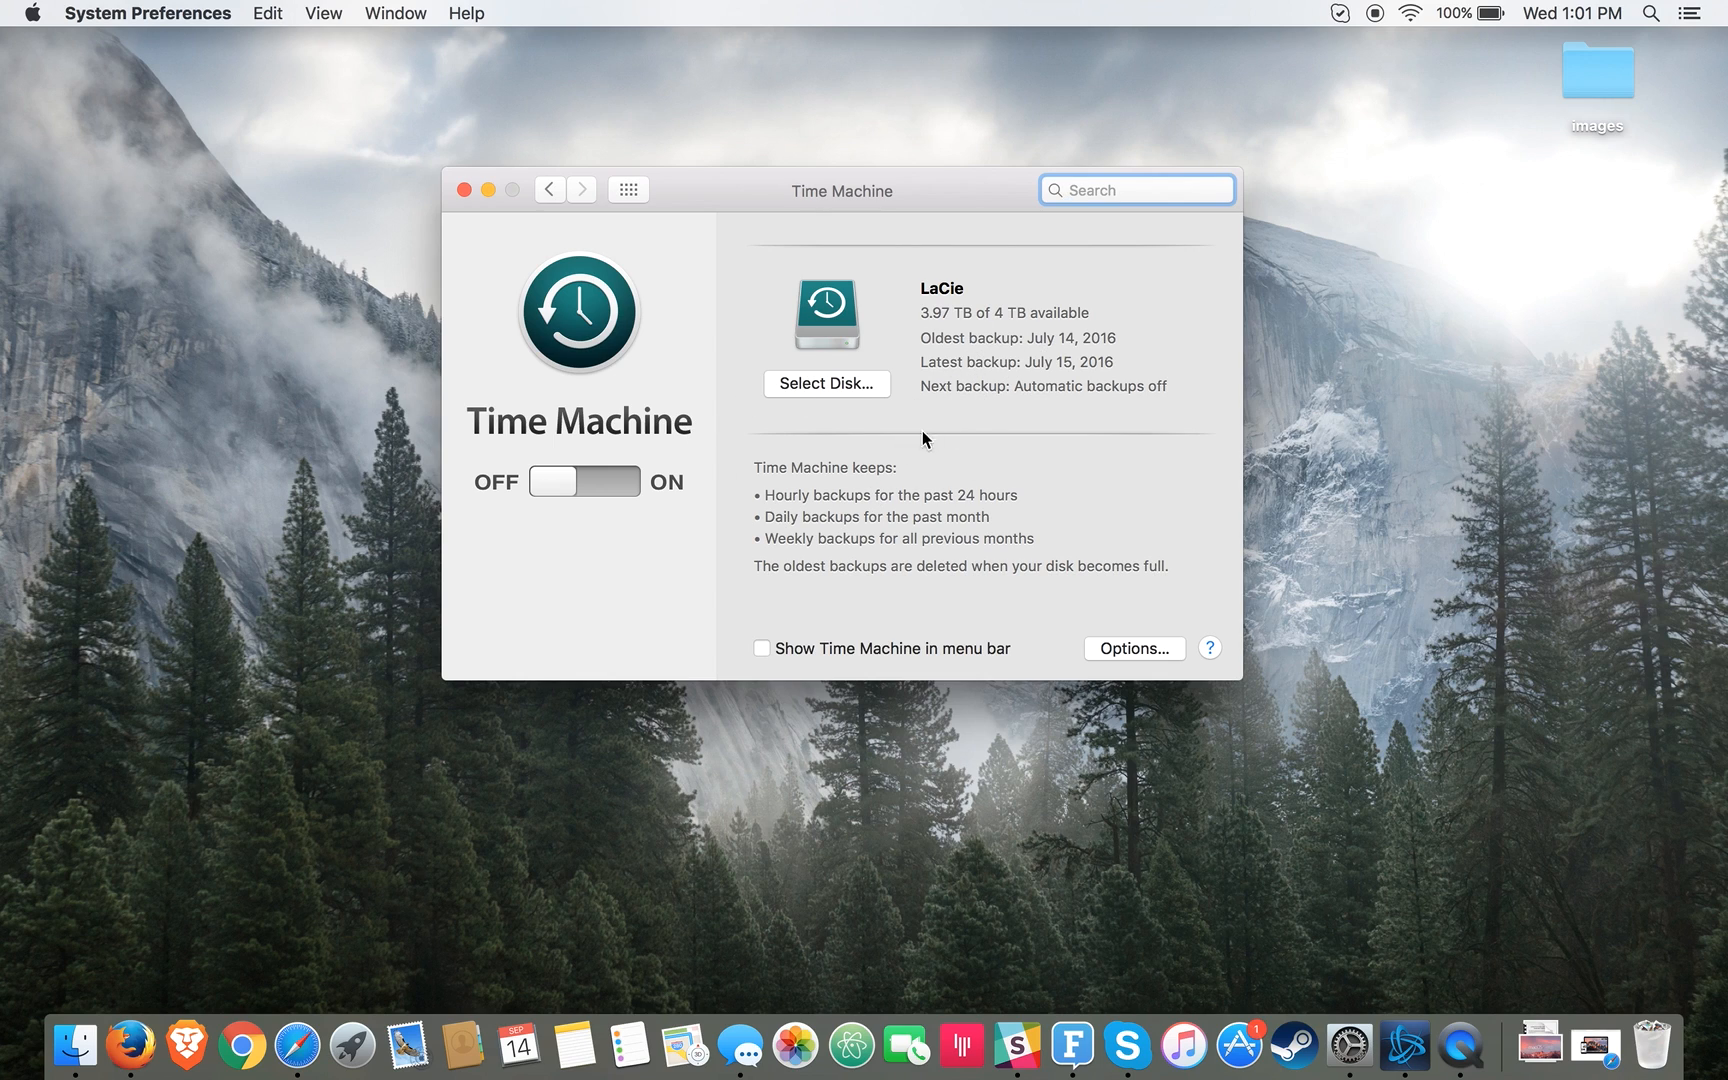
{"action": "mouse_move", "coordinate": [900, 590]}
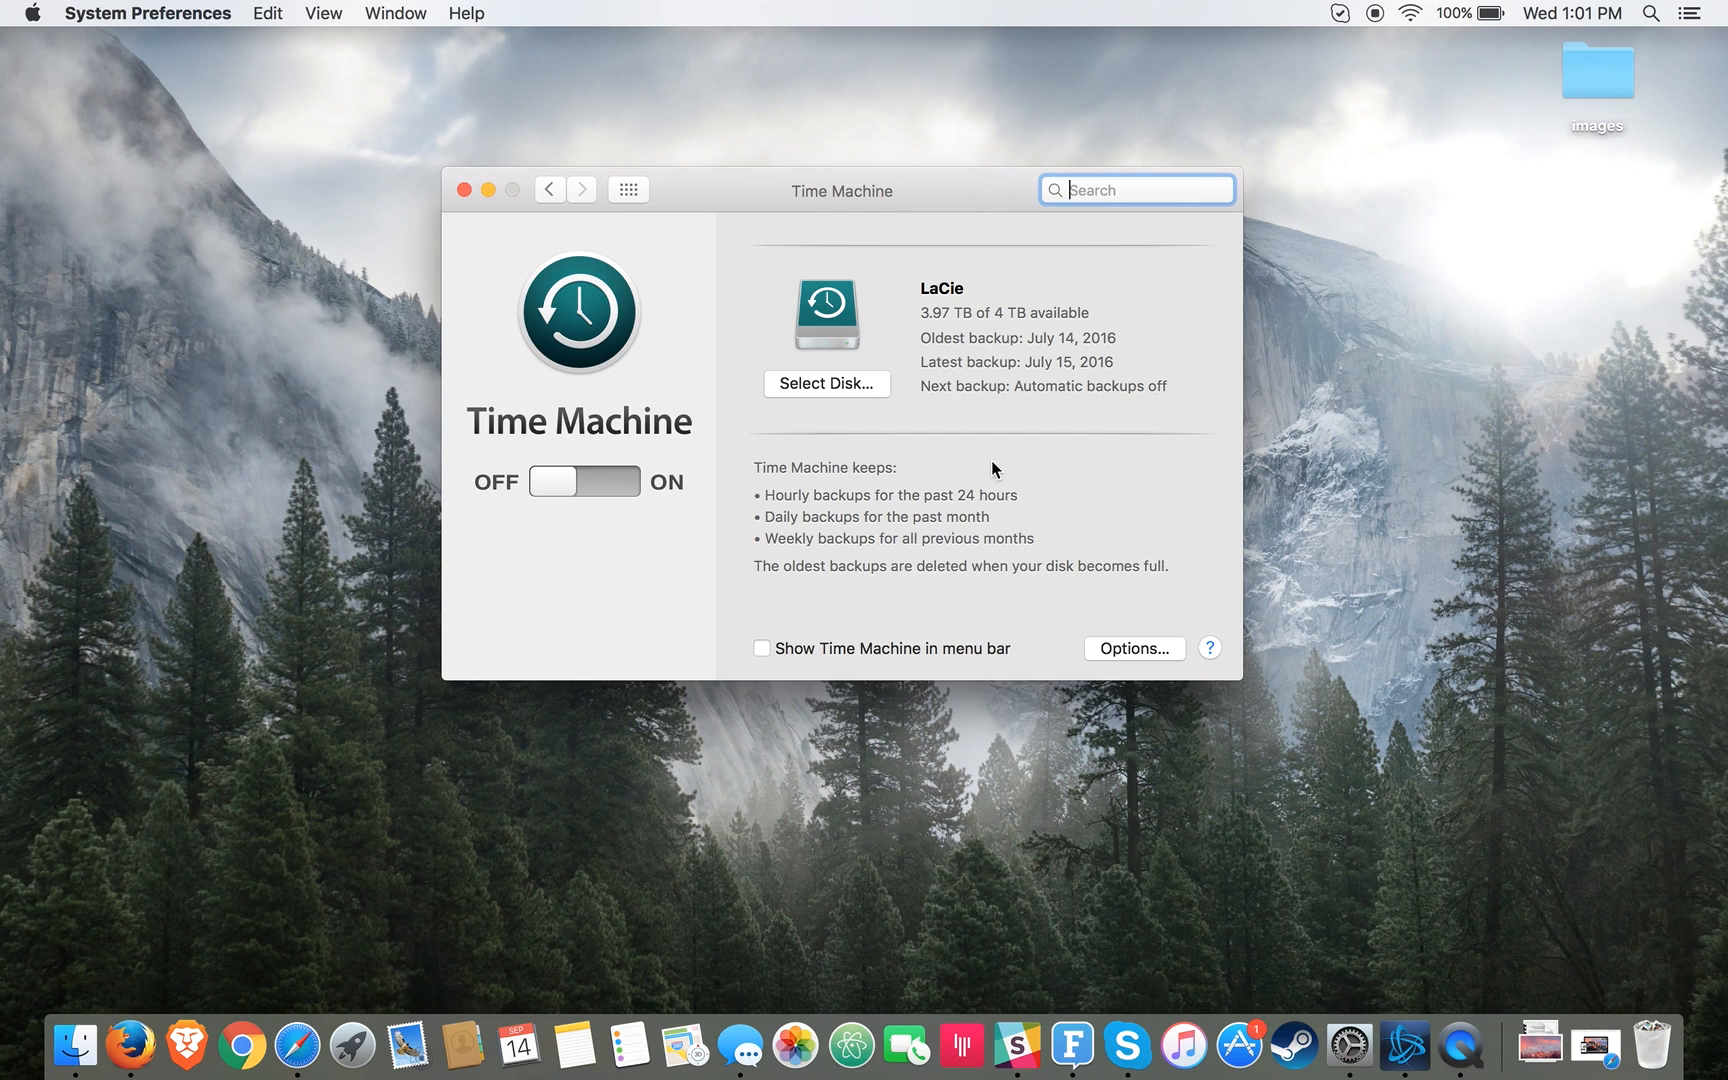
{"action": "mouse_move", "coordinate": [960, 514]}
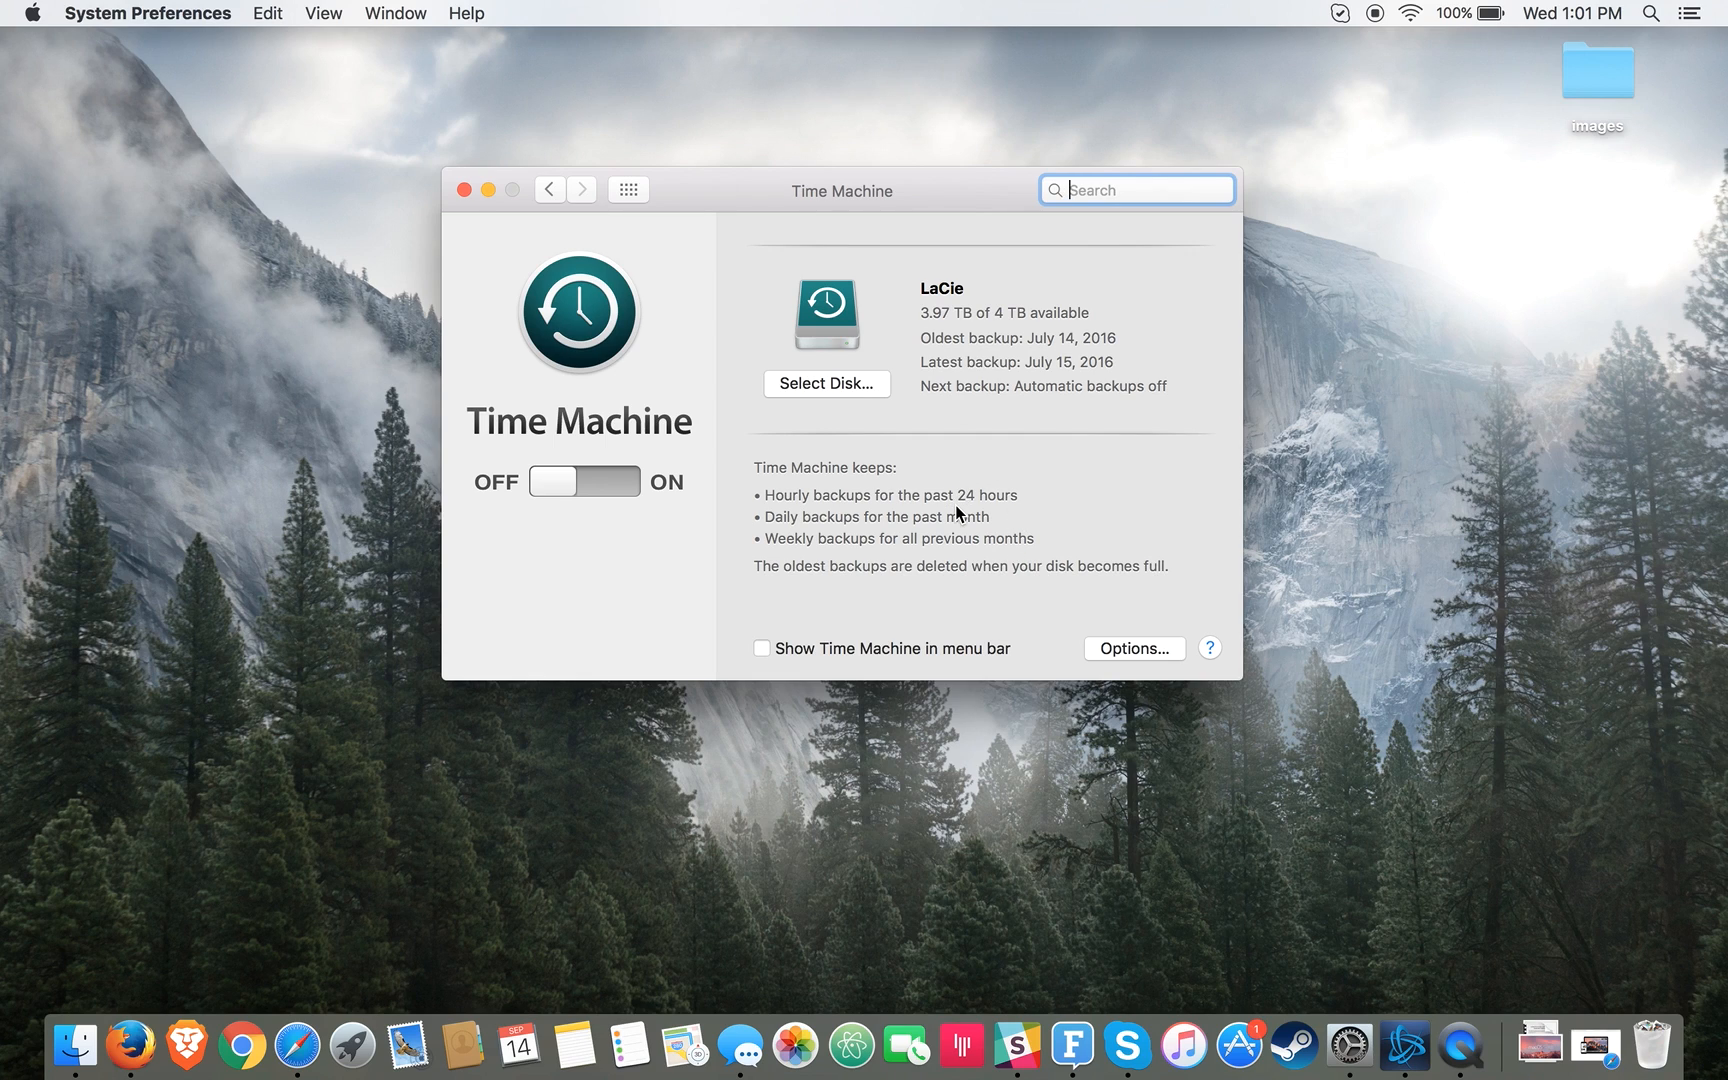
{"action": "mouse_move", "coordinate": [792, 358]}
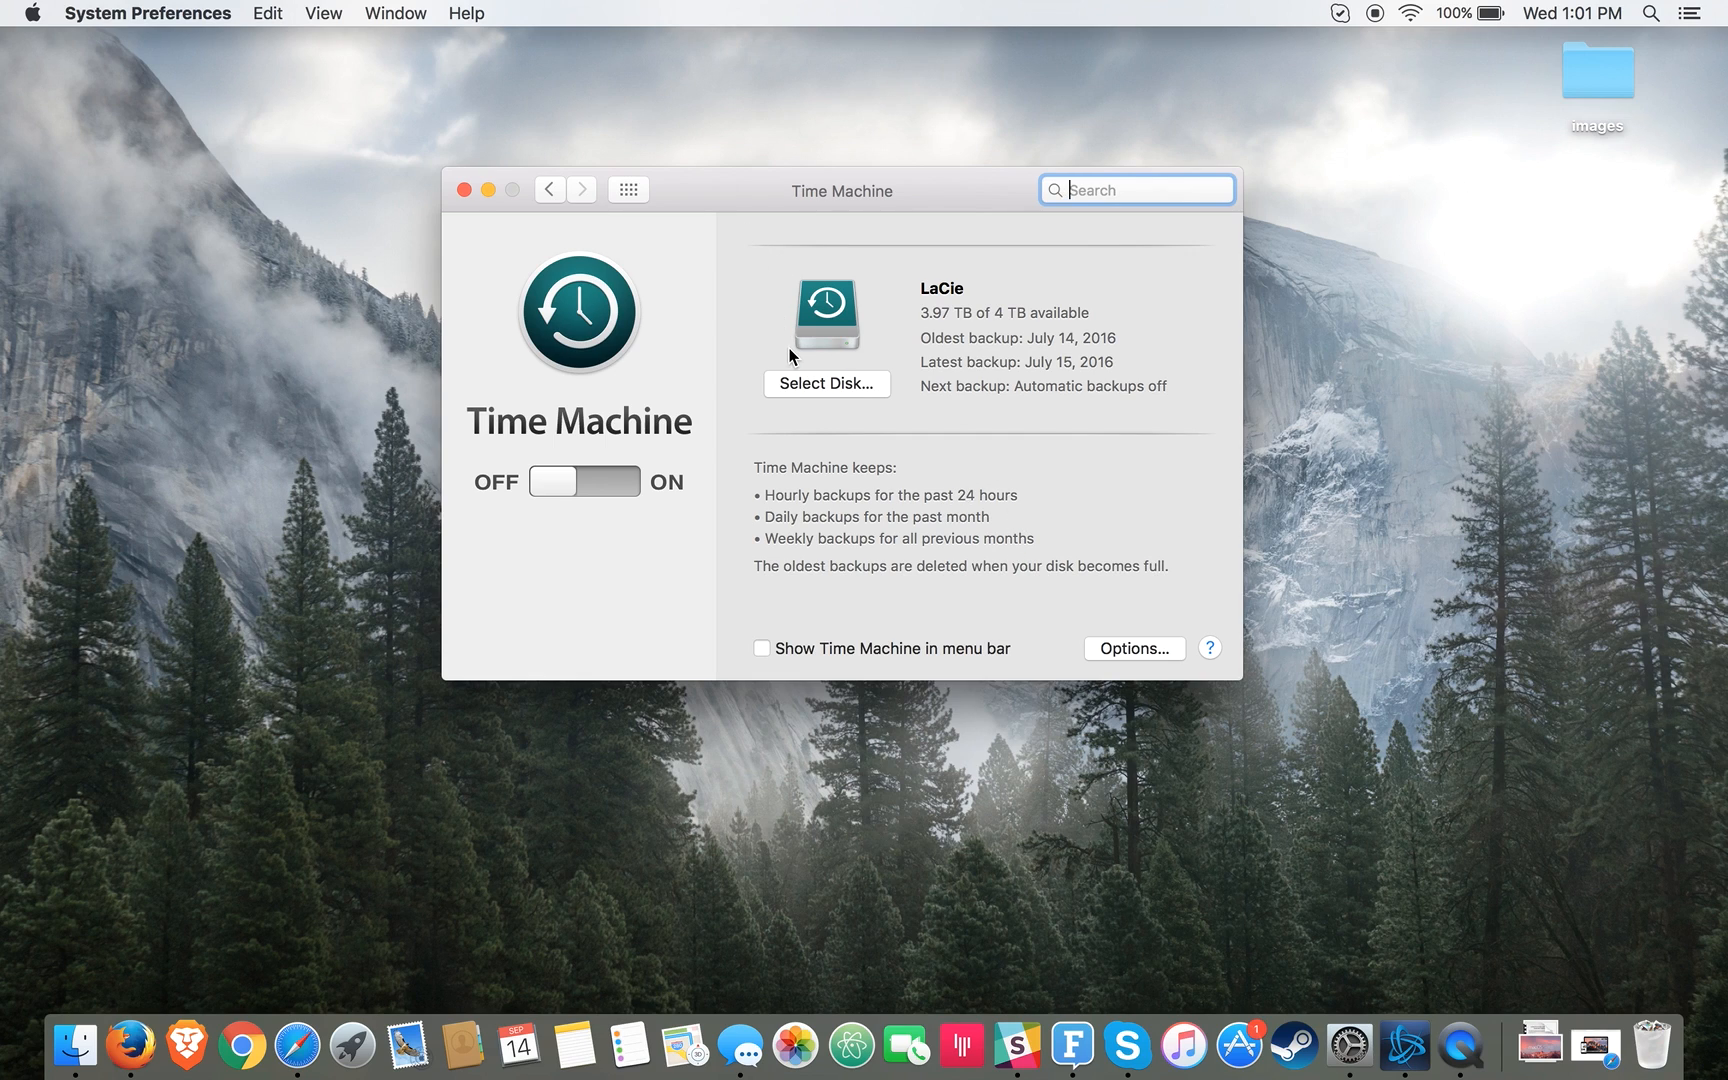
{"action": "mouse_move", "coordinate": [744, 334]}
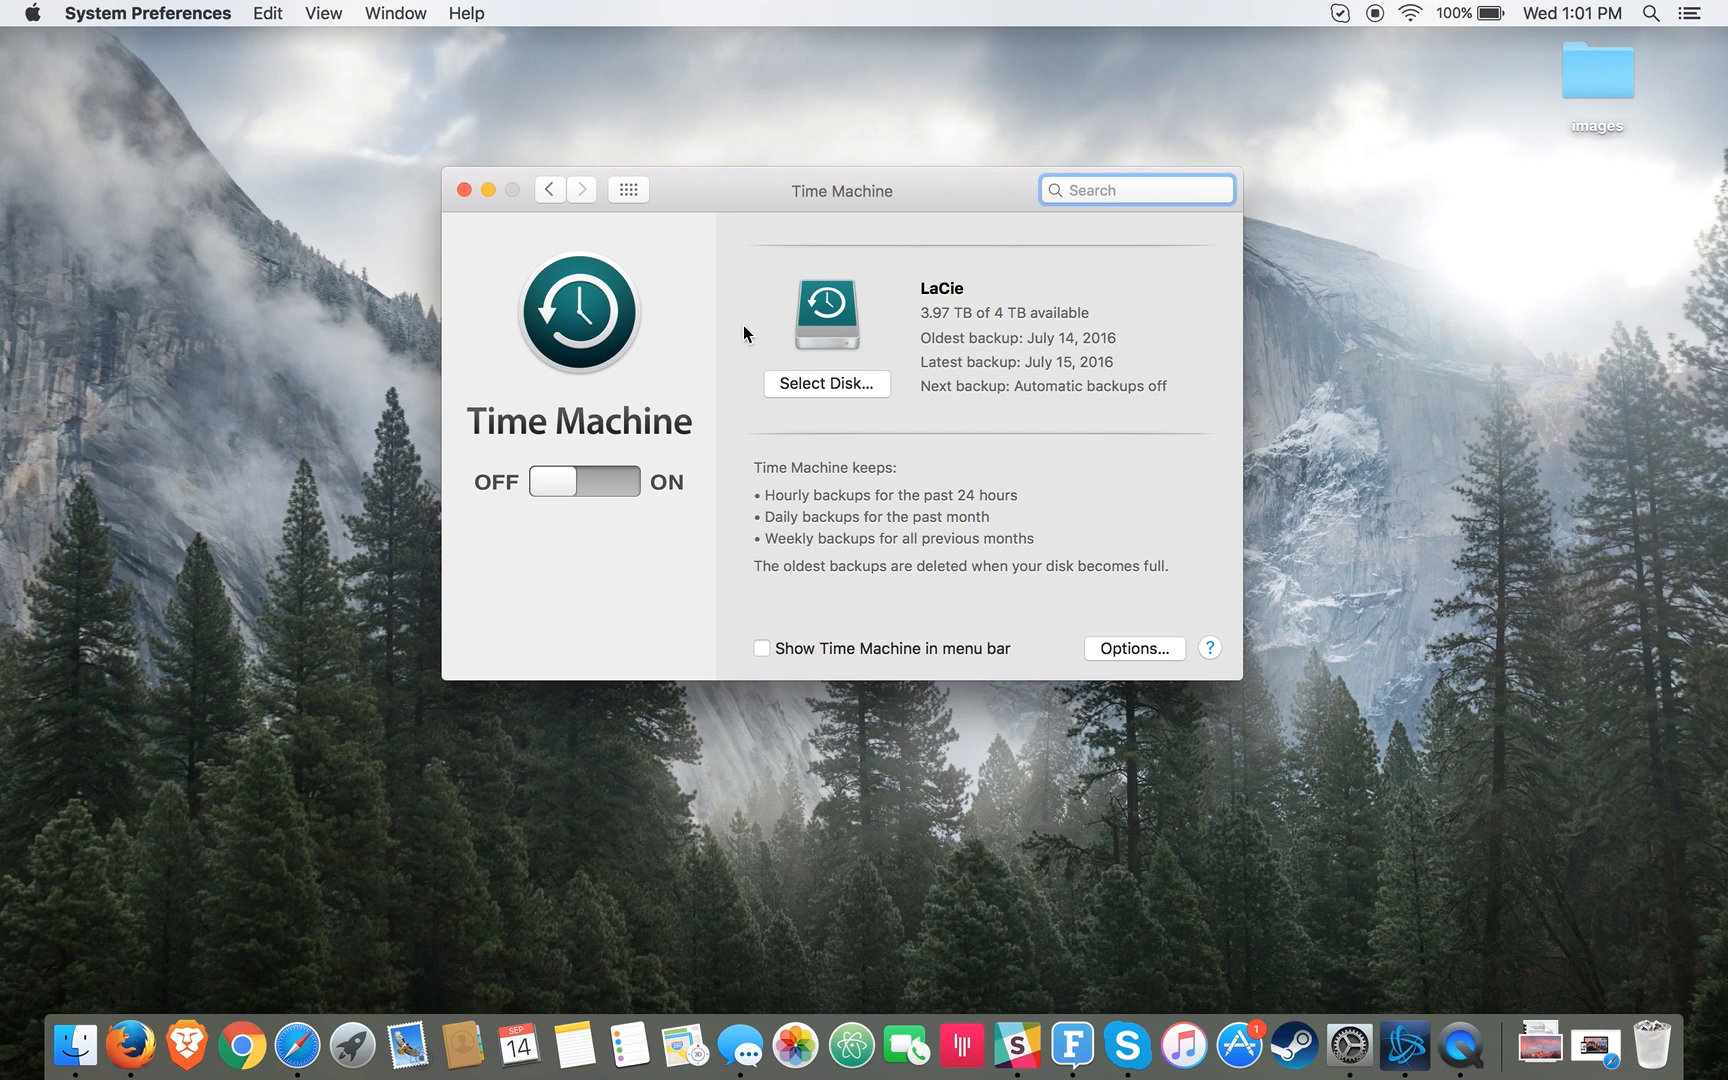
{"action": "mouse_move", "coordinate": [552, 198]}
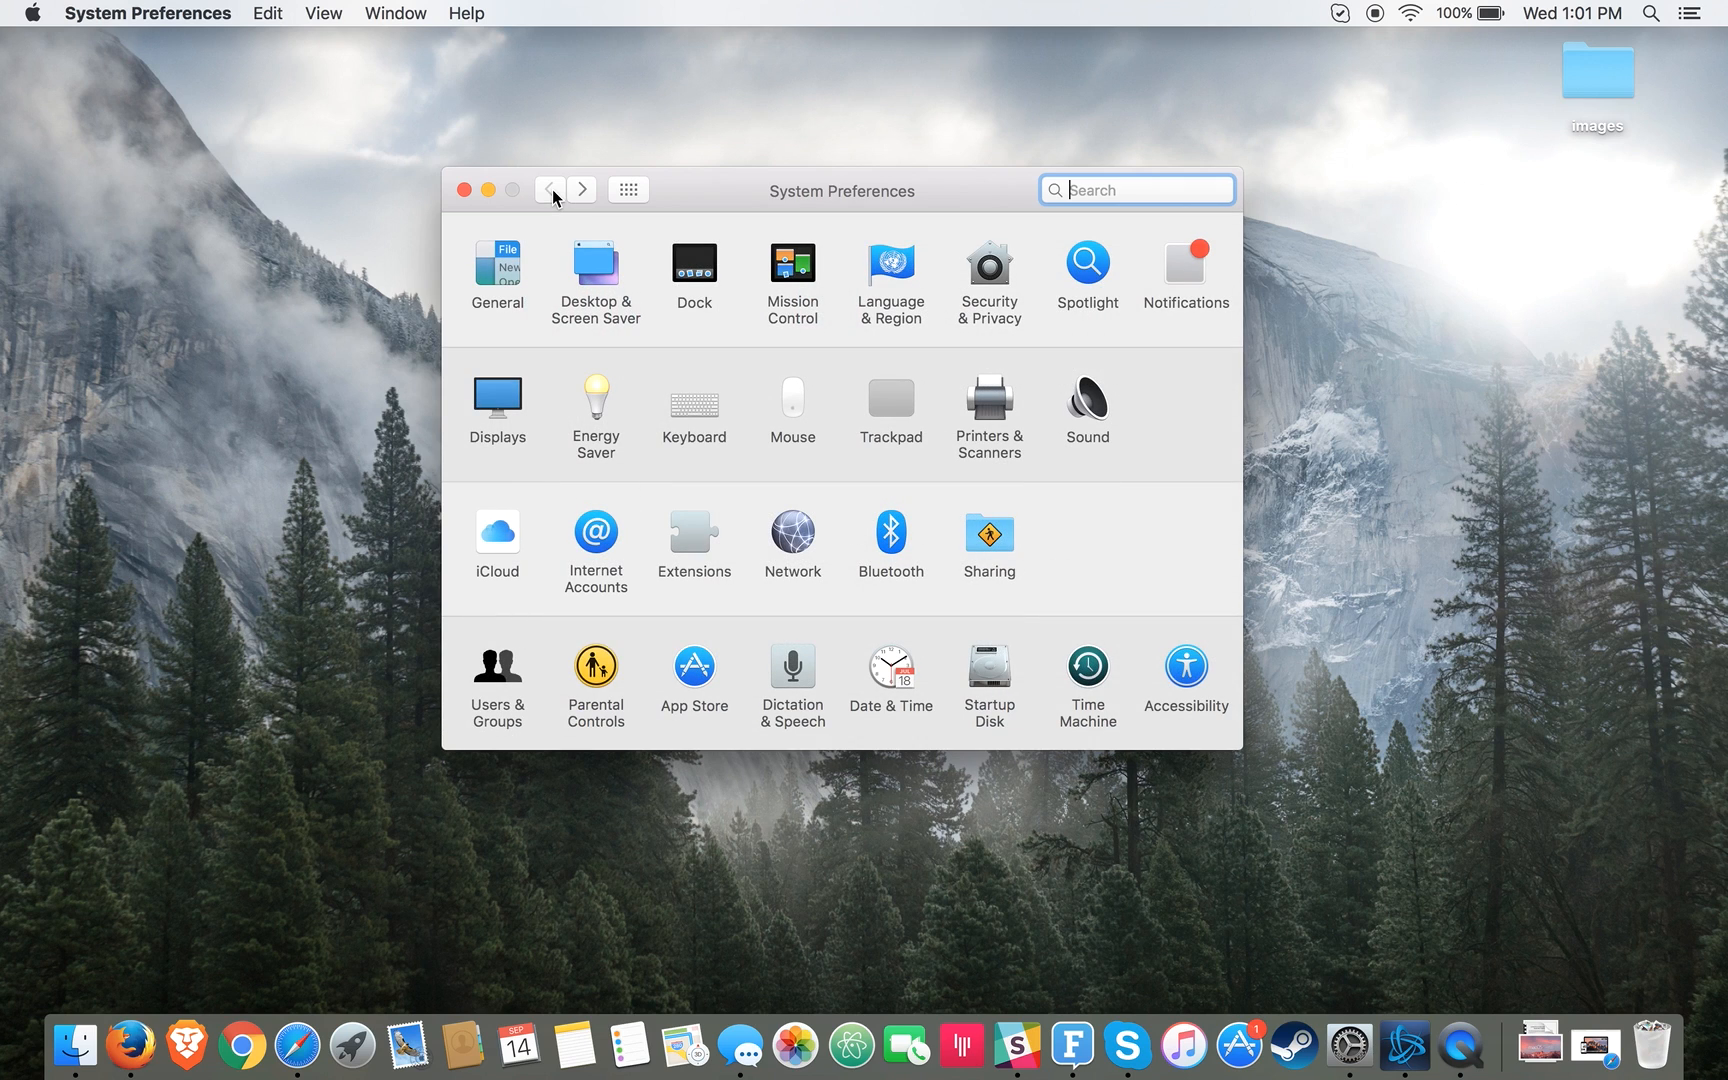
{"action": "mouse_move", "coordinate": [540, 480]}
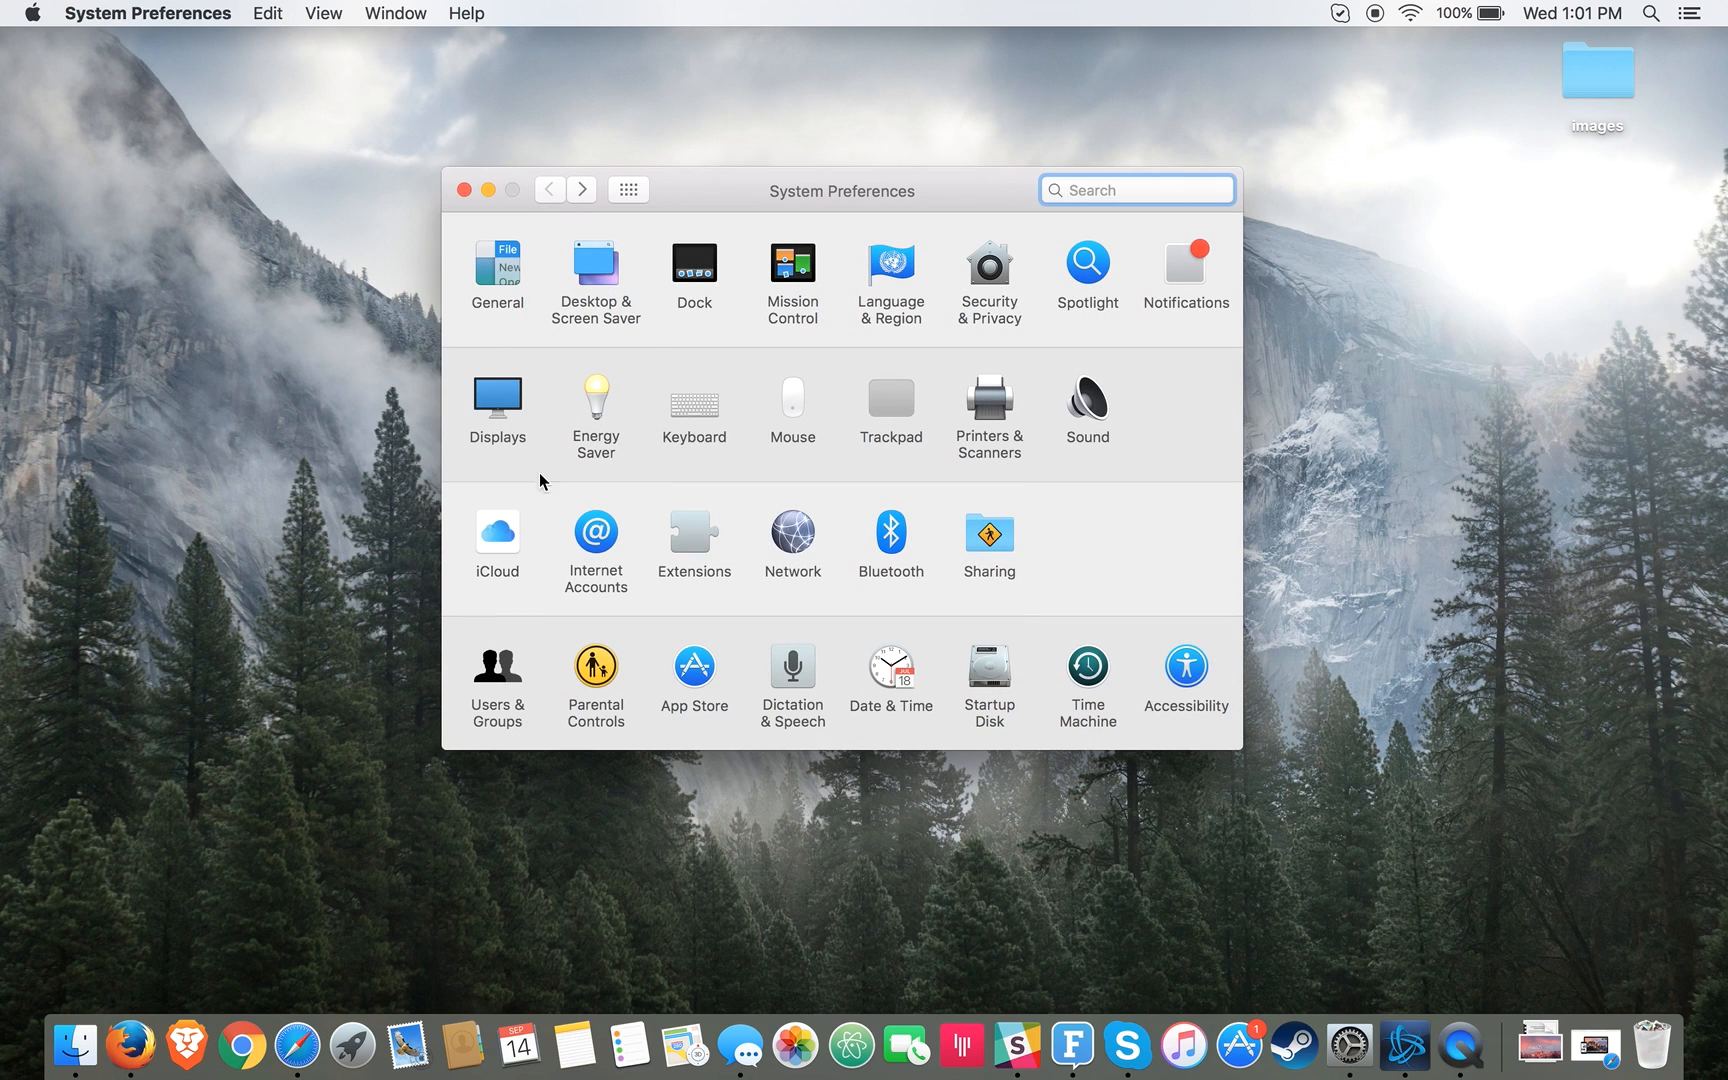
{"action": "mouse_move", "coordinate": [462, 590]}
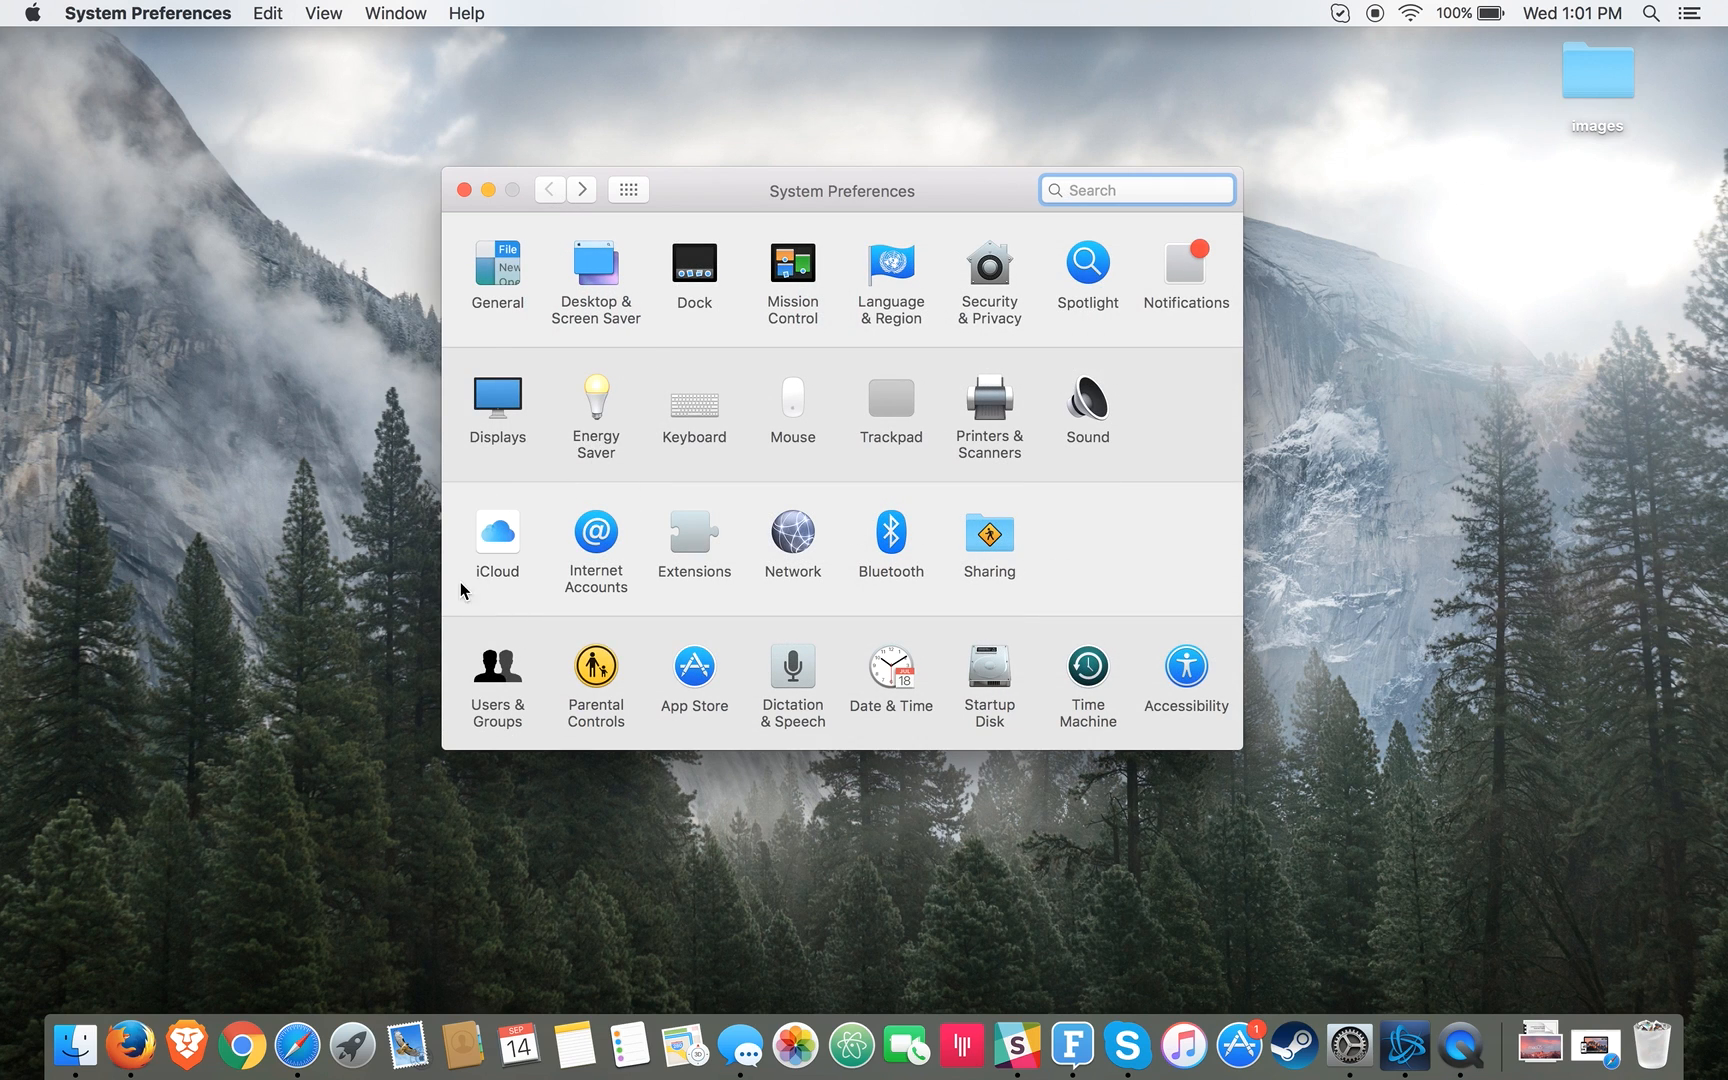
{"action": "mouse_move", "coordinate": [622, 496]}
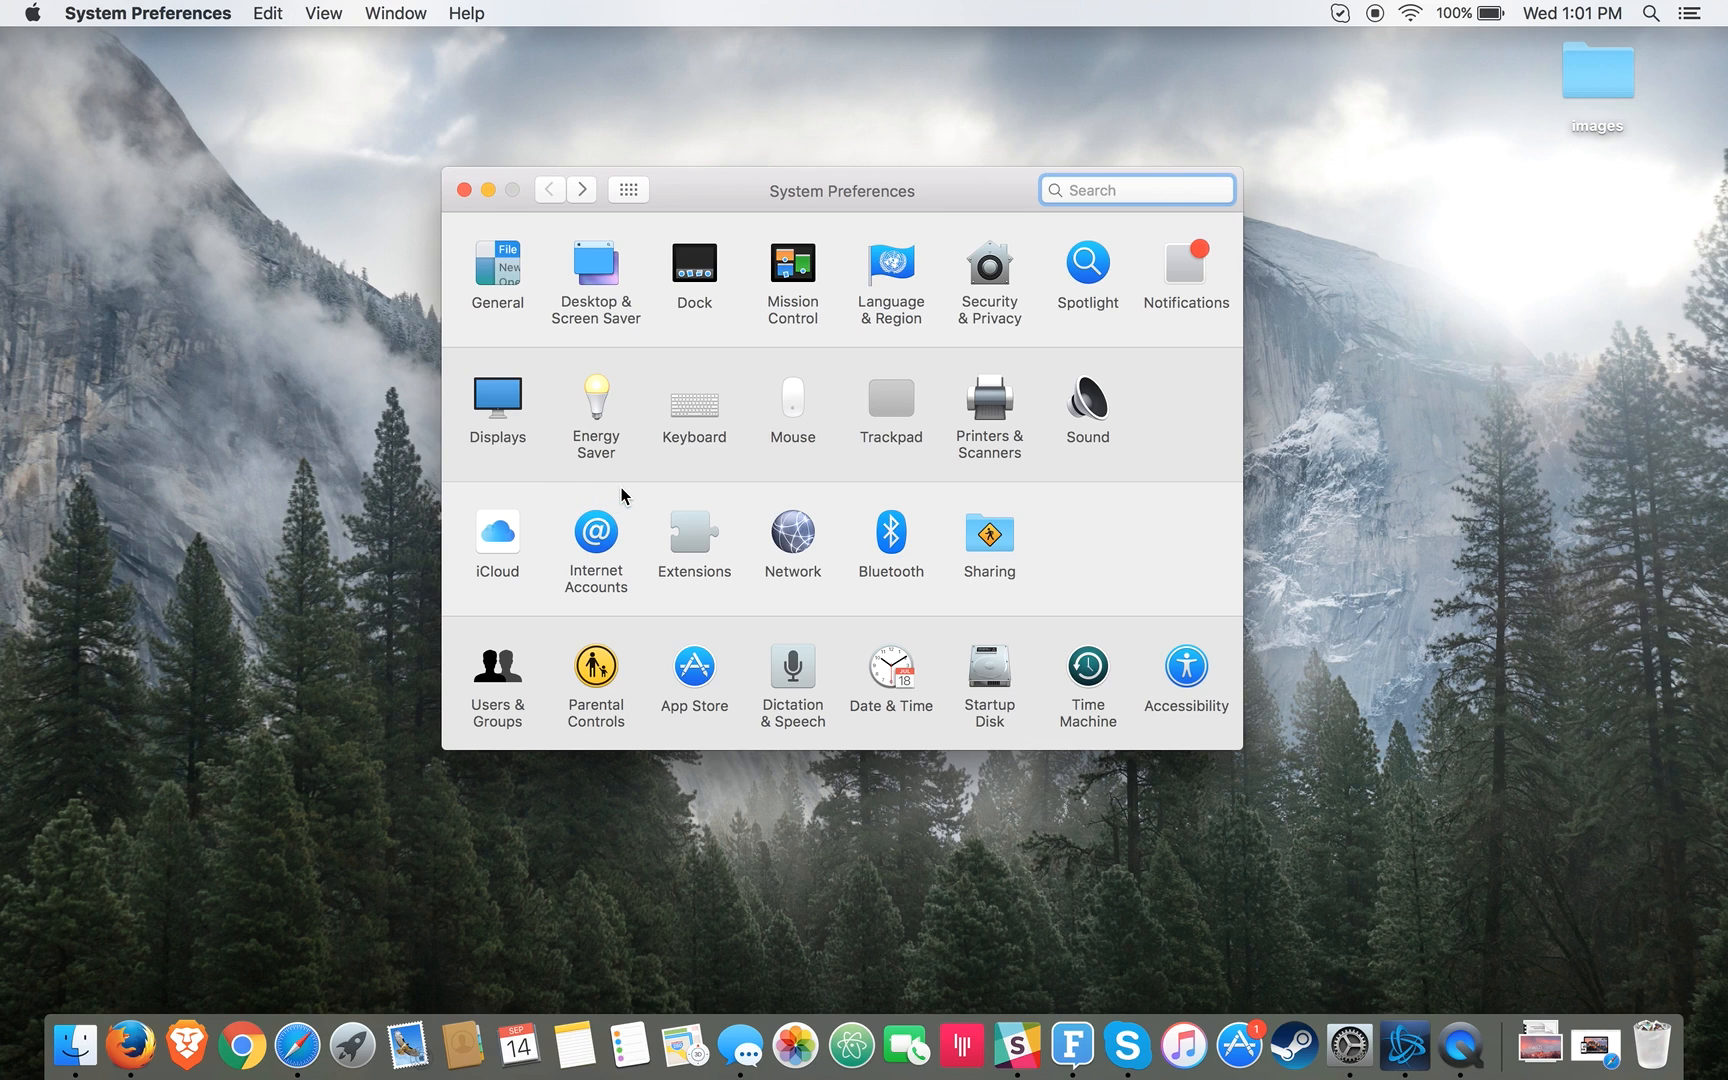
{"action": "mouse_move", "coordinate": [512, 538]}
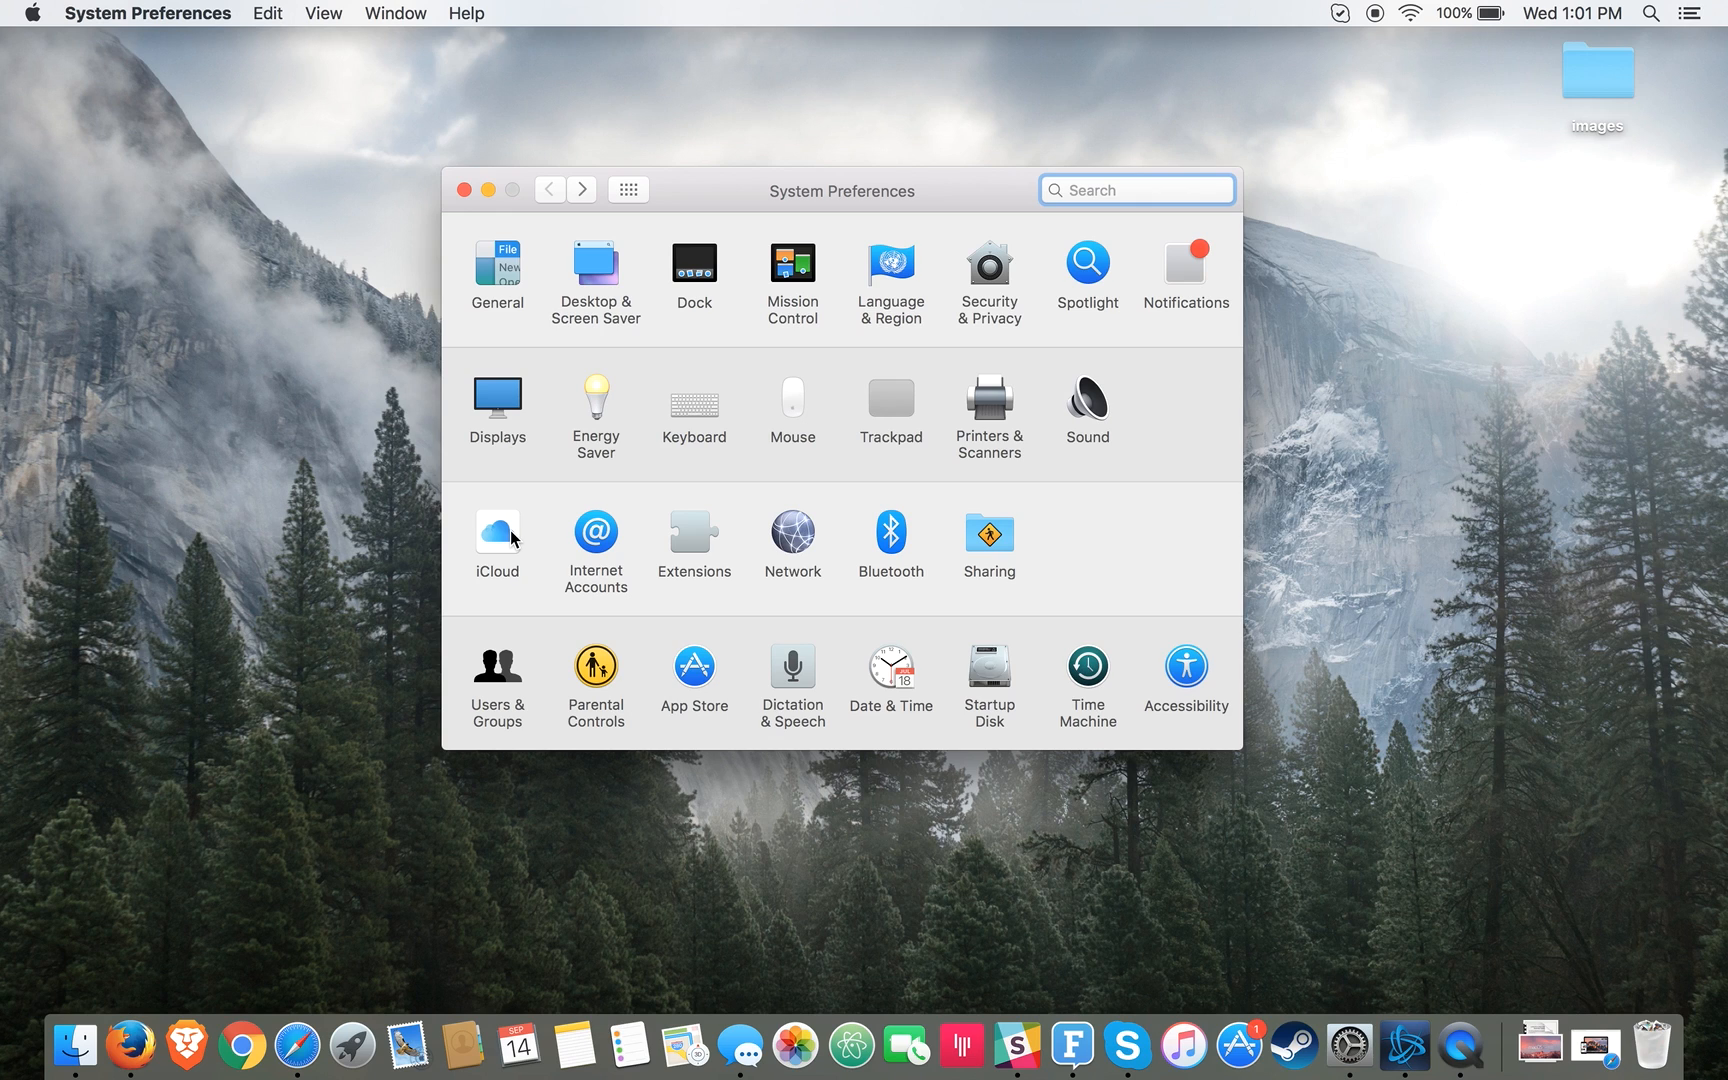
Step: Review the iCloud synced-apps list, then close the System Preferences window
{"action": "left_click", "coordinate": [496, 532]}
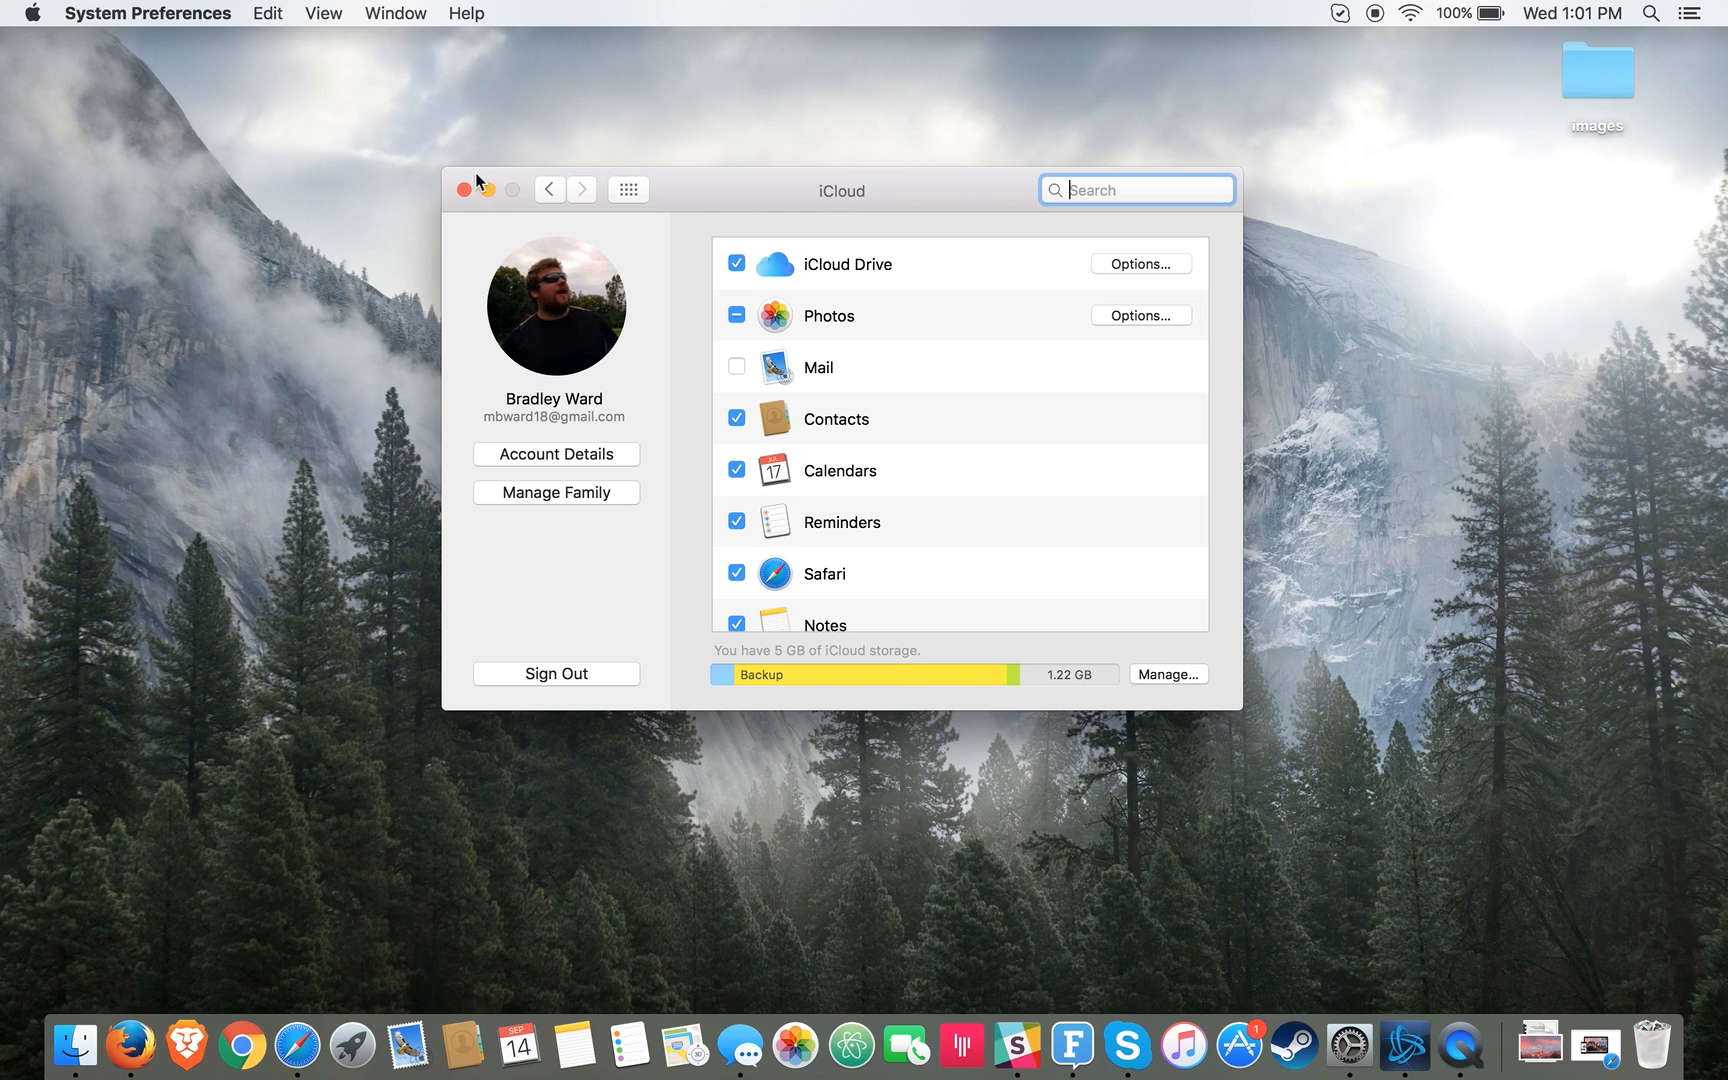
{"action": "mouse_move", "coordinate": [812, 320]}
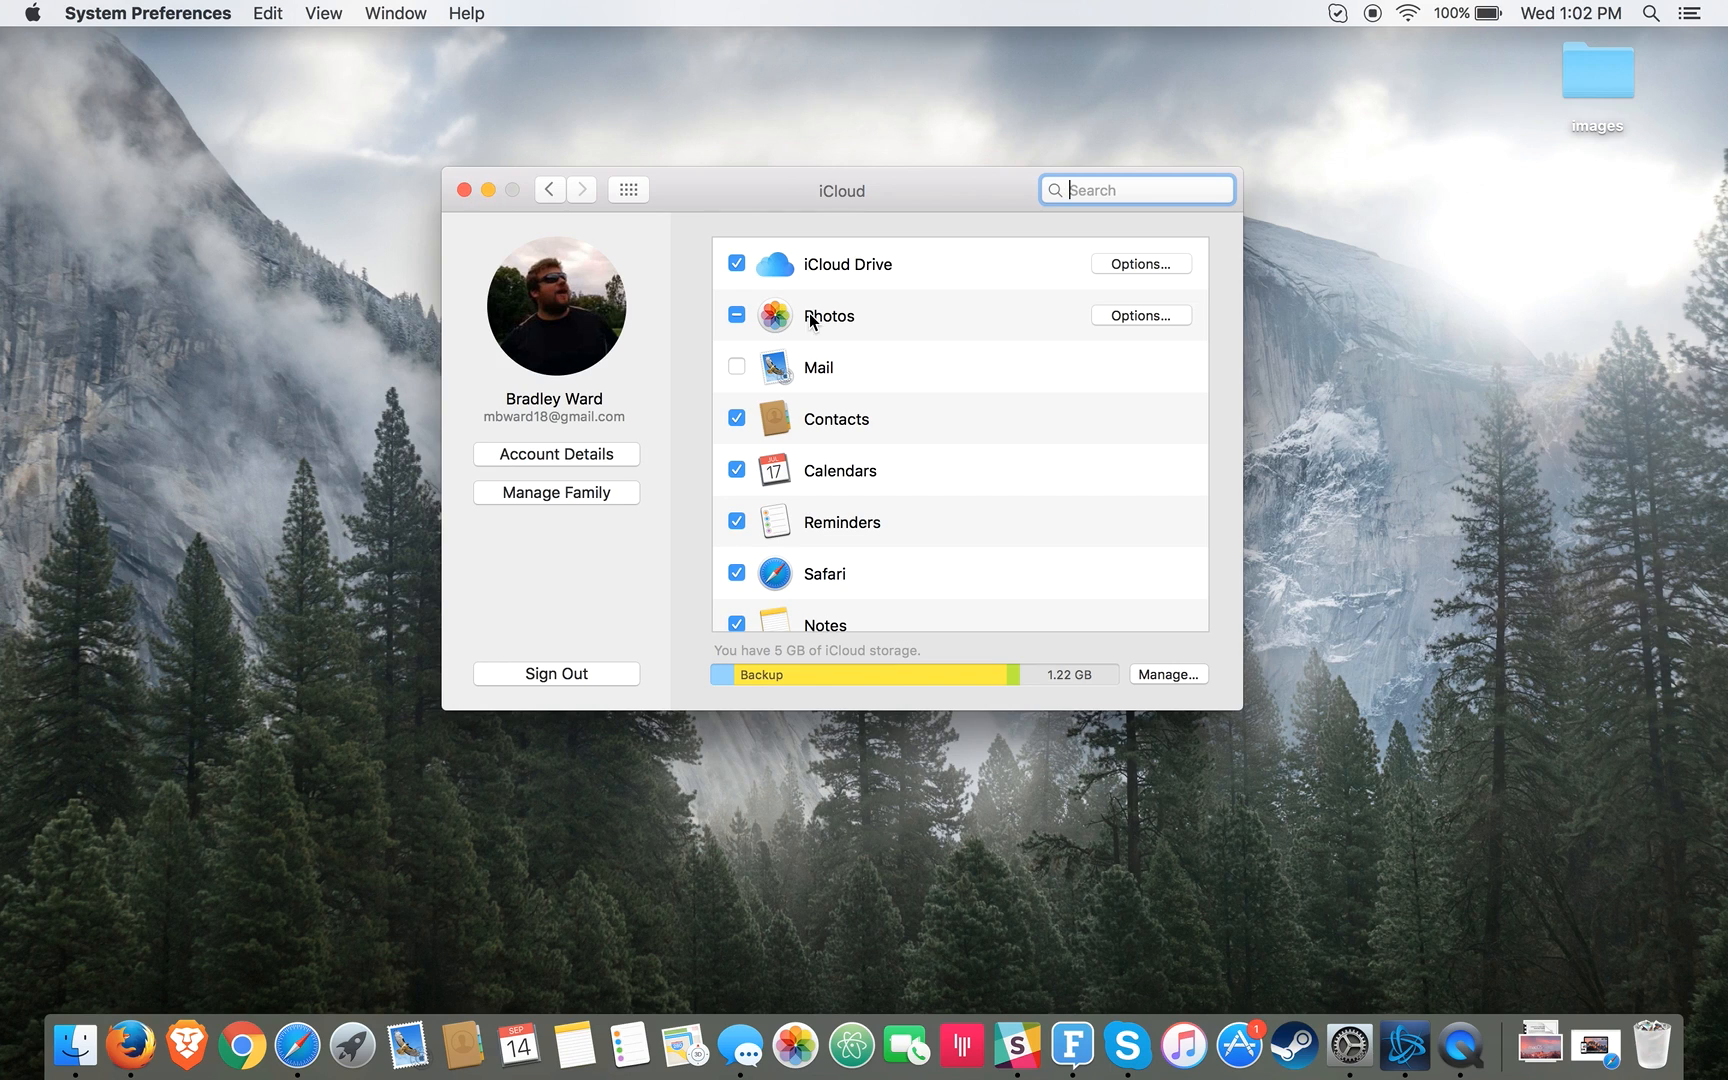
{"action": "scroll", "scroll_direction": "down", "scroll_amount": 3}
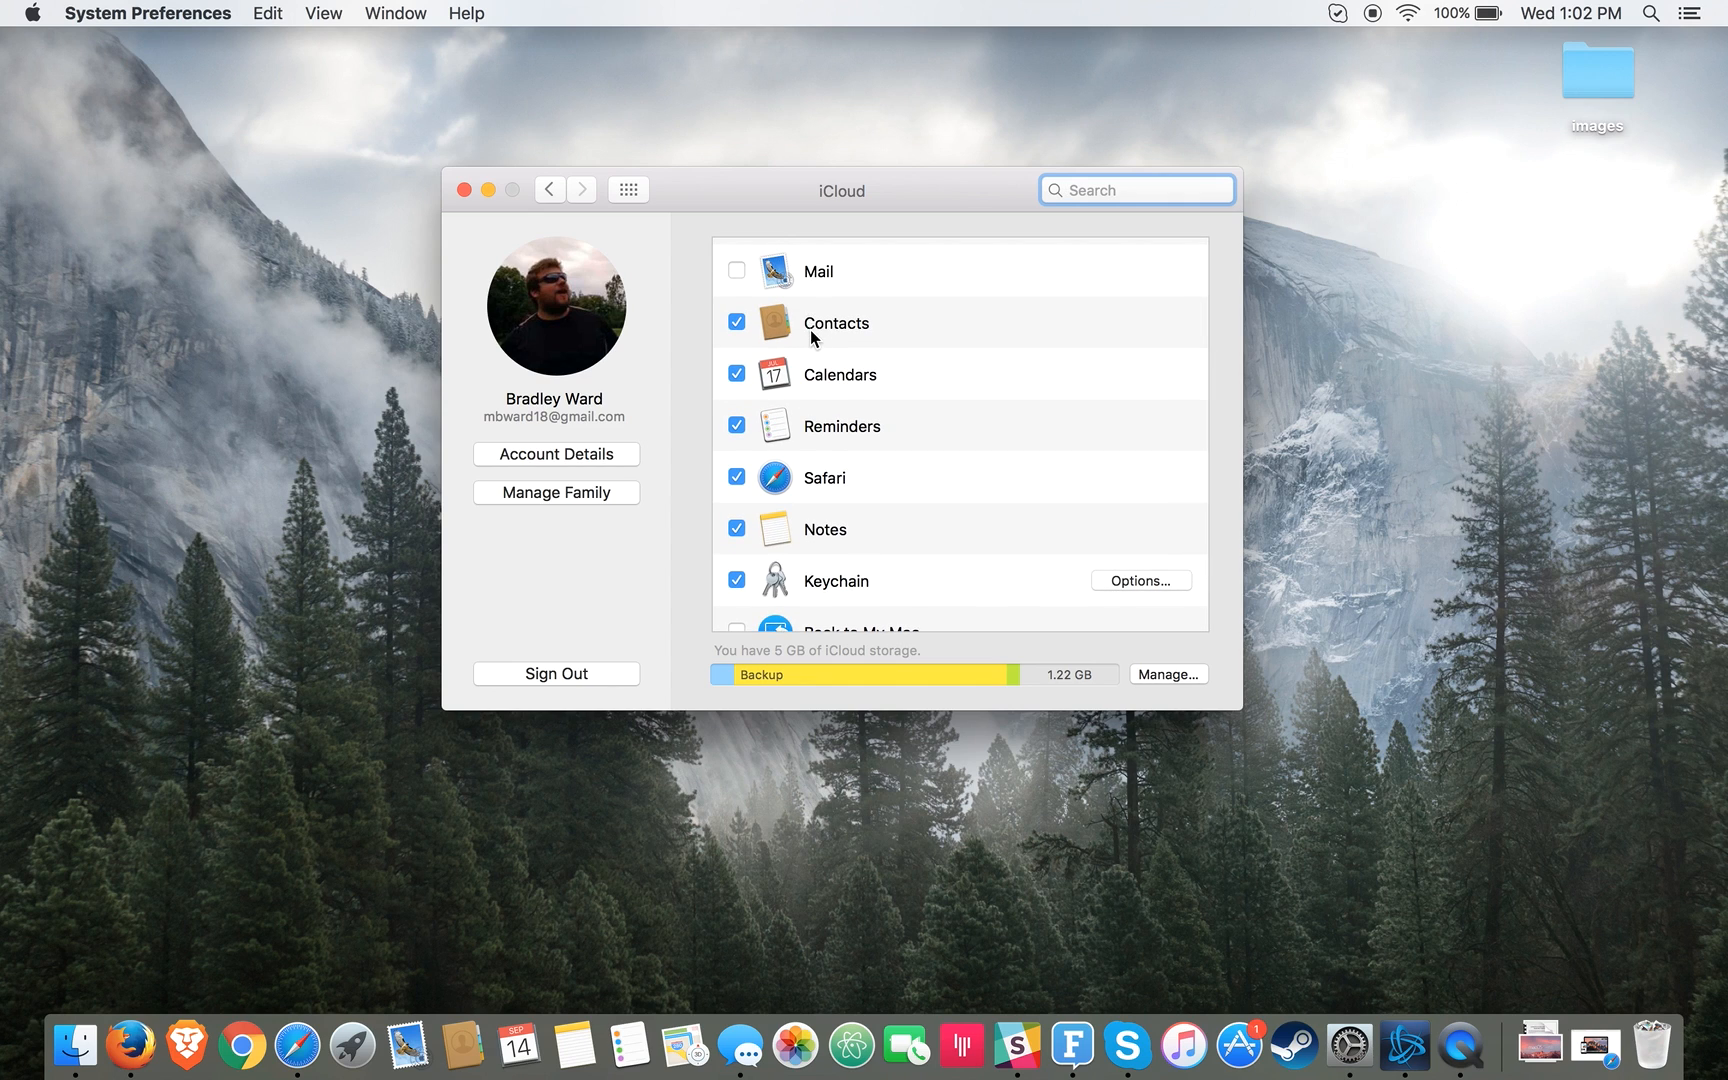
{"action": "scroll", "scroll_direction": "up", "scroll_amount": 3}
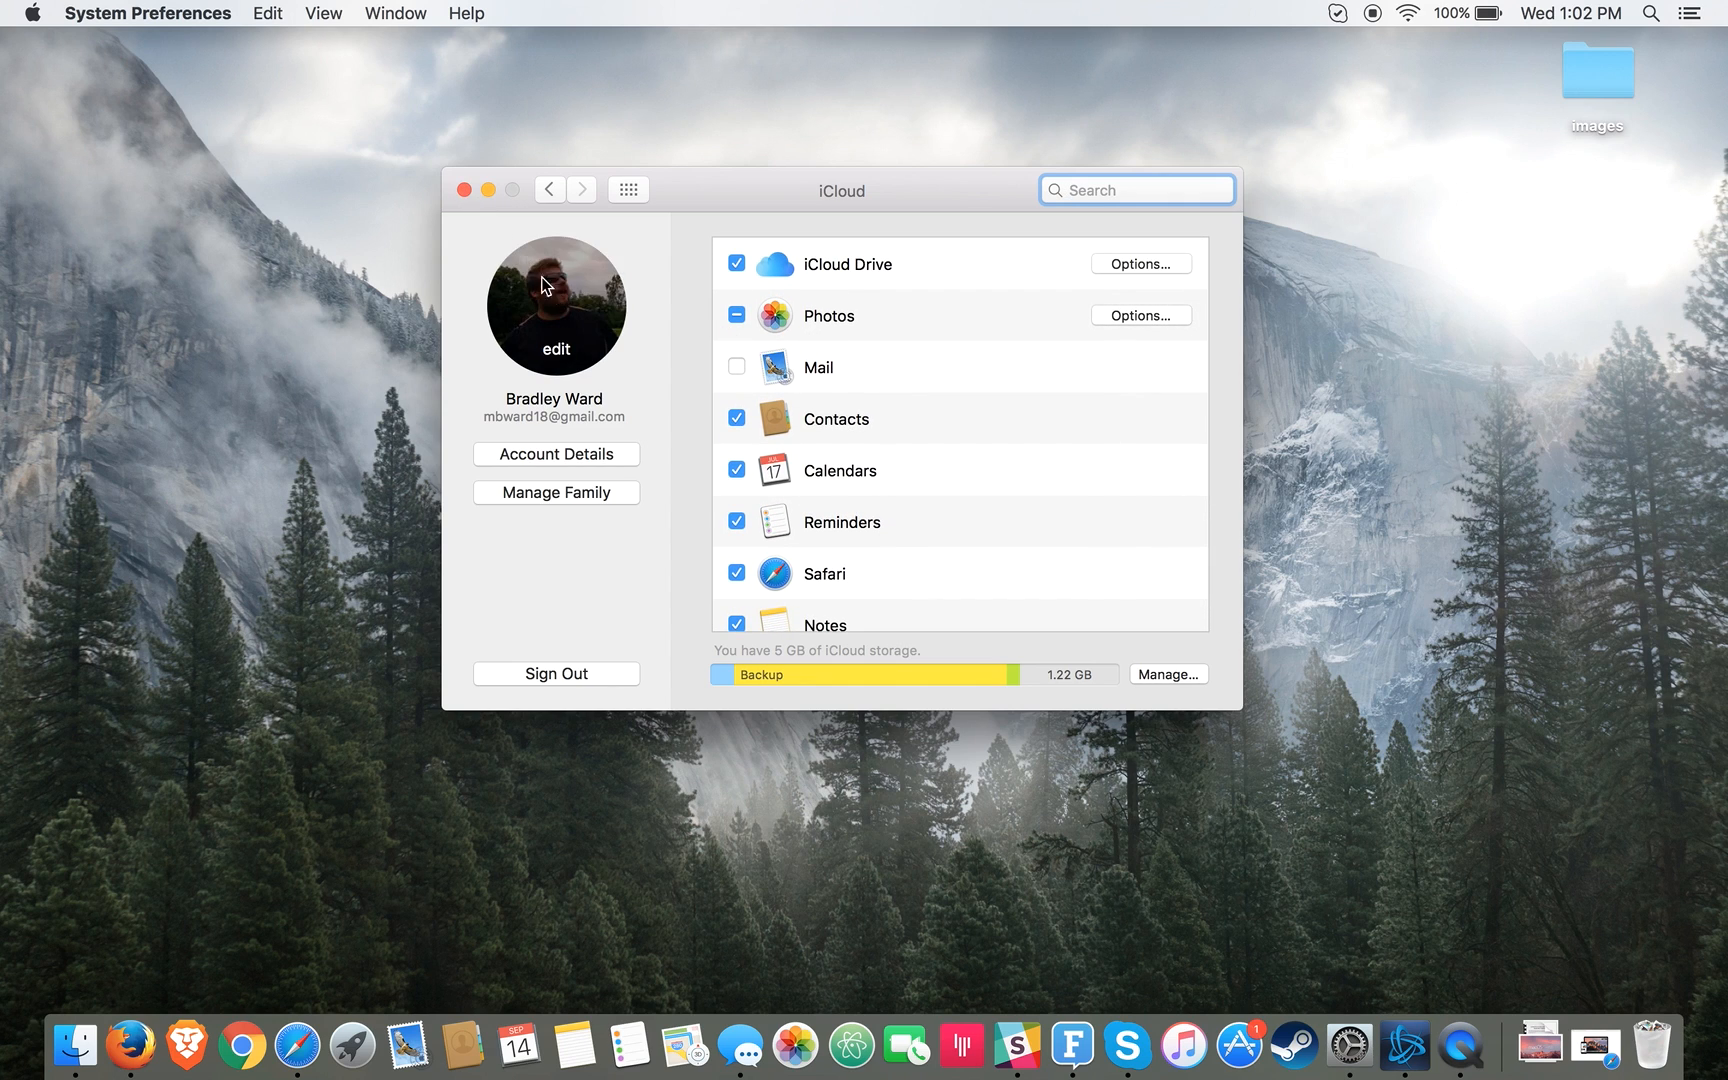
{"action": "left_click", "coordinate": [464, 190]}
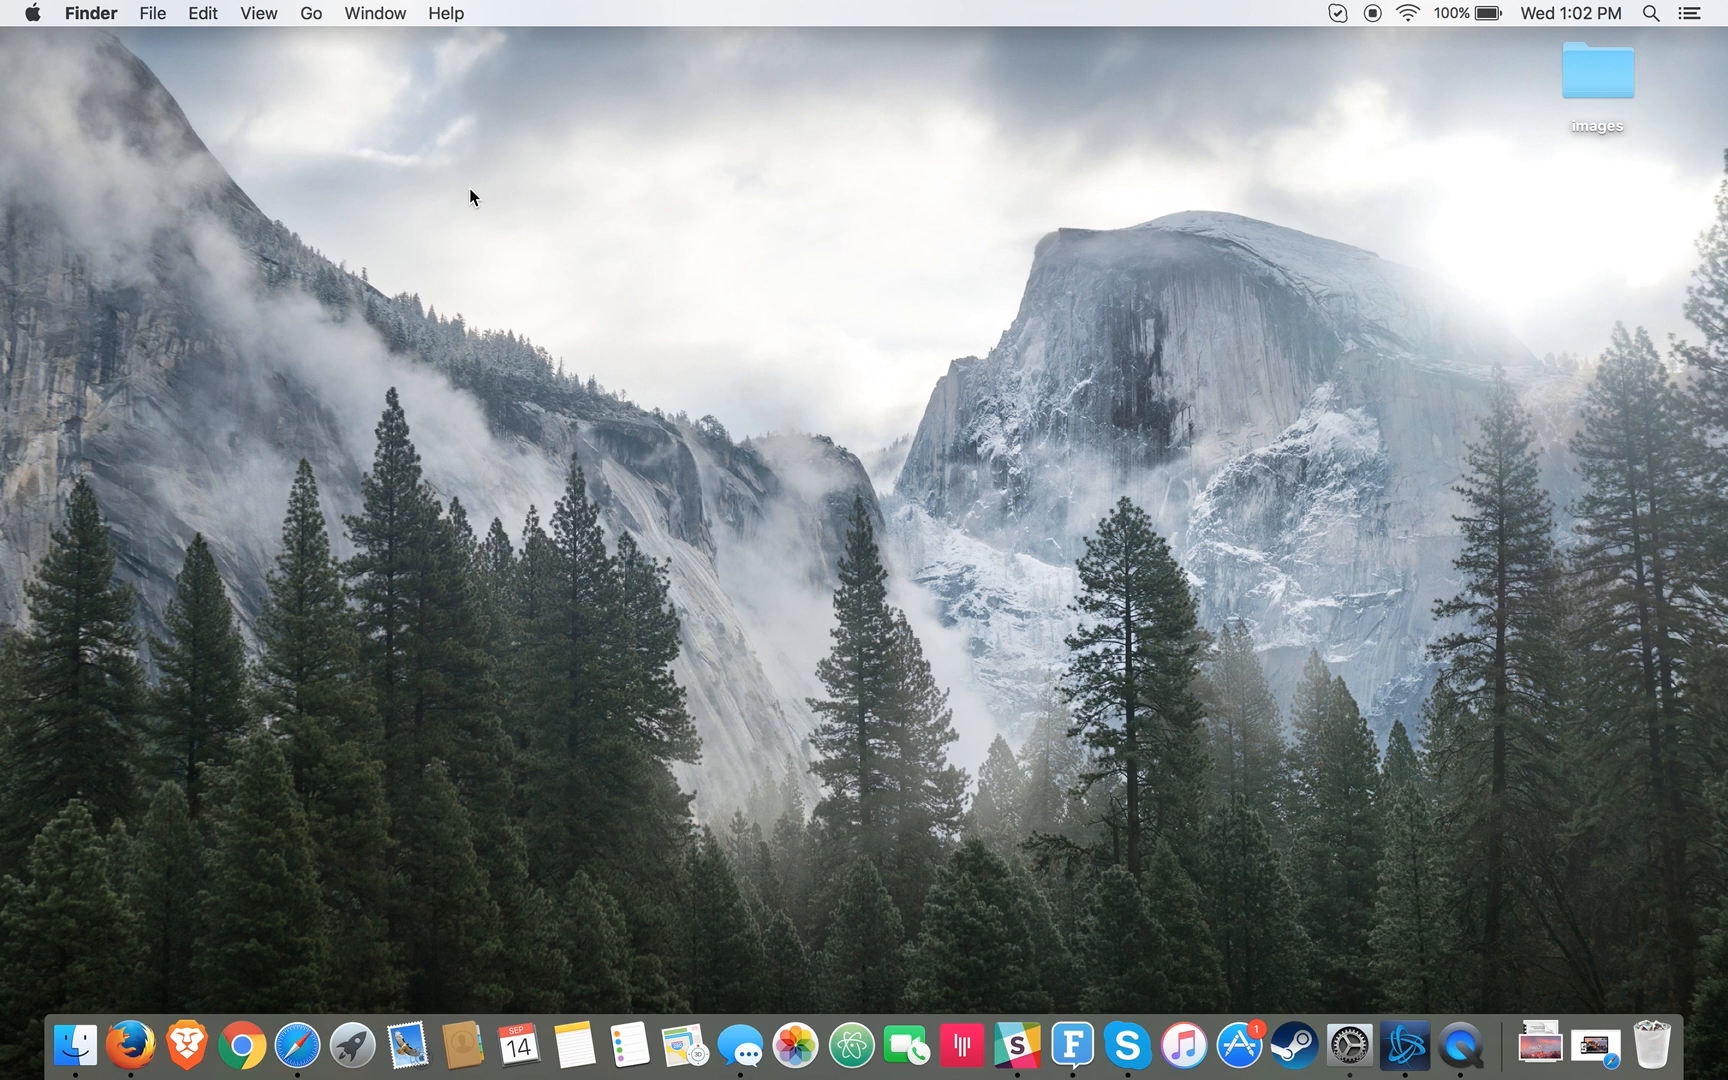
Step: Reopen System Preferences and return to the Time Machine pane
{"action": "left_click", "coordinate": [1346, 1044]}
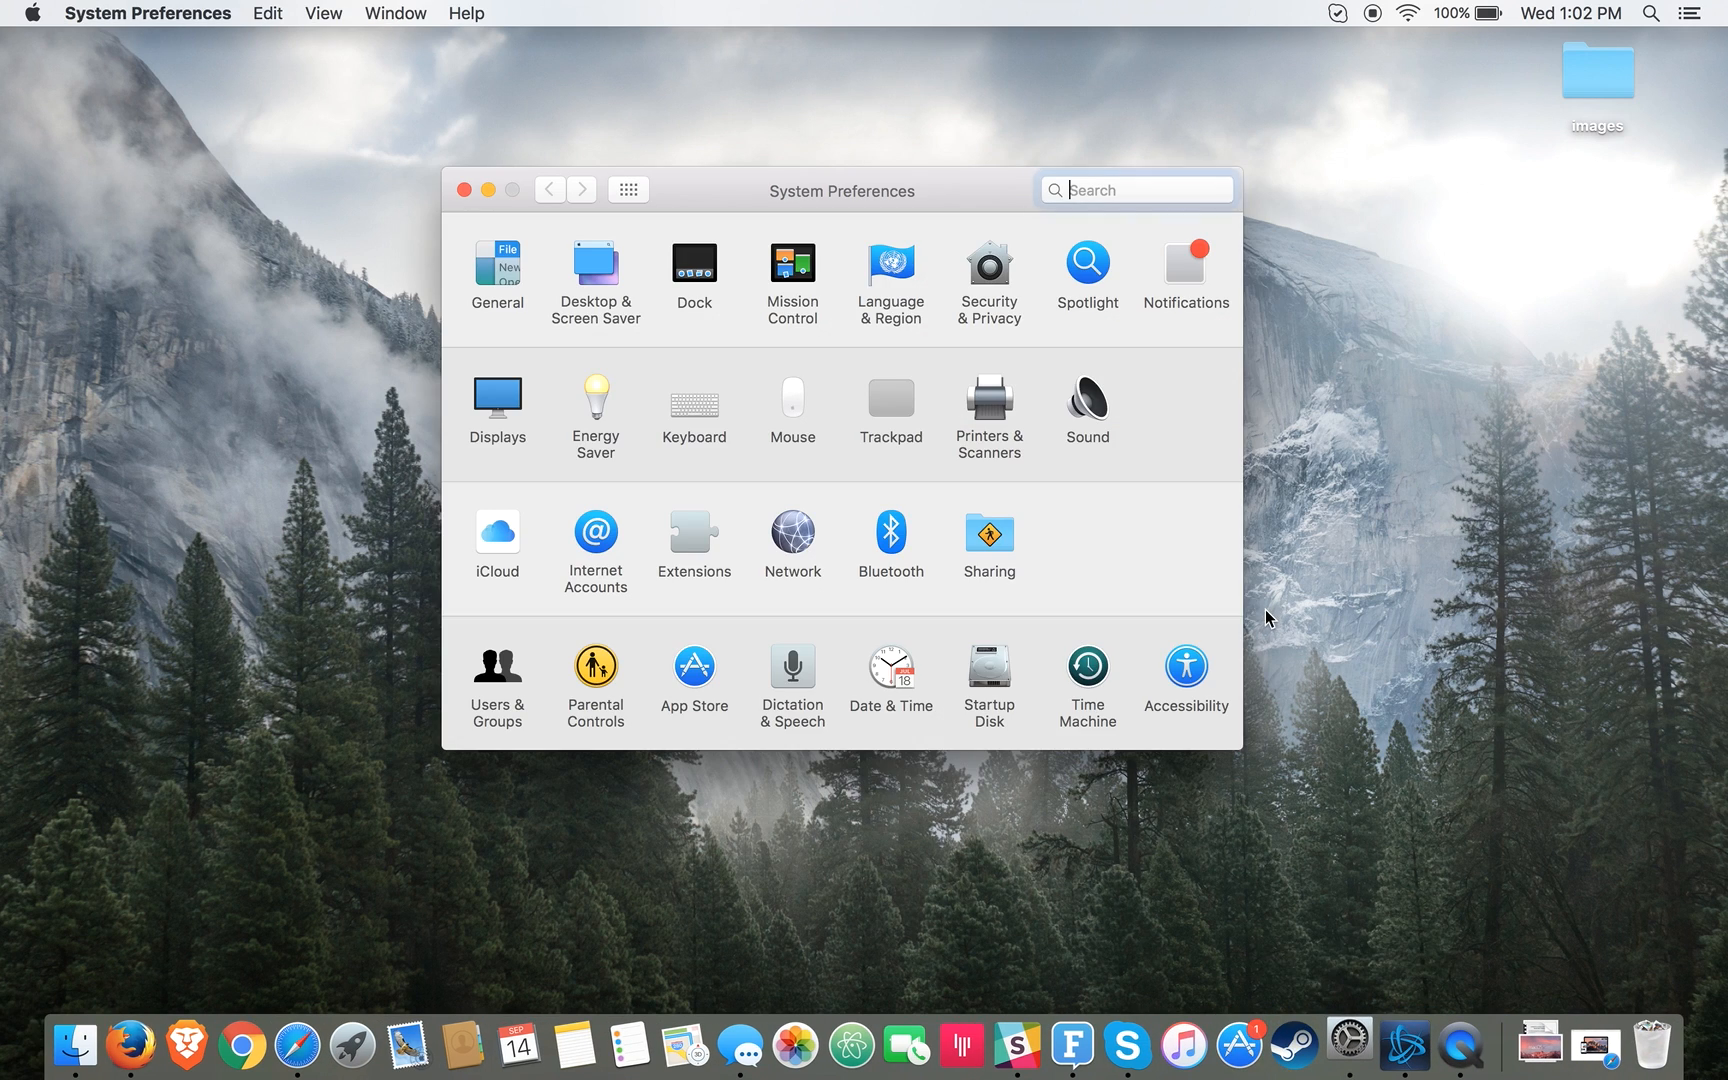
{"action": "left_click", "coordinate": [1084, 672]}
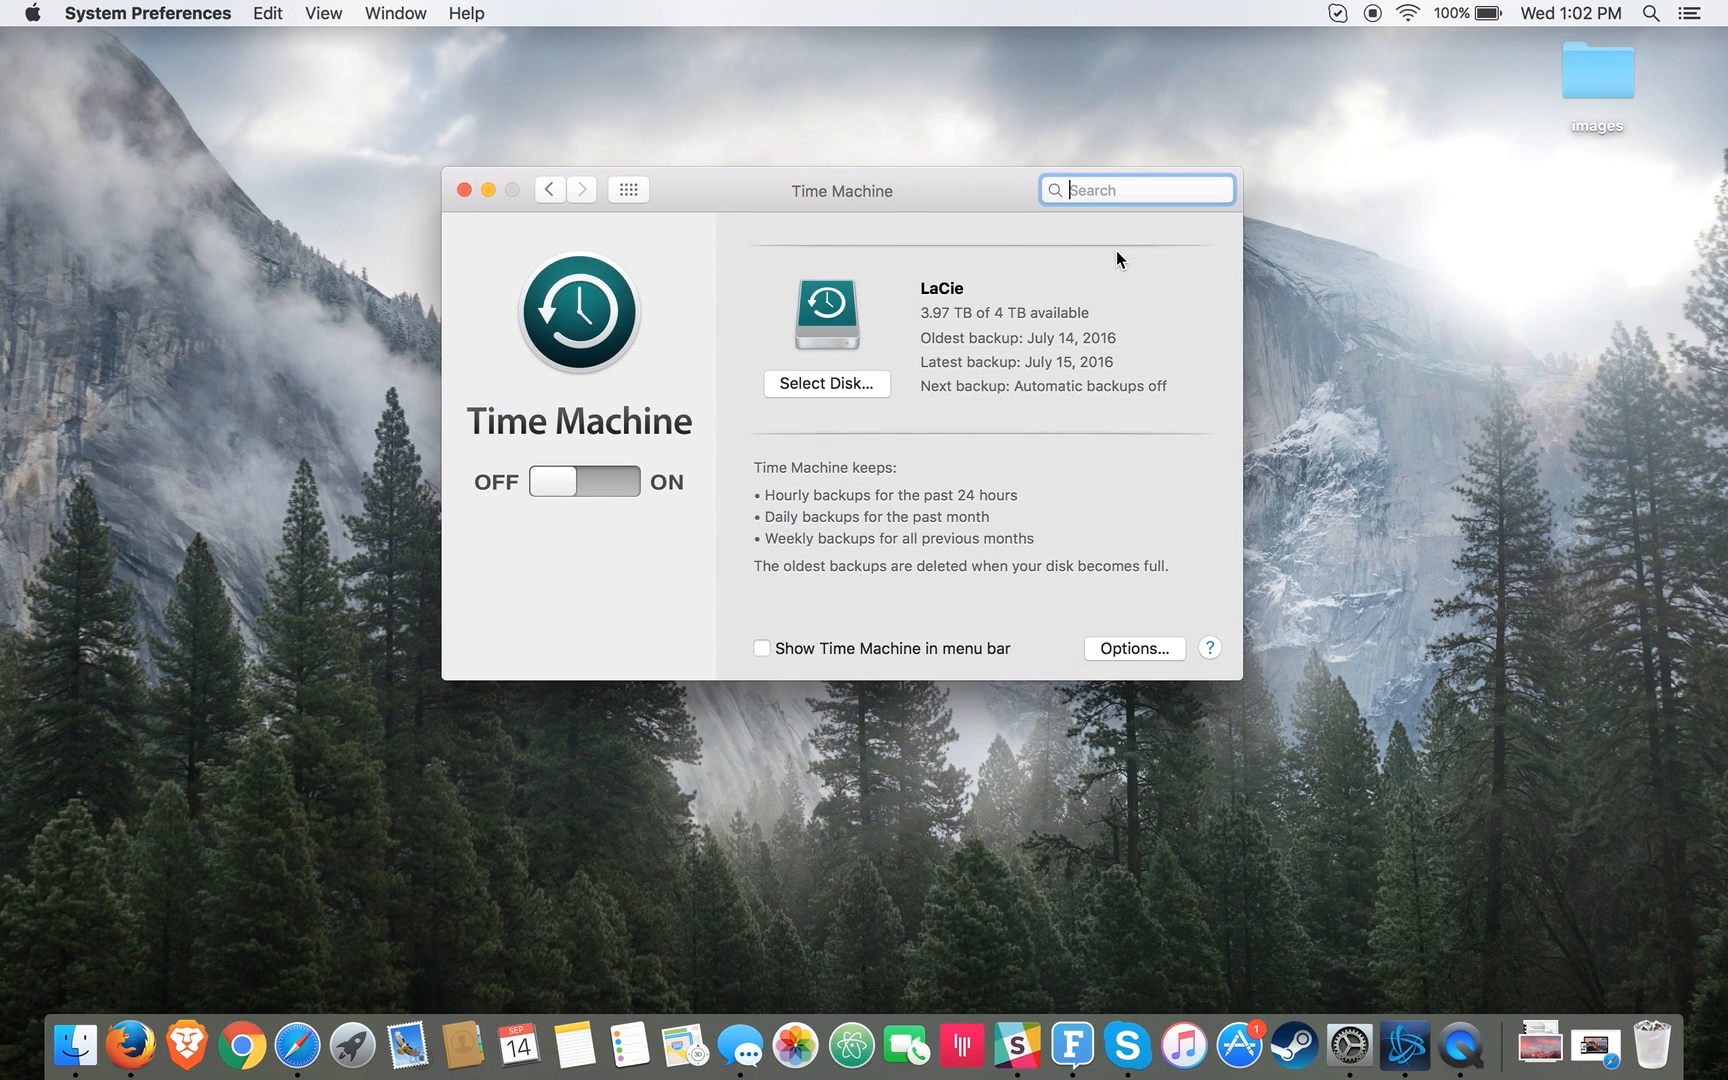
{"action": "mouse_move", "coordinate": [878, 350]}
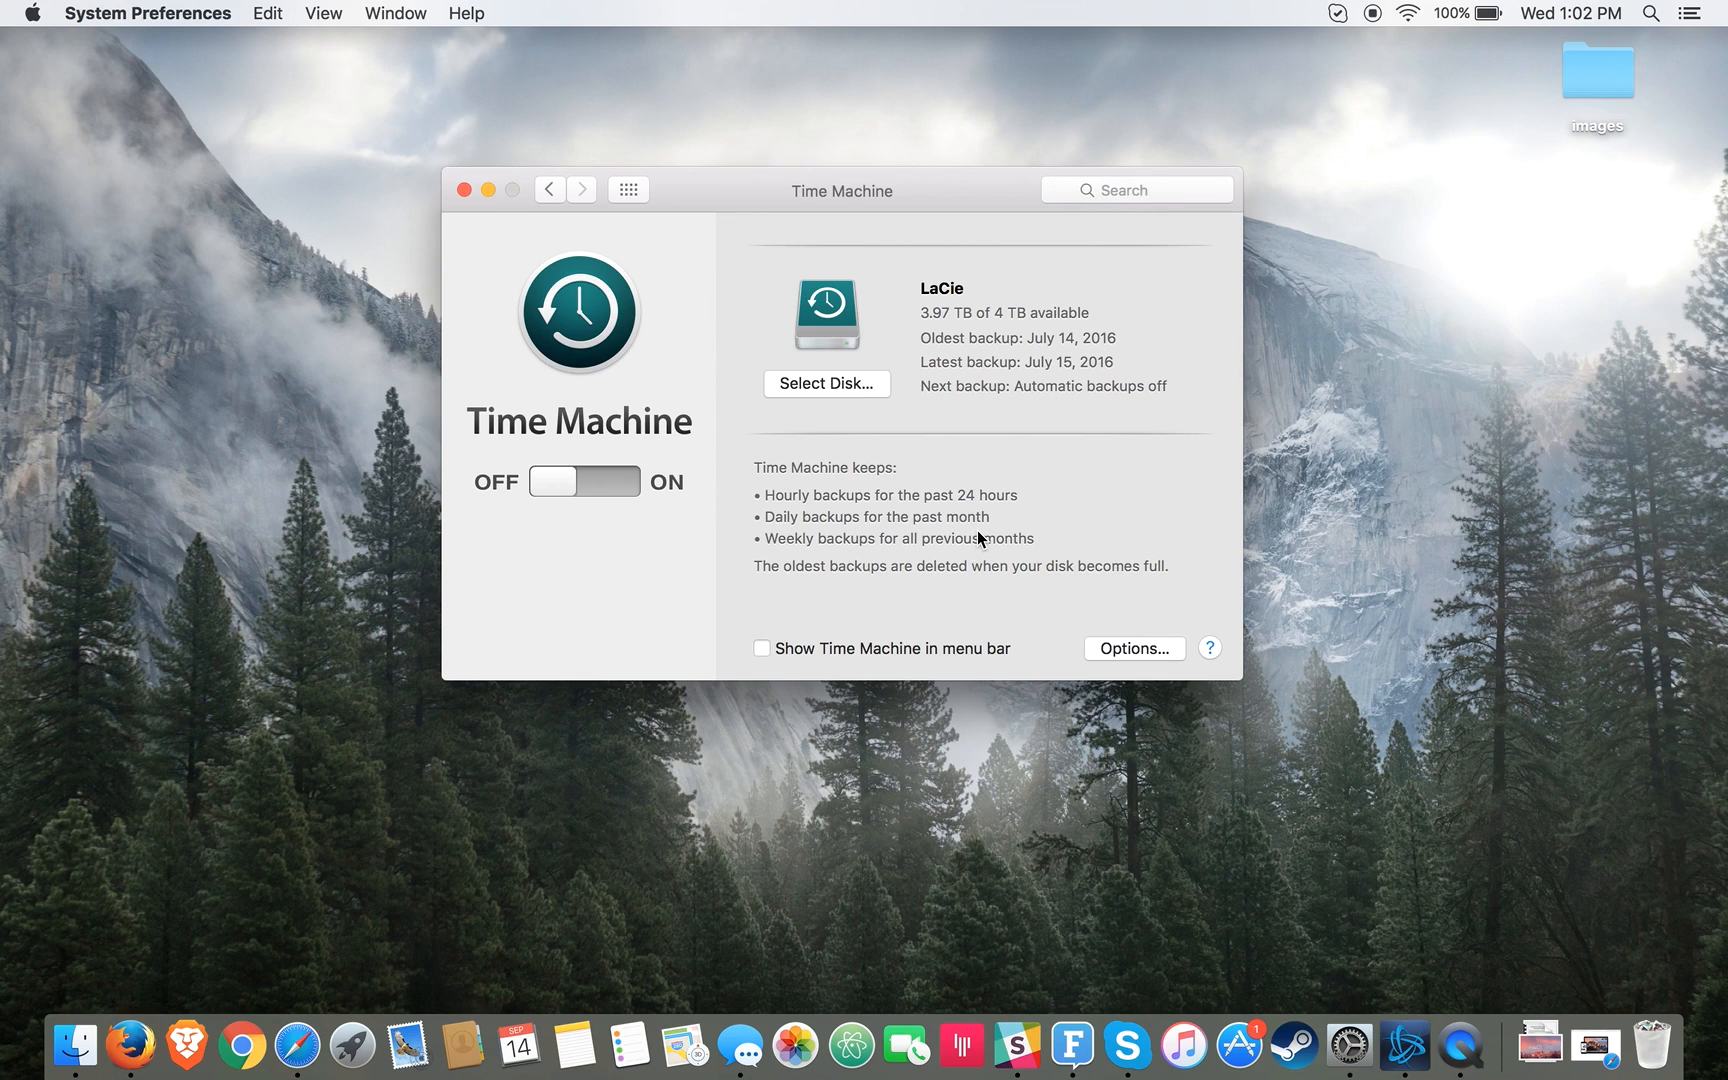
{"action": "mouse_move", "coordinate": [1244, 436]}
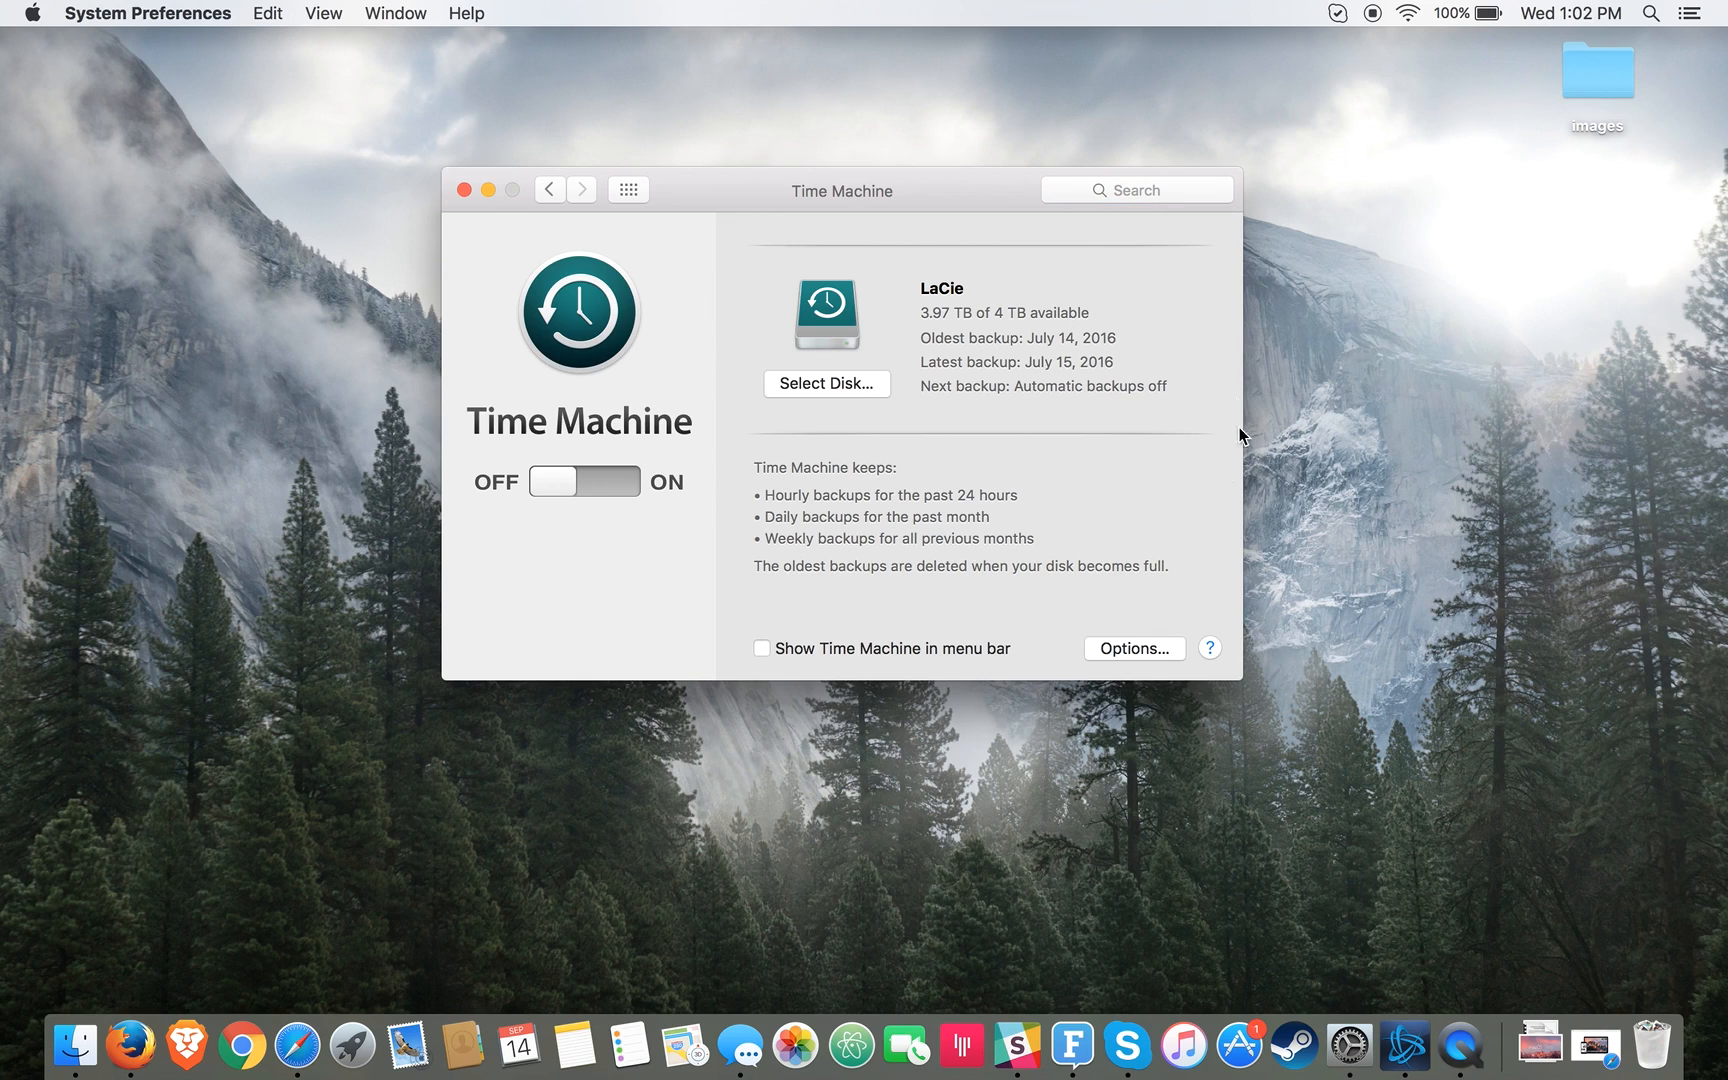
{"action": "mouse_move", "coordinate": [1034, 408]}
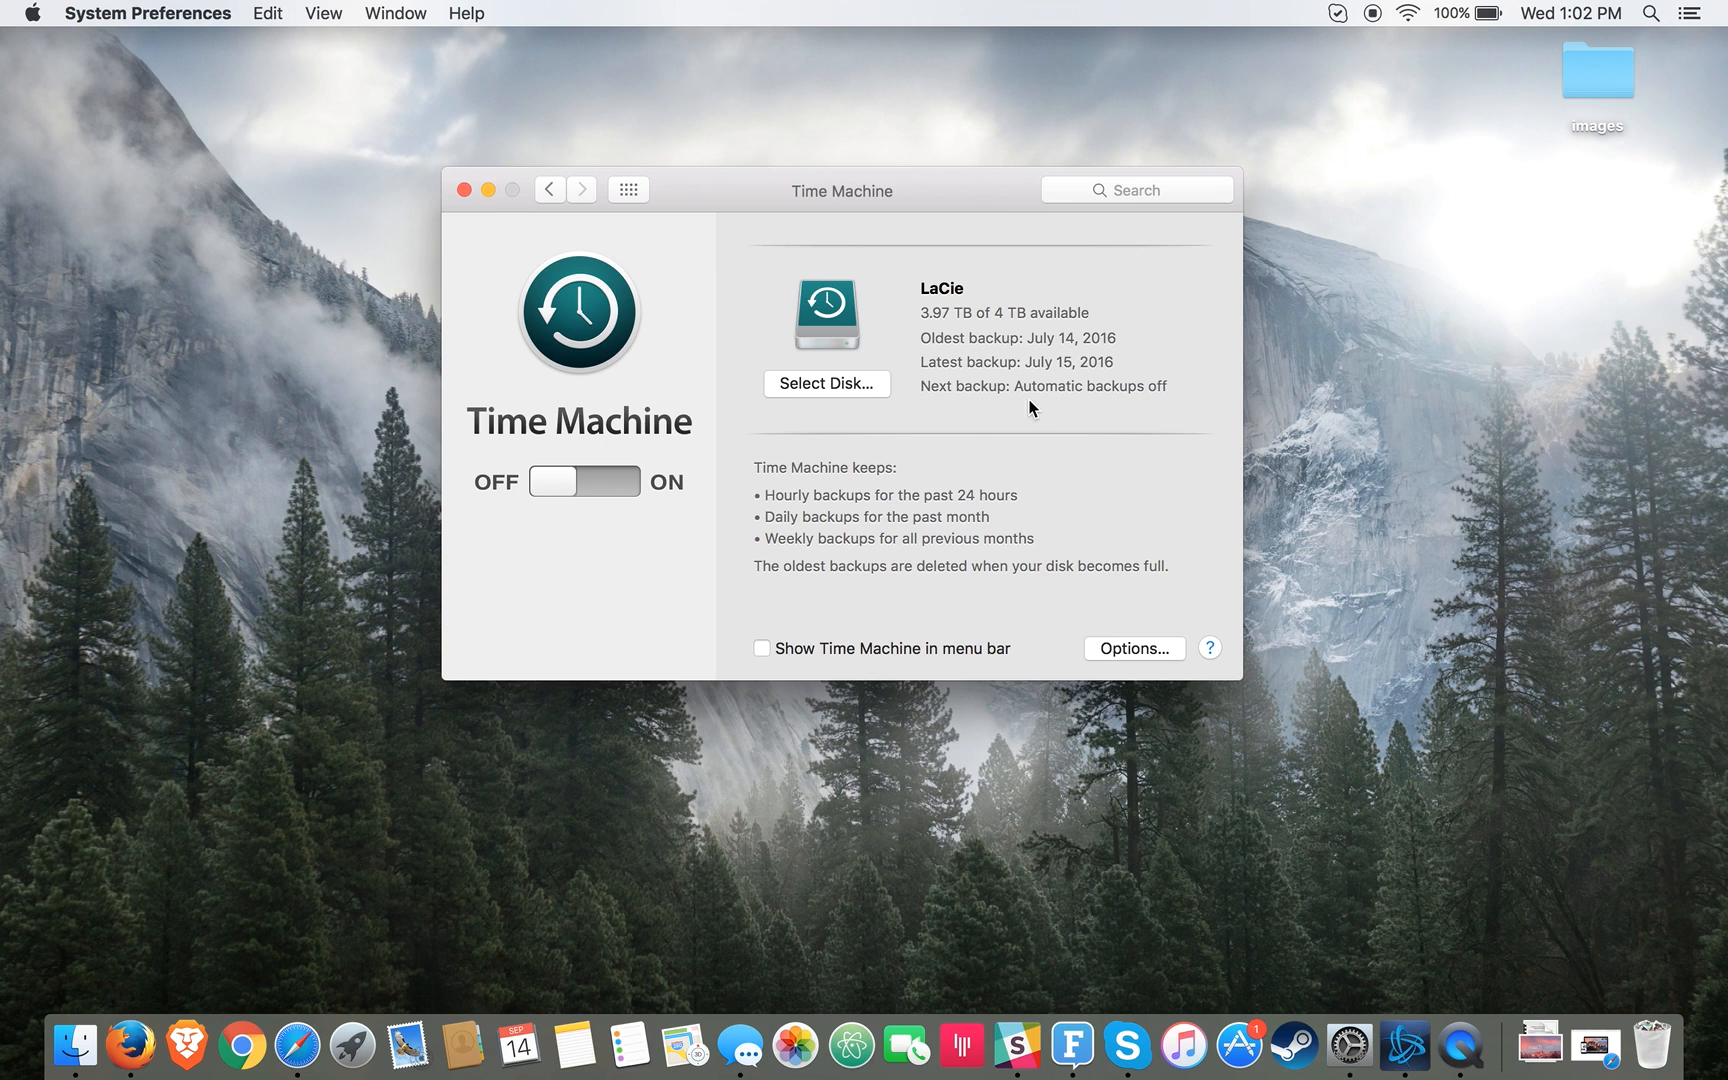
{"action": "mouse_move", "coordinate": [778, 212]}
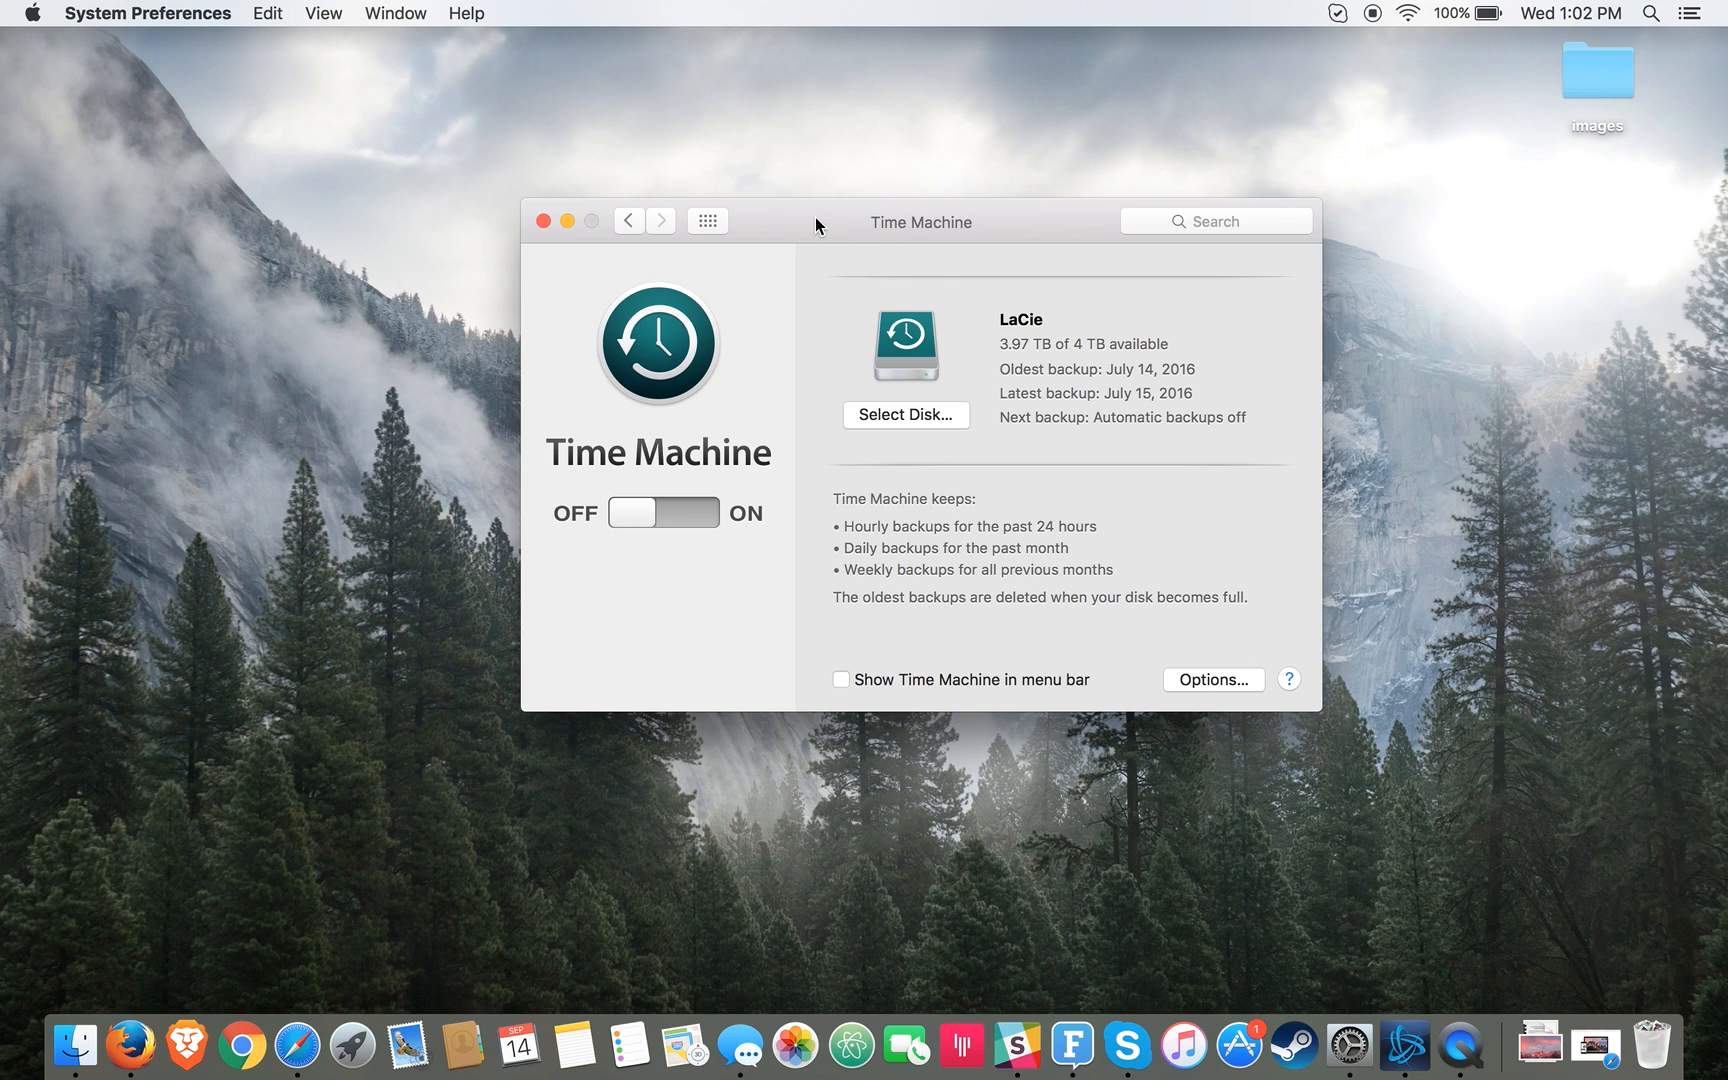
{"action": "mouse_move", "coordinate": [640, 236]}
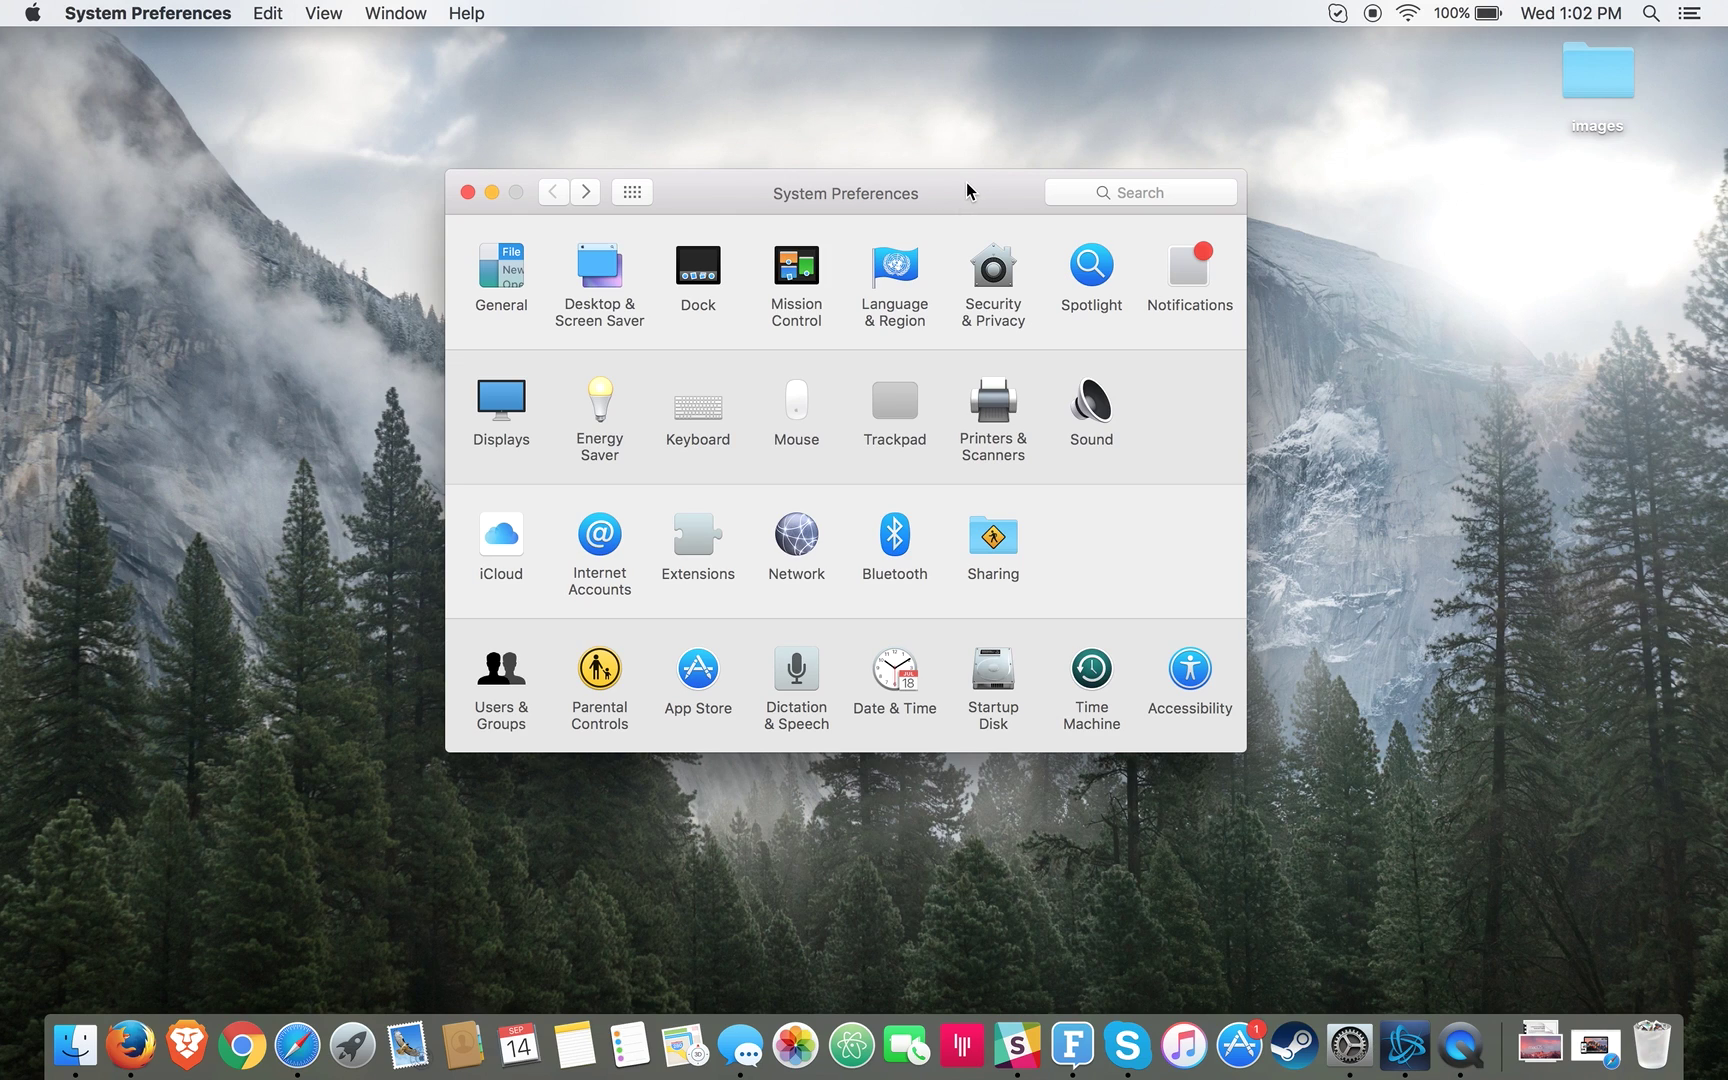
{"action": "mouse_move", "coordinate": [942, 190]}
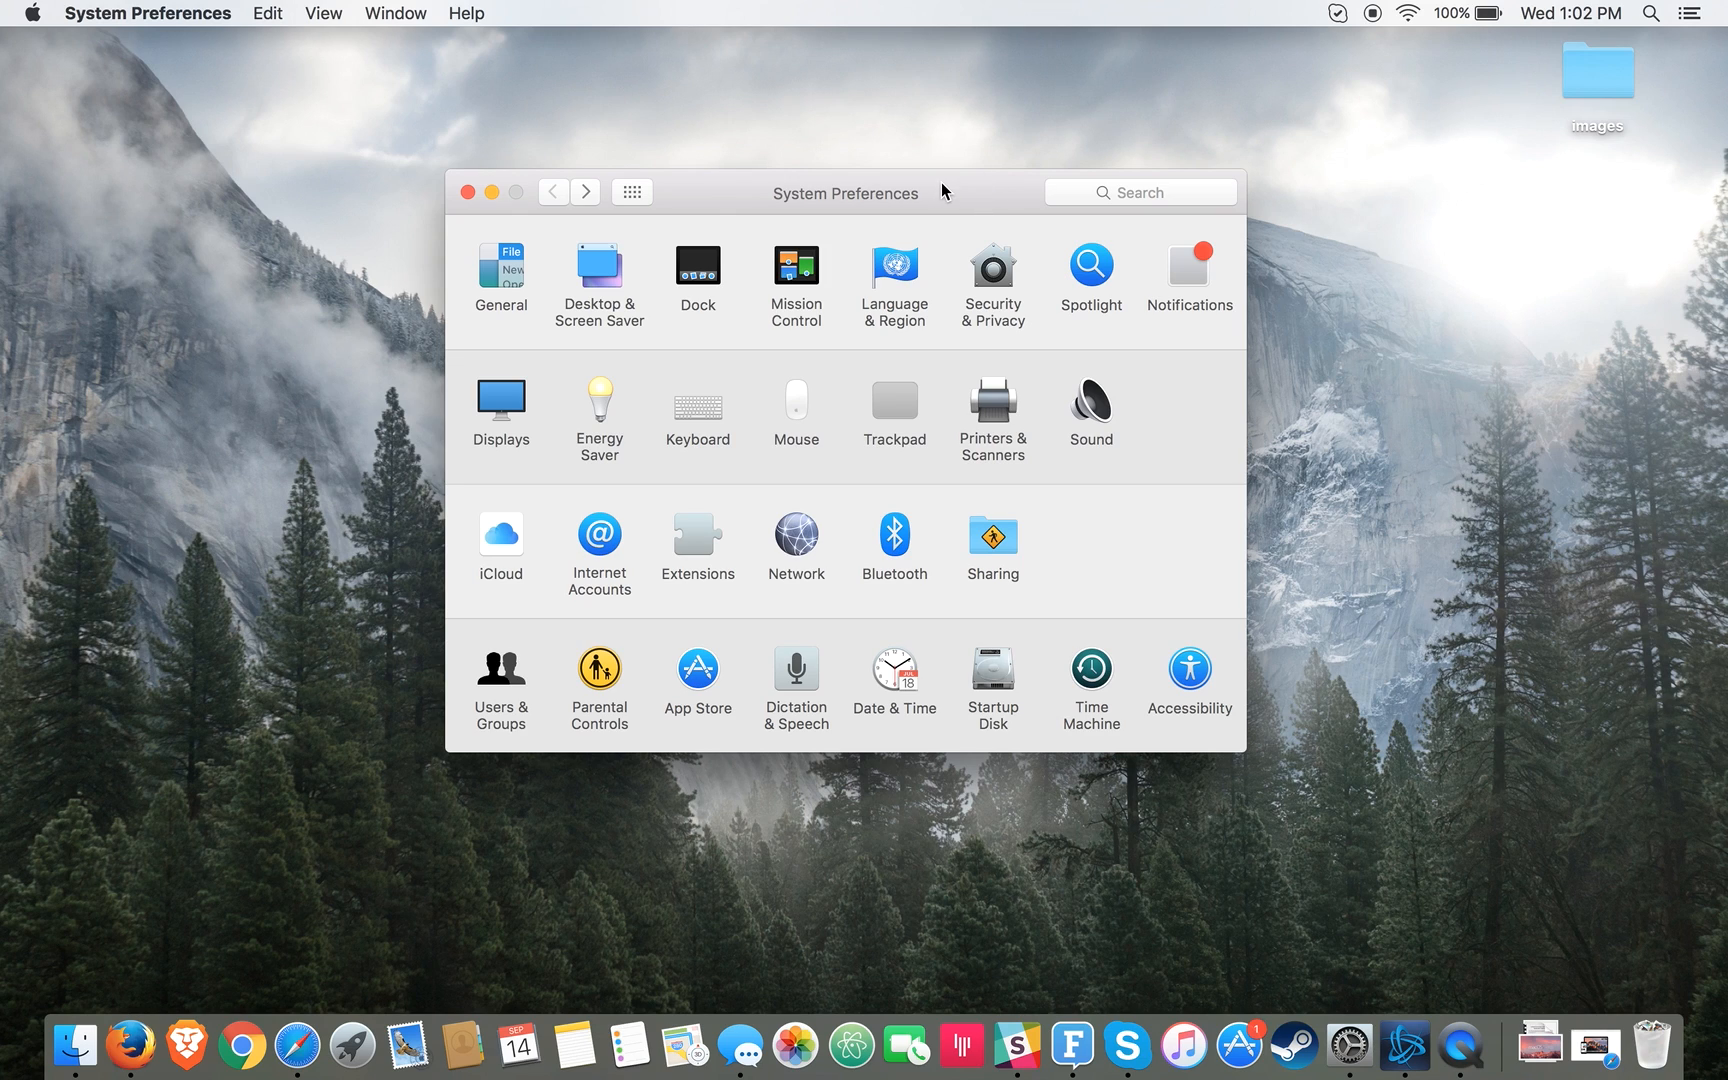
{"action": "mouse_move", "coordinate": [946, 202]}
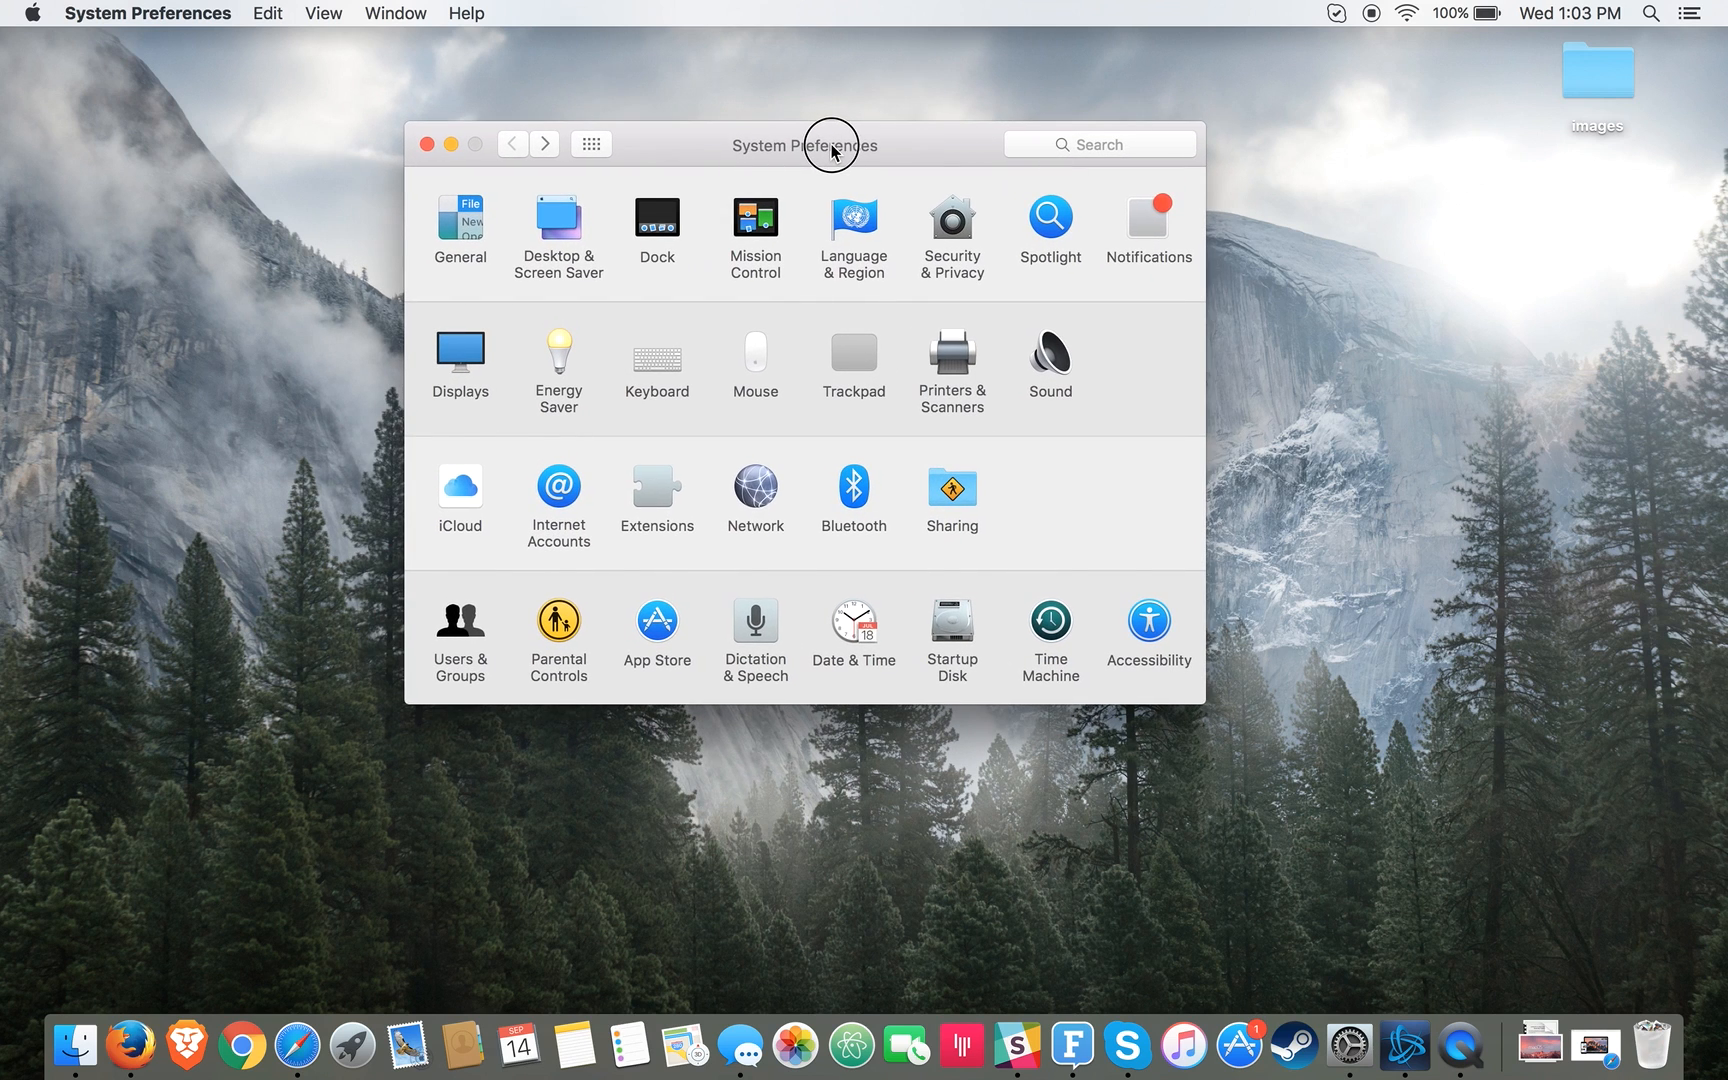
{"action": "mouse_move", "coordinate": [1004, 450]}
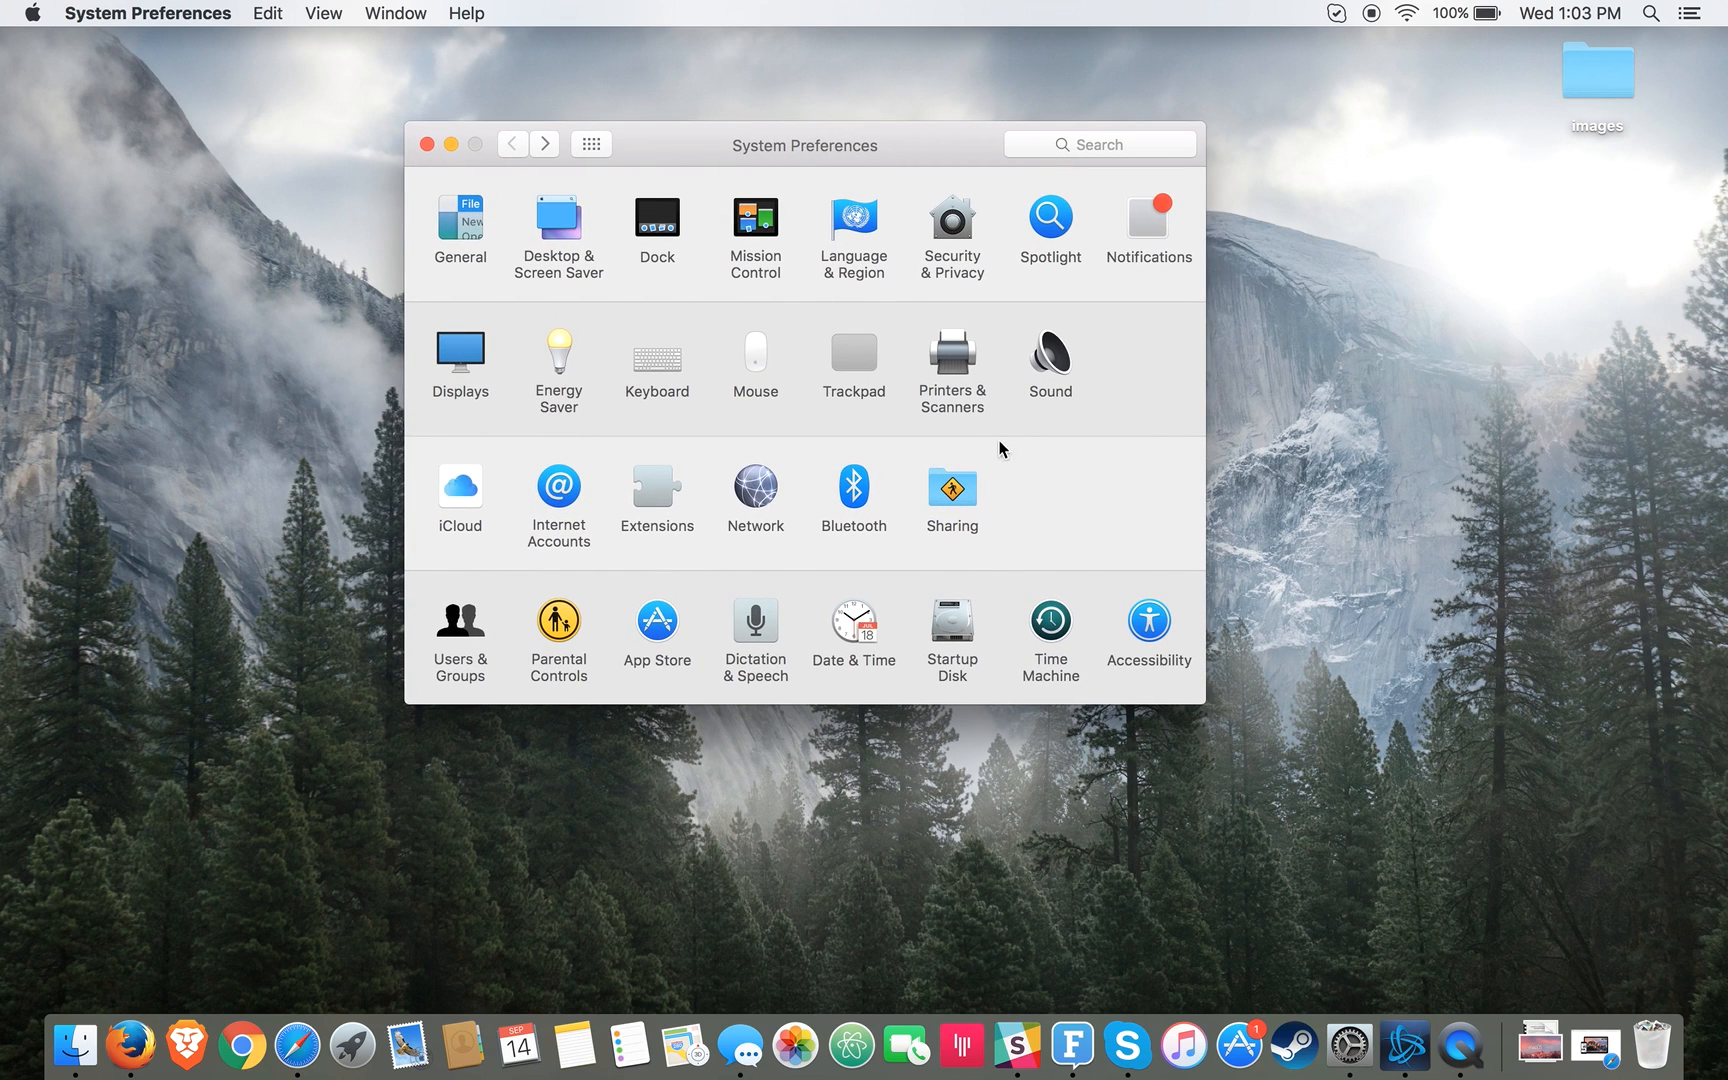
{"action": "mouse_move", "coordinate": [1072, 534]}
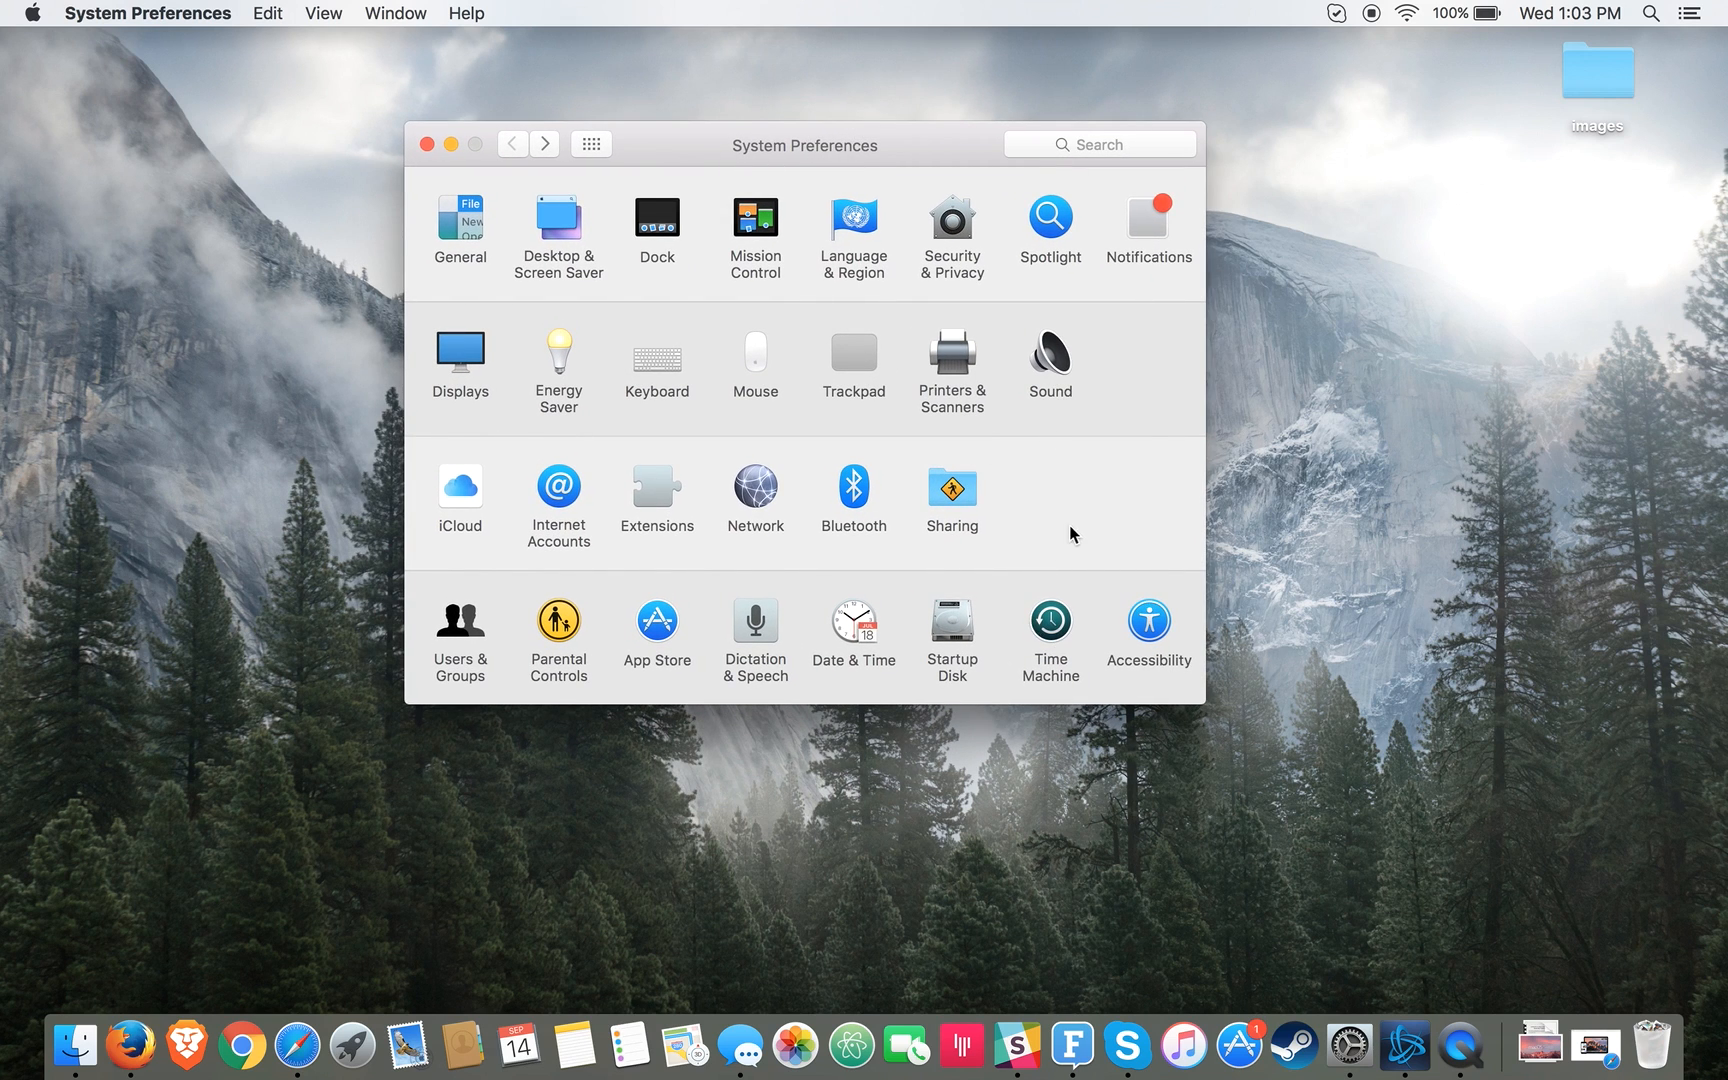
{"action": "mouse_move", "coordinate": [1180, 504]}
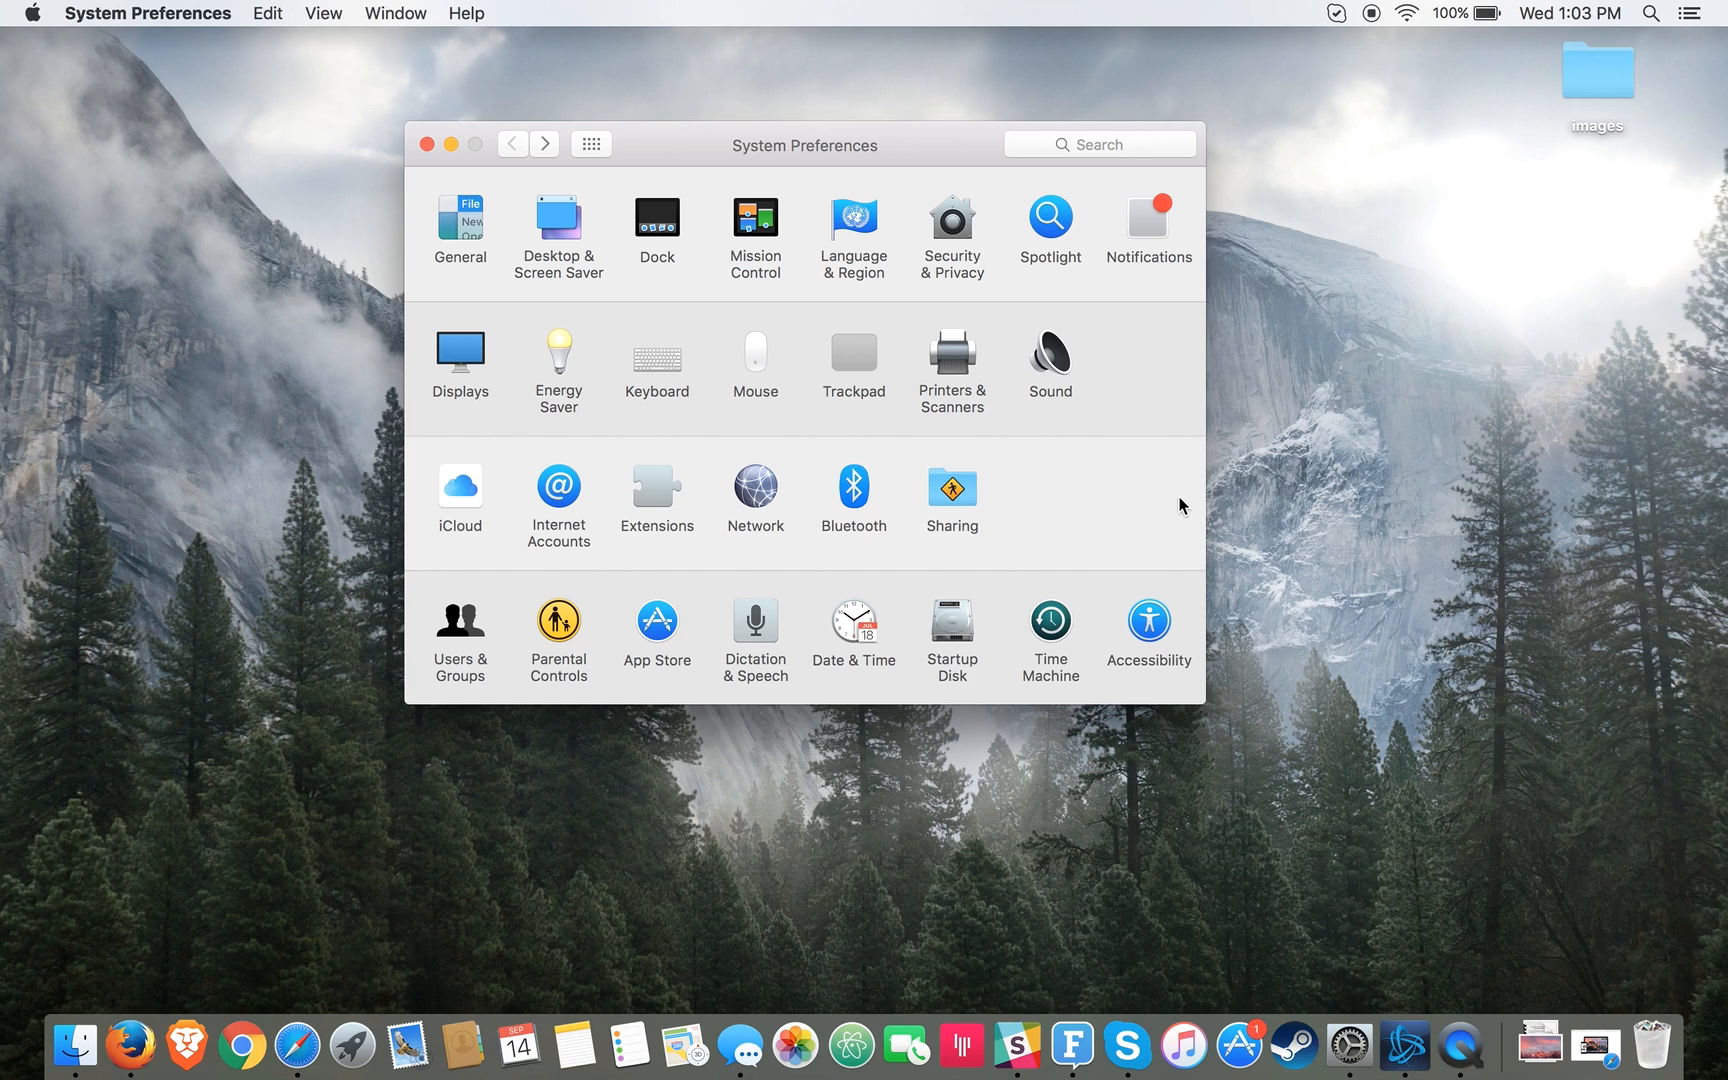
{"action": "mouse_move", "coordinate": [1190, 242]}
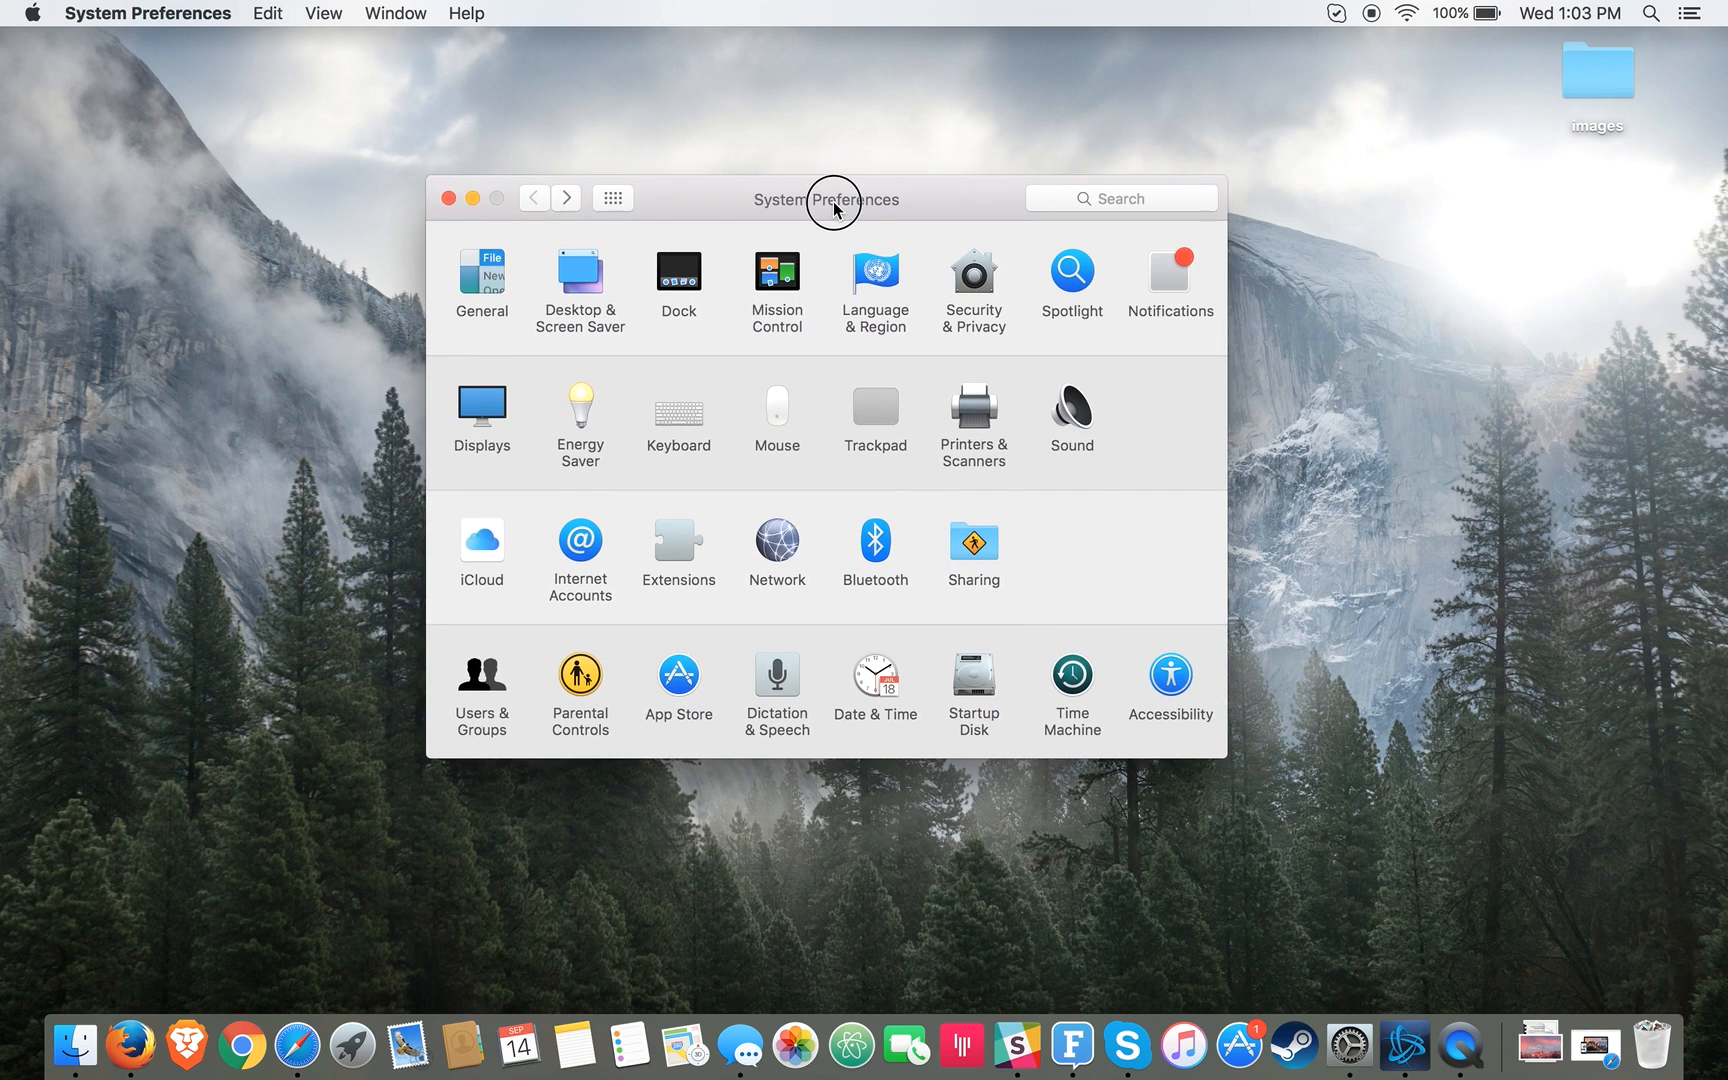
{"action": "mouse_move", "coordinate": [1154, 436]}
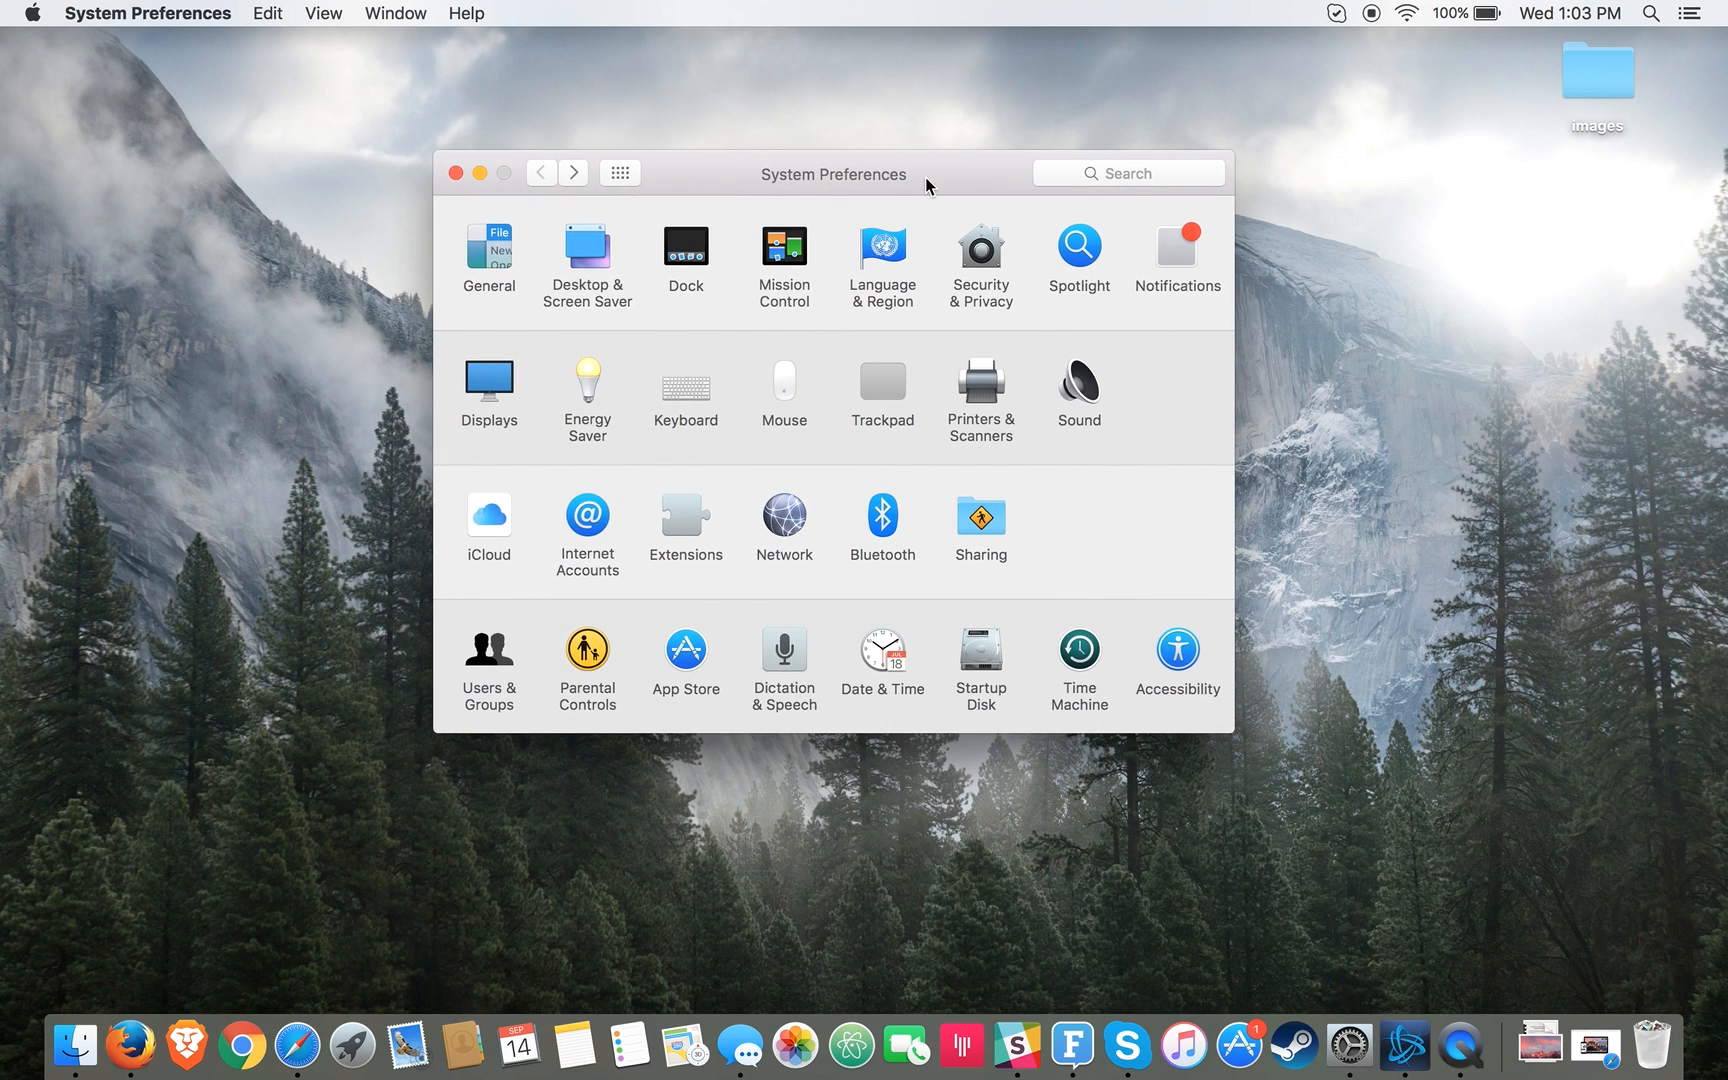
{"action": "mouse_move", "coordinate": [892, 128]}
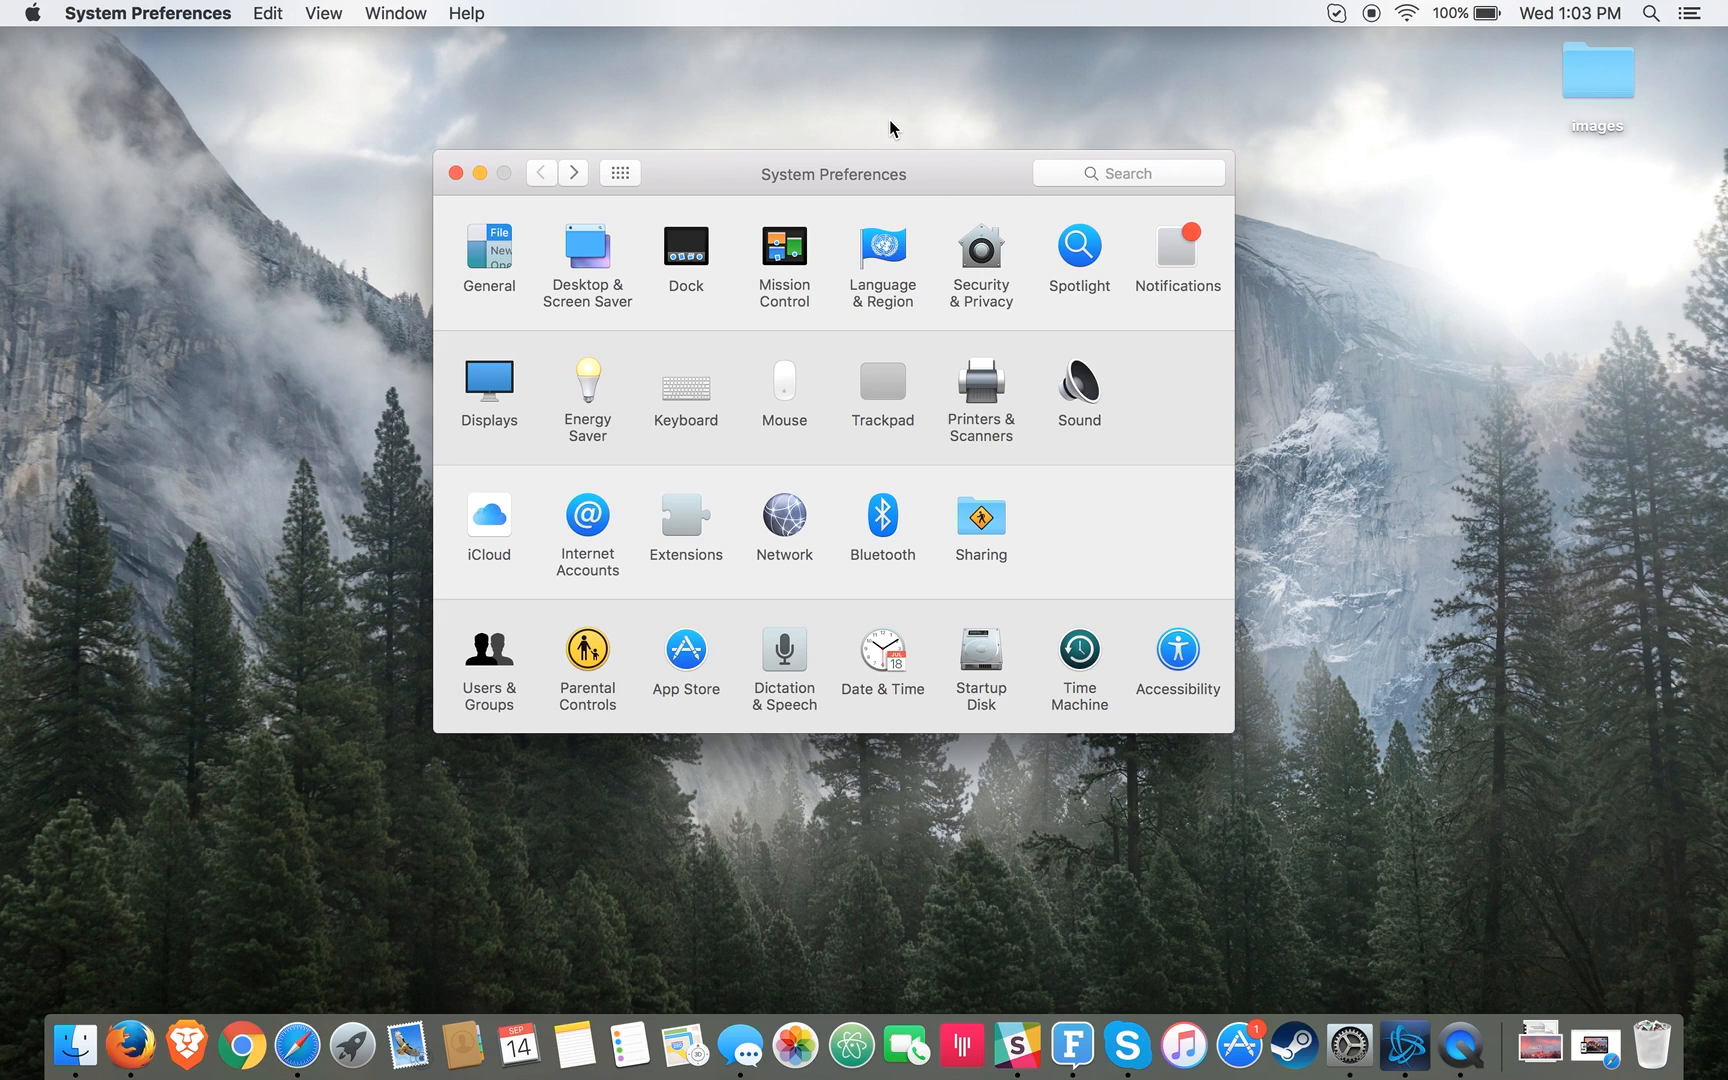
{"action": "mouse_move", "coordinate": [454, 174]}
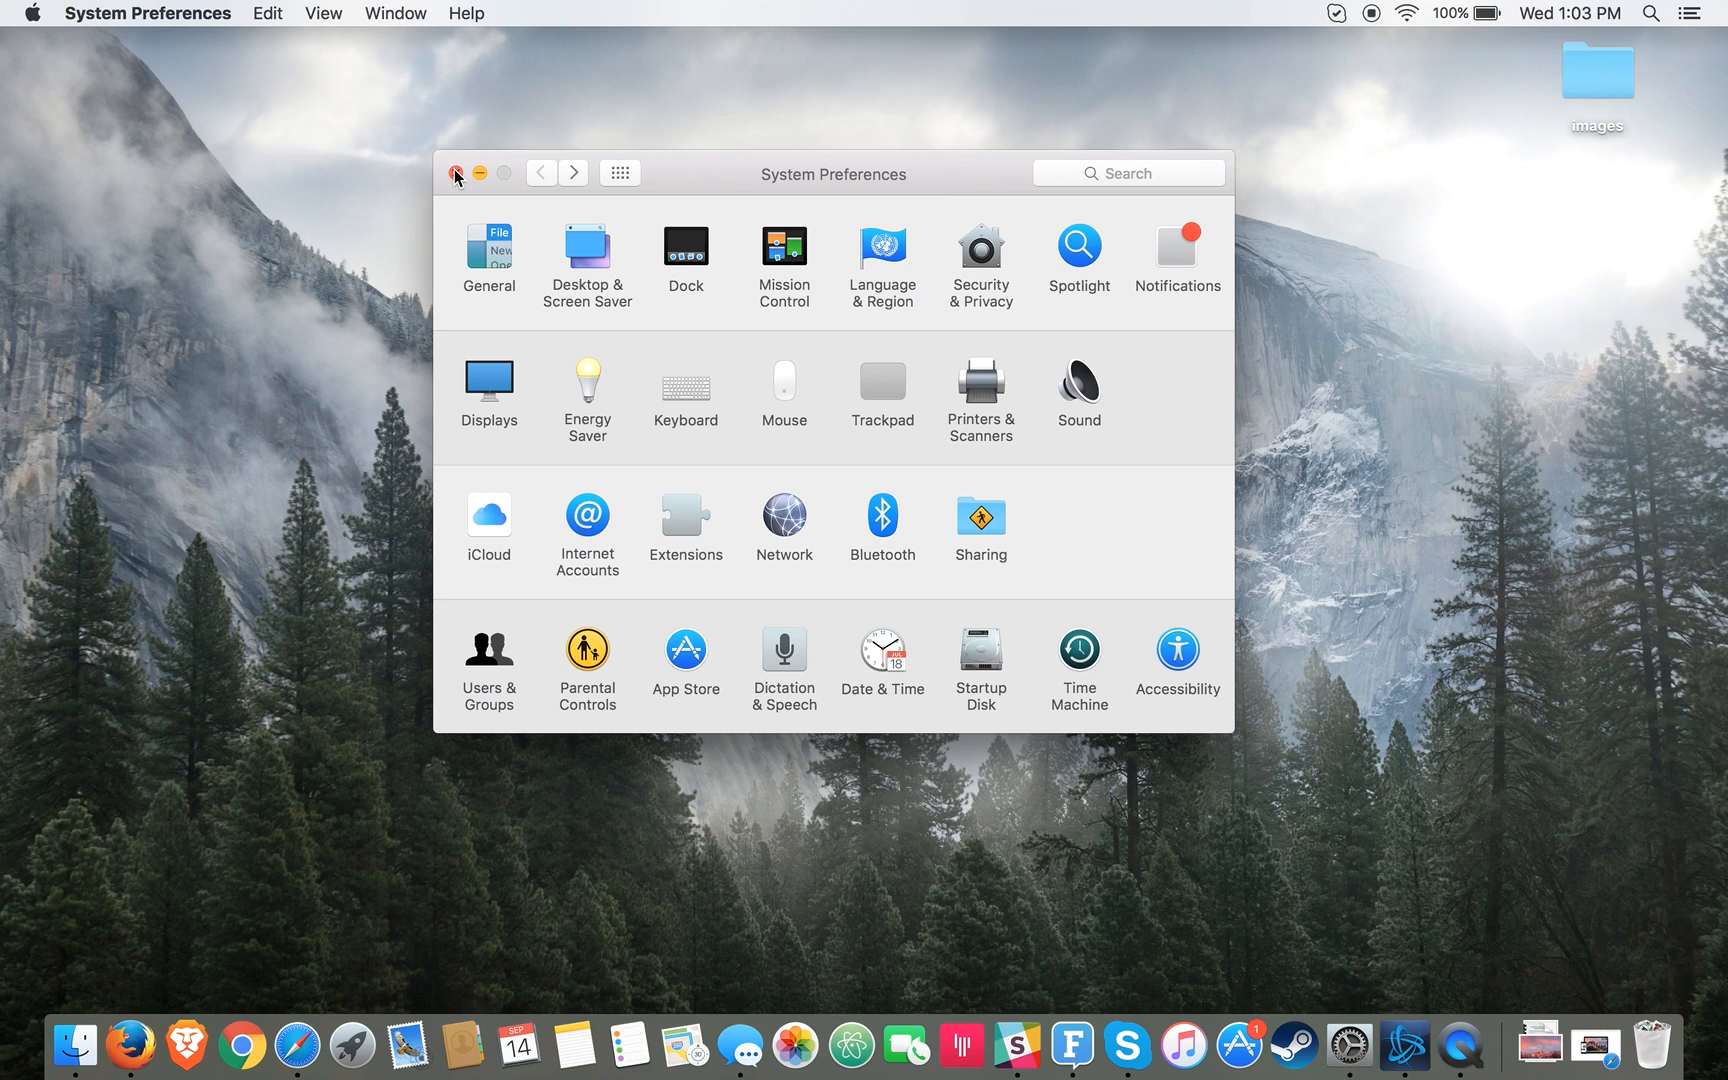
Step: Close System Preferences and launch the App Store from the Dock
{"action": "left_click", "coordinate": [454, 174]}
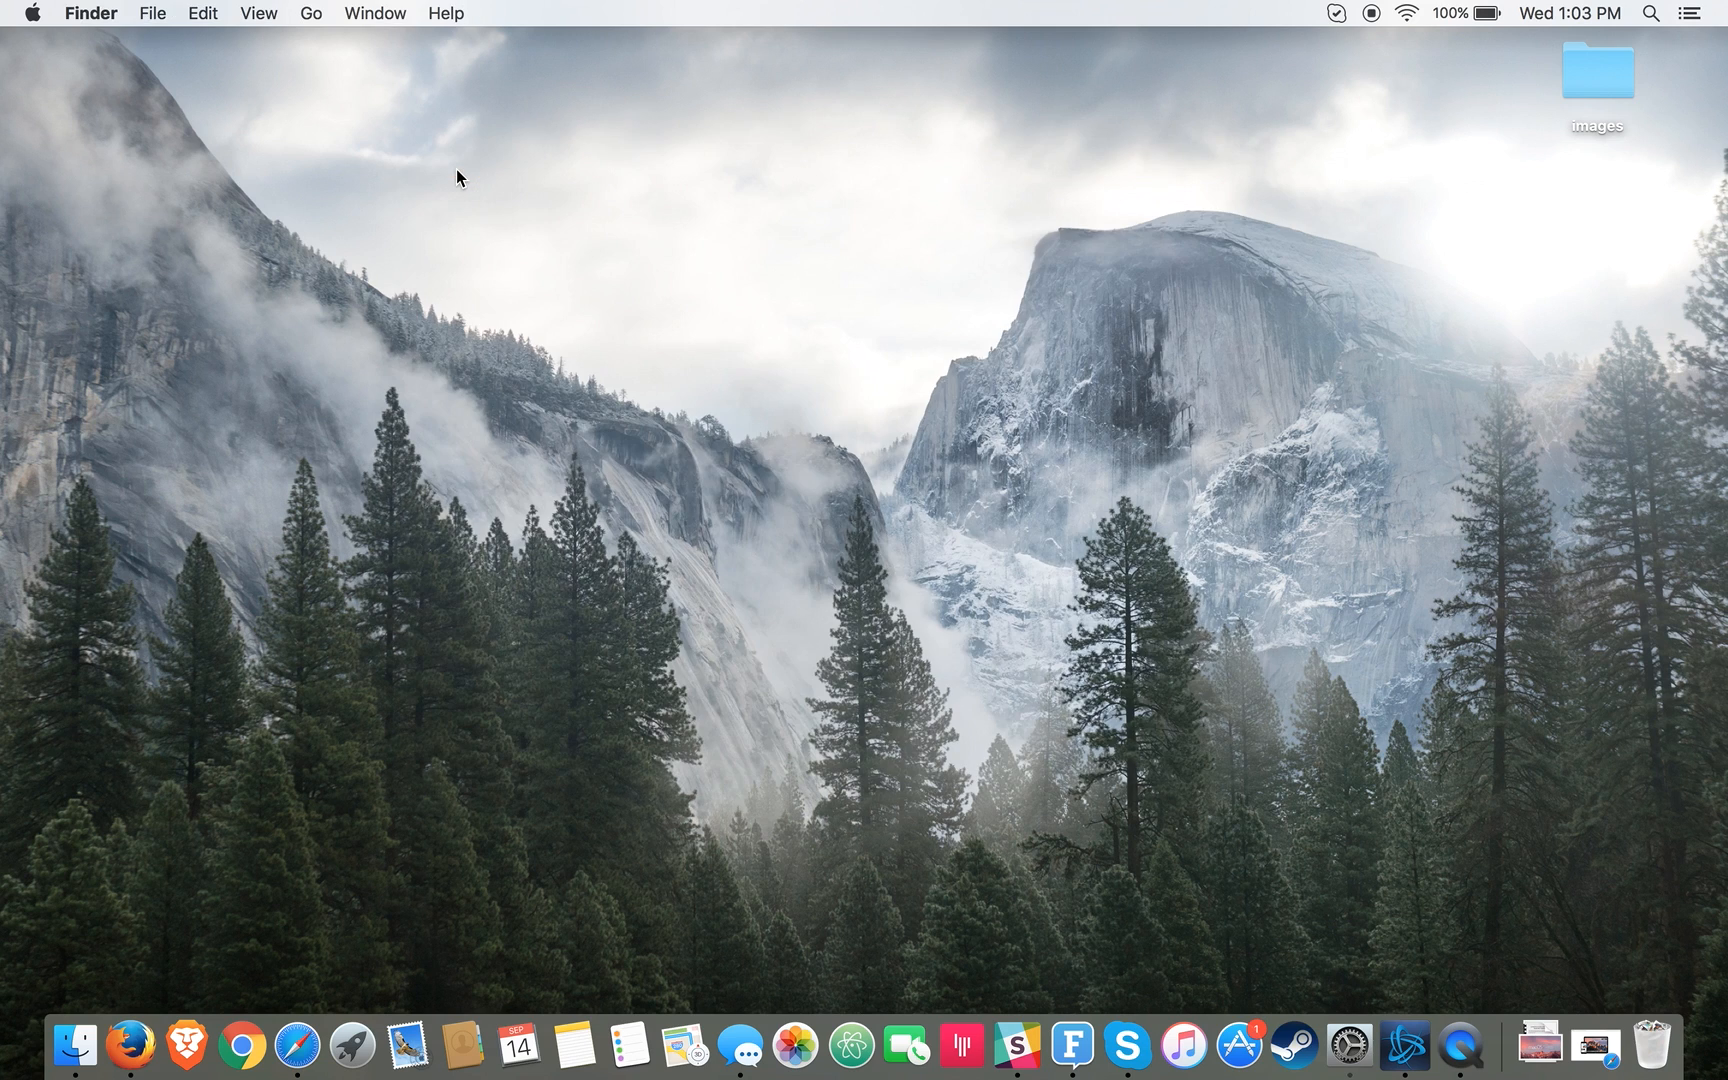
{"action": "mouse_move", "coordinate": [1248, 946]}
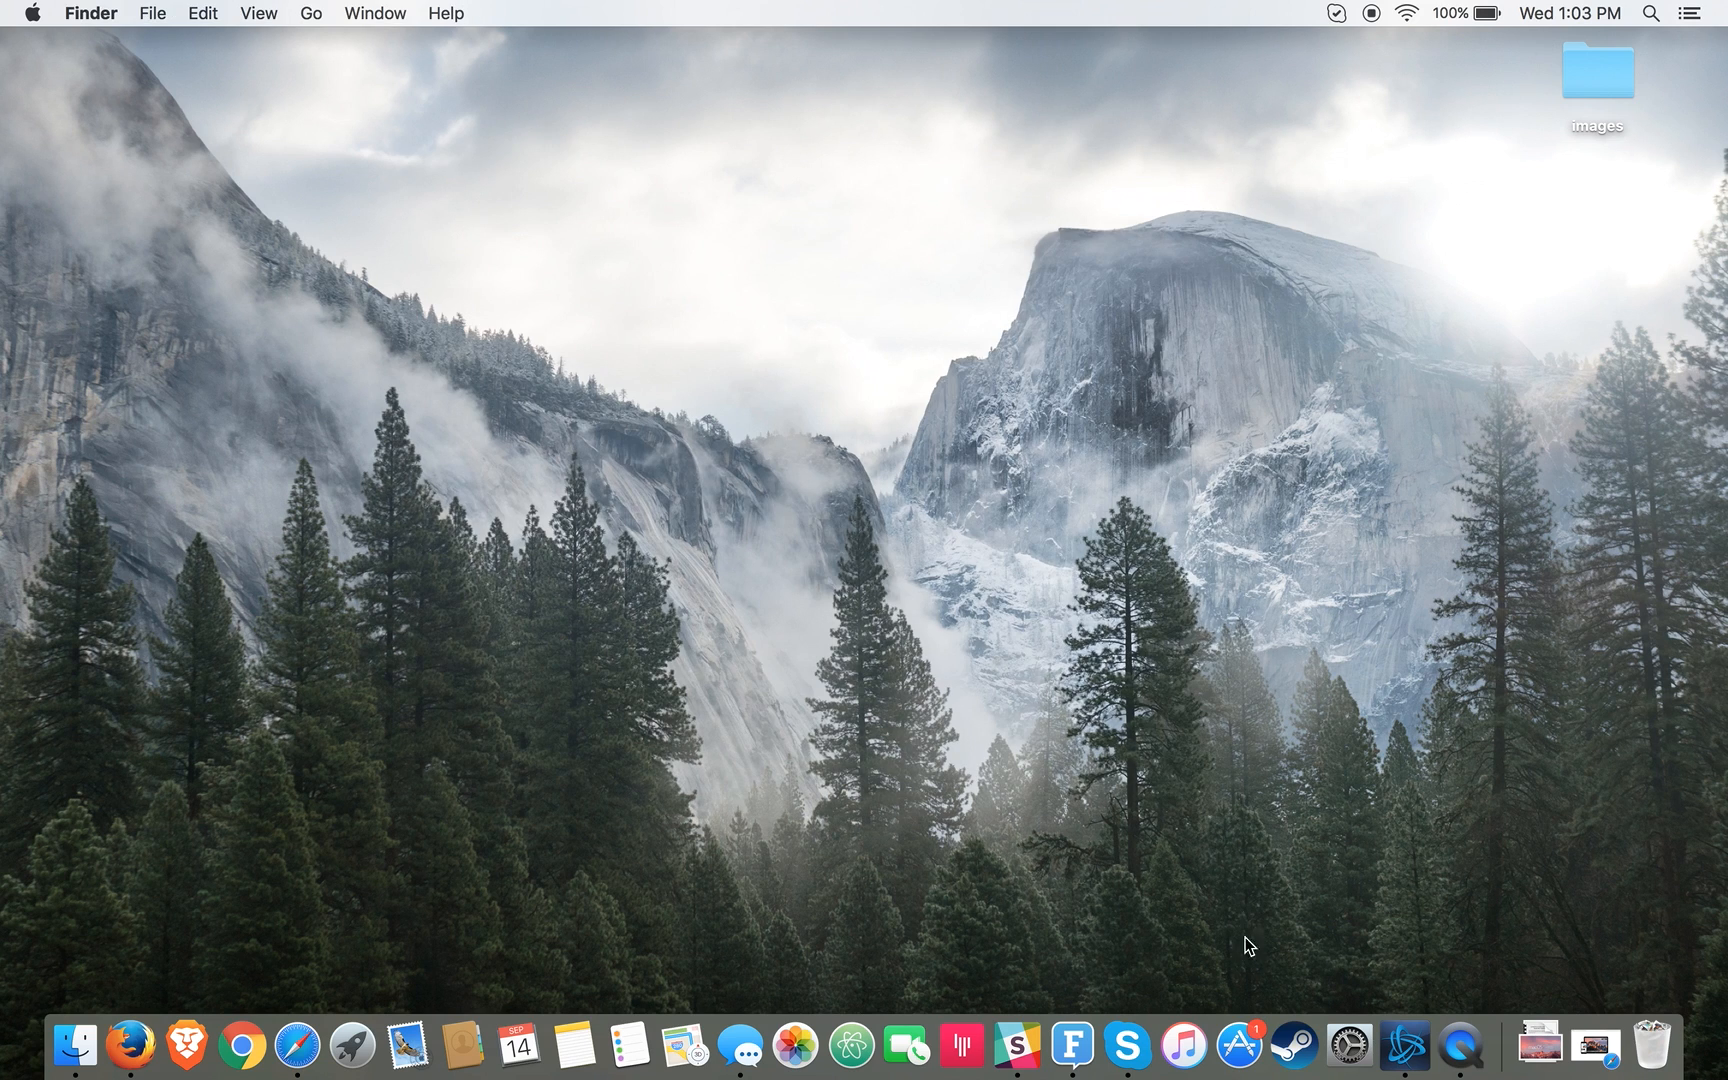
{"action": "left_click", "coordinate": [1238, 1040]}
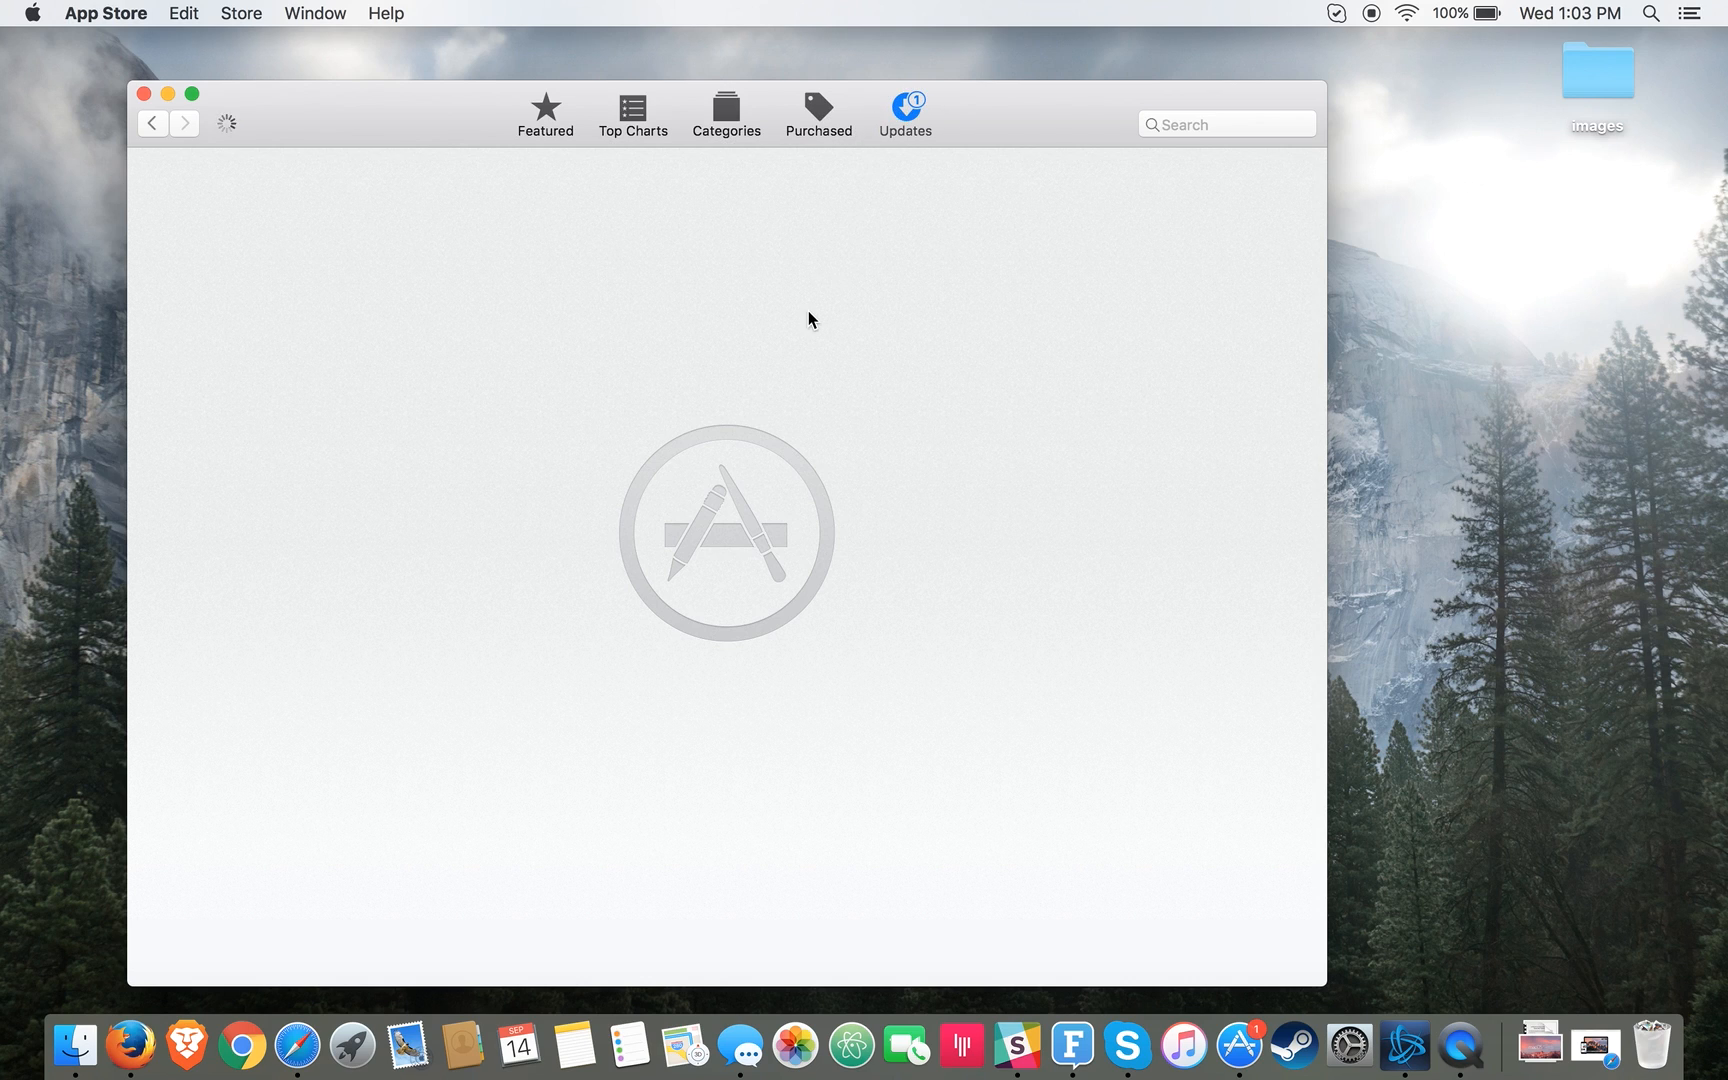
{"action": "mouse_move", "coordinate": [818, 308]}
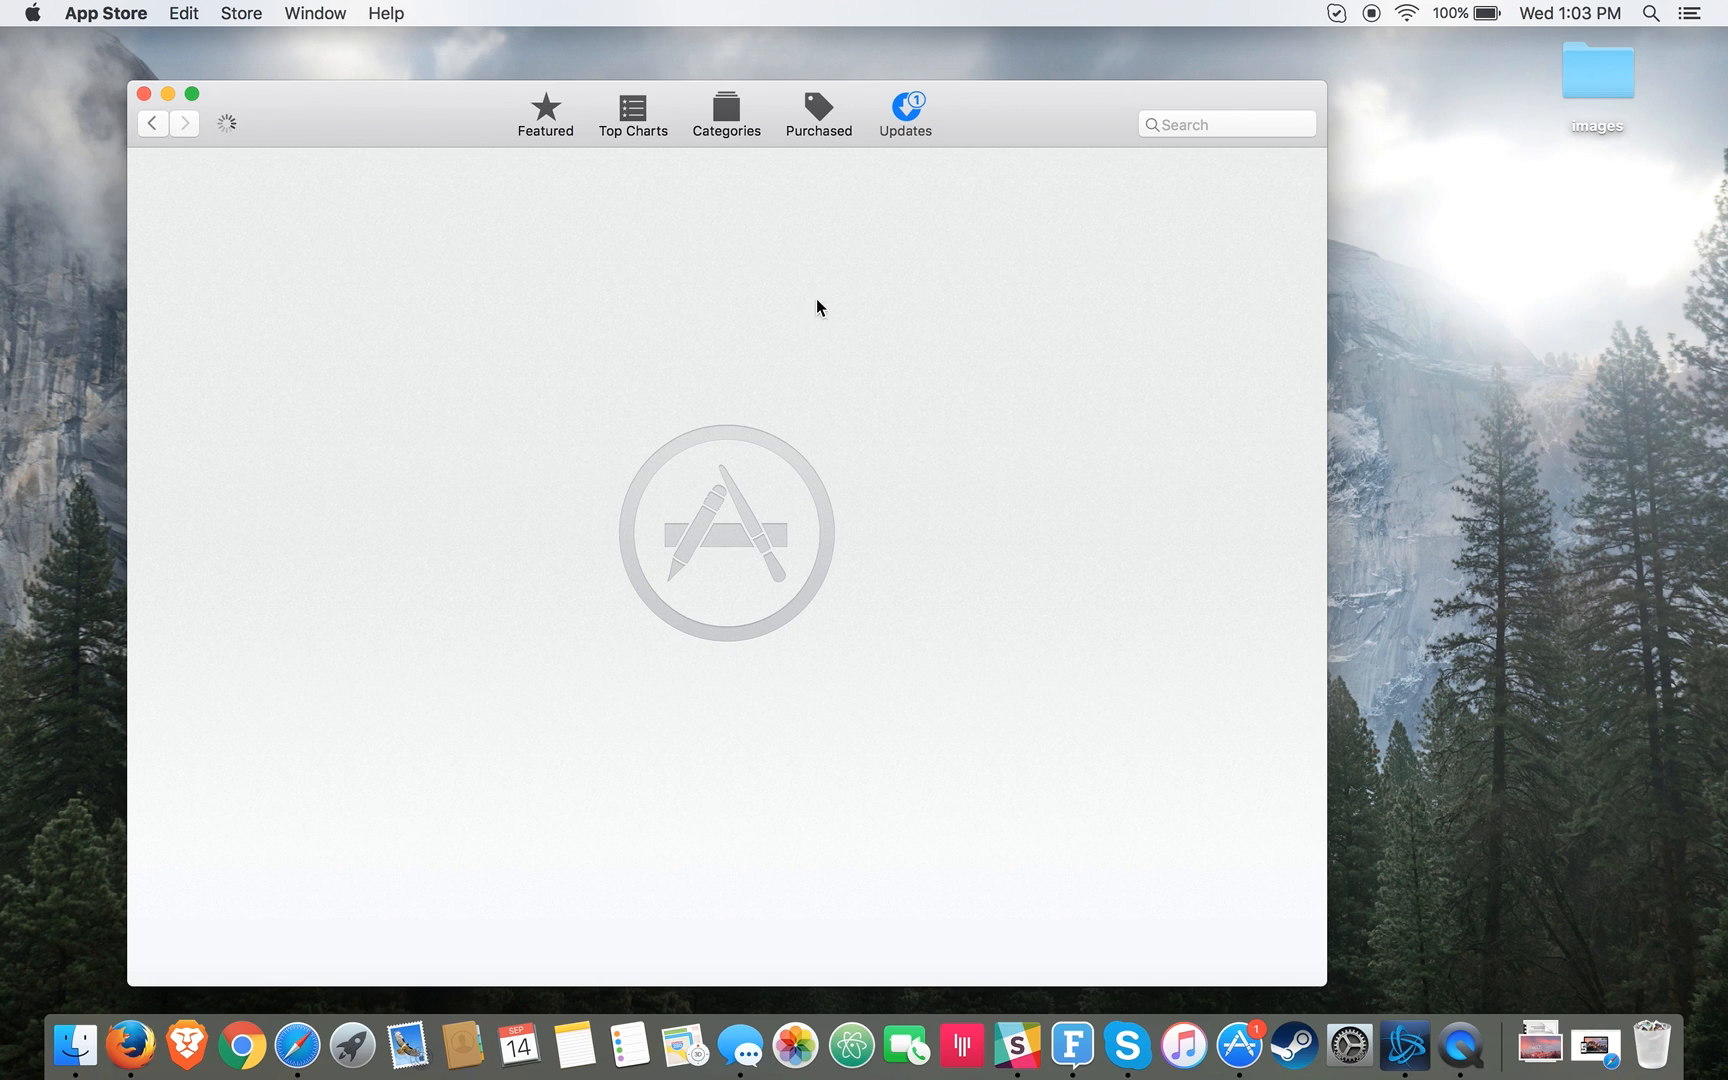
Step: Show the App Store Updates list with the pending system update, then close the window
{"action": "left_click", "coordinate": [902, 114]}
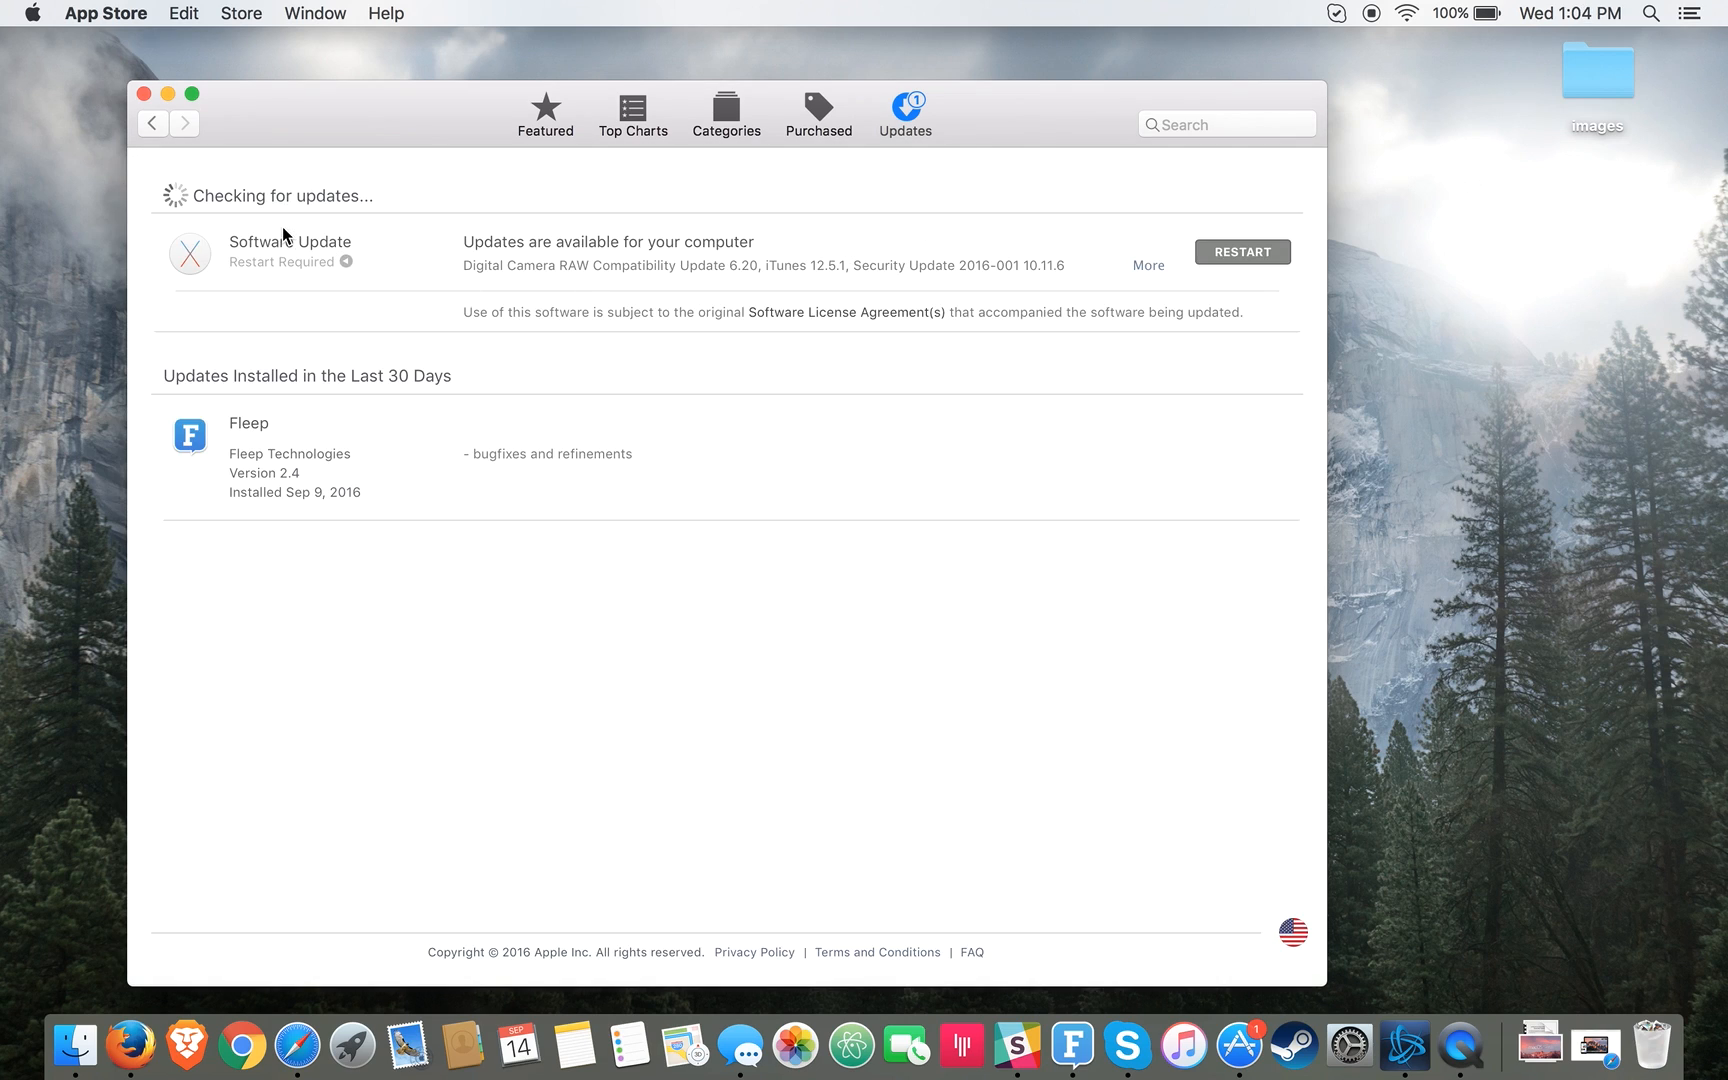
{"action": "mouse_move", "coordinate": [284, 196]}
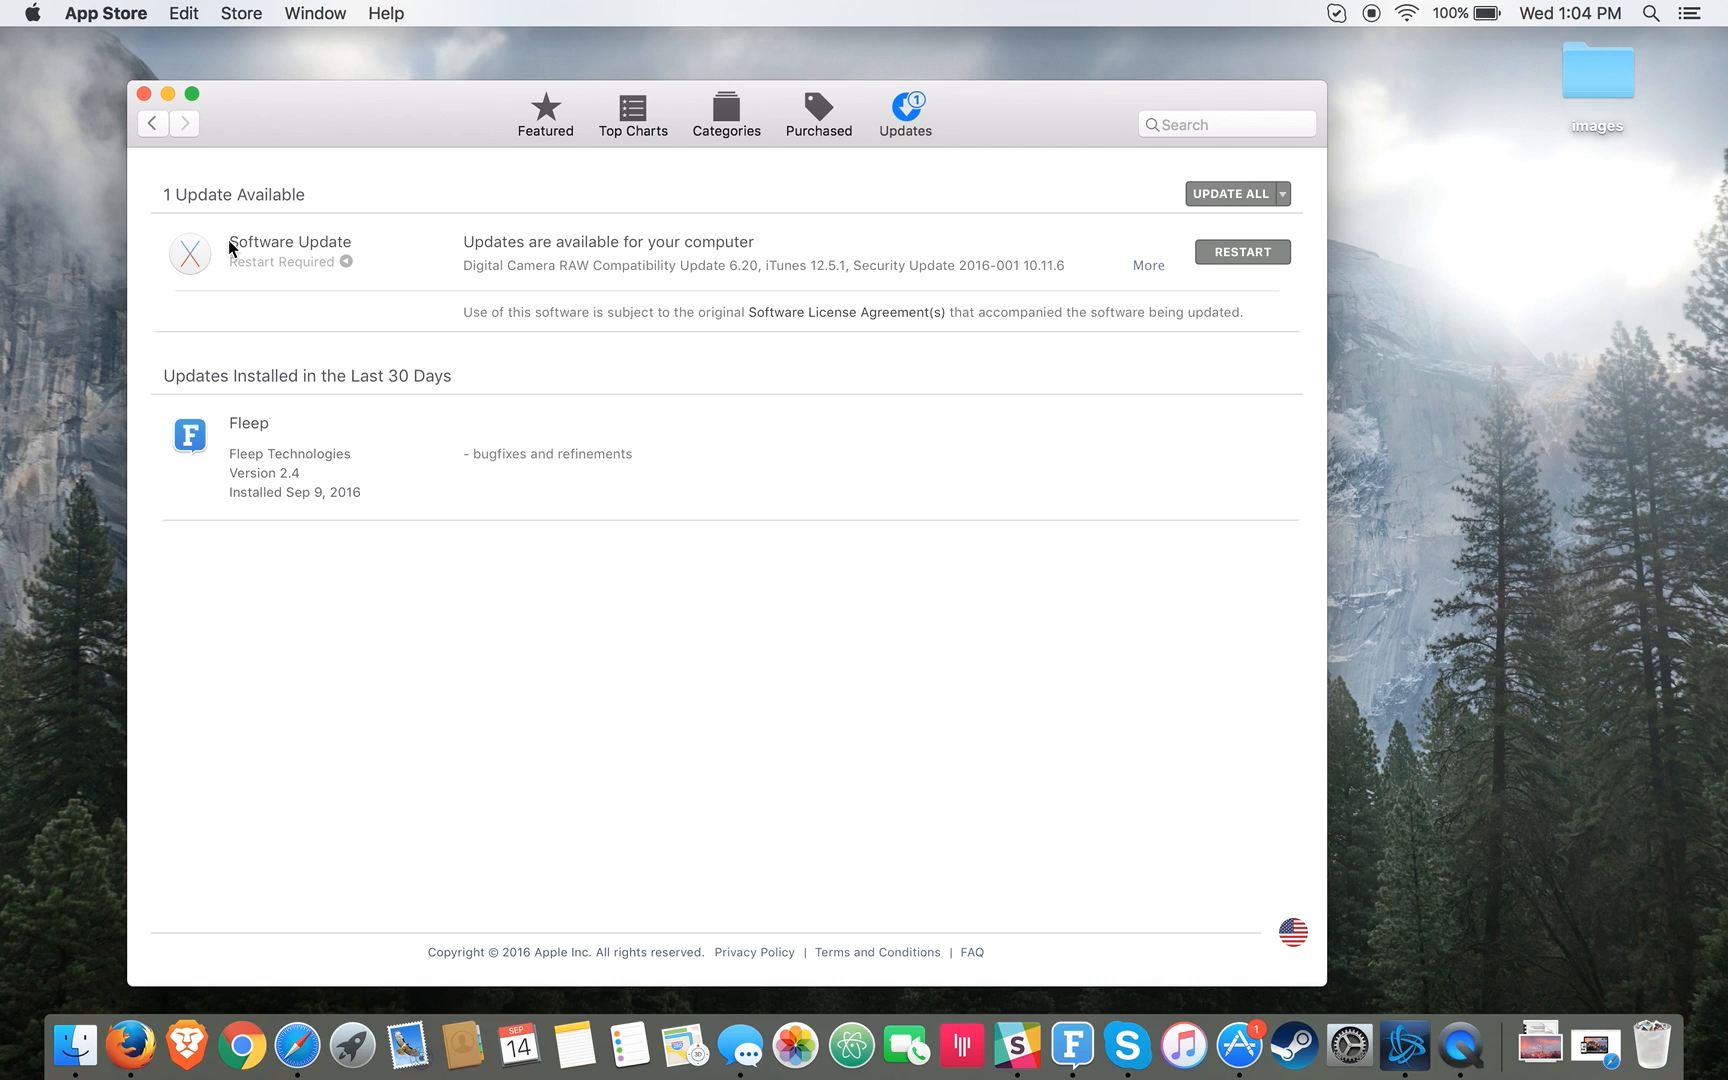
{"action": "mouse_move", "coordinate": [548, 254]}
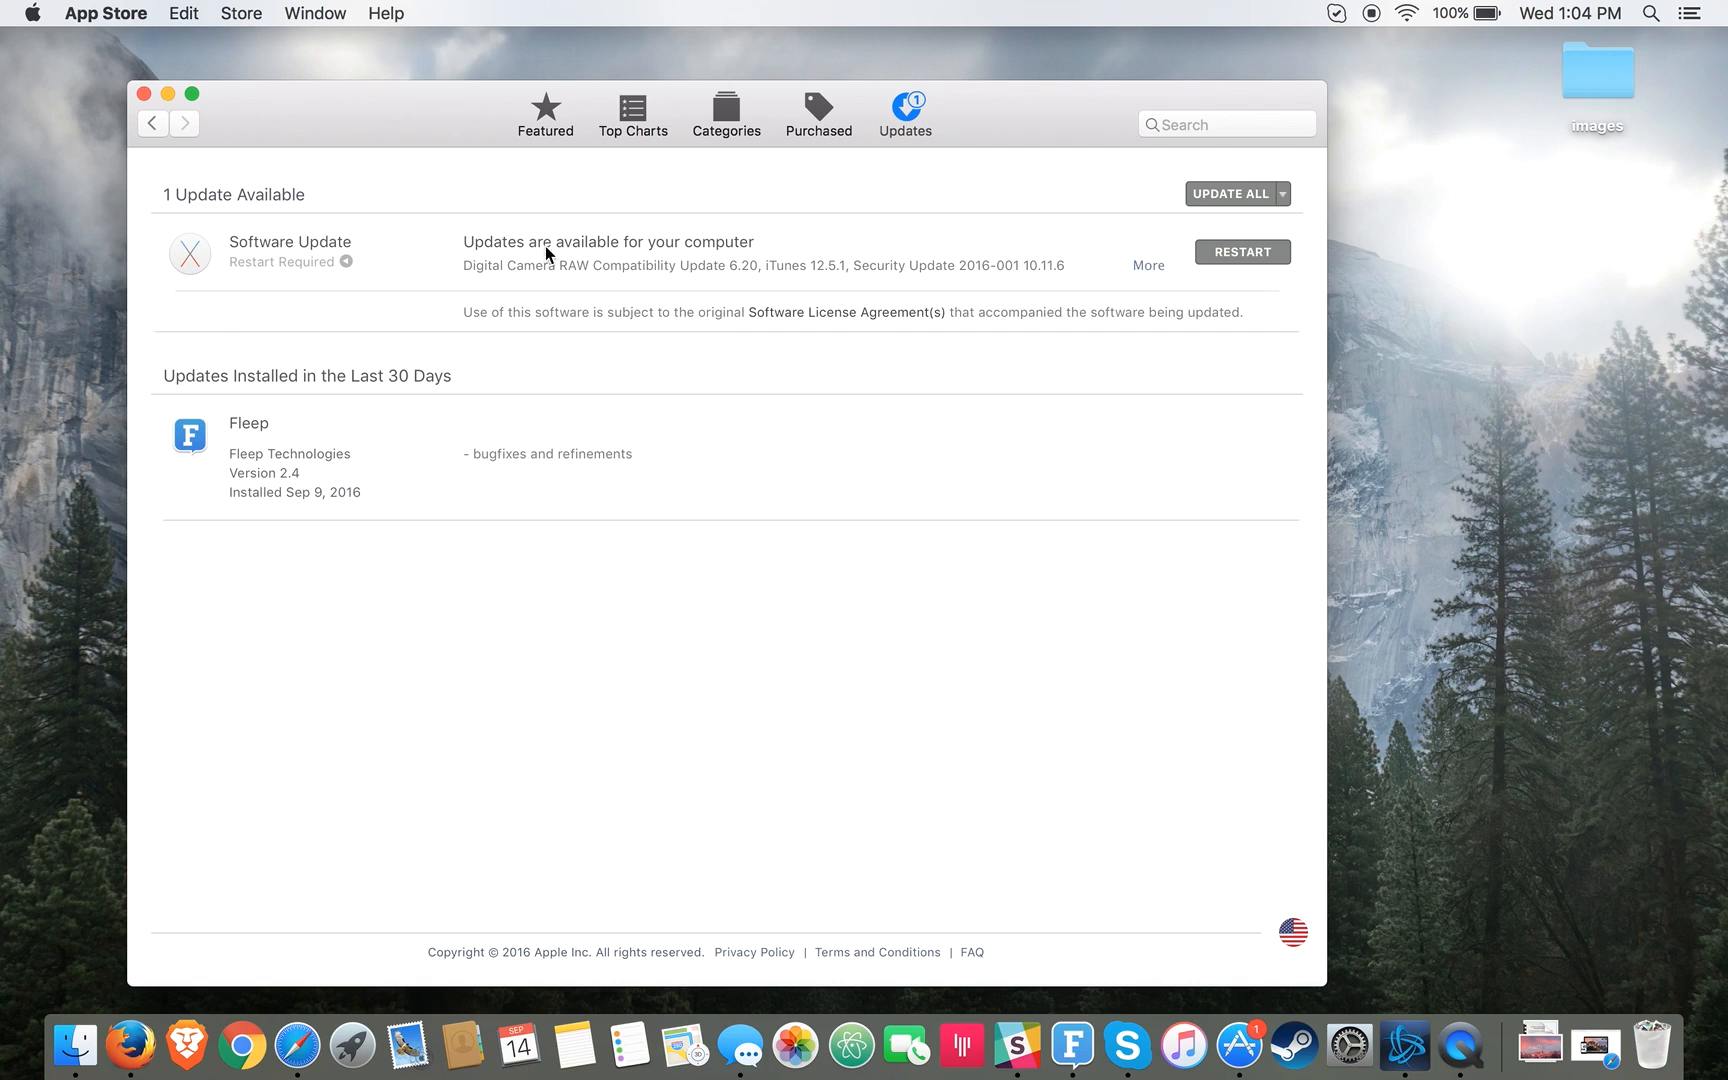
{"action": "mouse_move", "coordinate": [808, 270]}
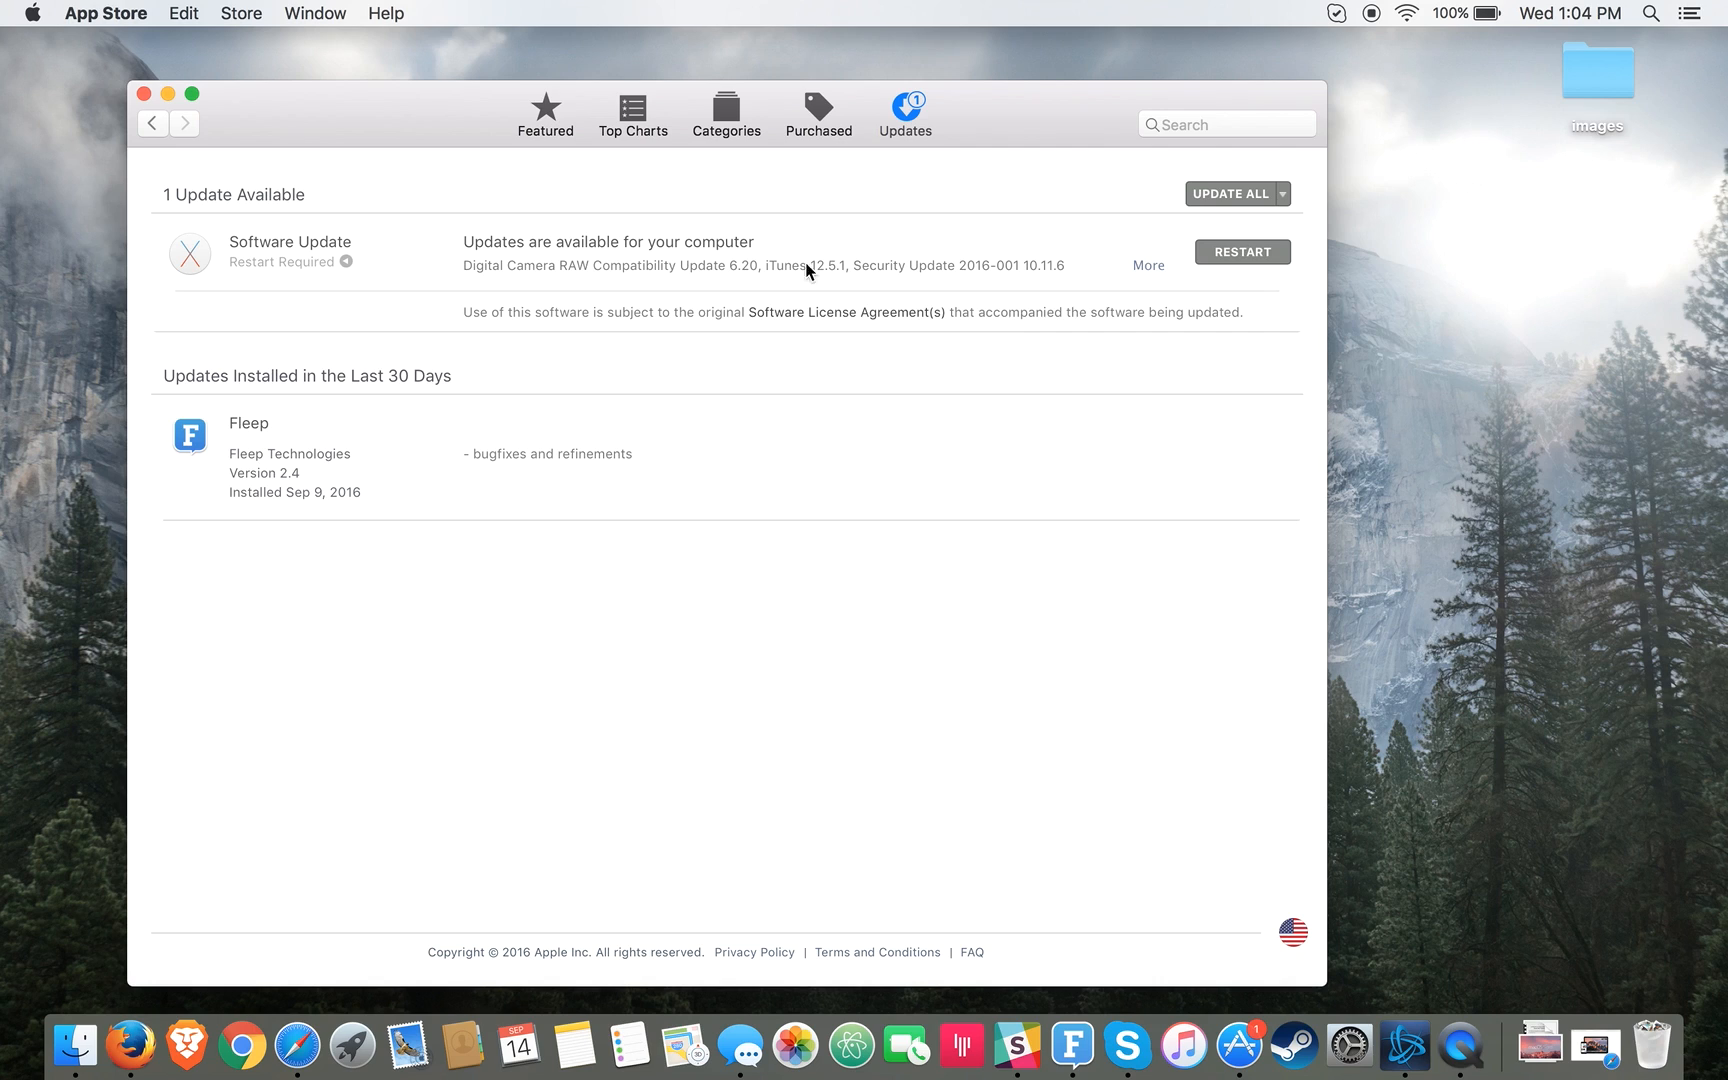
{"action": "mouse_move", "coordinate": [500, 240]}
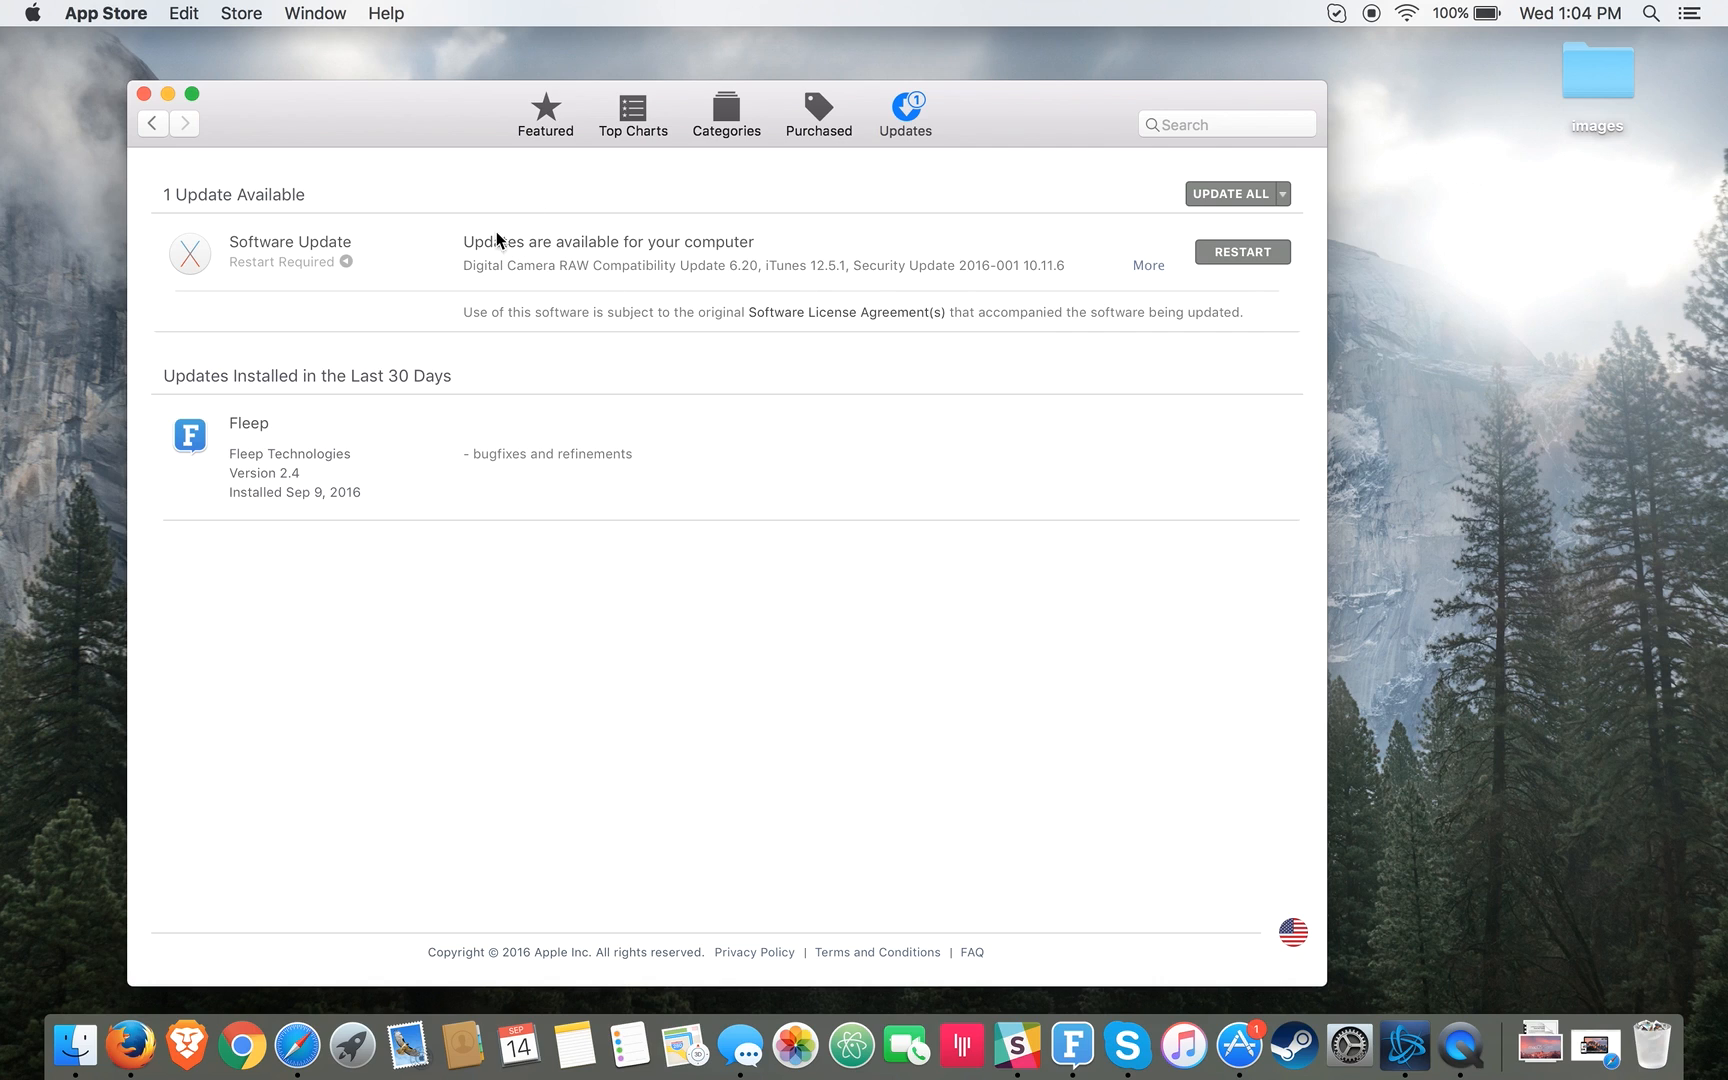
{"action": "mouse_move", "coordinate": [672, 232]}
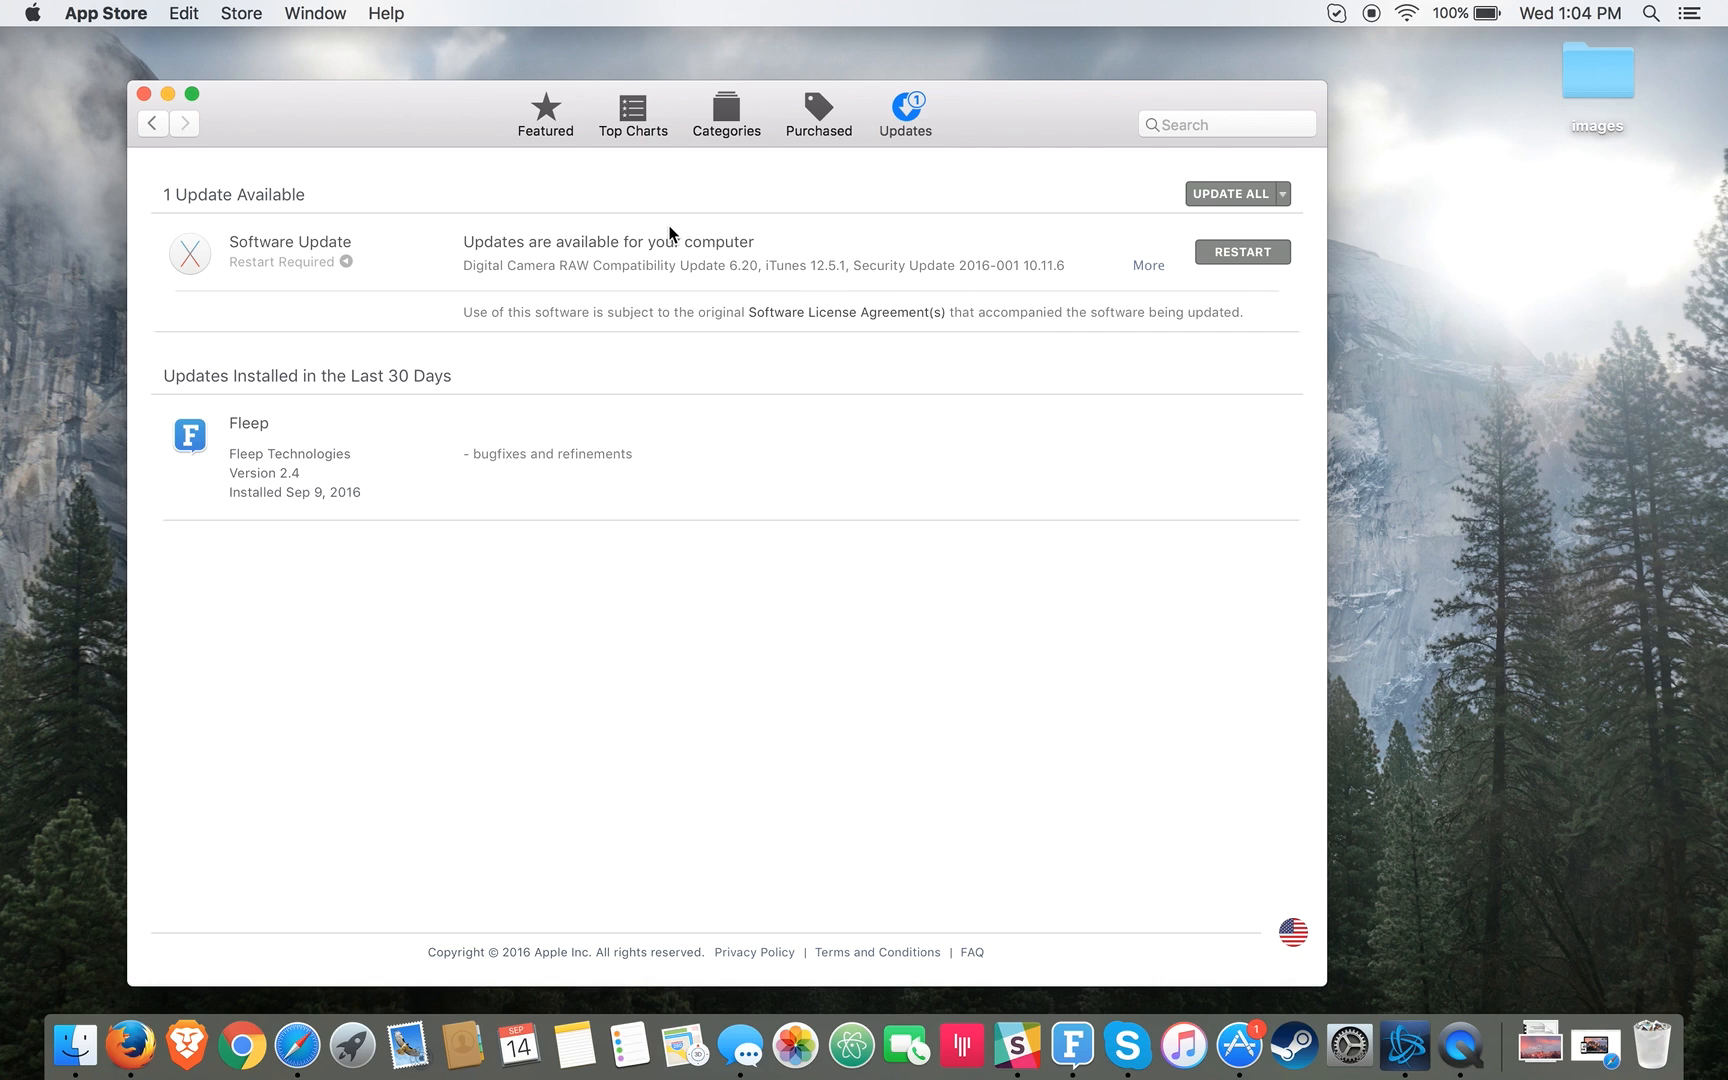
{"action": "mouse_move", "coordinate": [670, 250]}
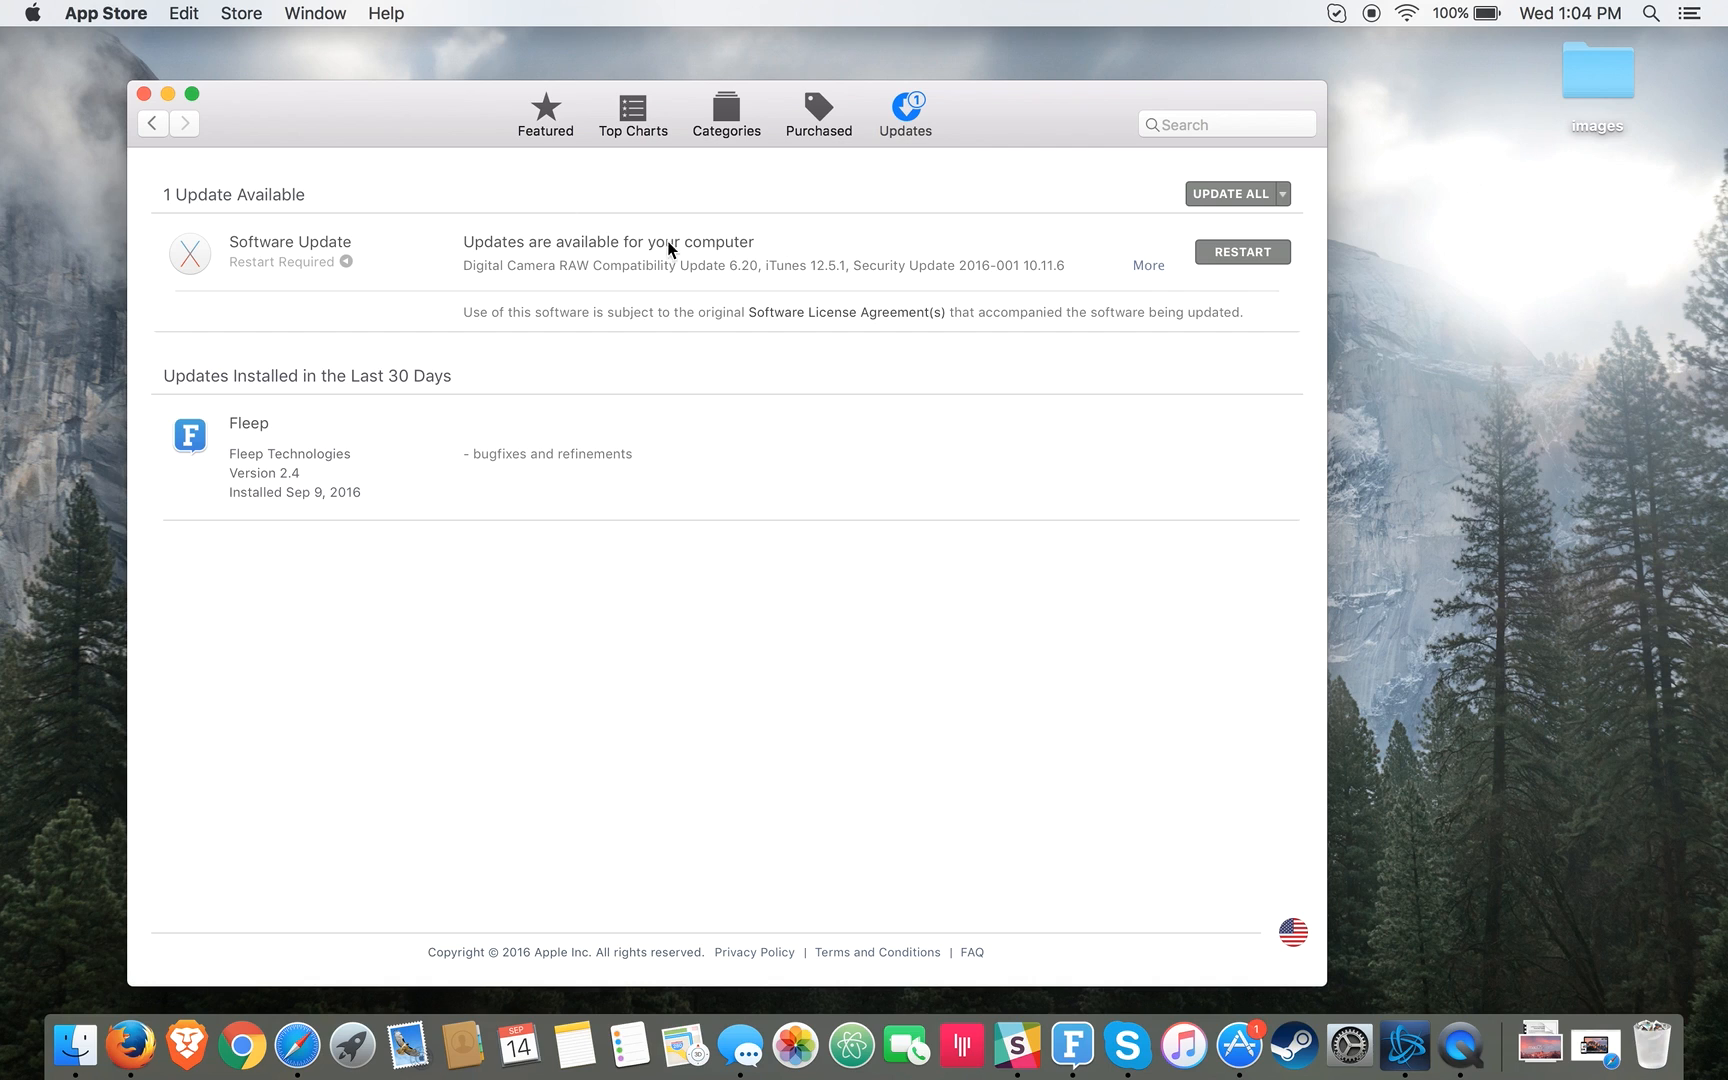
{"action": "mouse_move", "coordinate": [252, 298]}
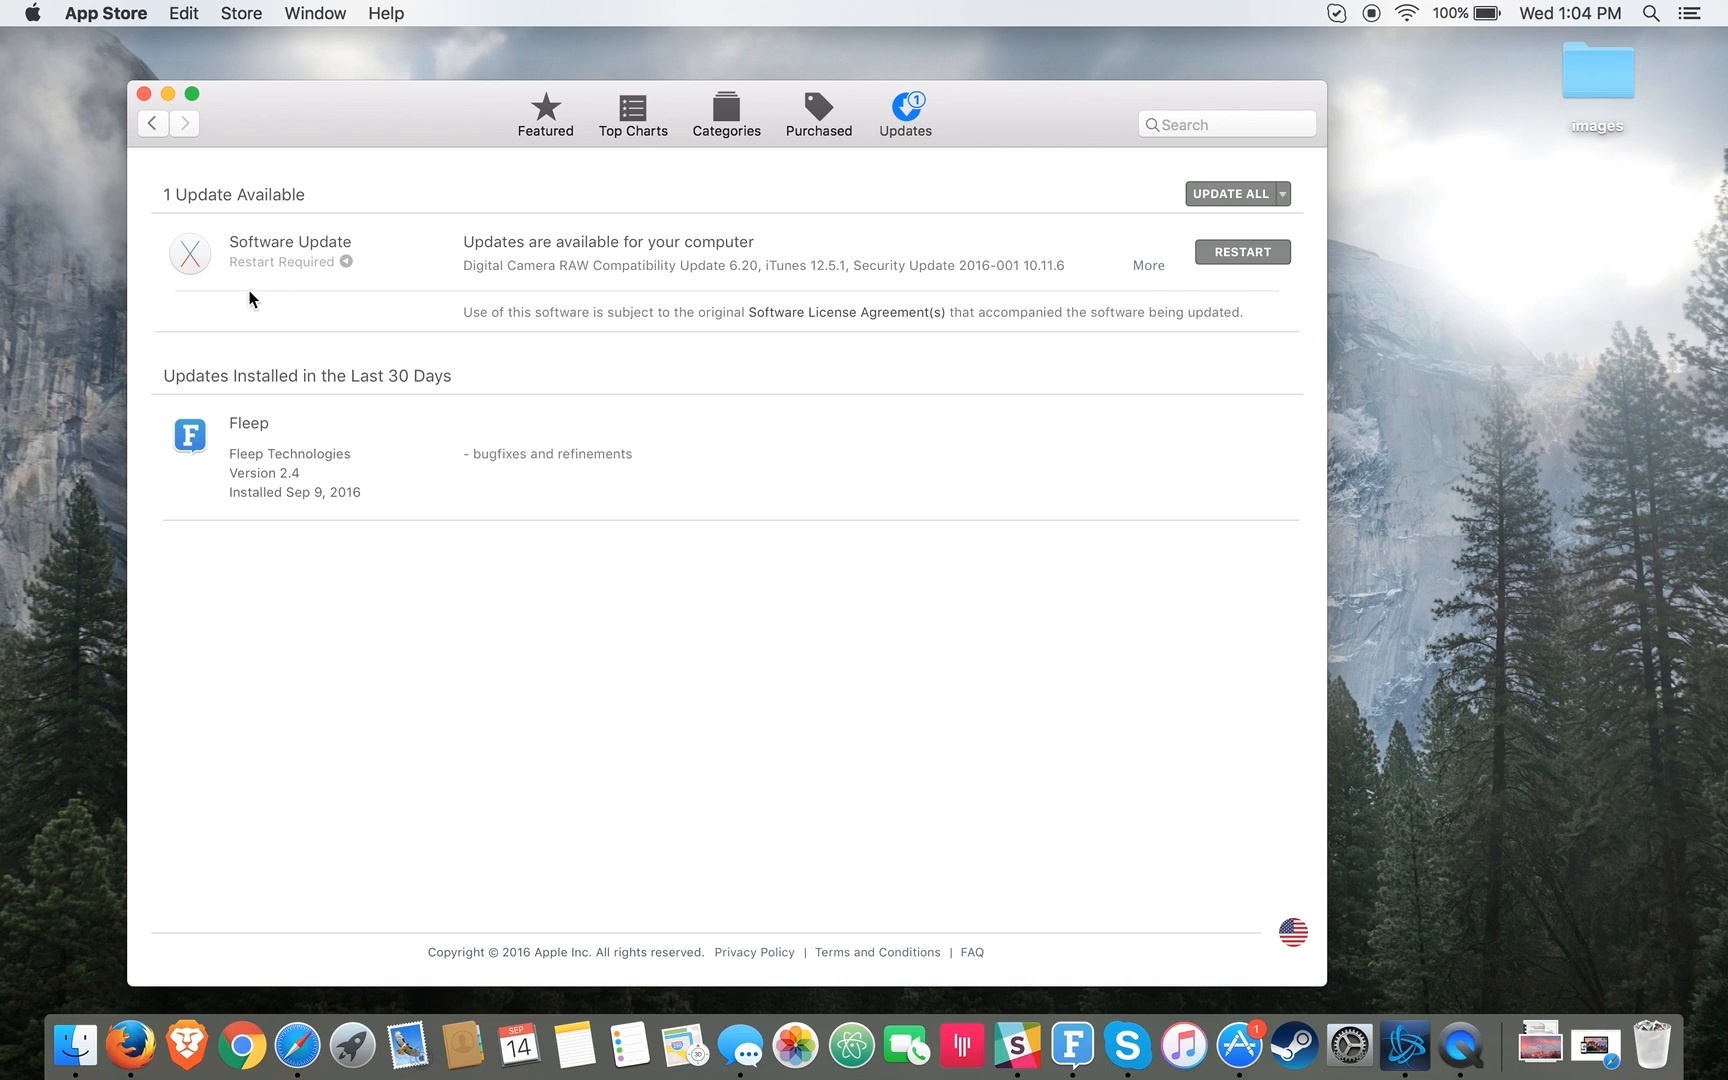
{"action": "mouse_move", "coordinate": [796, 264]}
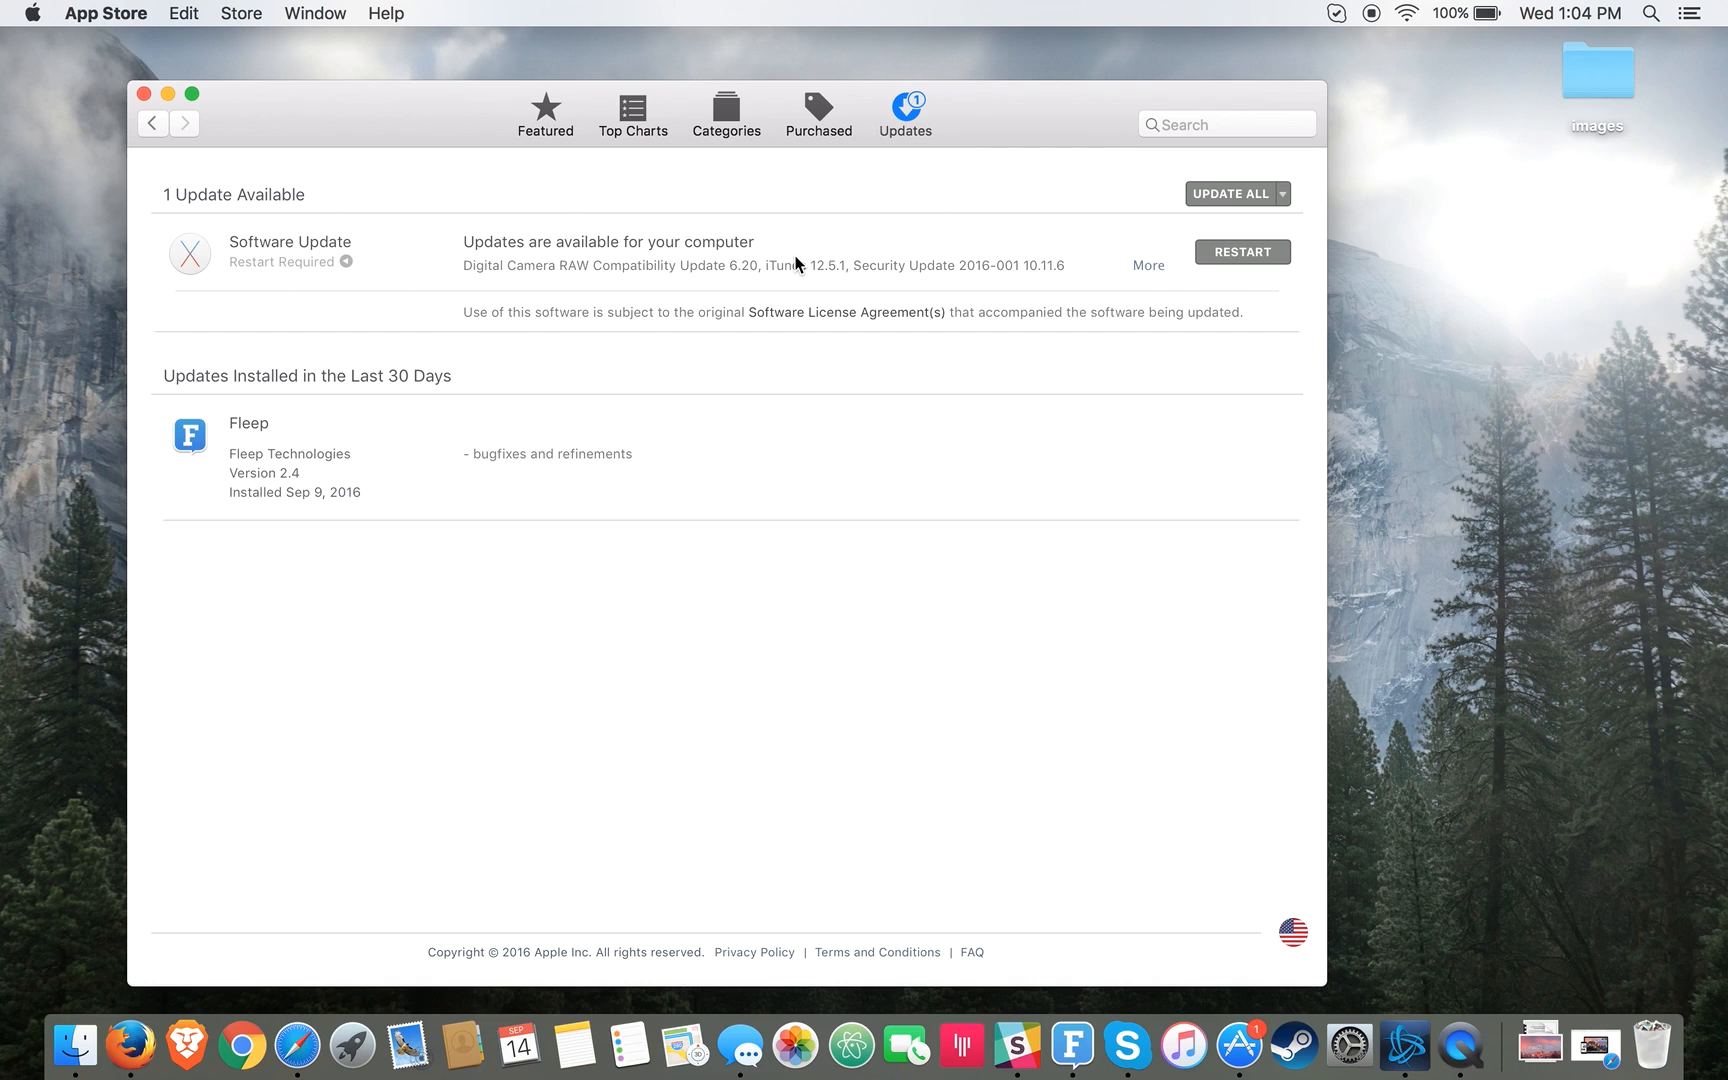
{"action": "mouse_move", "coordinate": [1378, 254]}
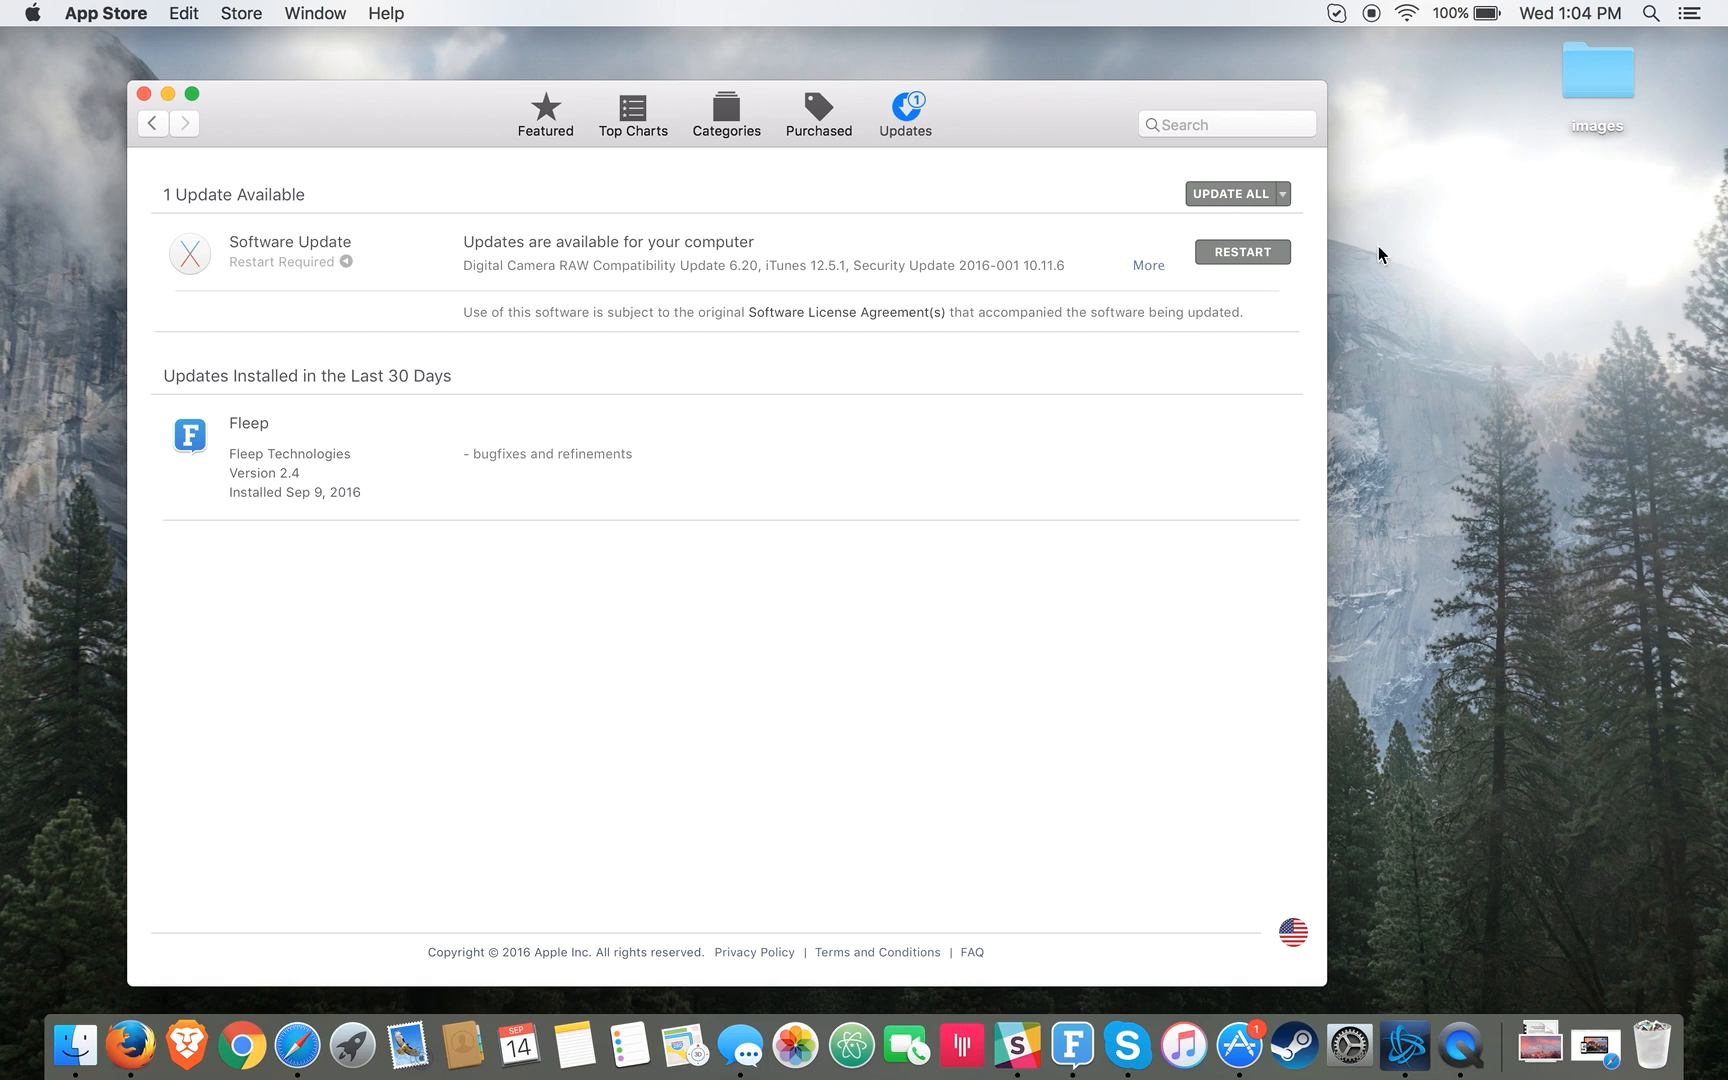
{"action": "mouse_move", "coordinate": [1028, 262]}
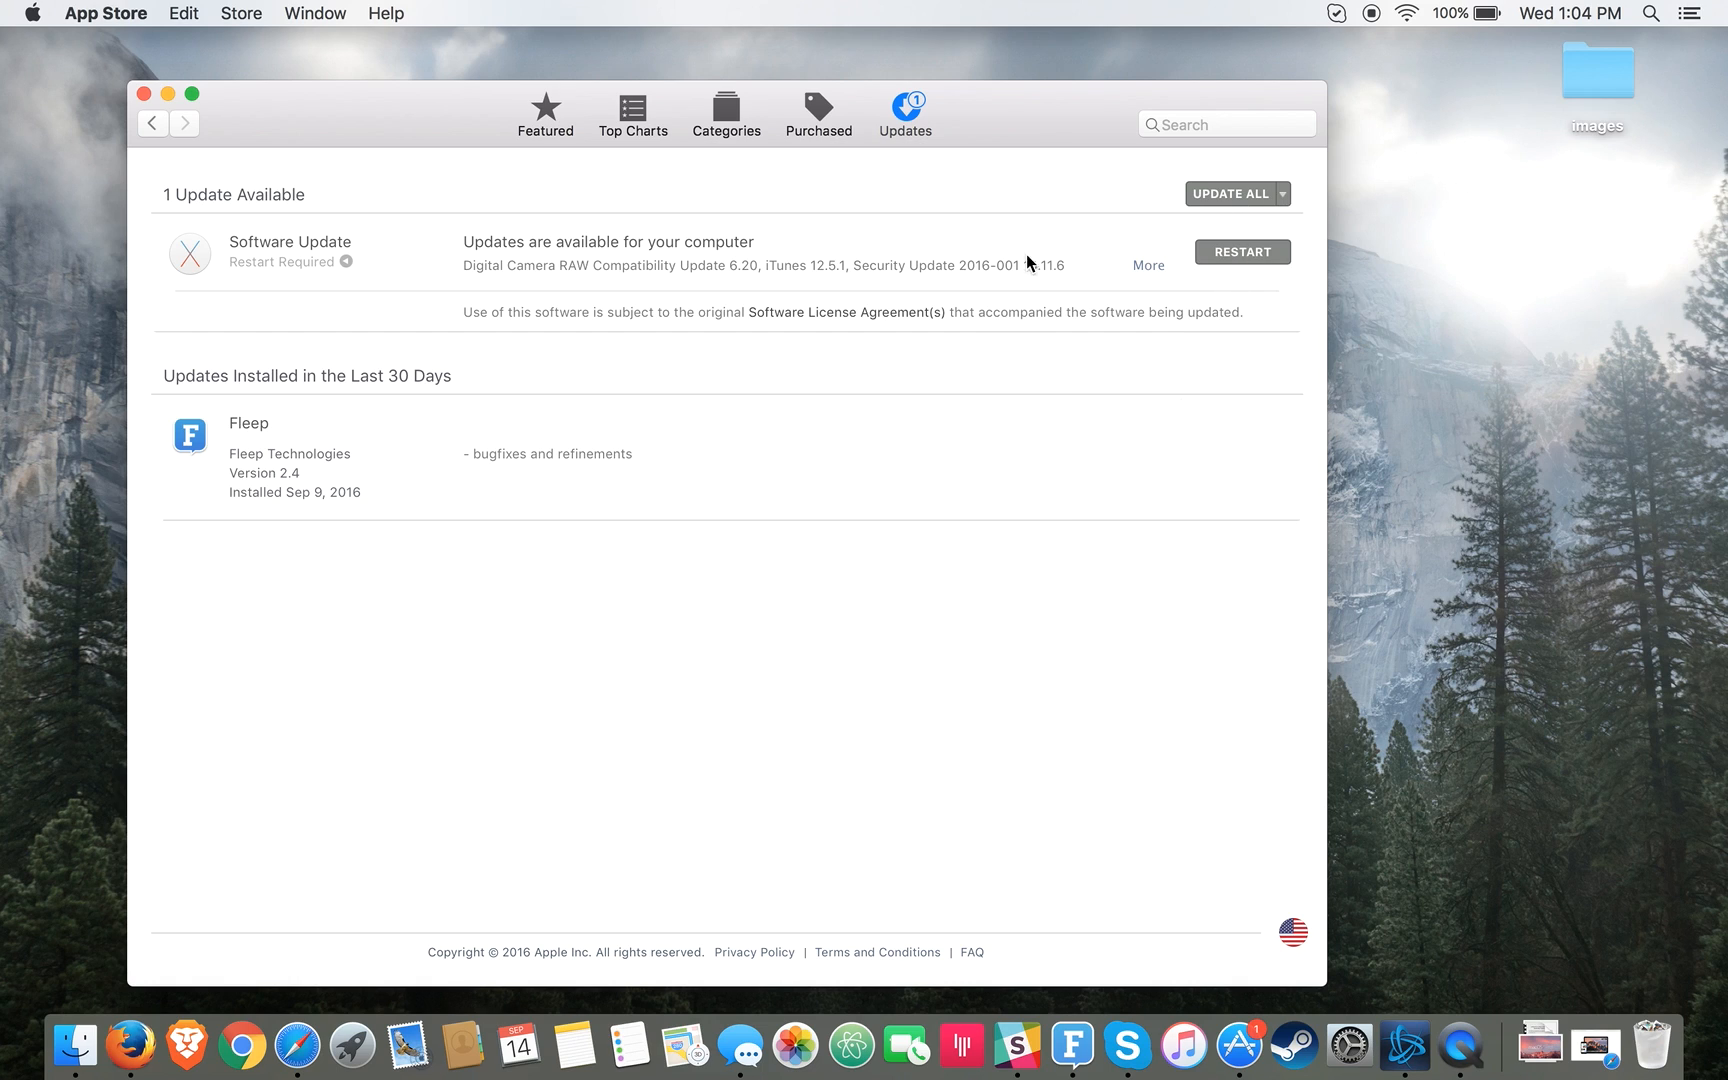
{"action": "mouse_move", "coordinate": [158, 106]}
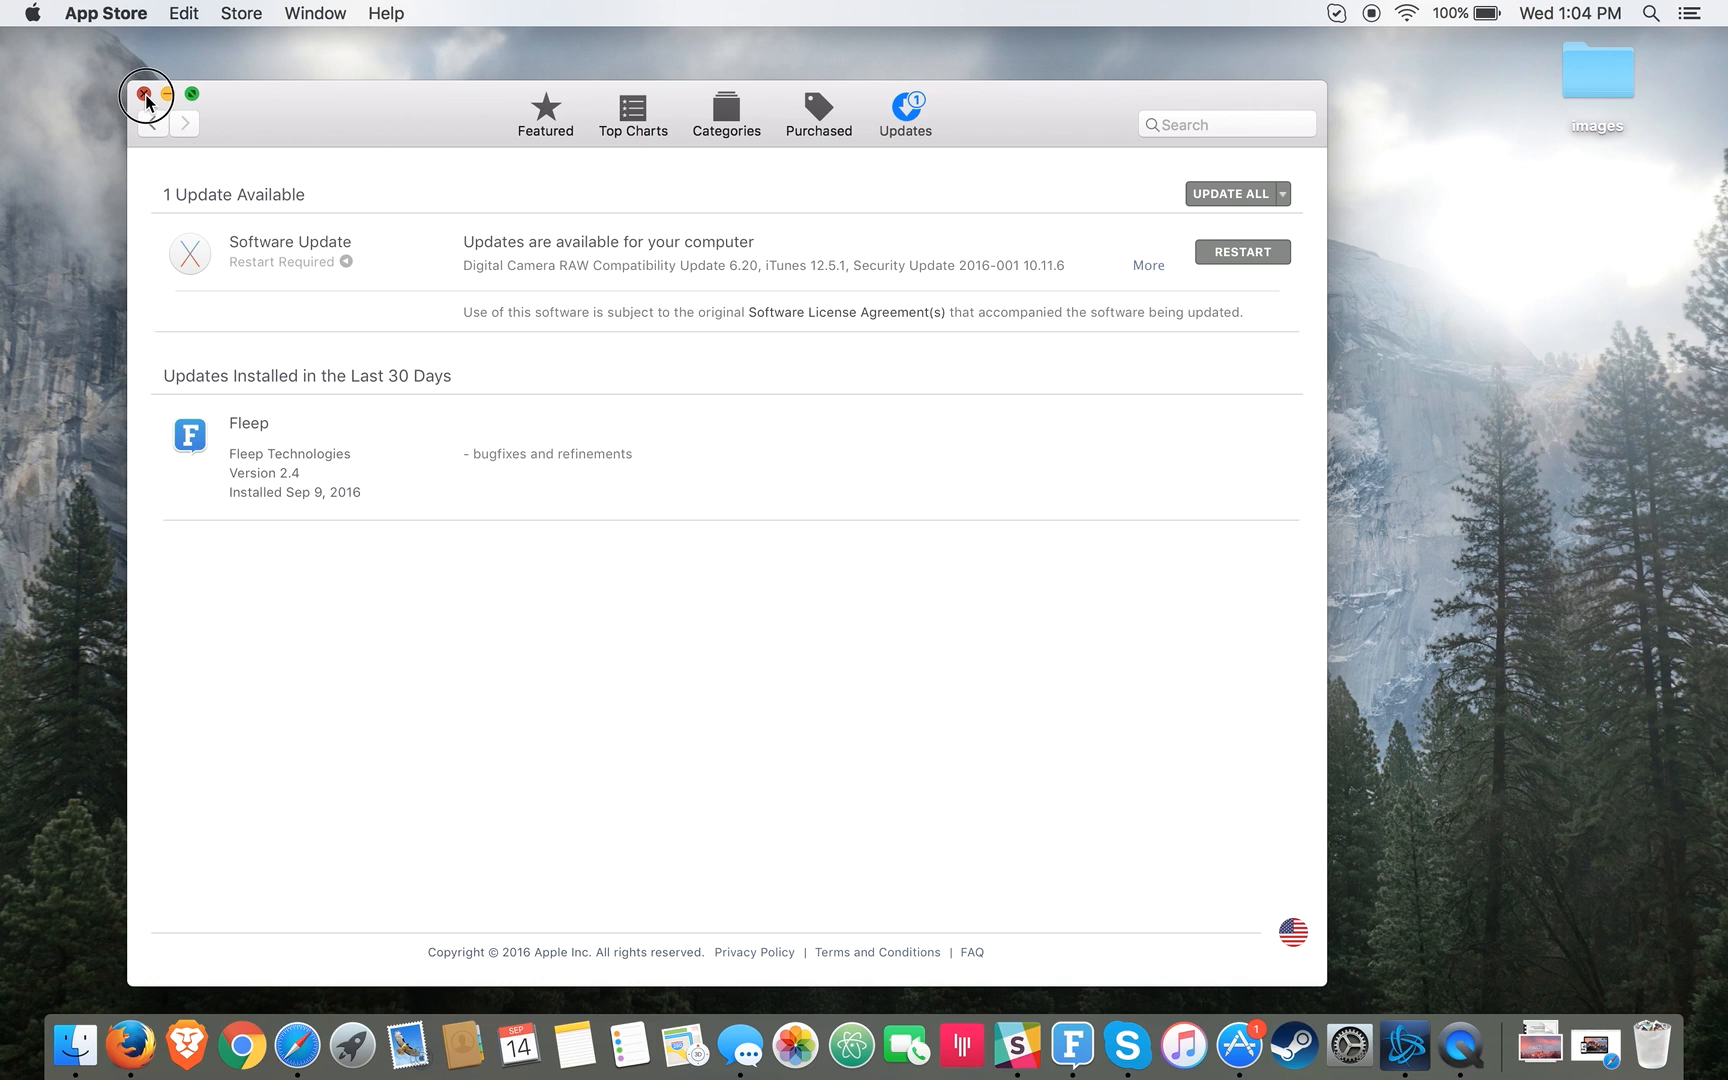
{"action": "left_click", "coordinate": [142, 94]}
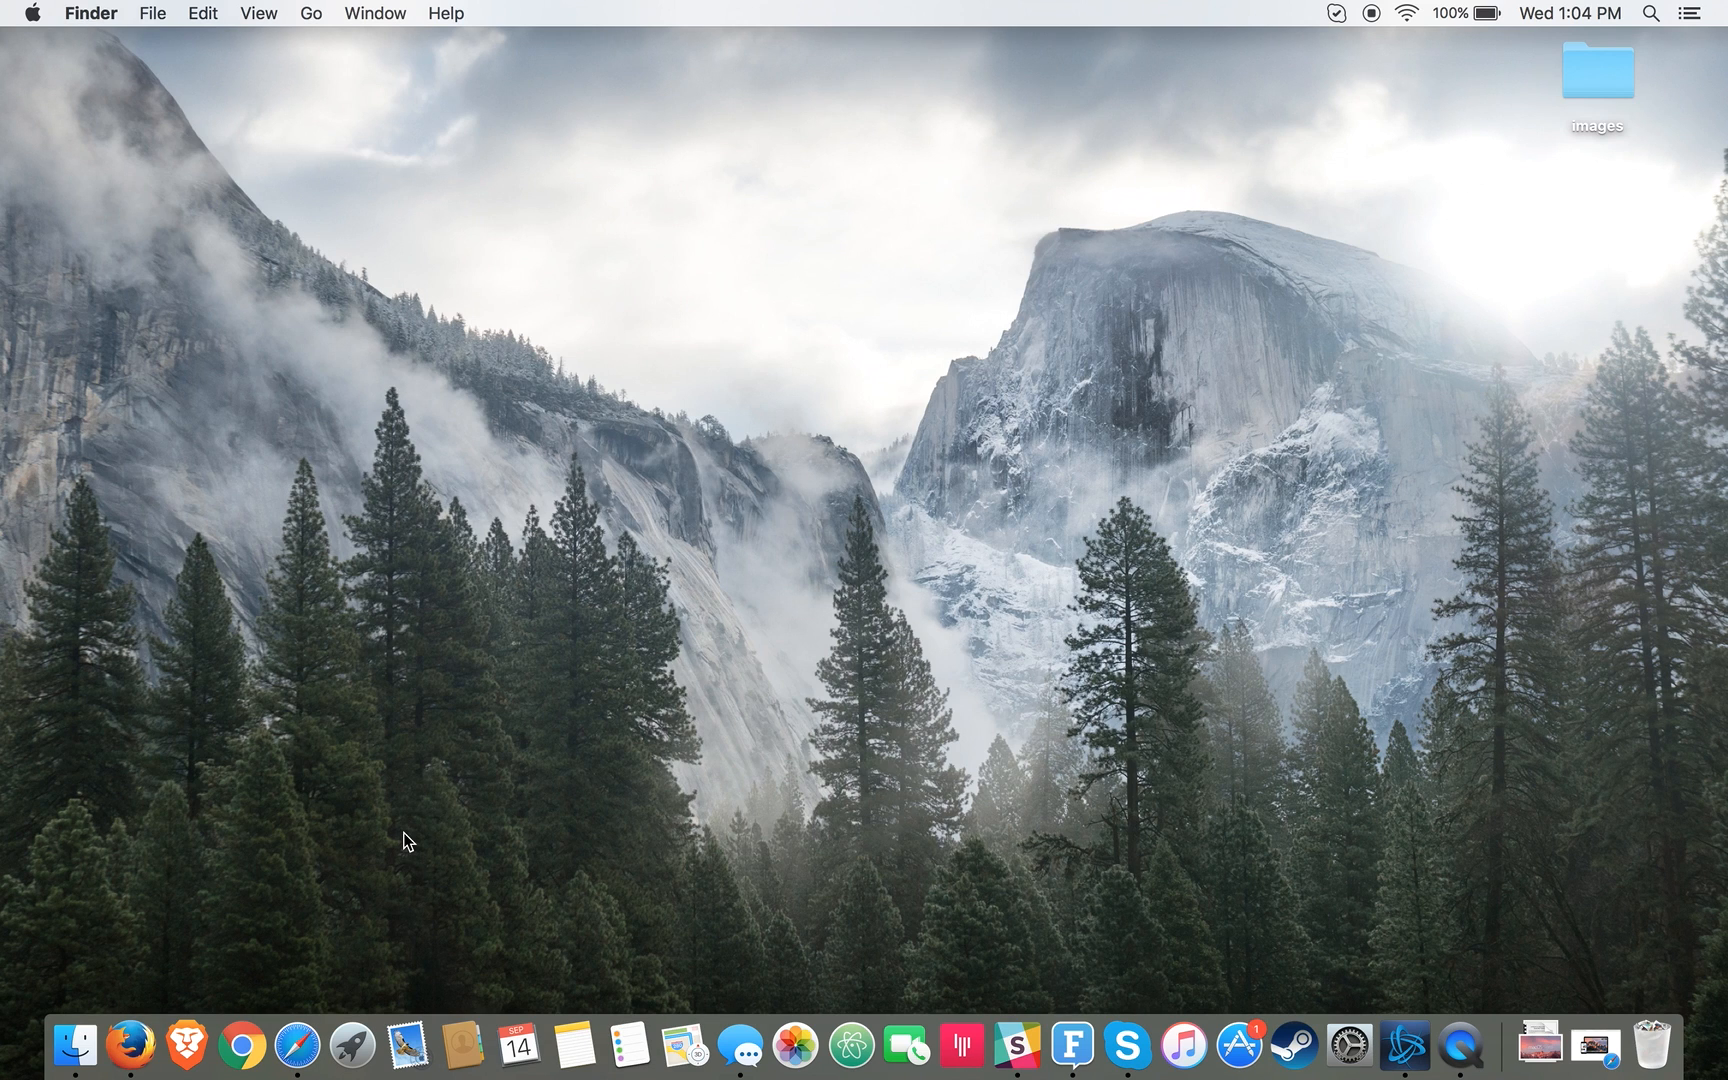
{"action": "mouse_move", "coordinate": [328, 586]}
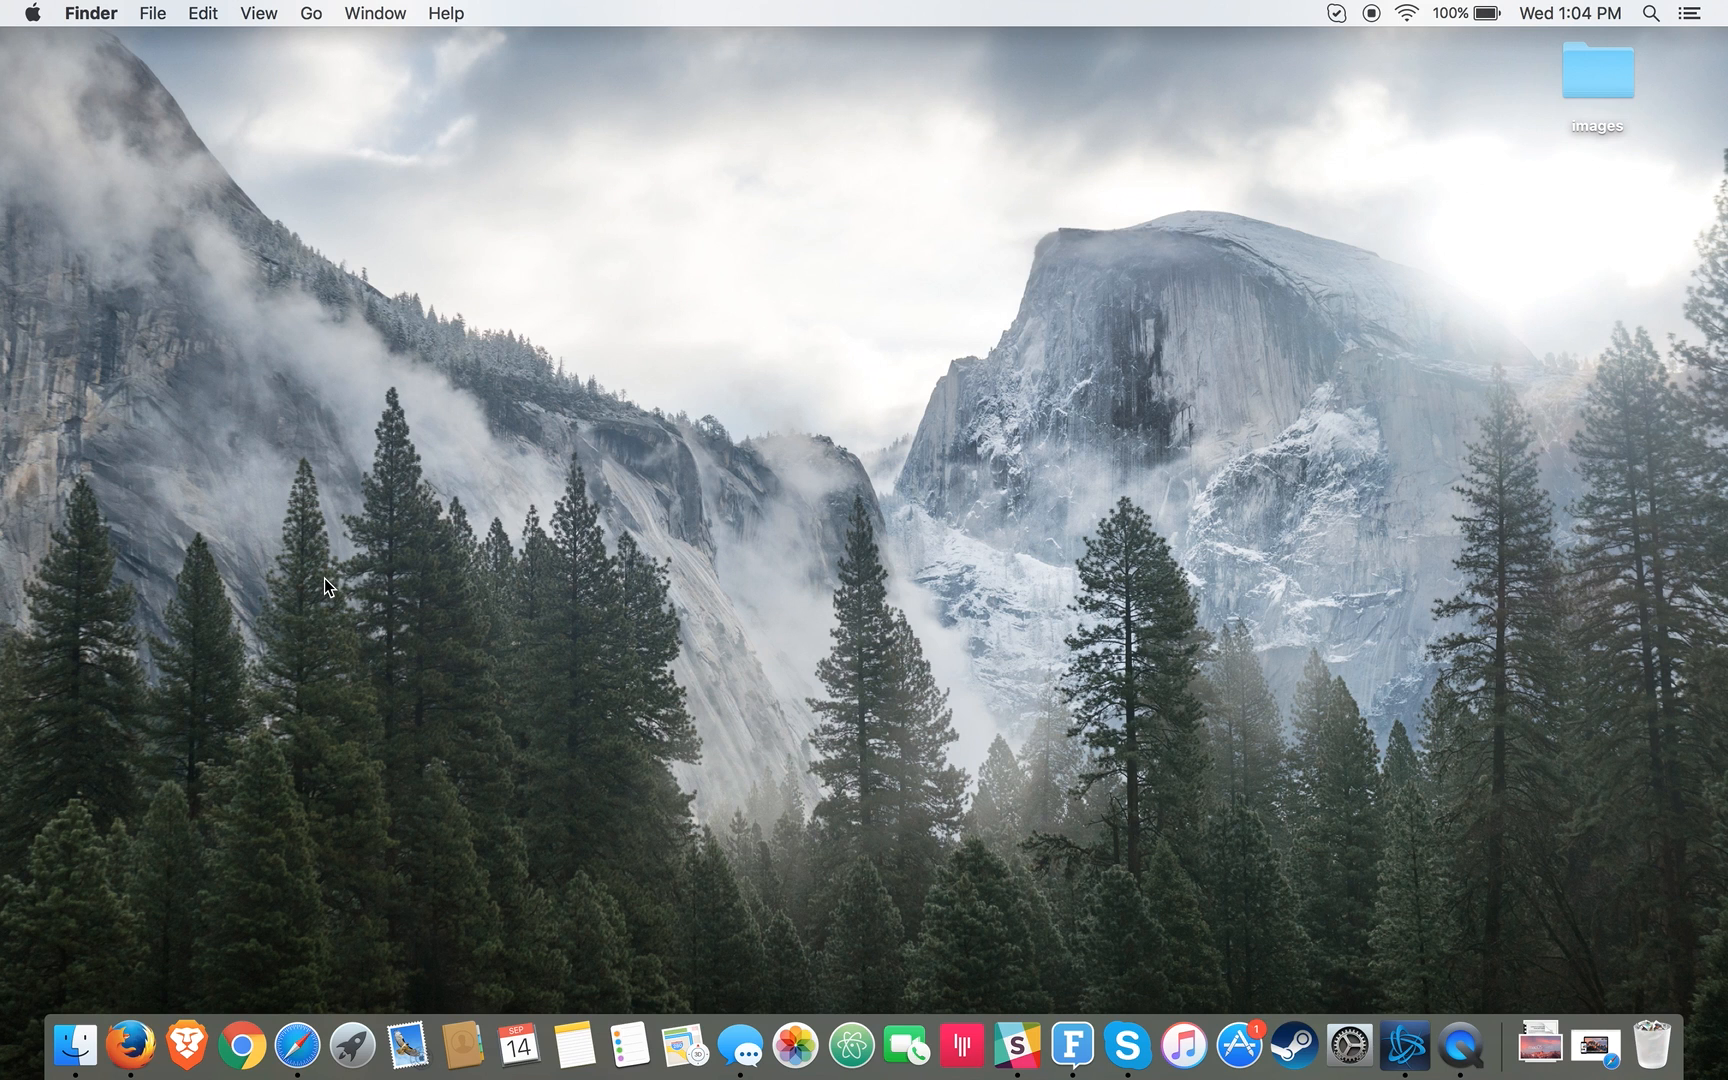
{"action": "mouse_move", "coordinate": [1024, 650]}
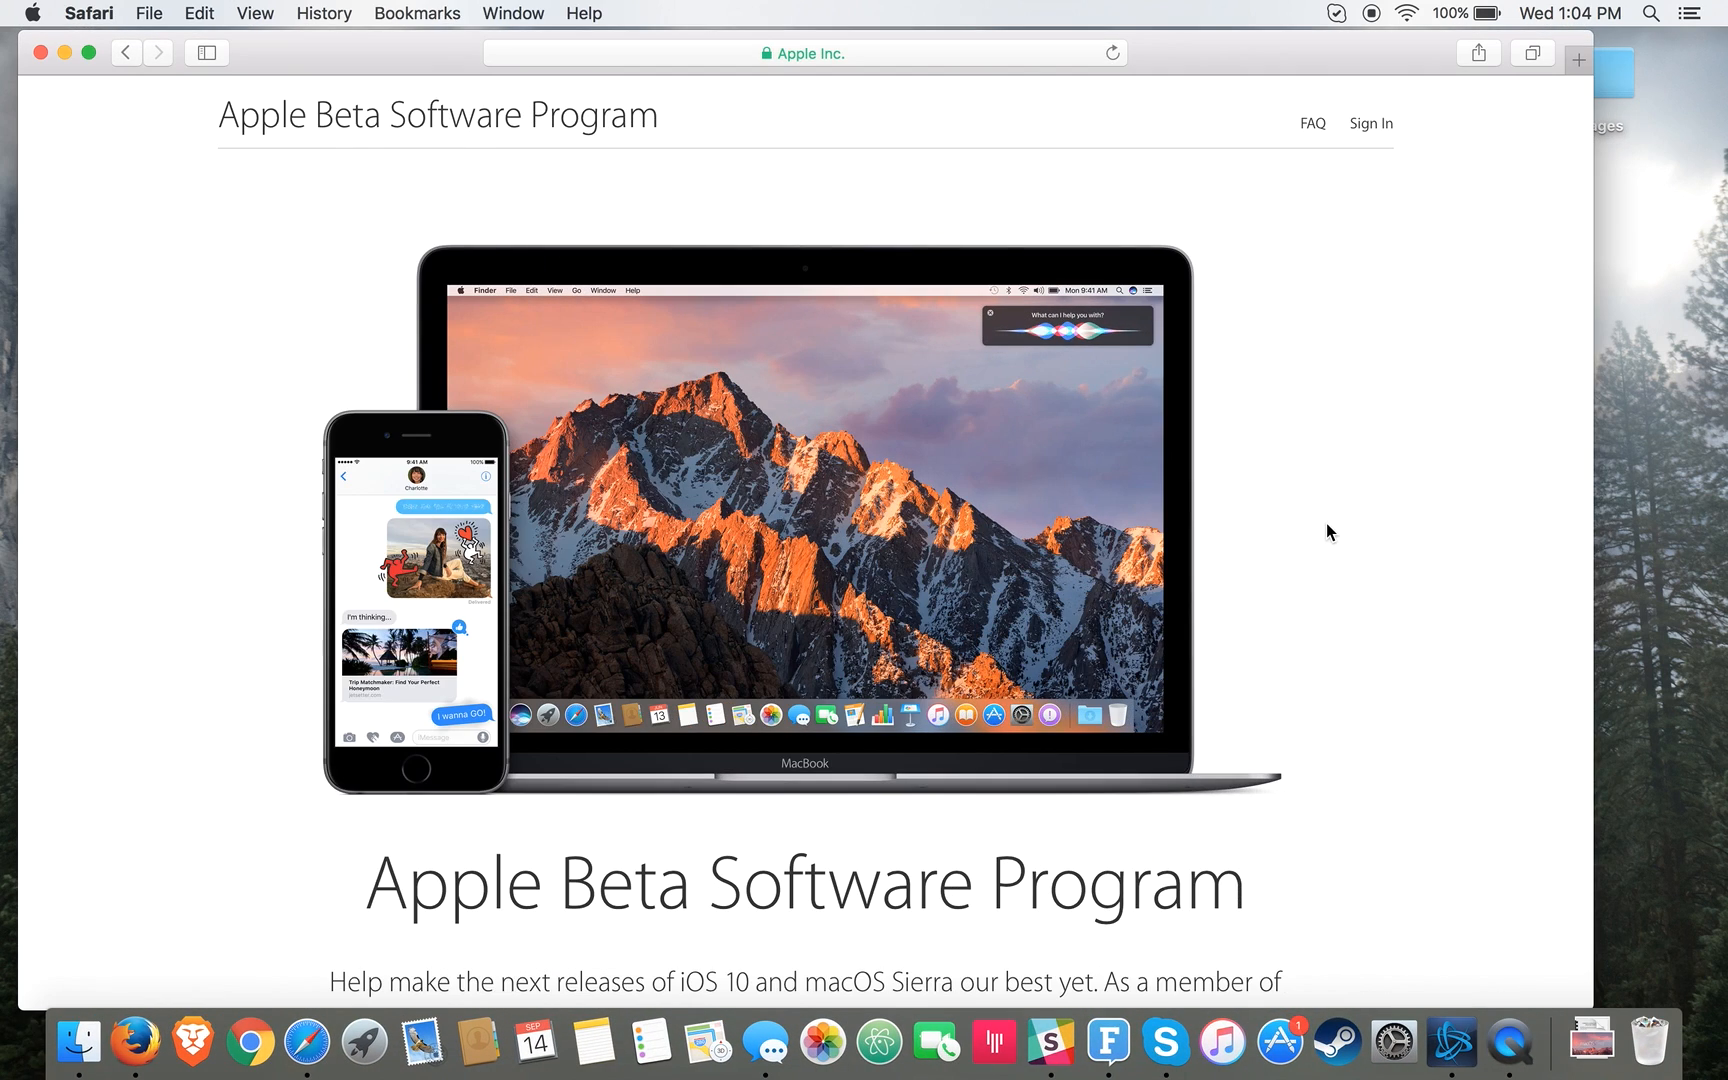
Step: Bring up the Apple Beta Software Program page in Safari and scroll through its sign-up section
{"action": "left_click", "coordinate": [802, 52]}
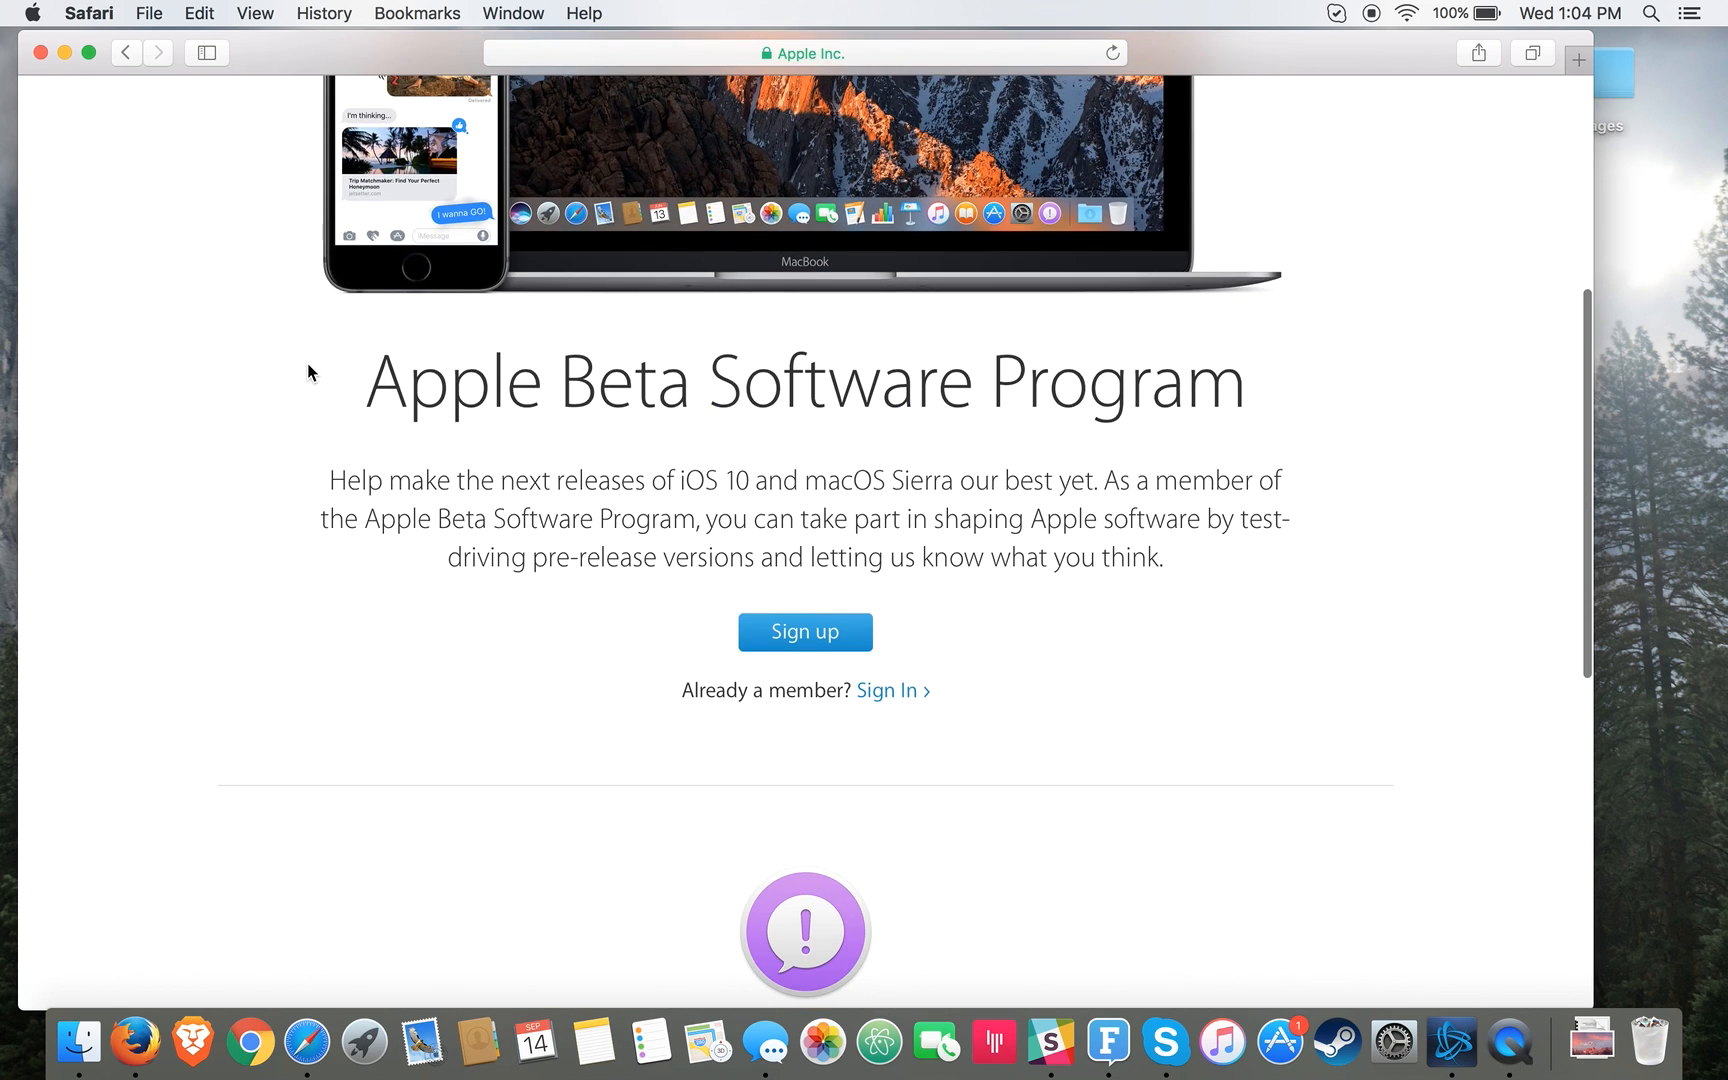
{"action": "scroll", "scroll_direction": "up", "scroll_amount": 3}
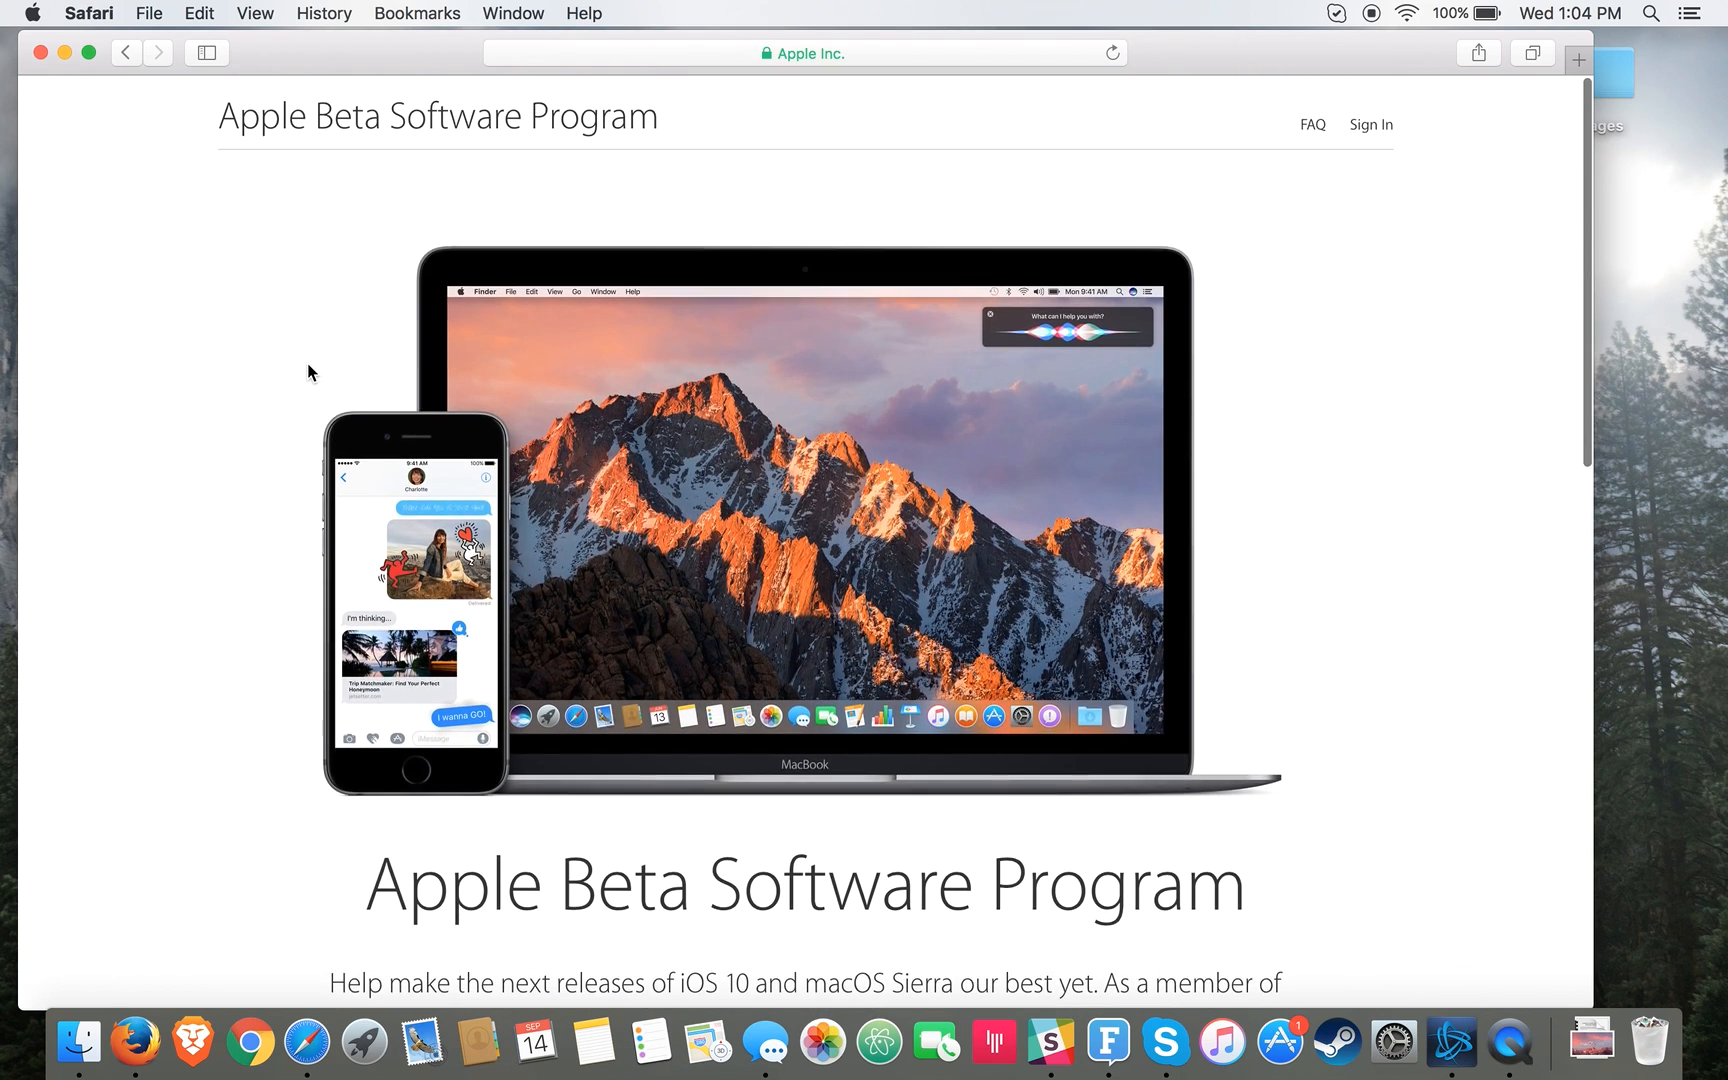
{"action": "scroll", "scroll_direction": "down", "scroll_amount": 3}
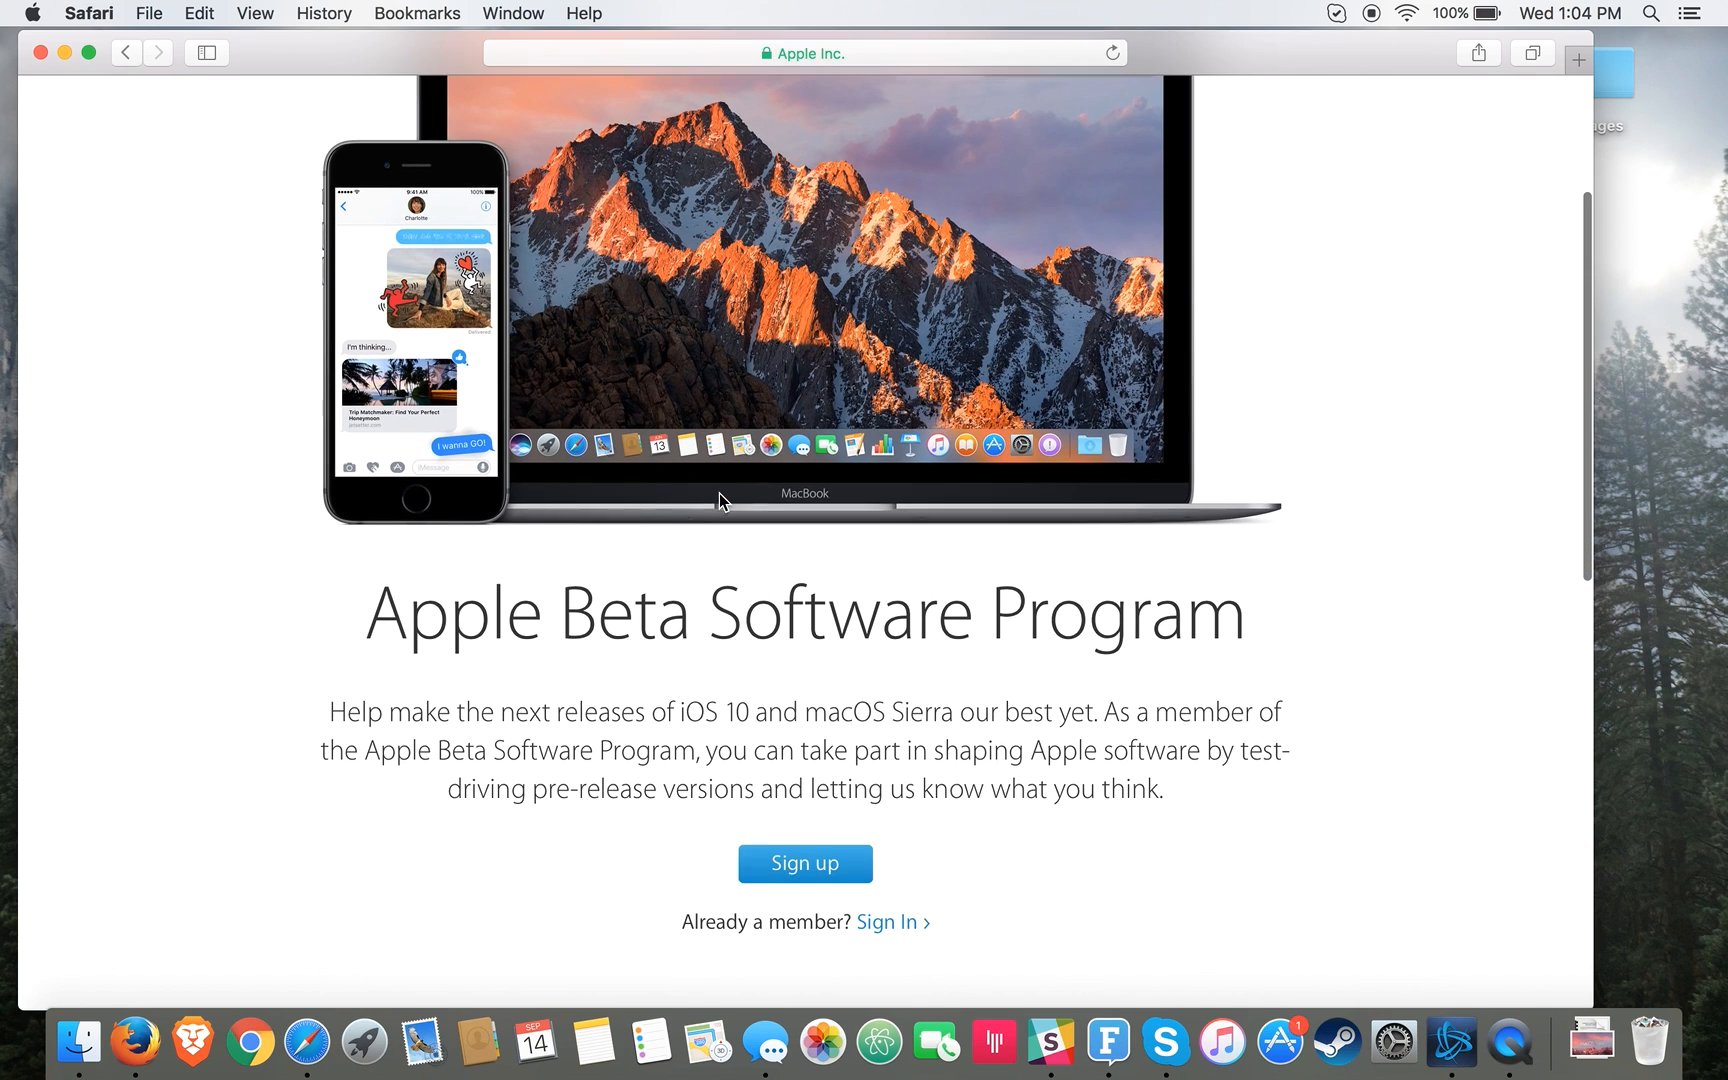
{"action": "scroll", "scroll_direction": "down", "scroll_amount": 3}
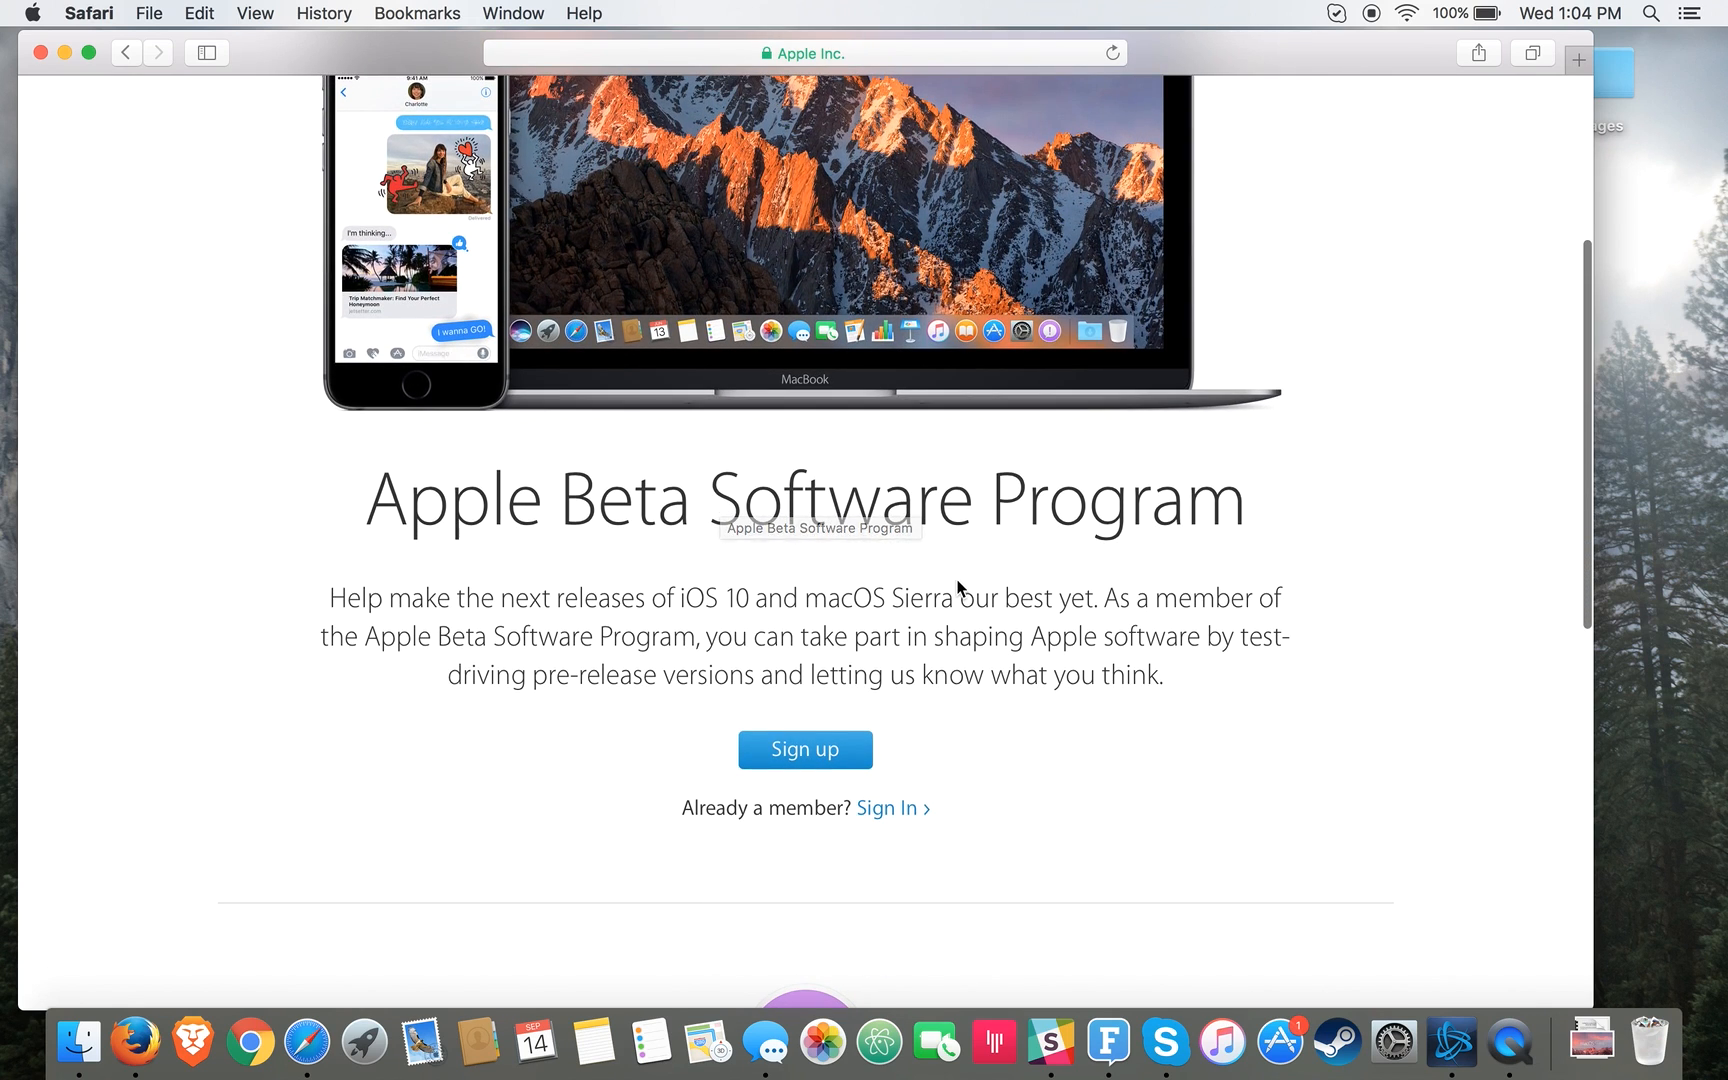
{"action": "scroll", "scroll_direction": "up", "scroll_amount": 3}
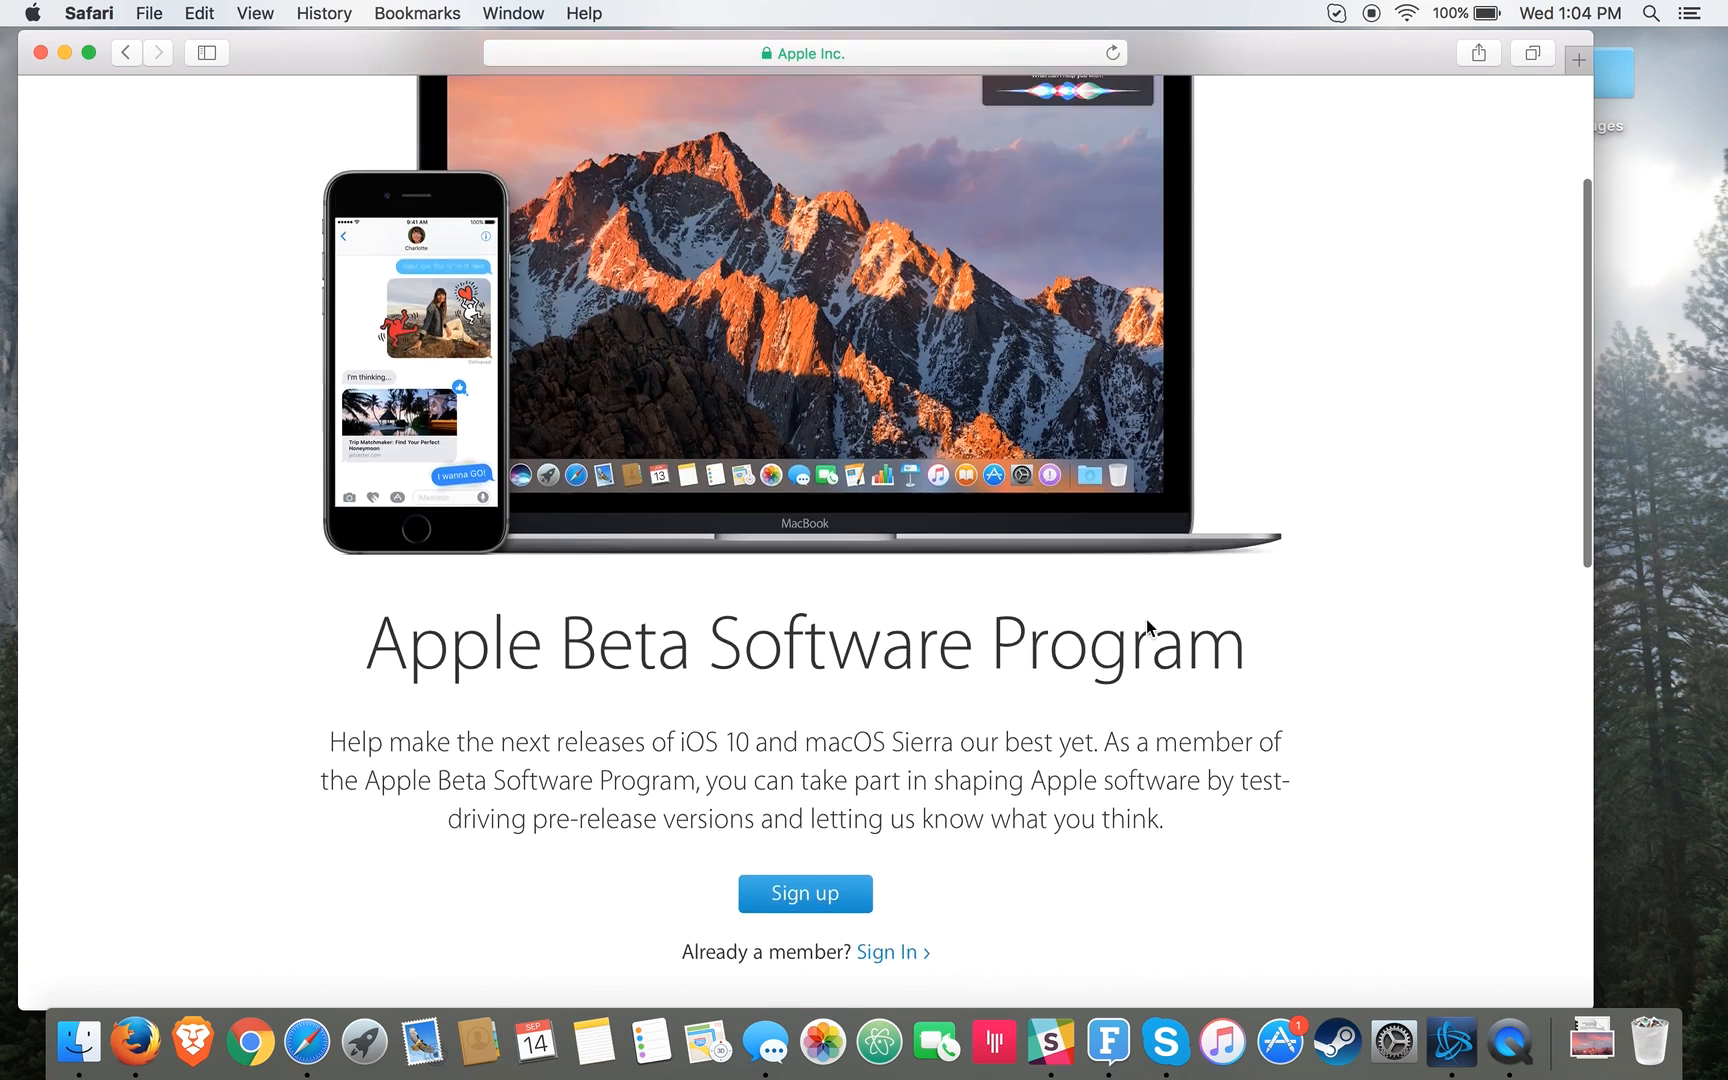
{"action": "scroll", "scroll_direction": "up", "scroll_amount": 3}
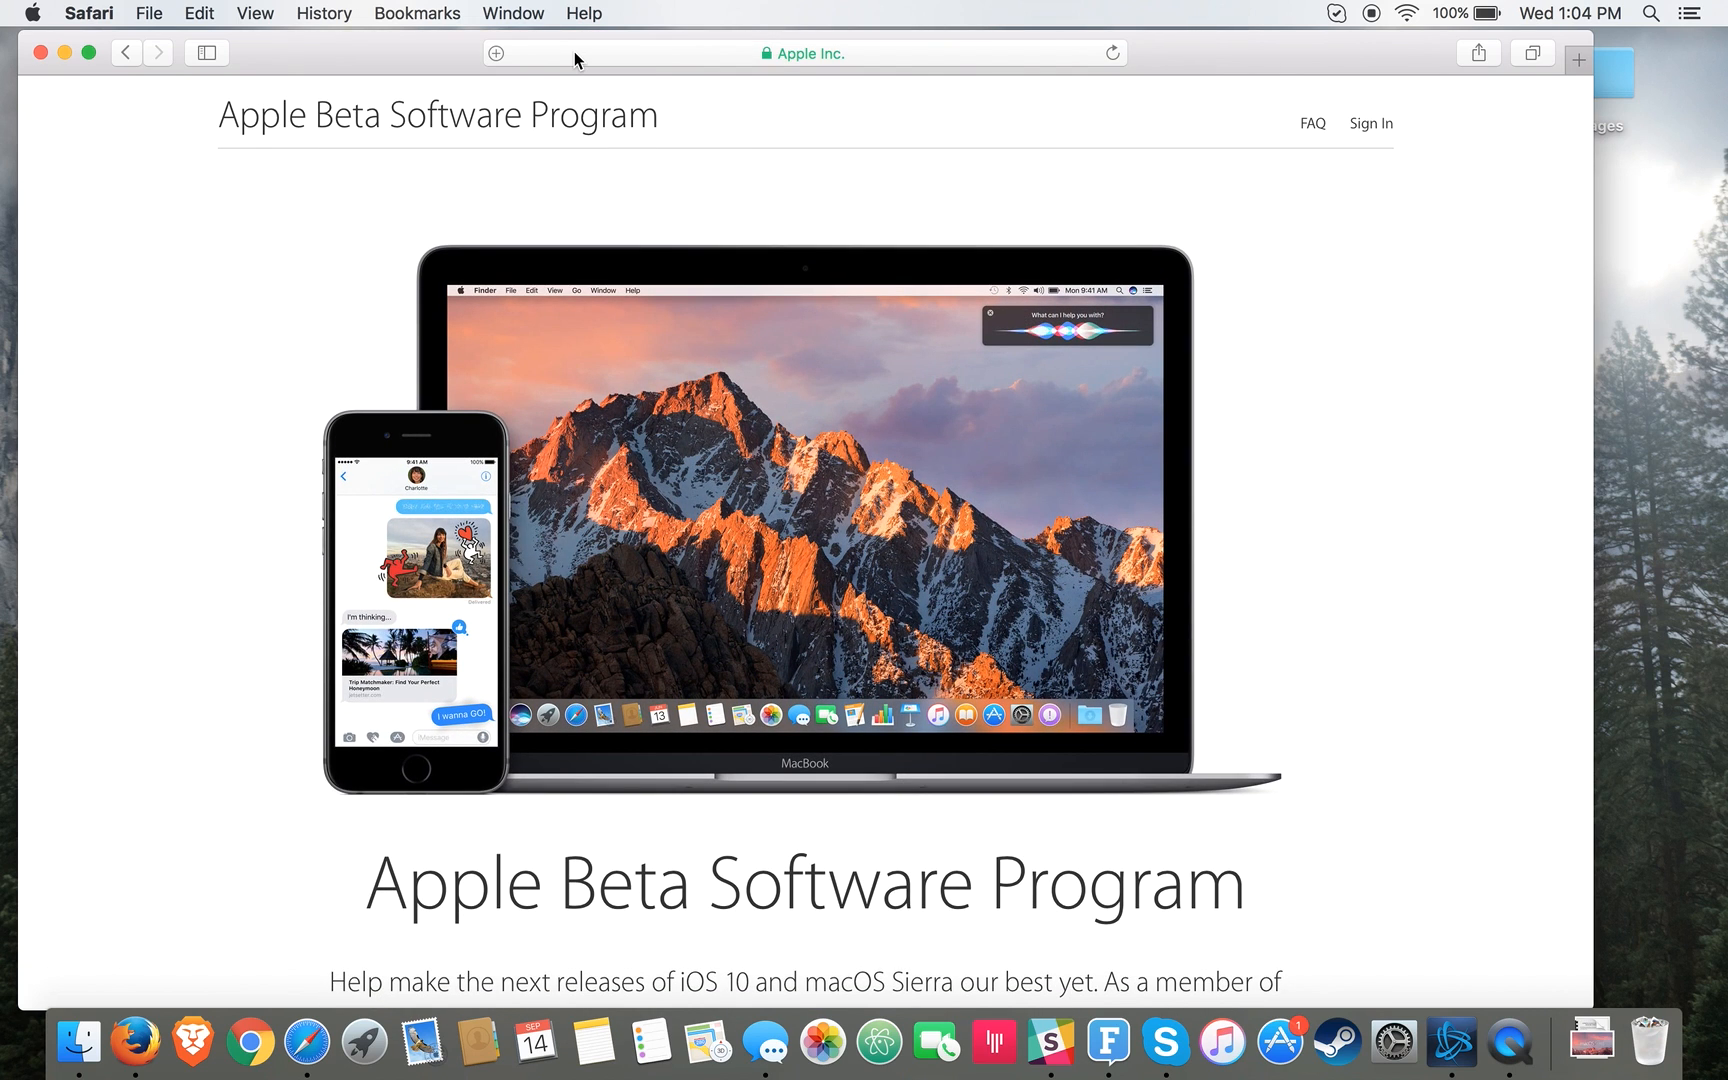
{"action": "mouse_move", "coordinate": [328, 278]}
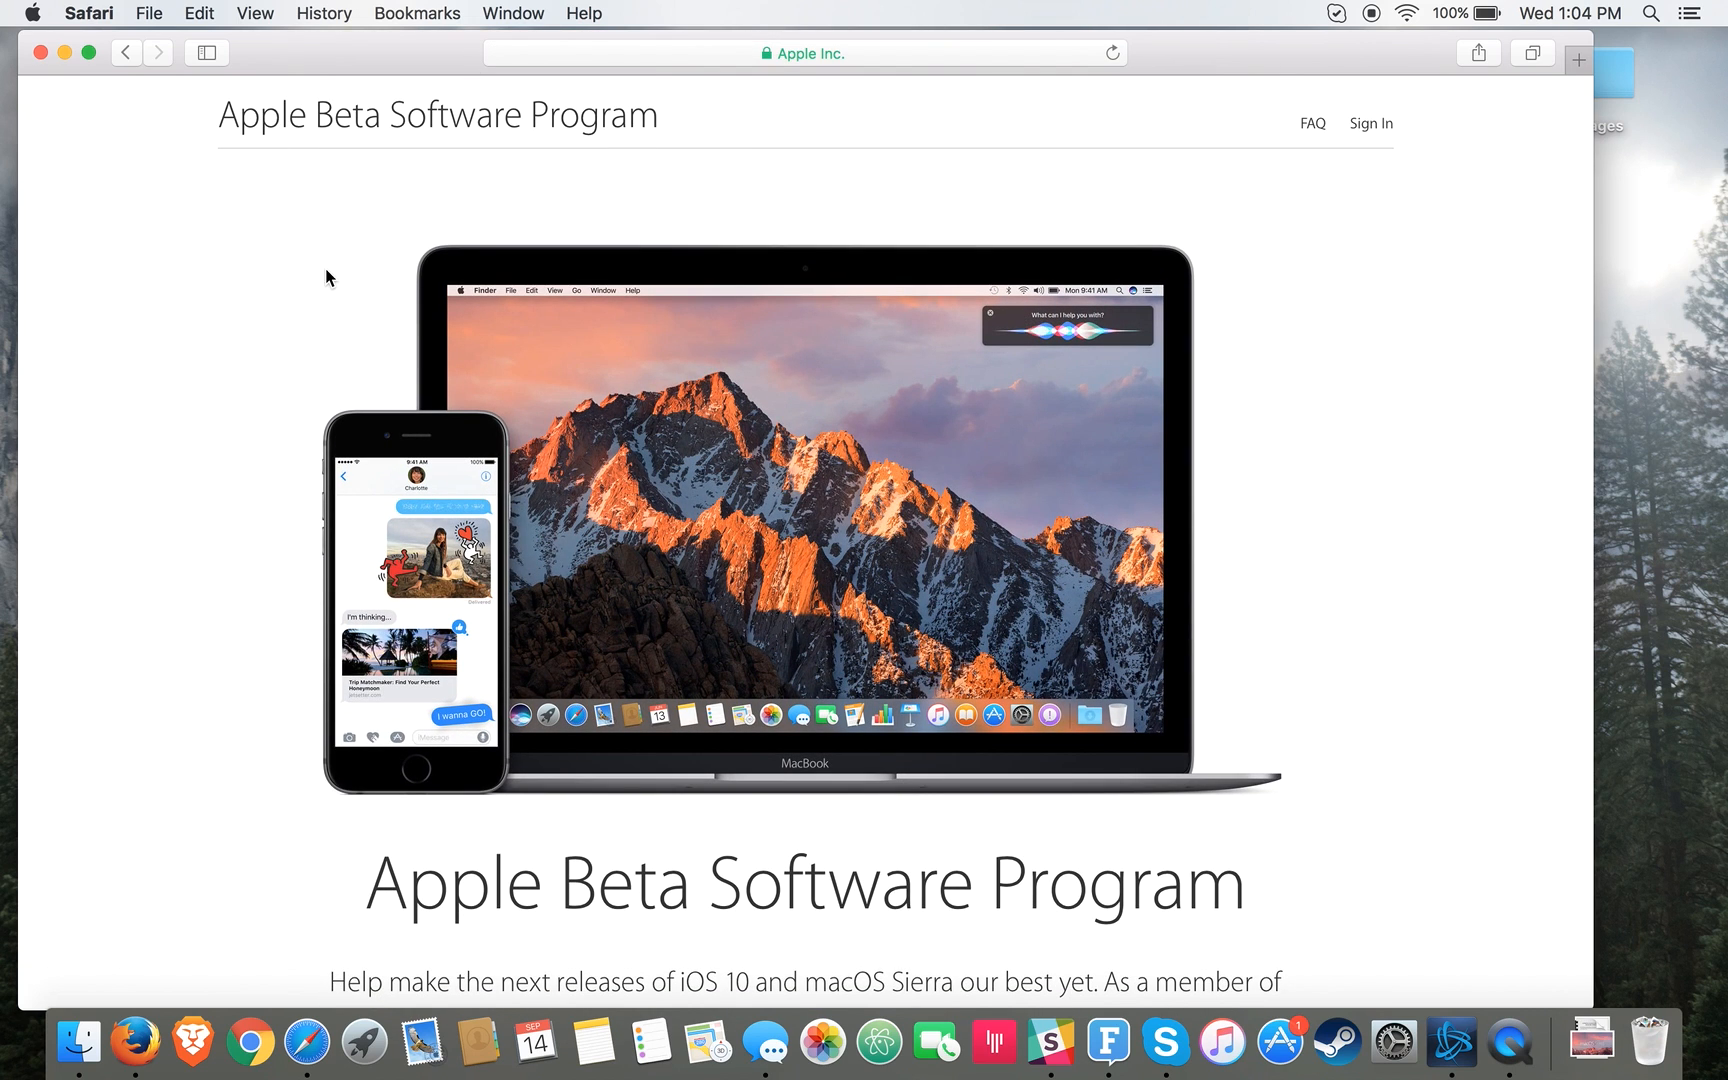
{"action": "mouse_move", "coordinate": [330, 464]}
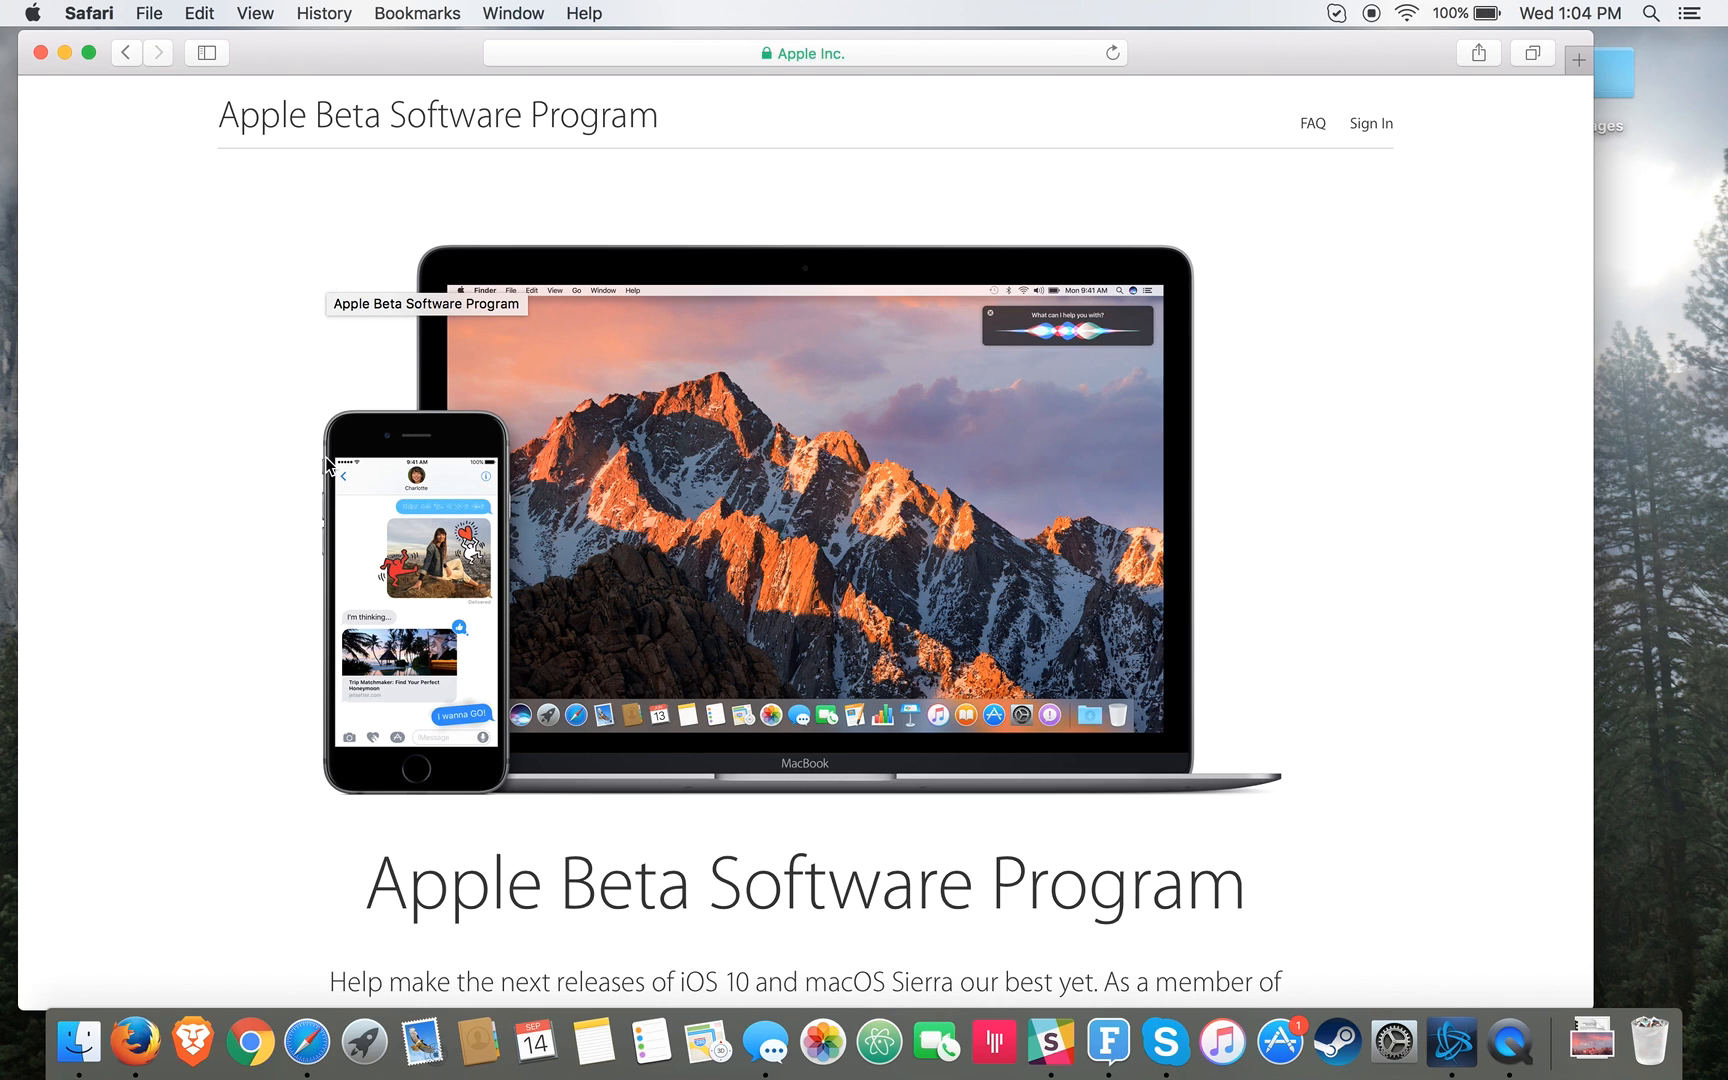
{"action": "scroll", "scroll_direction": "down", "scroll_amount": 3}
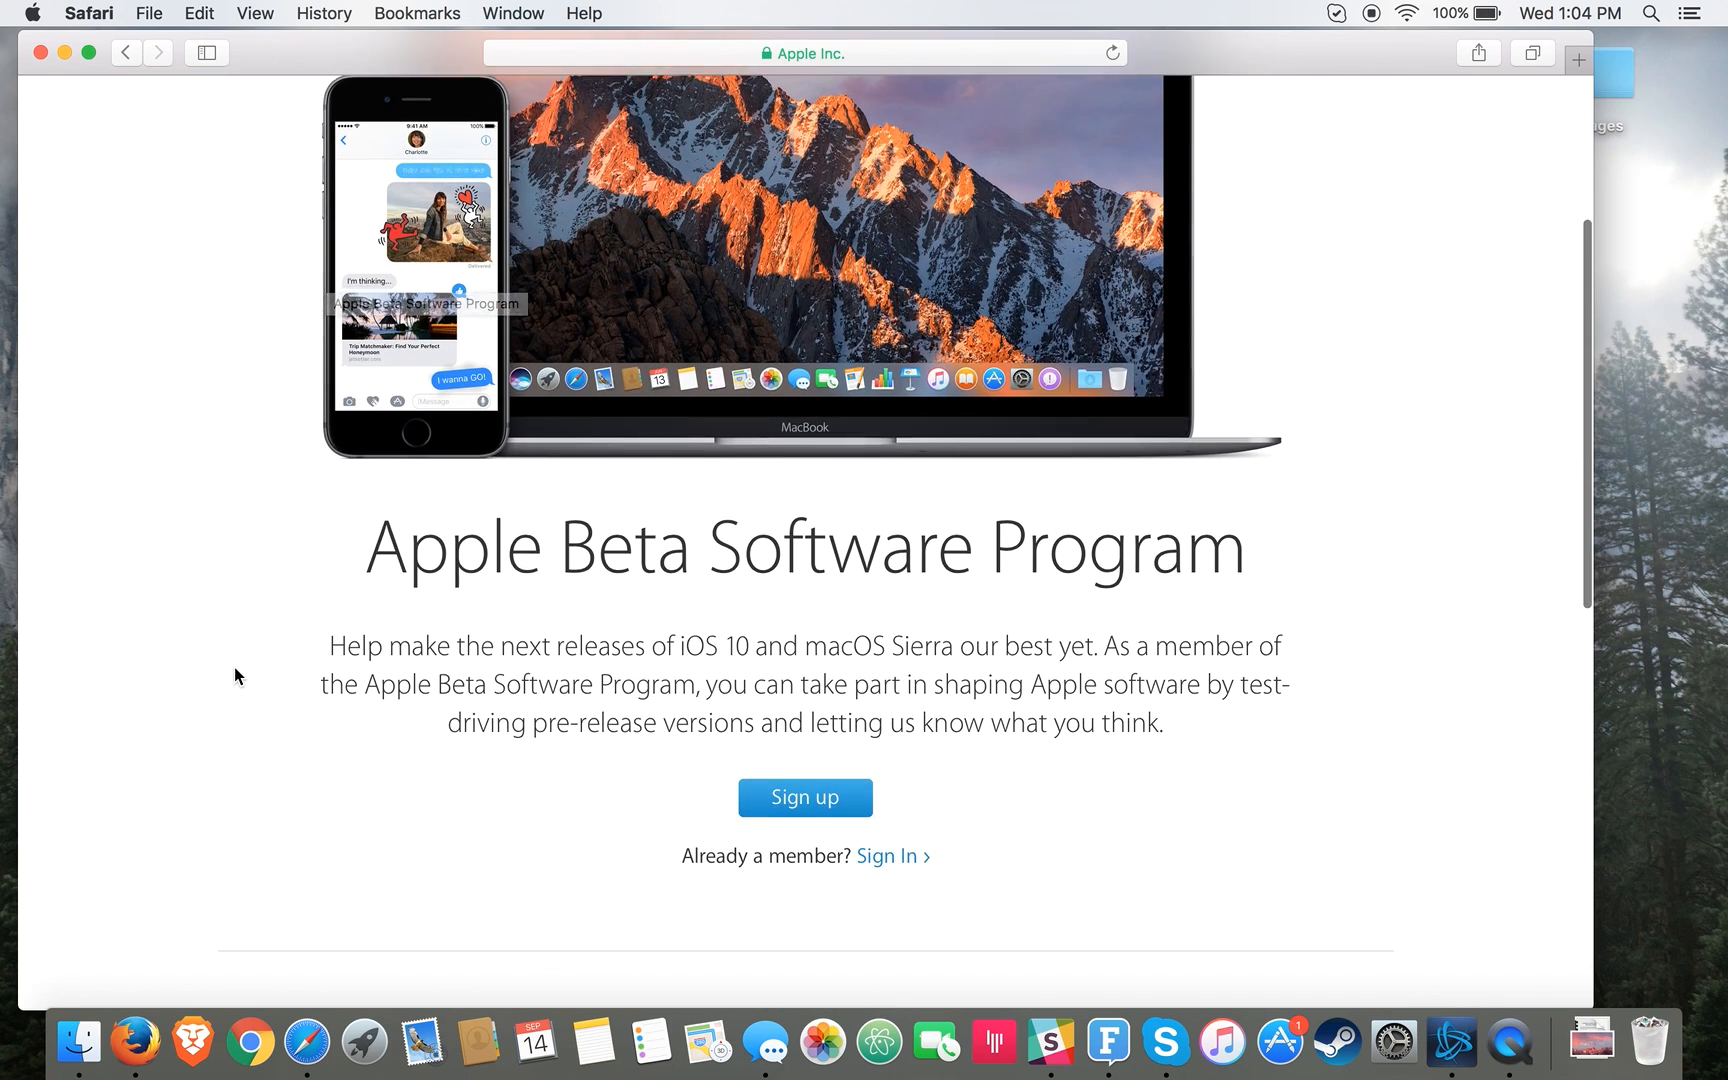
{"action": "scroll", "scroll_direction": "up", "scroll_amount": 3}
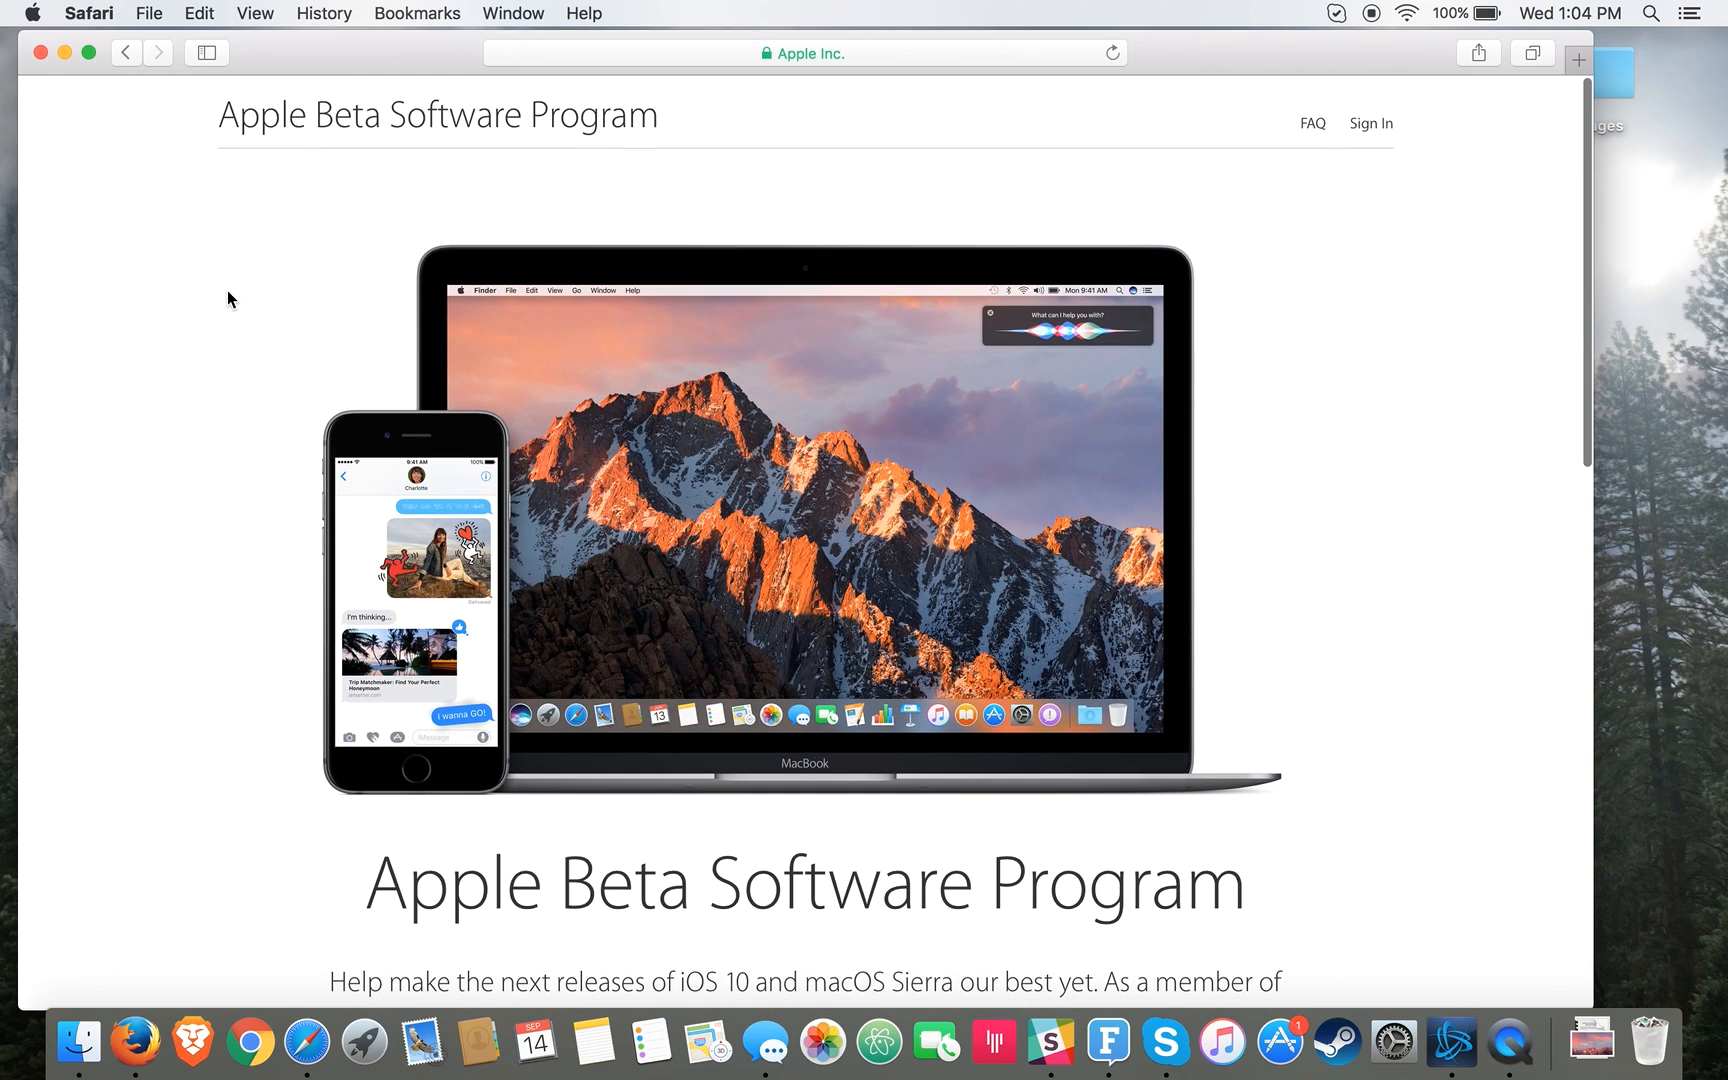
{"action": "mouse_move", "coordinate": [42, 52]}
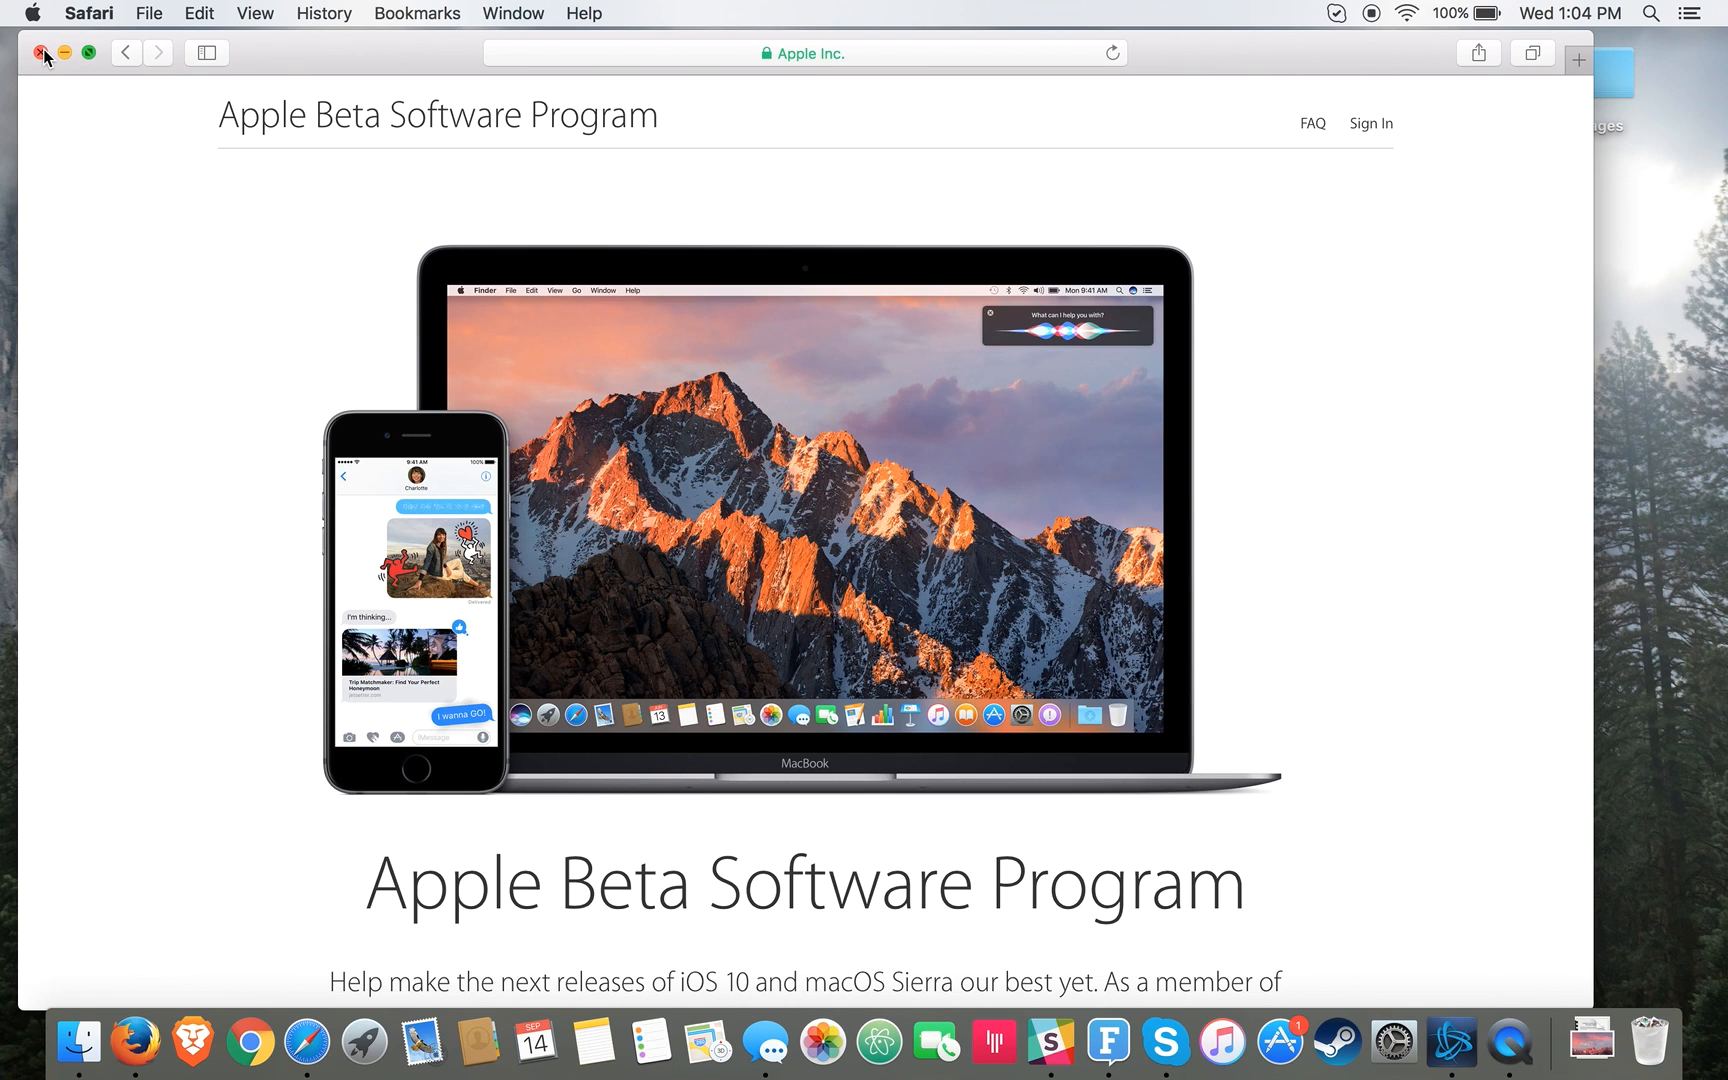
Step: Close the Safari window showing the beta program page
{"action": "left_click", "coordinate": [42, 52]}
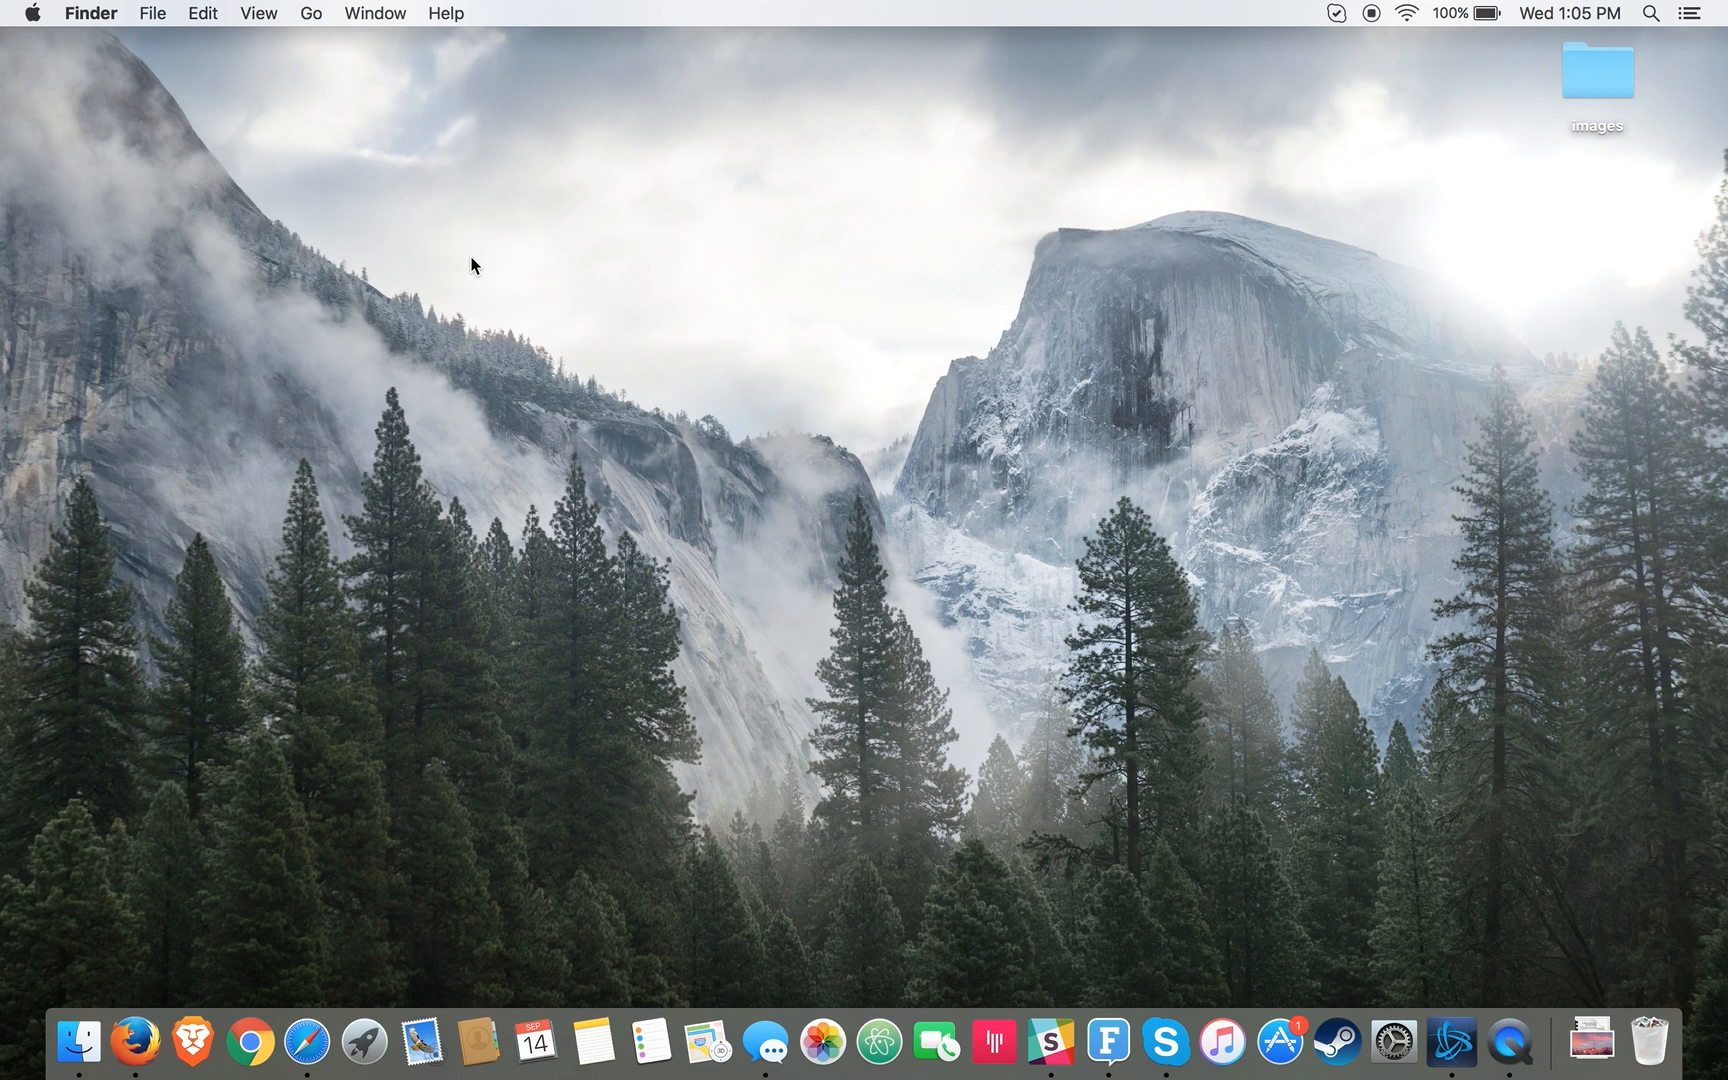
{"action": "mouse_move", "coordinate": [1132, 520]}
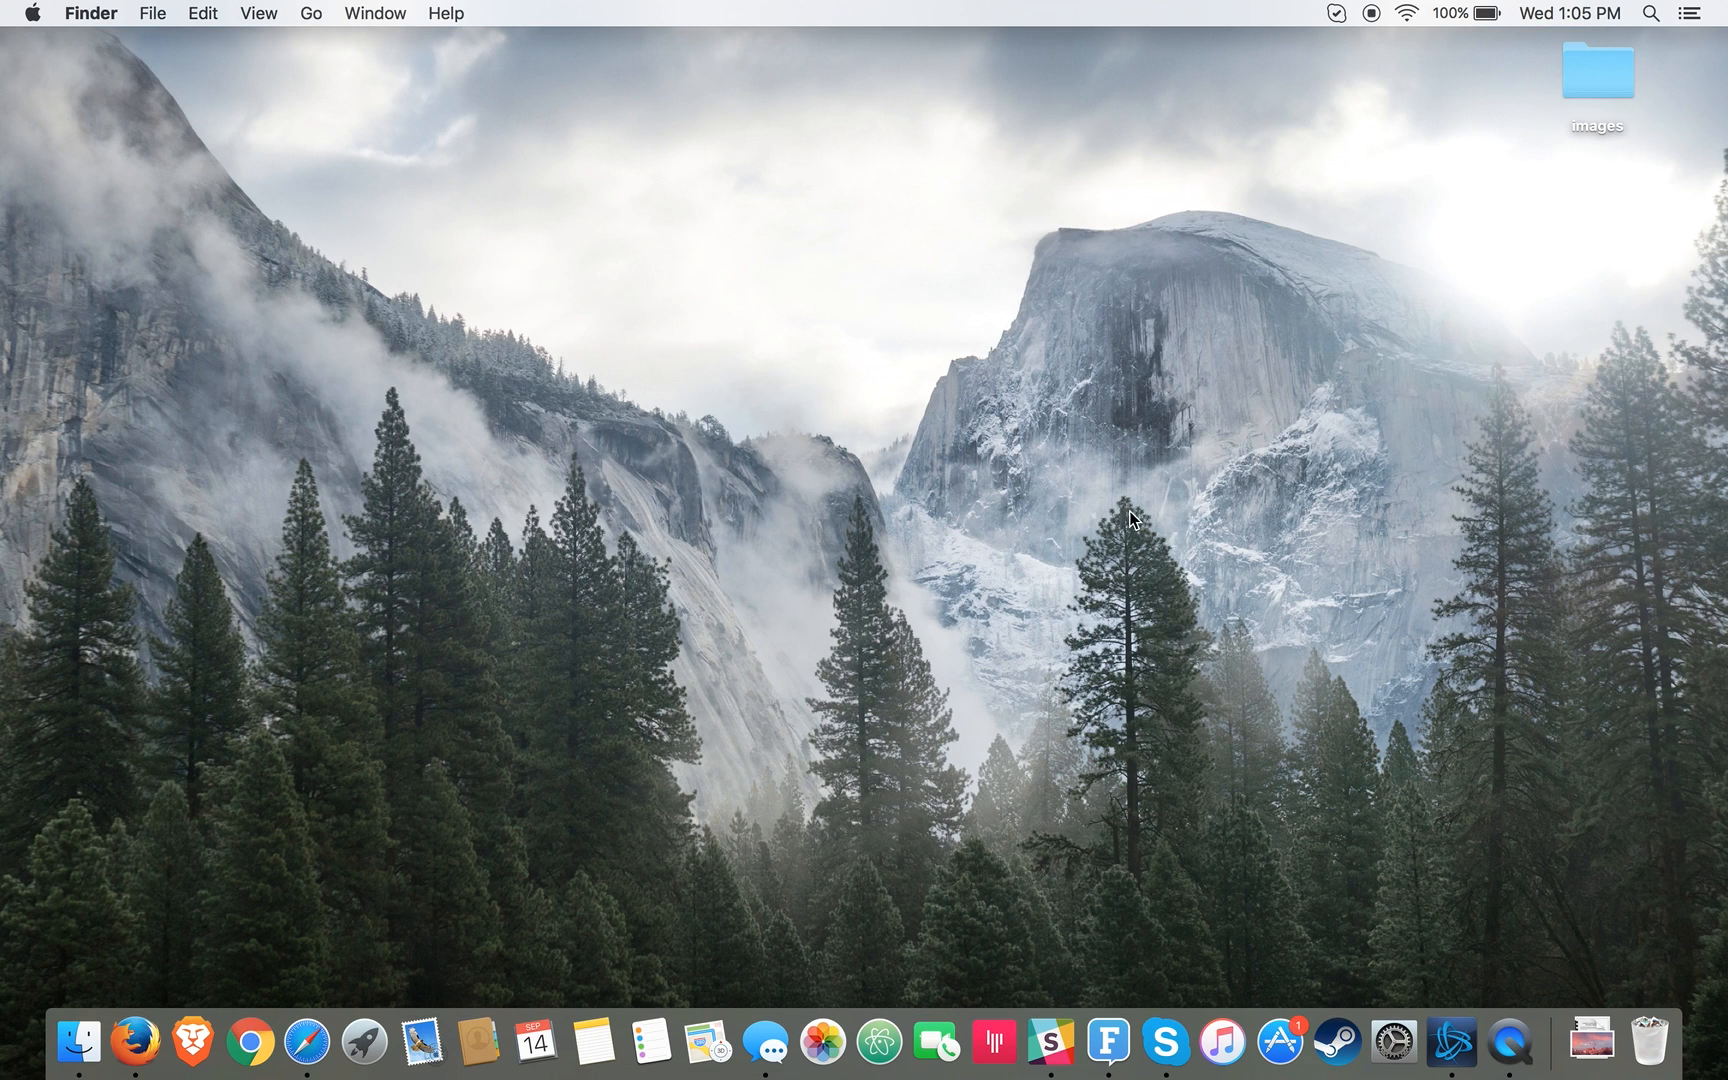
{"action": "mouse_move", "coordinate": [1256, 364]}
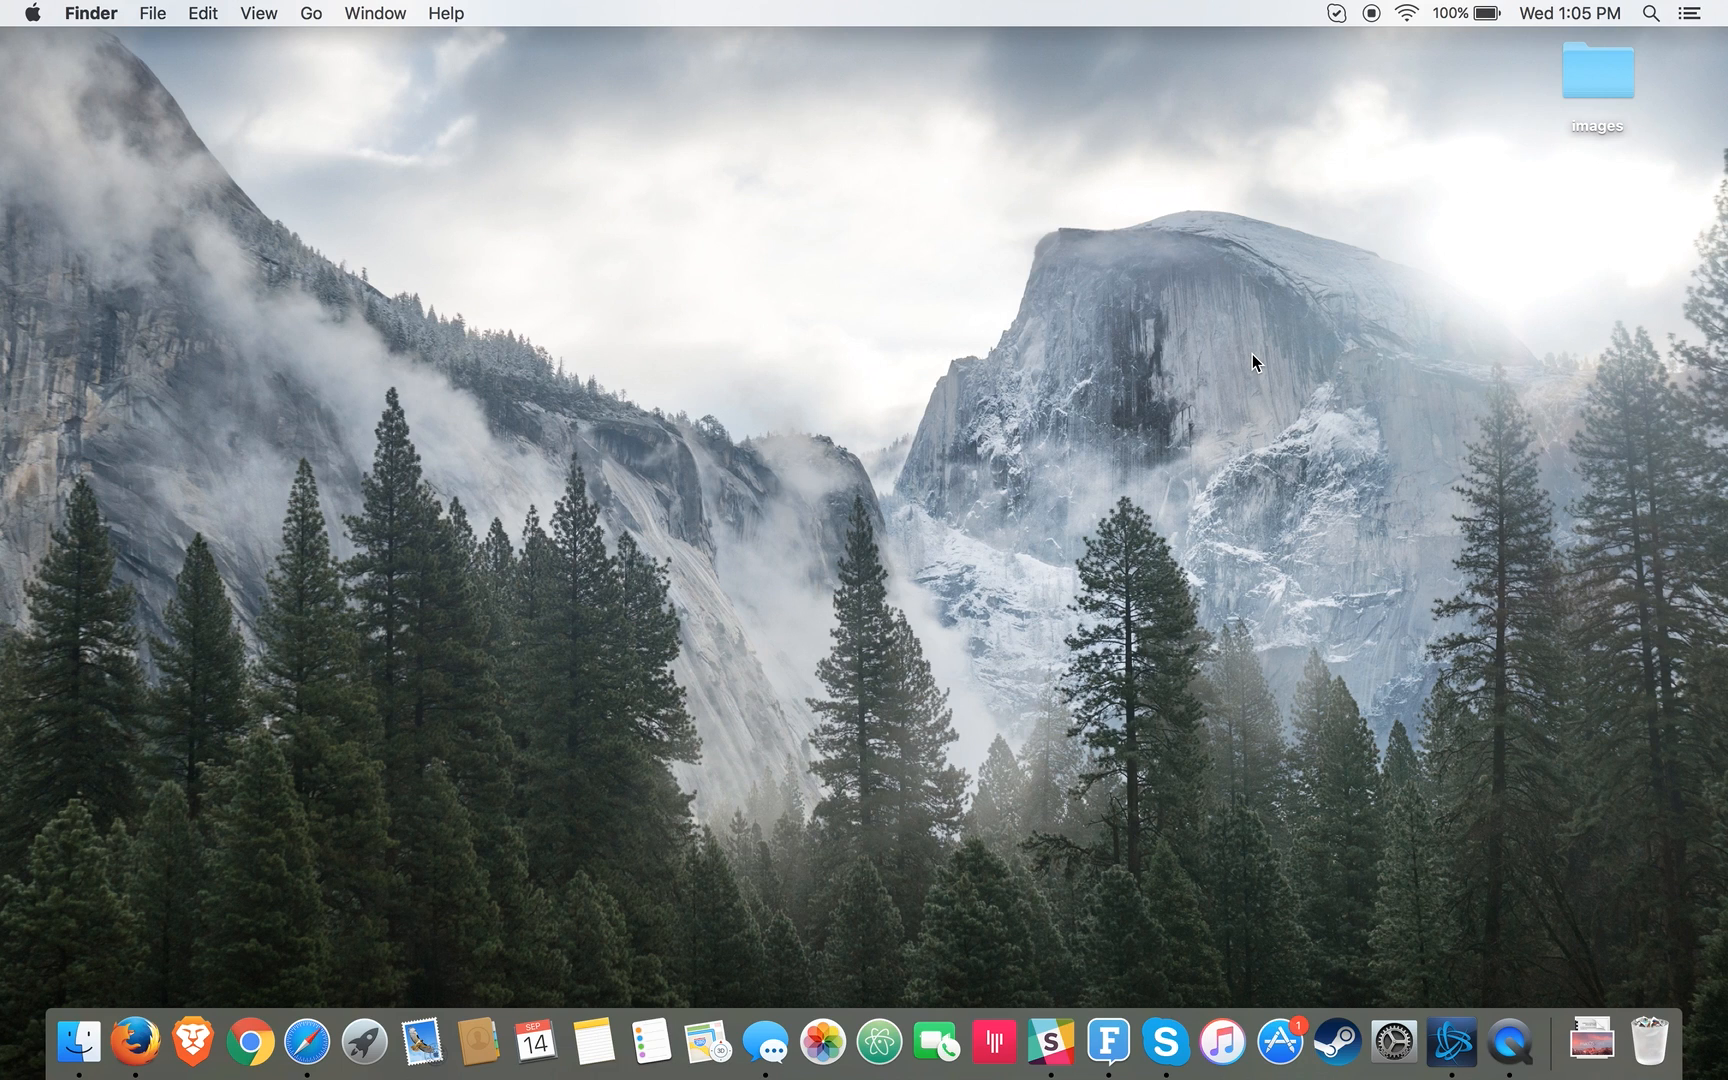
{"action": "mouse_move", "coordinate": [1262, 280]}
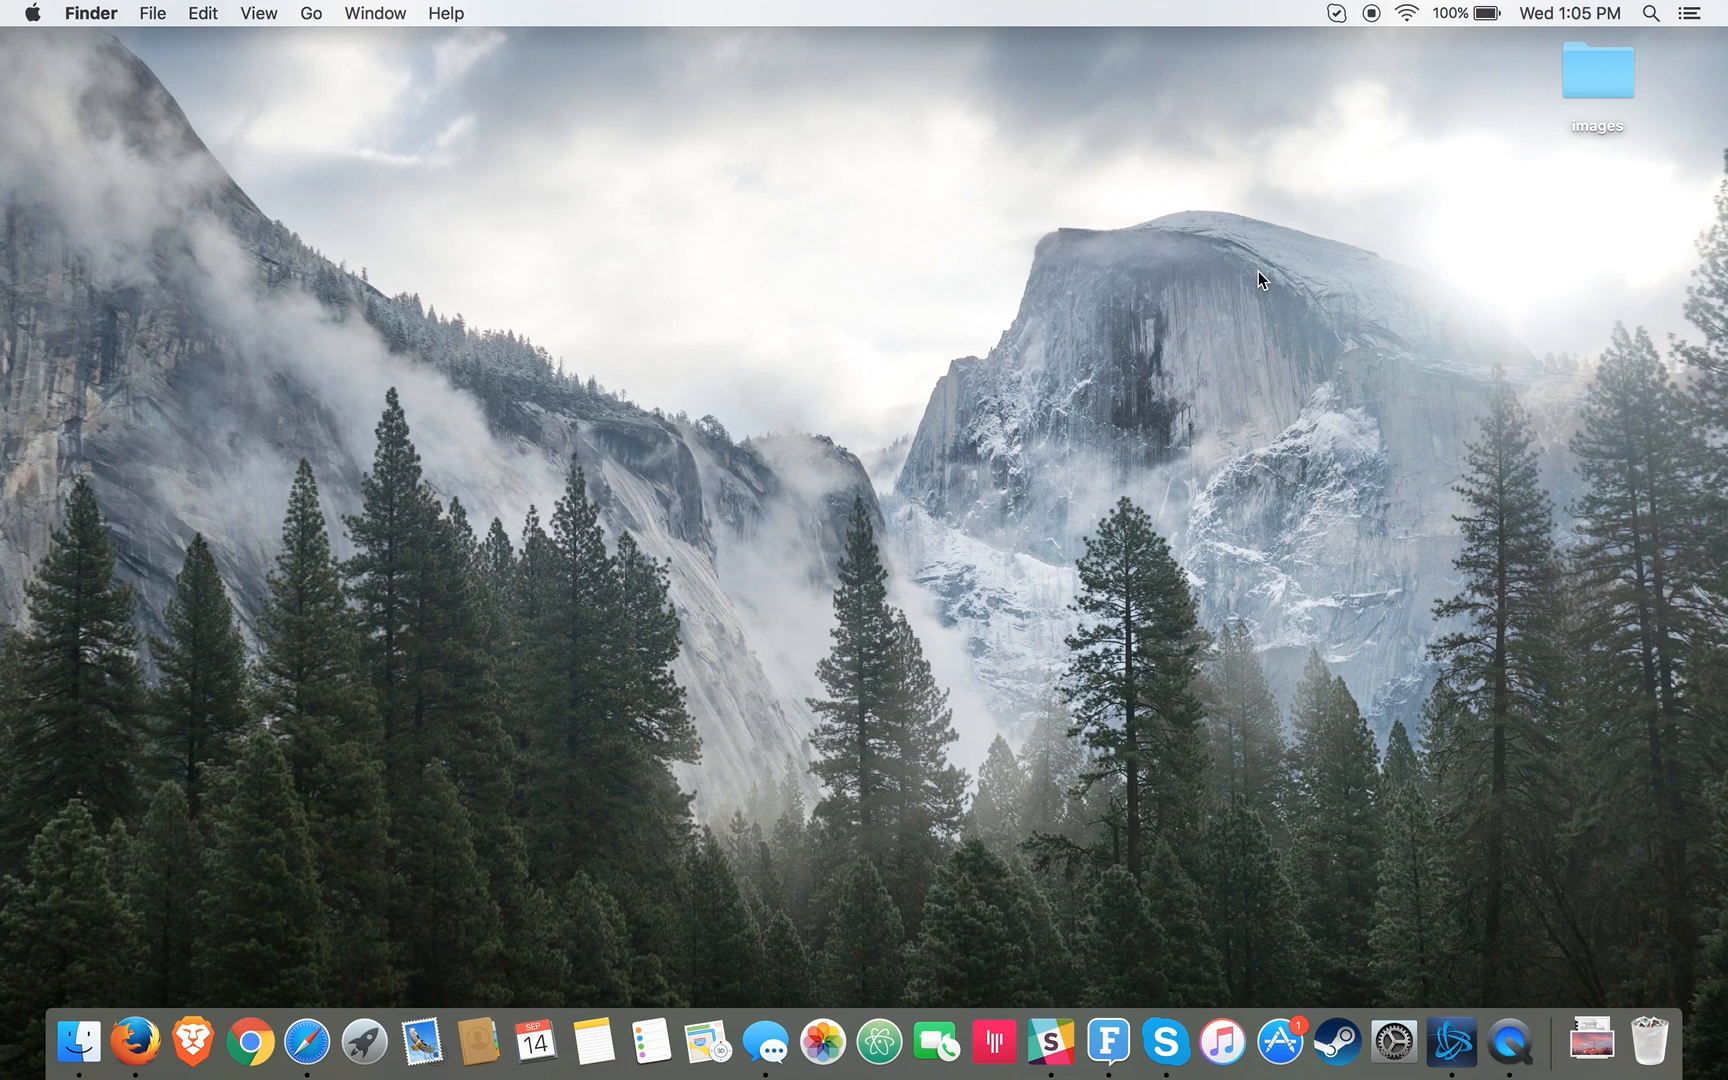
{"action": "mouse_move", "coordinate": [1230, 358]}
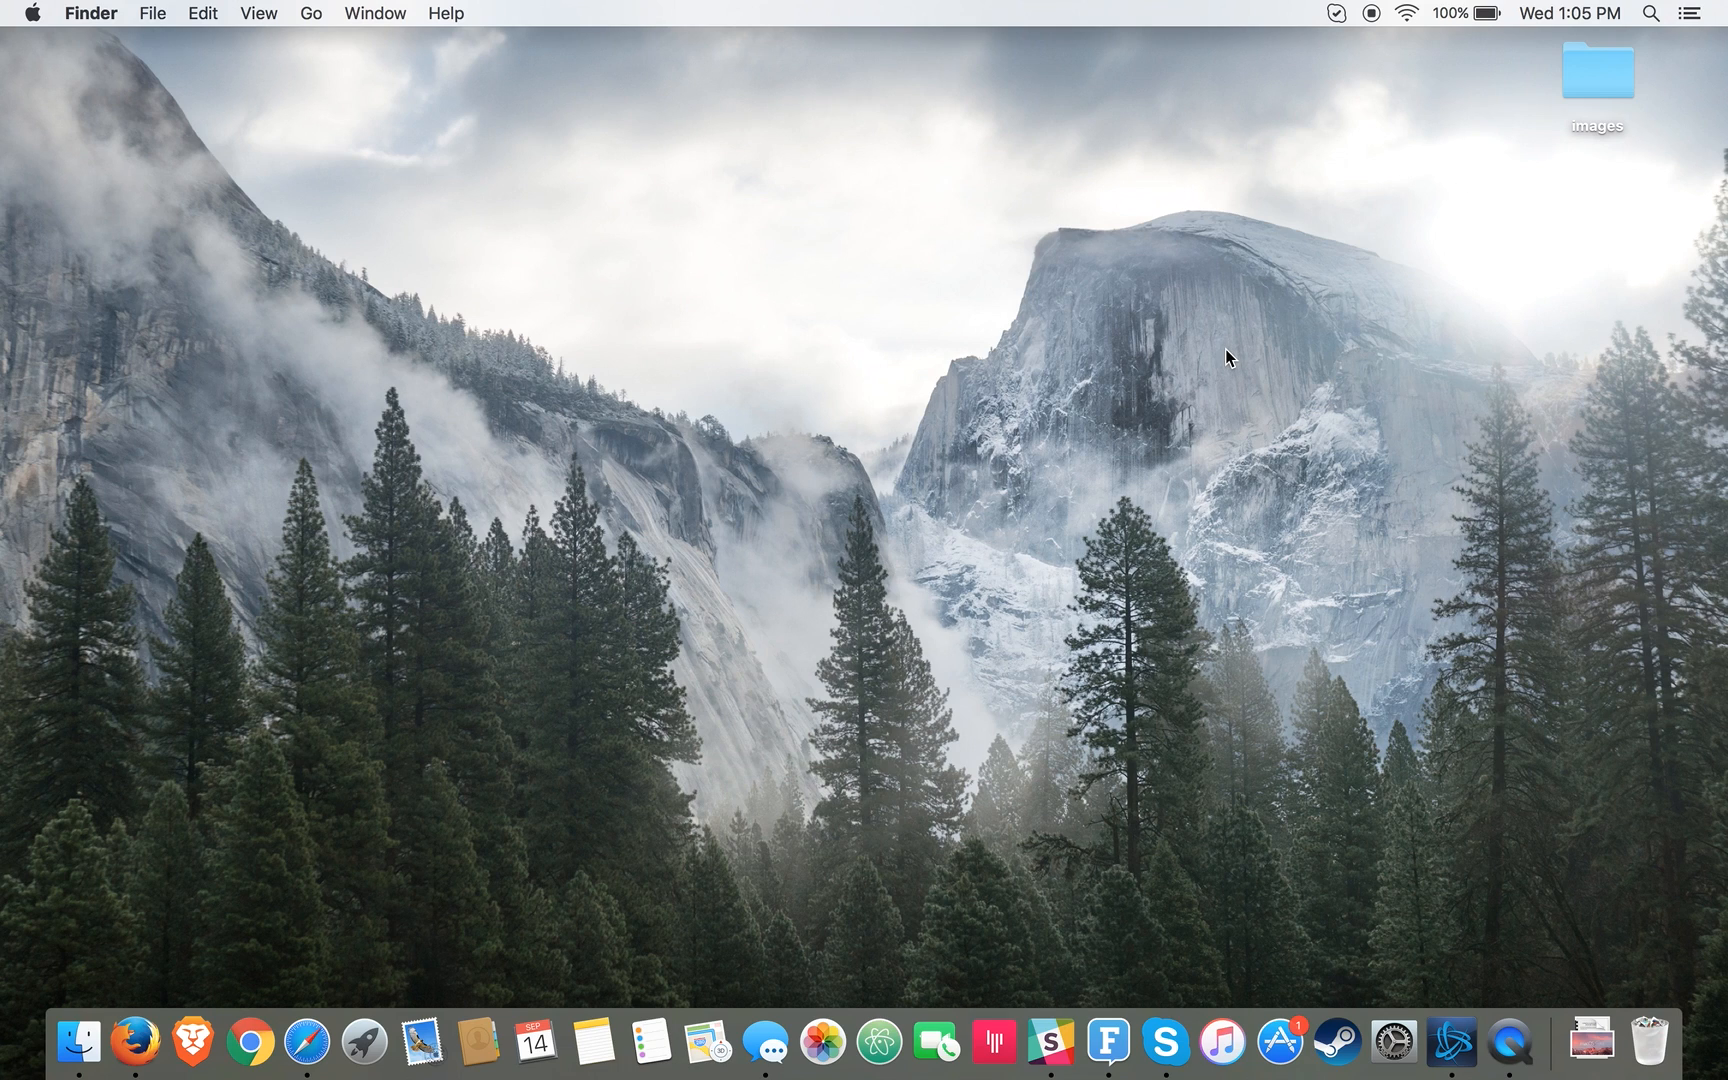
{"action": "mouse_move", "coordinate": [1138, 178]}
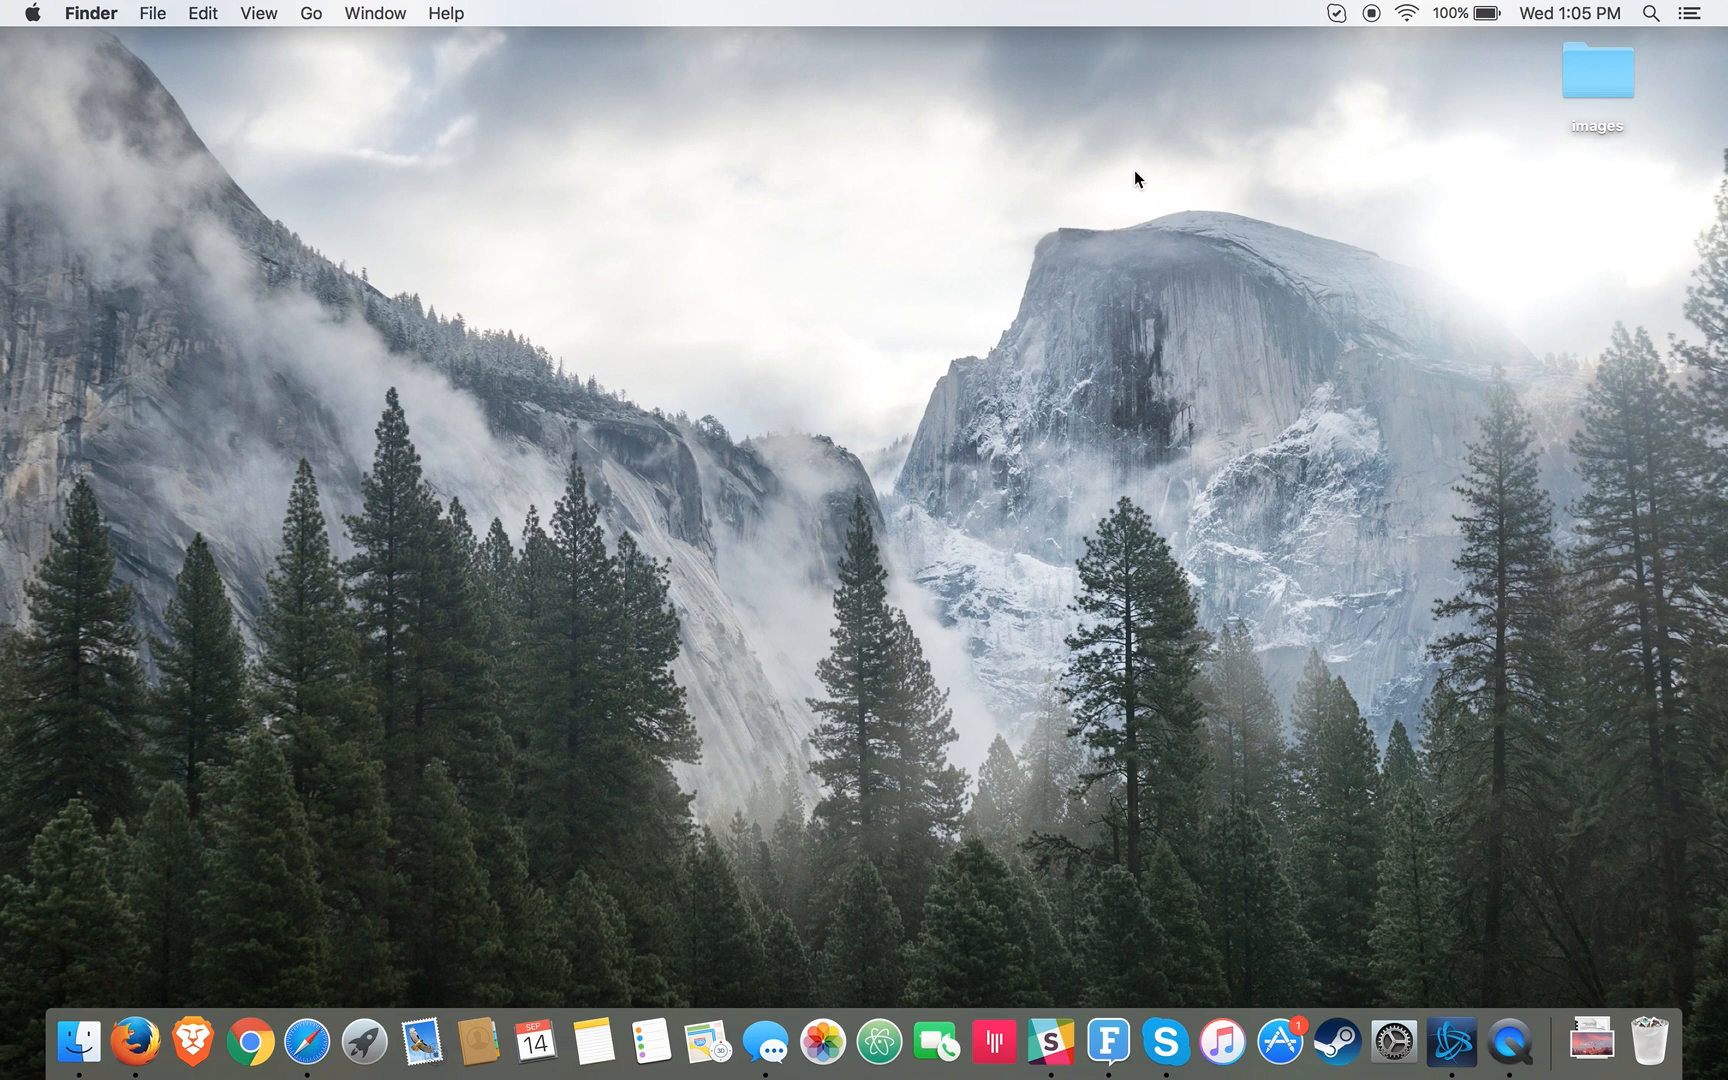
{"action": "mouse_move", "coordinate": [1036, 552]}
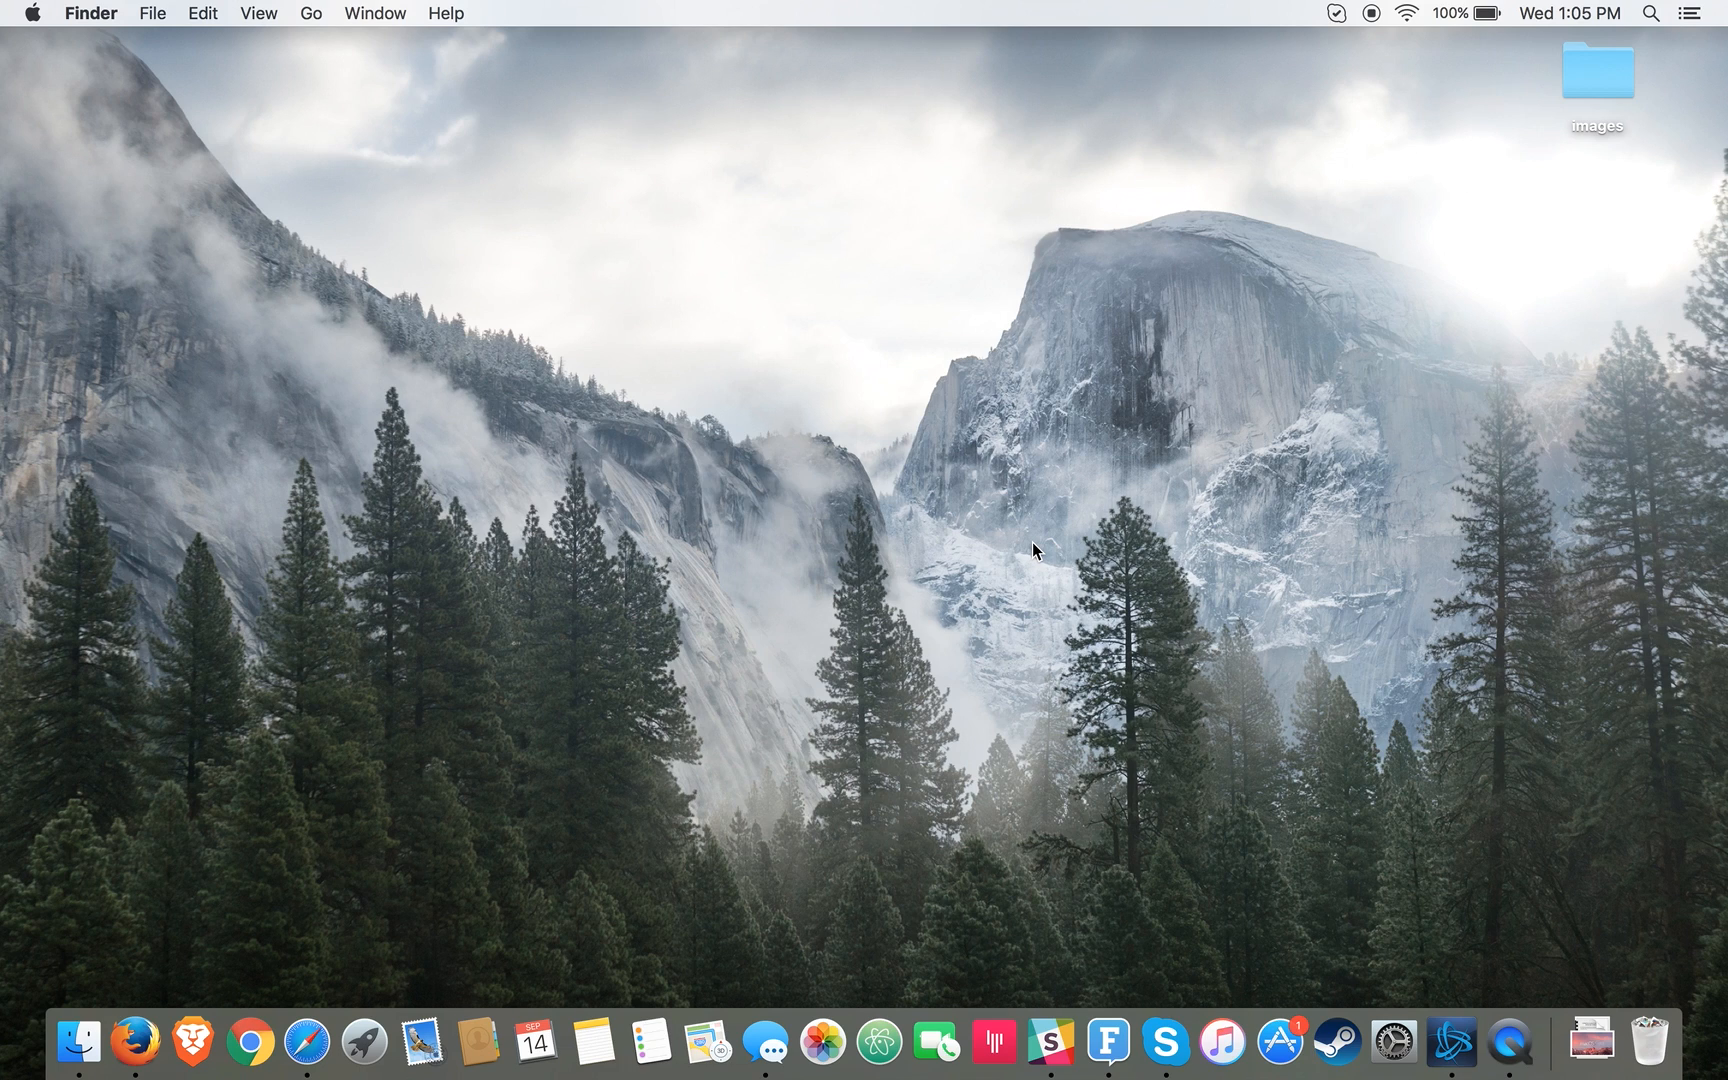
{"action": "mouse_move", "coordinate": [1042, 482]}
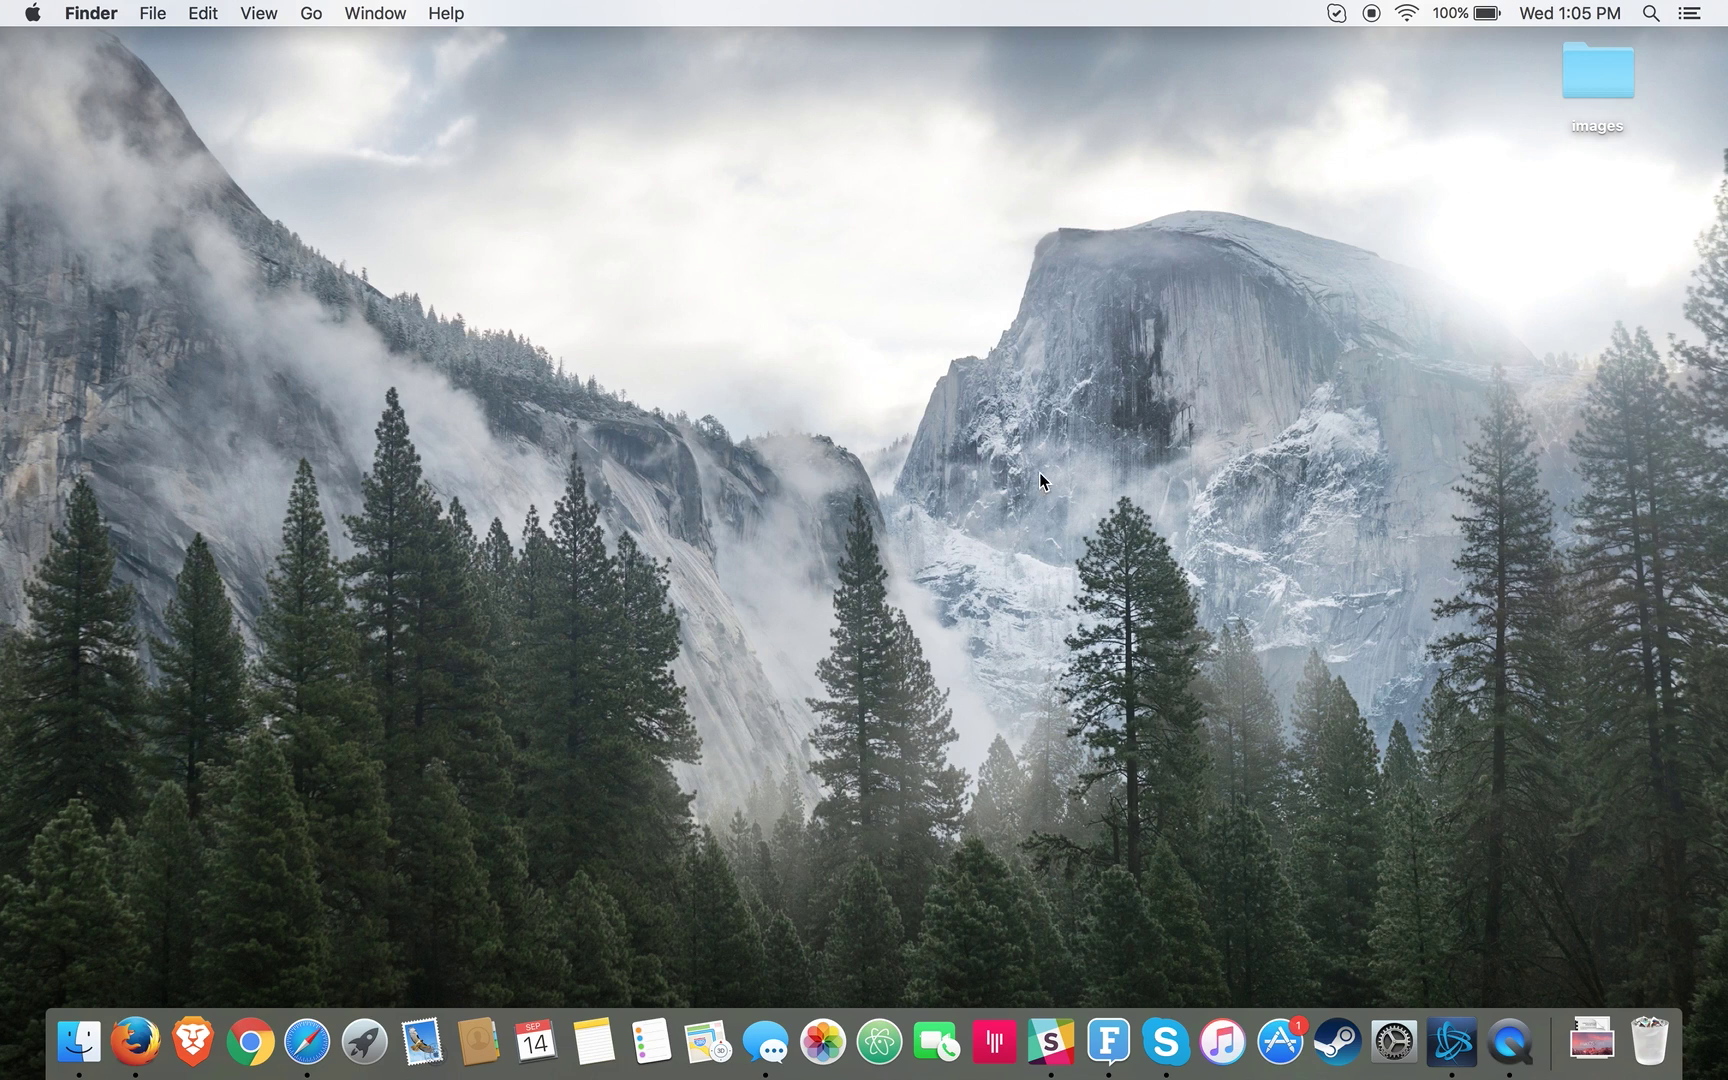
{"action": "mouse_move", "coordinate": [1064, 382]}
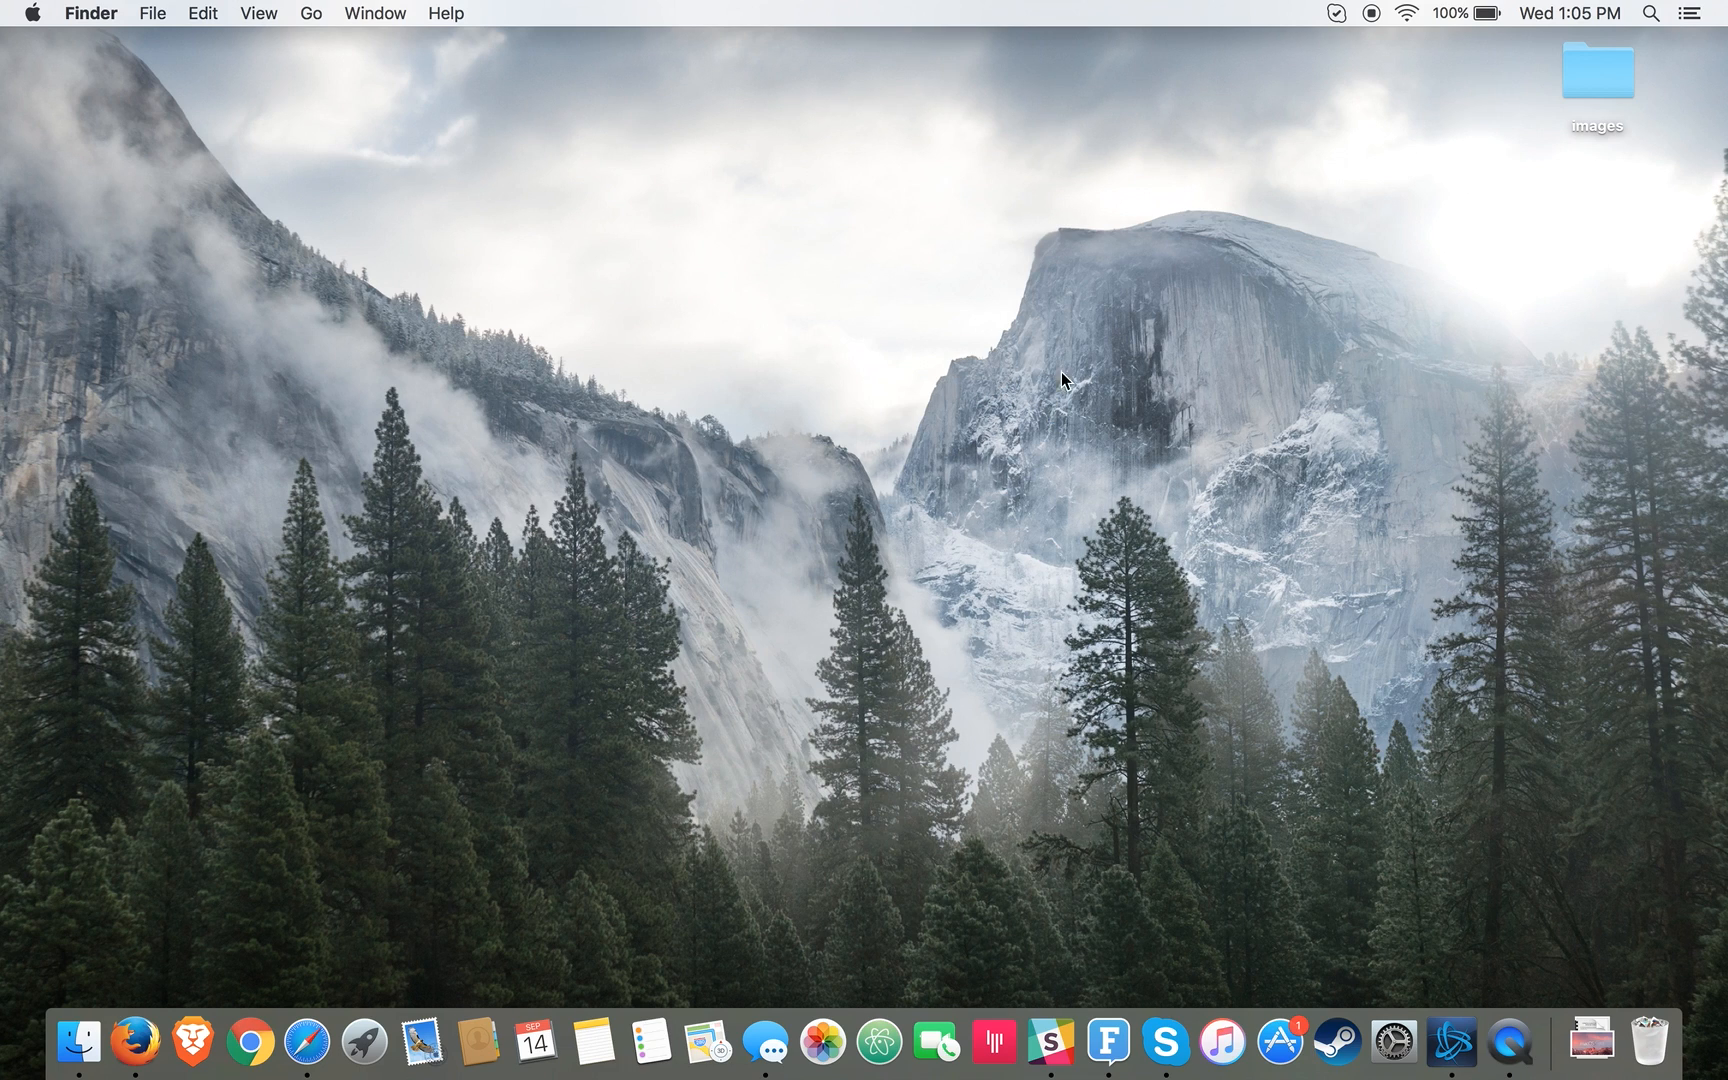
{"action": "mouse_move", "coordinate": [958, 598]}
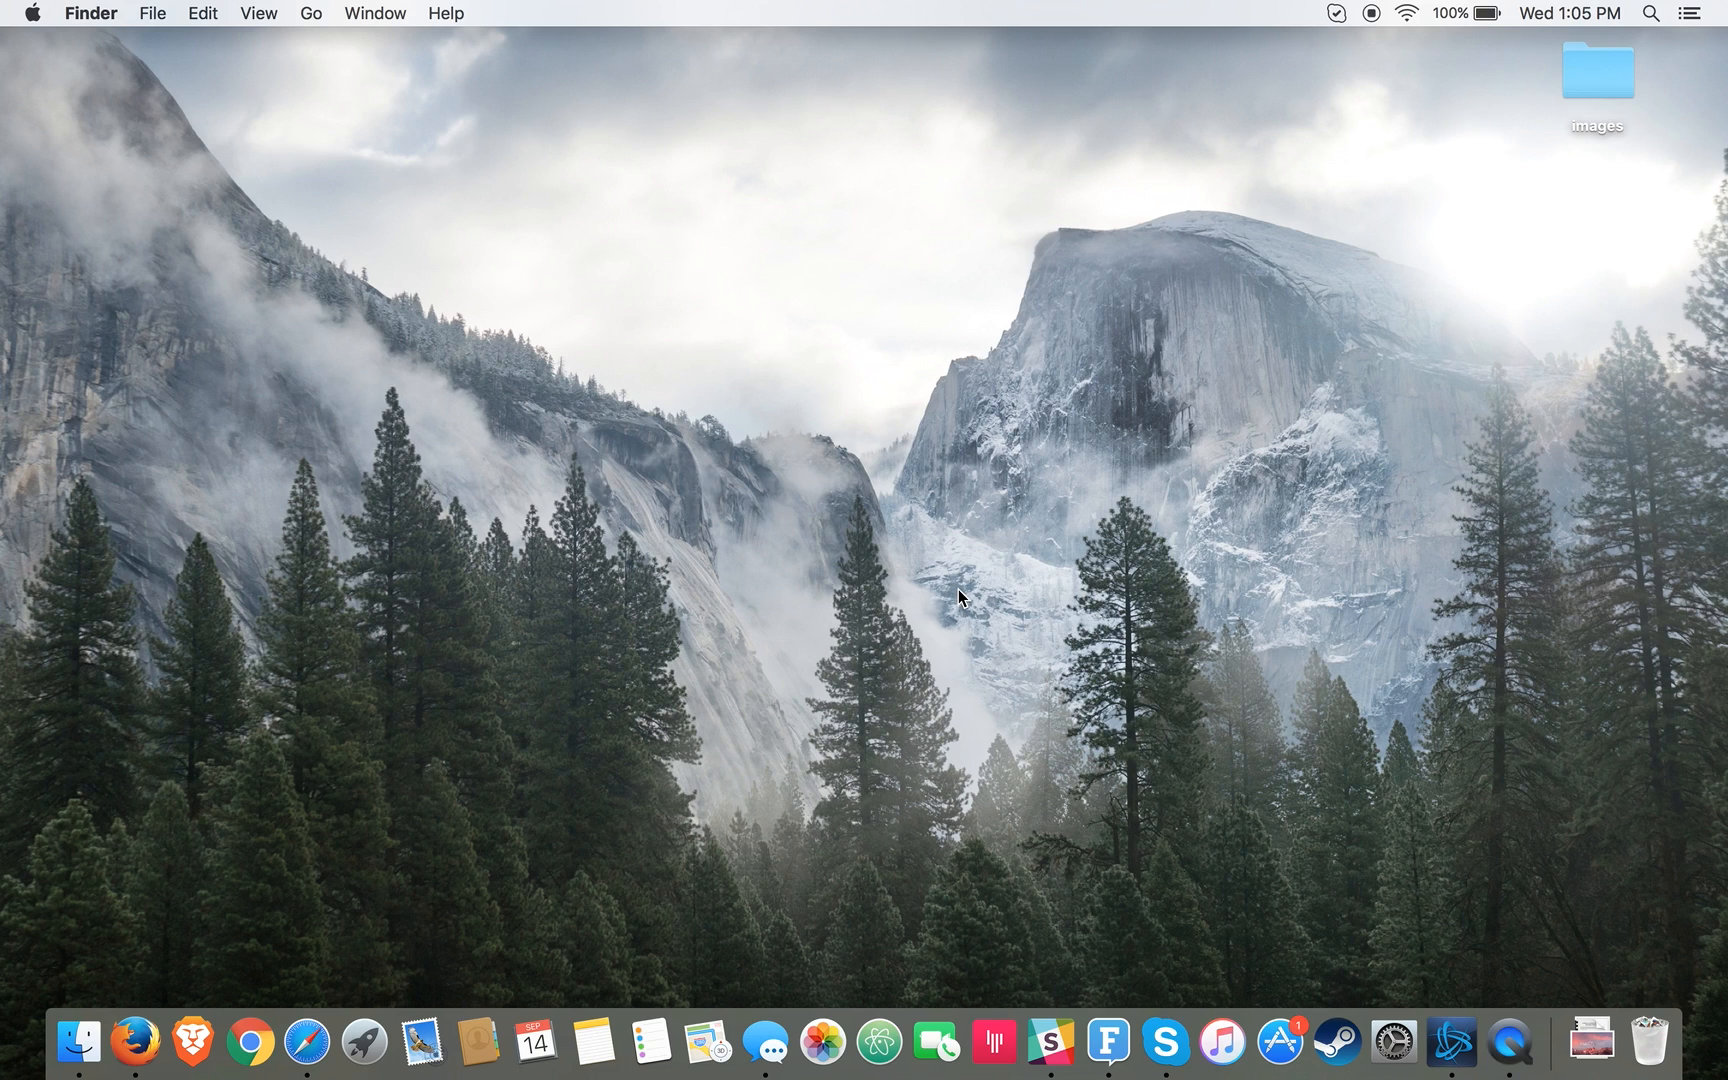
{"action": "mouse_move", "coordinate": [1246, 392]}
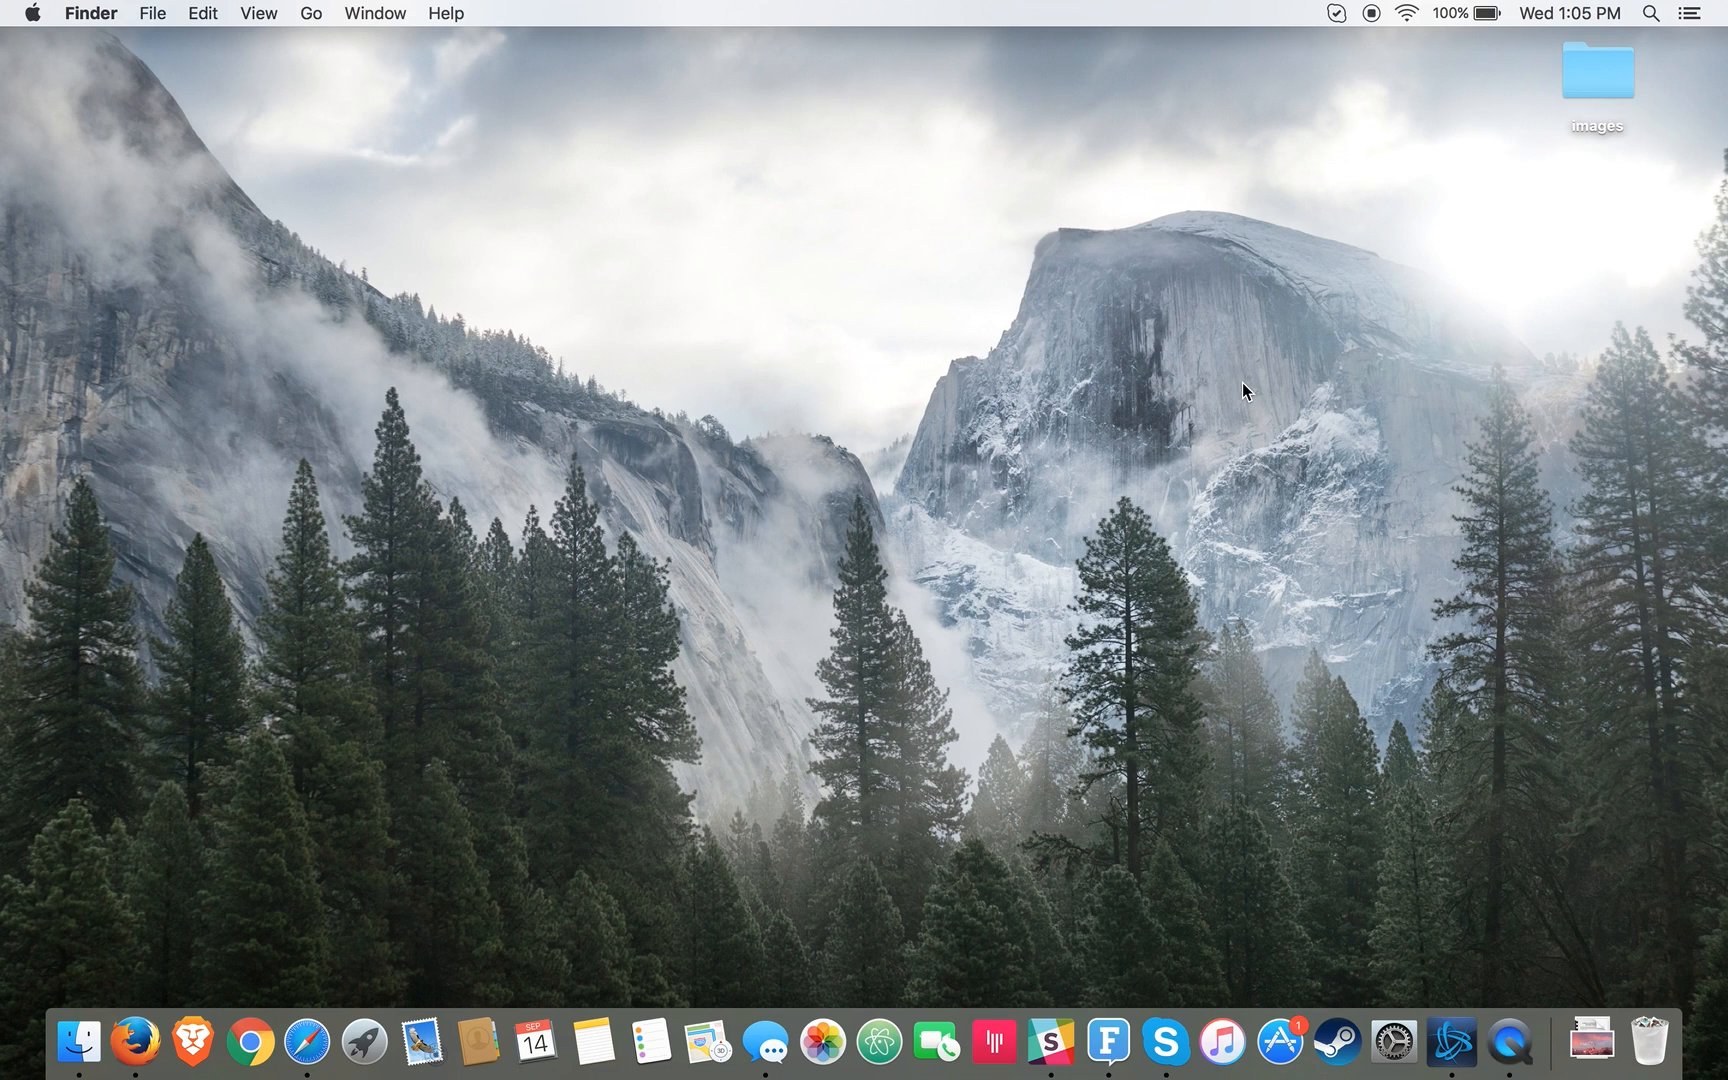
{"action": "mouse_move", "coordinate": [1384, 128]}
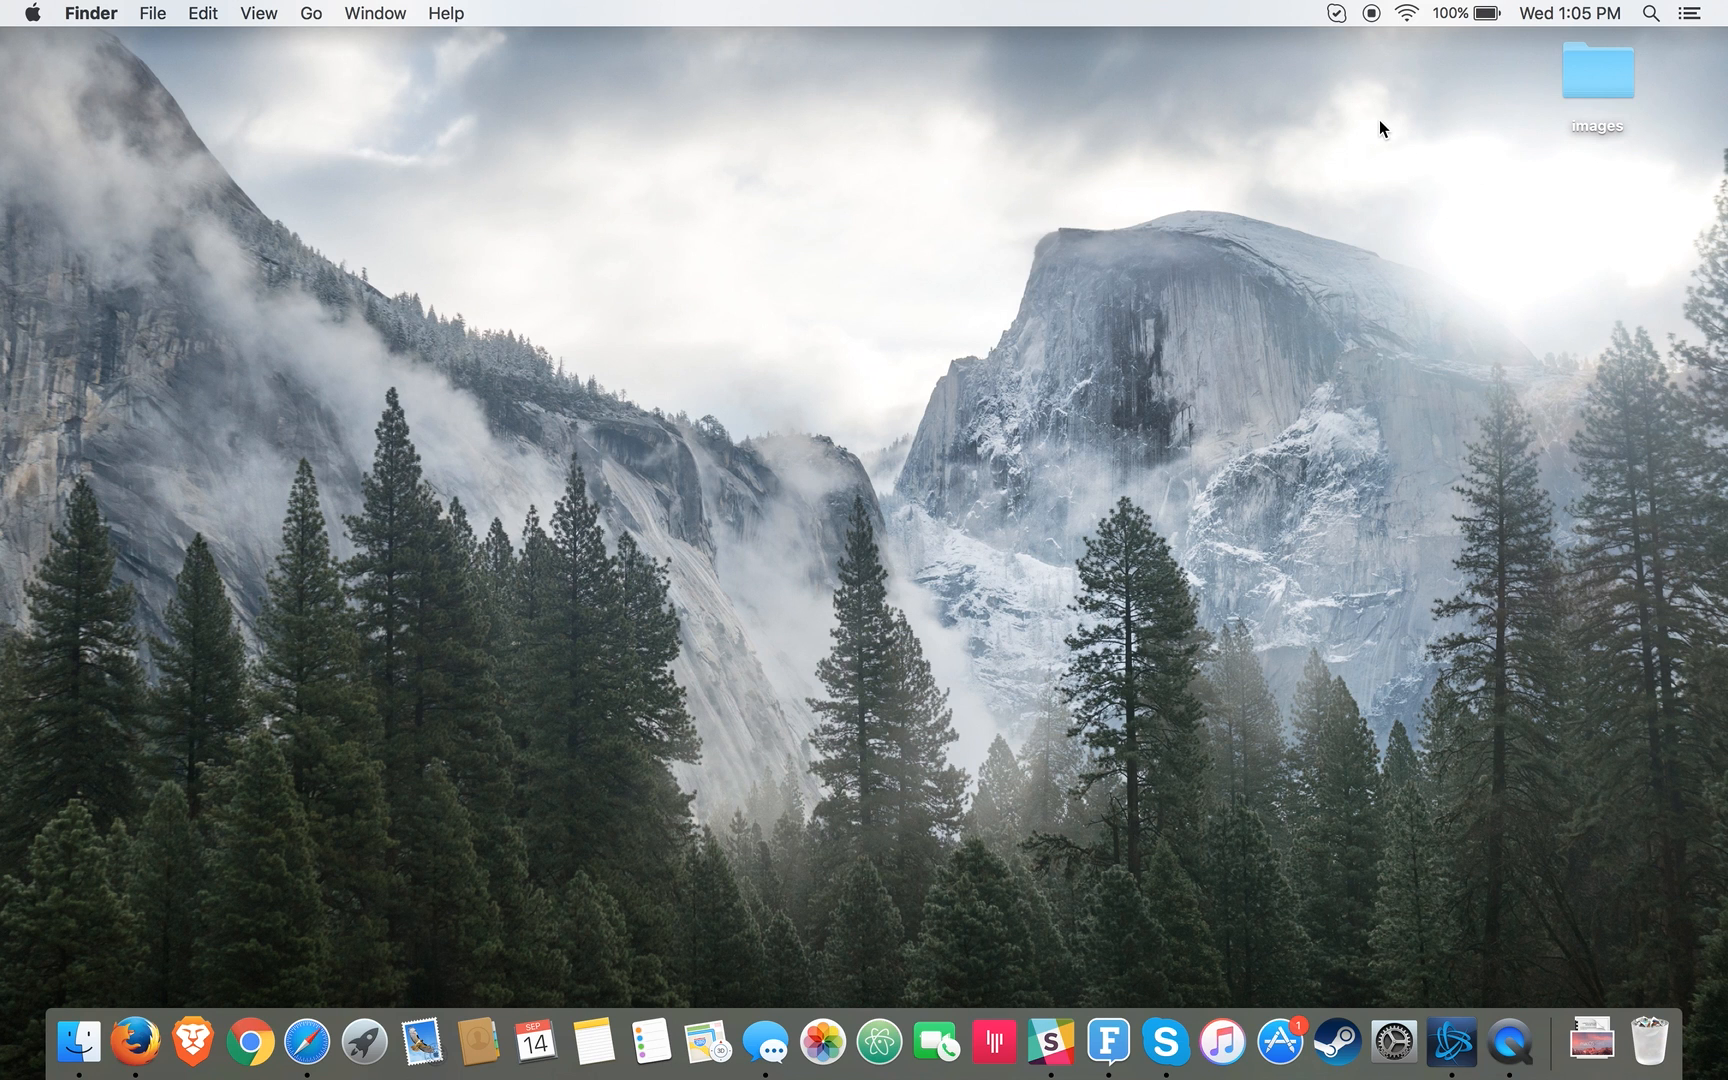